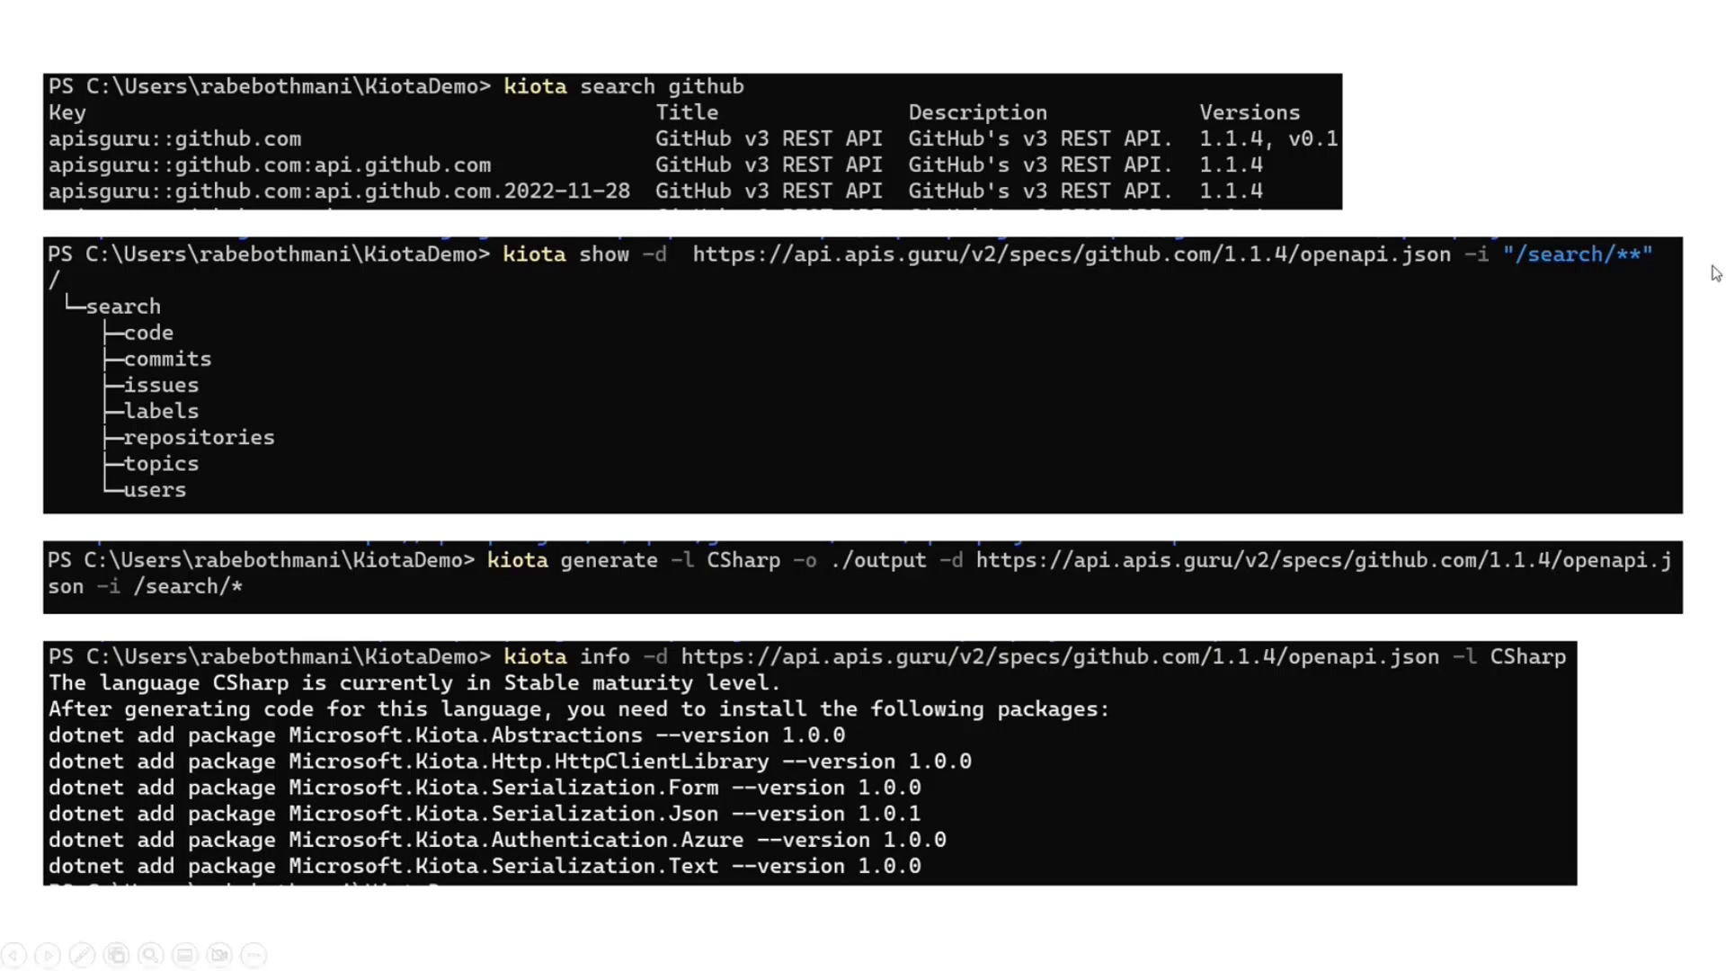
pyautogui.moveTo(1583, 297)
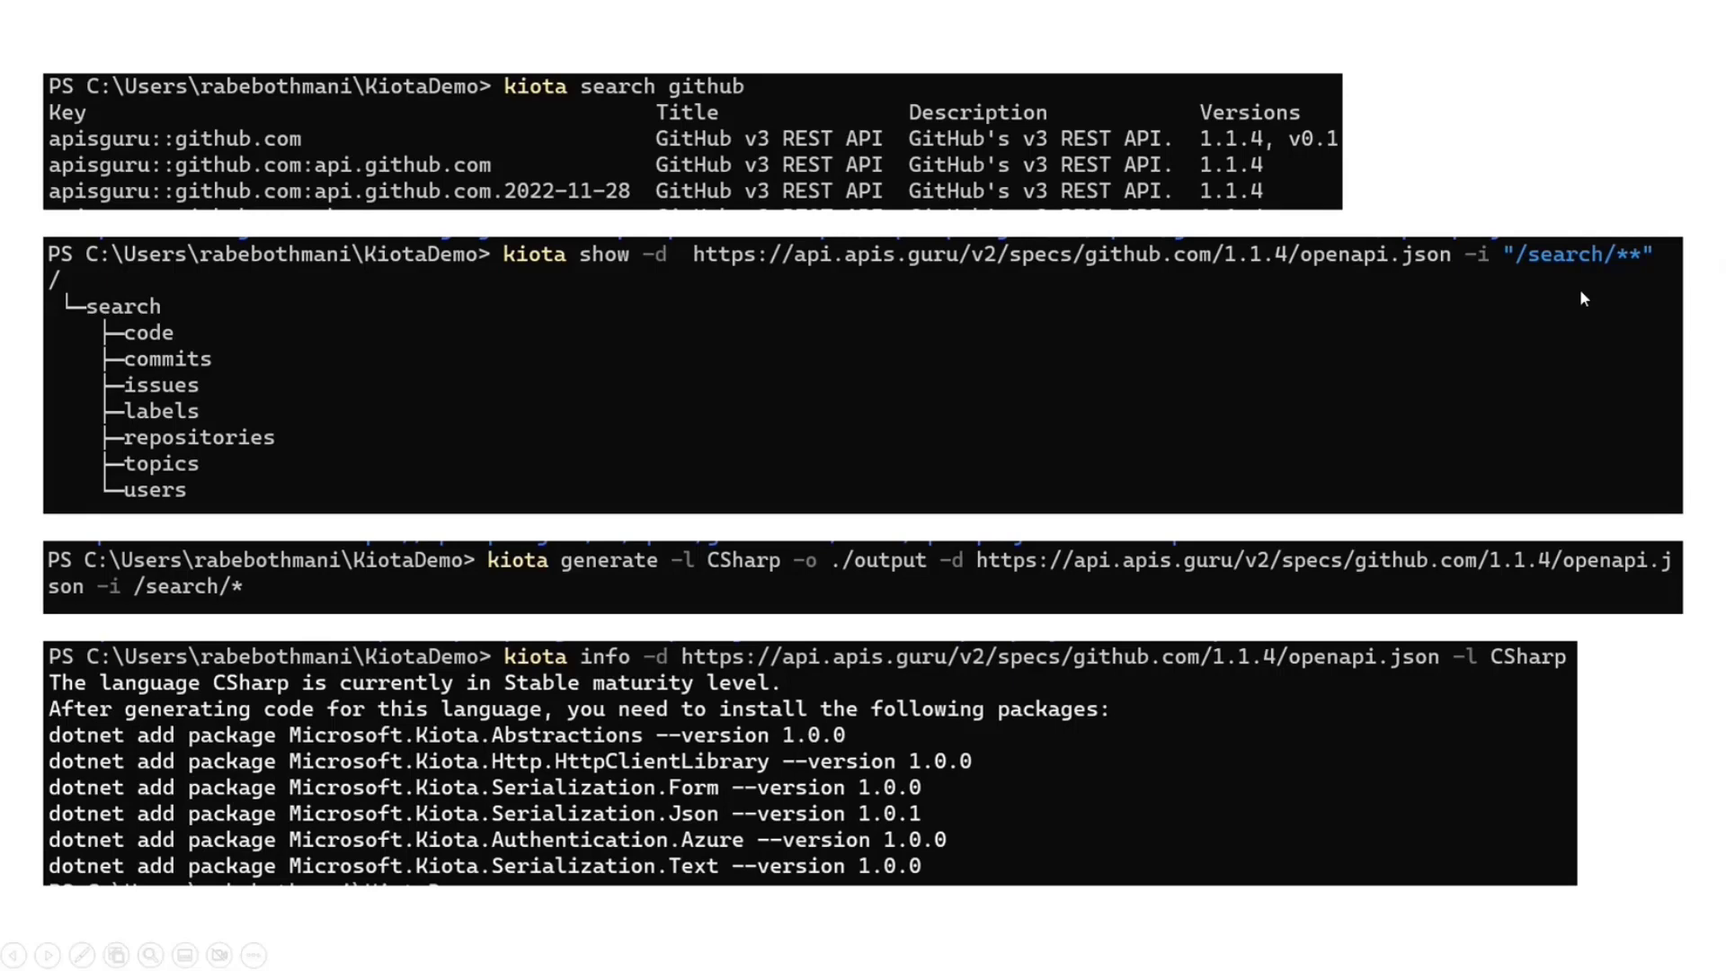
pyautogui.moveTo(1618, 254)
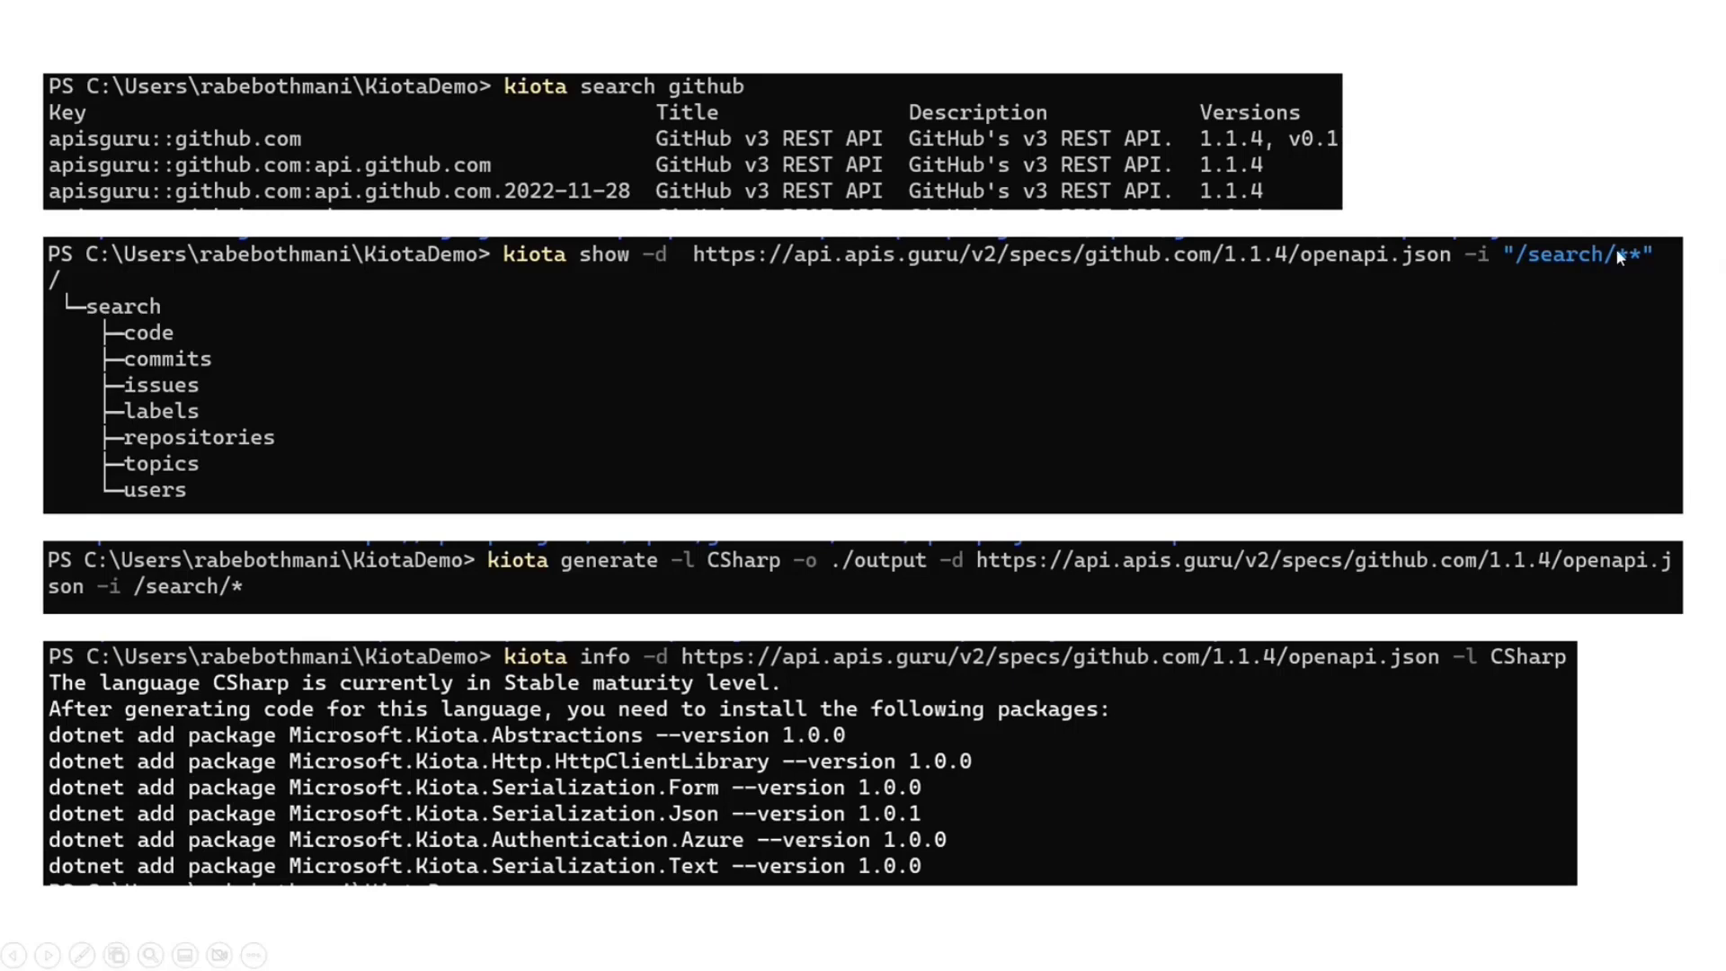
pyautogui.moveTo(1615, 320)
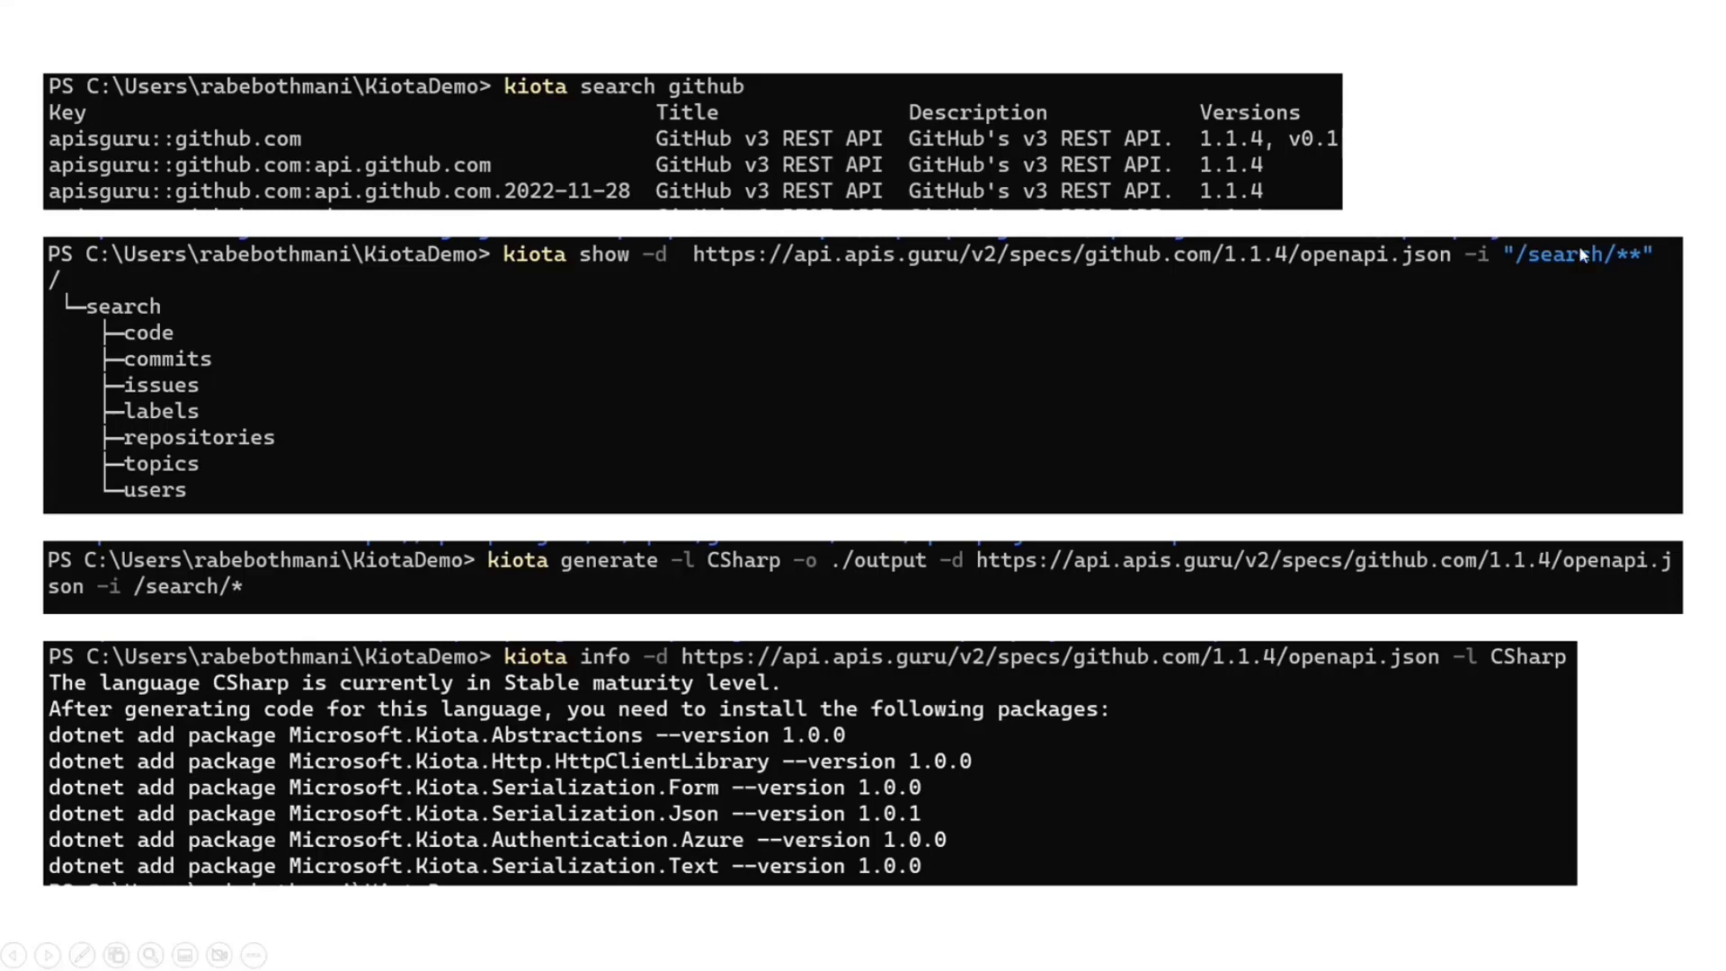
pyautogui.moveTo(104, 235)
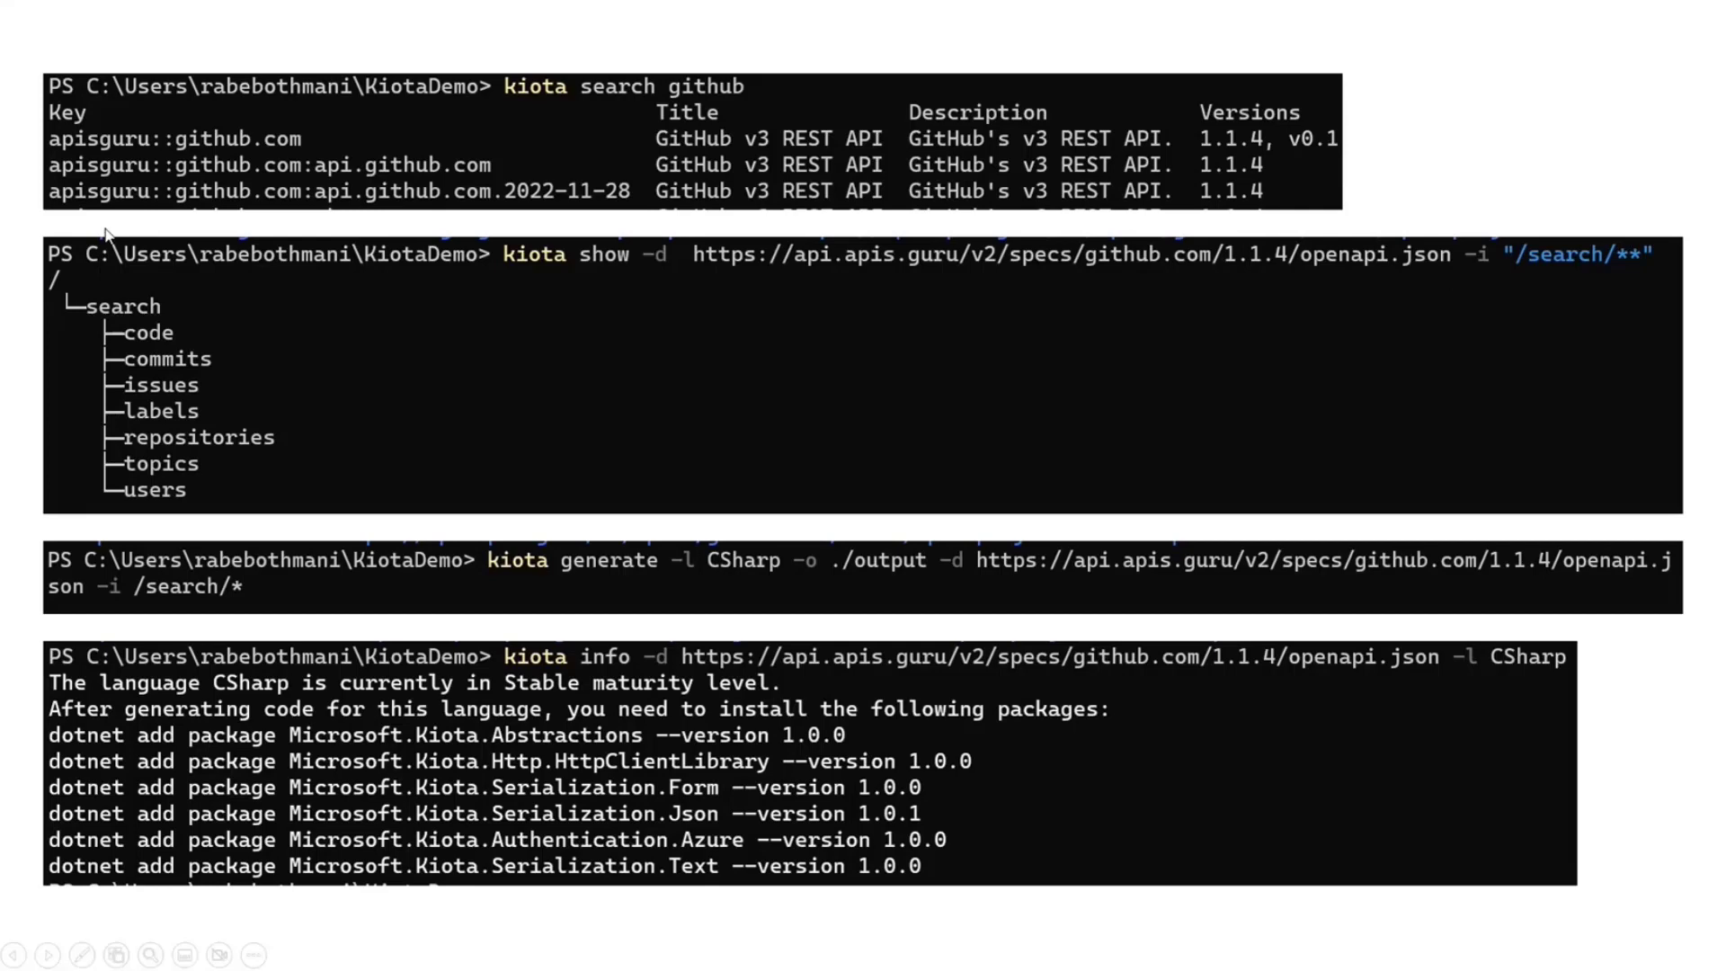
pyautogui.moveTo(126, 342)
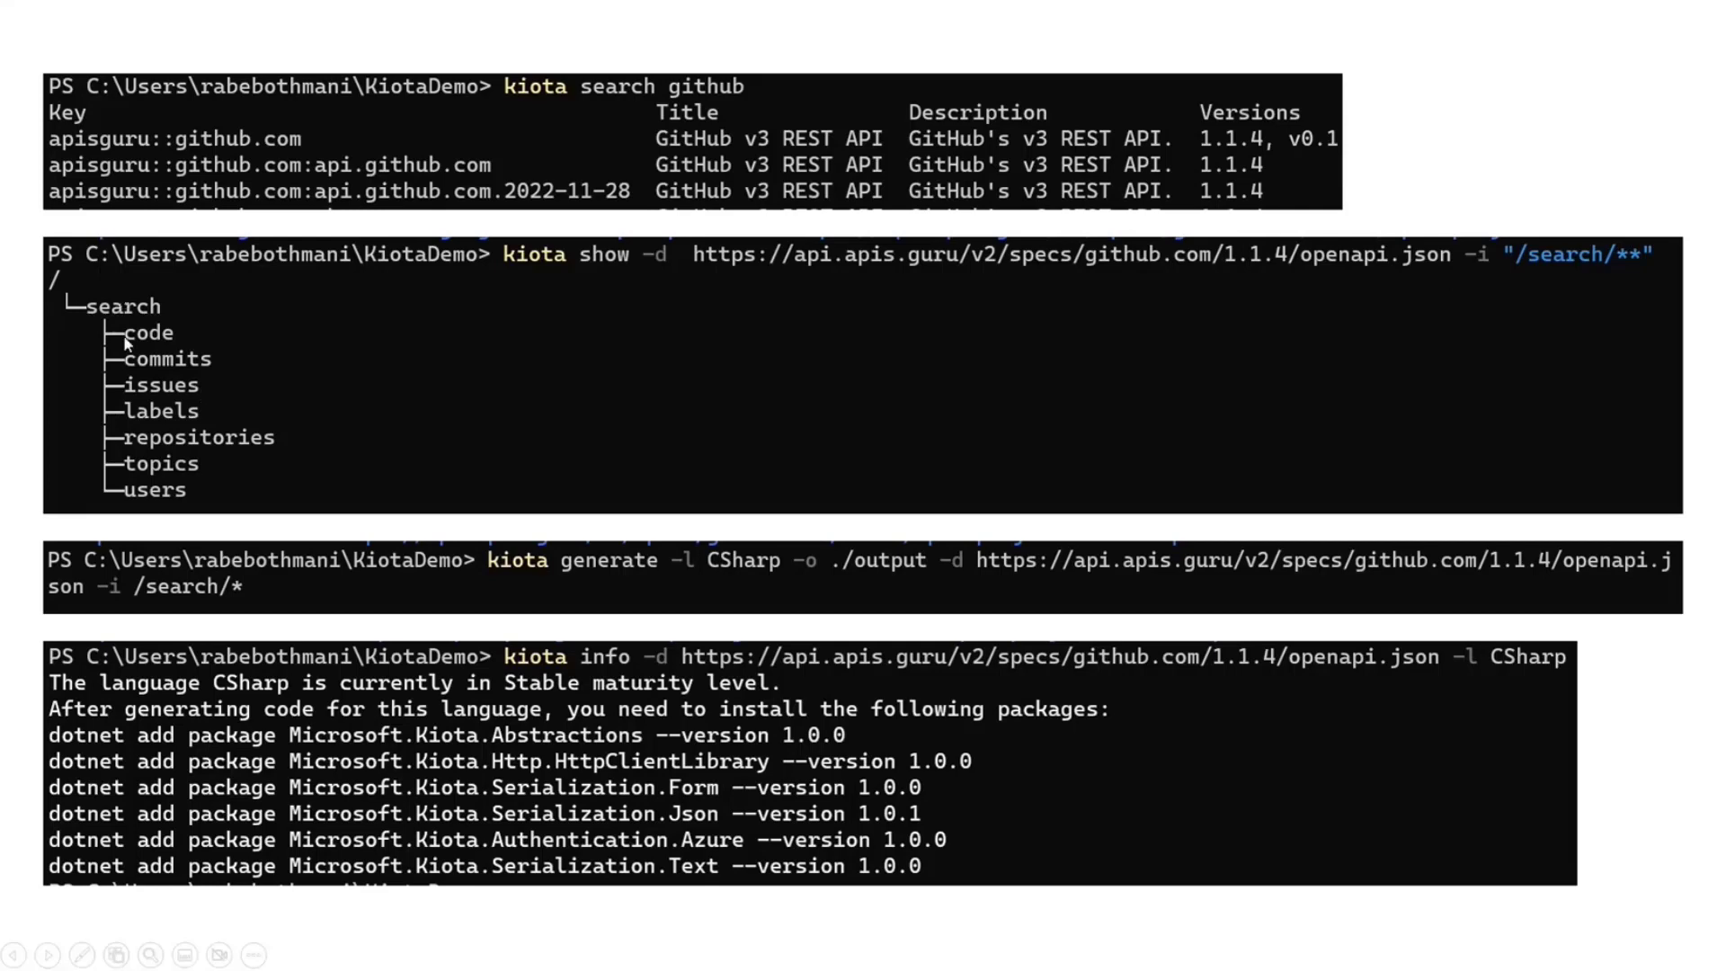
pyautogui.moveTo(192, 427)
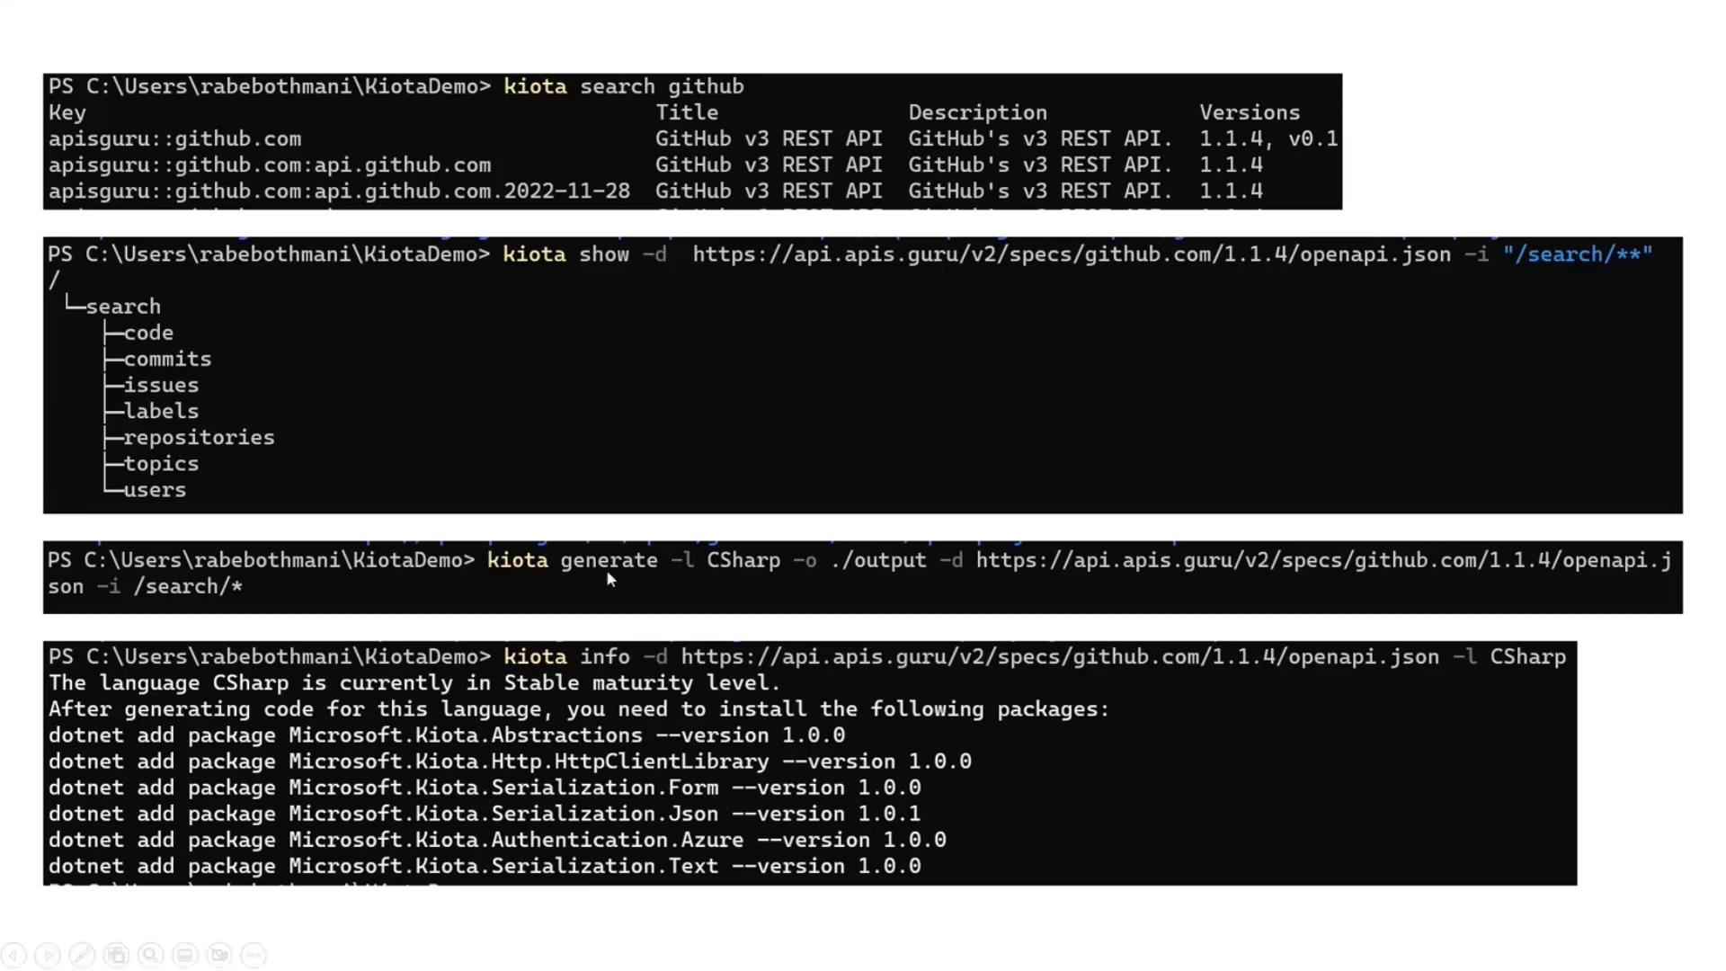
pyautogui.moveTo(691, 564)
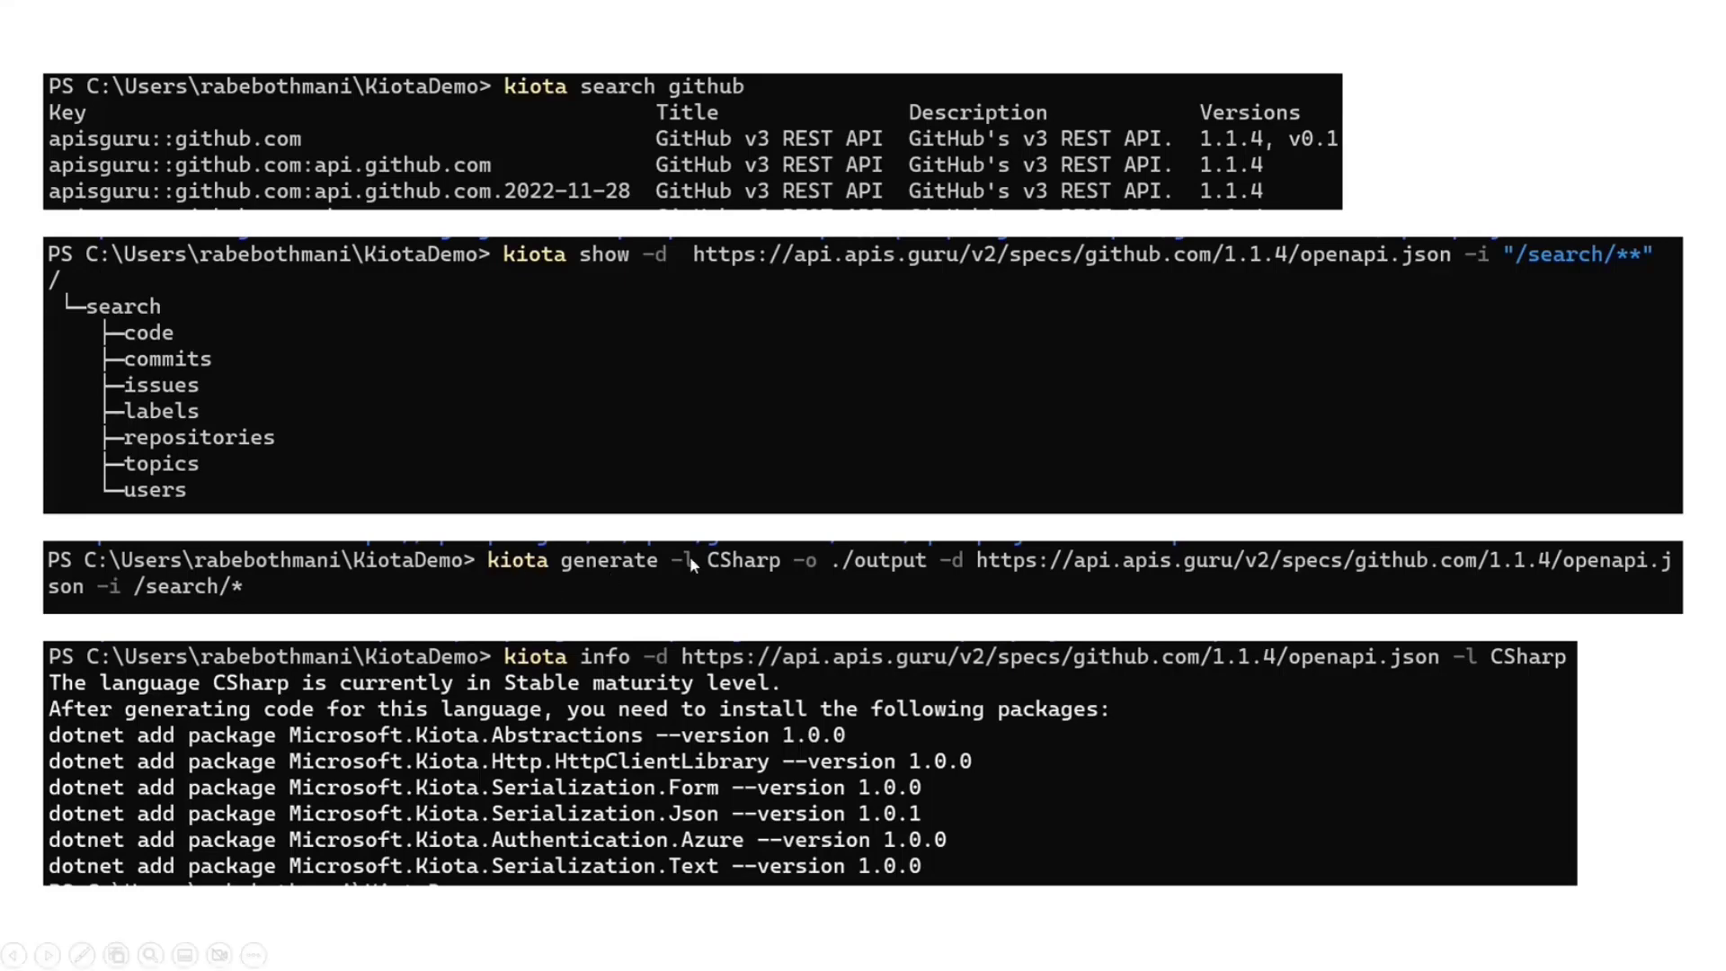
pyautogui.moveTo(759, 580)
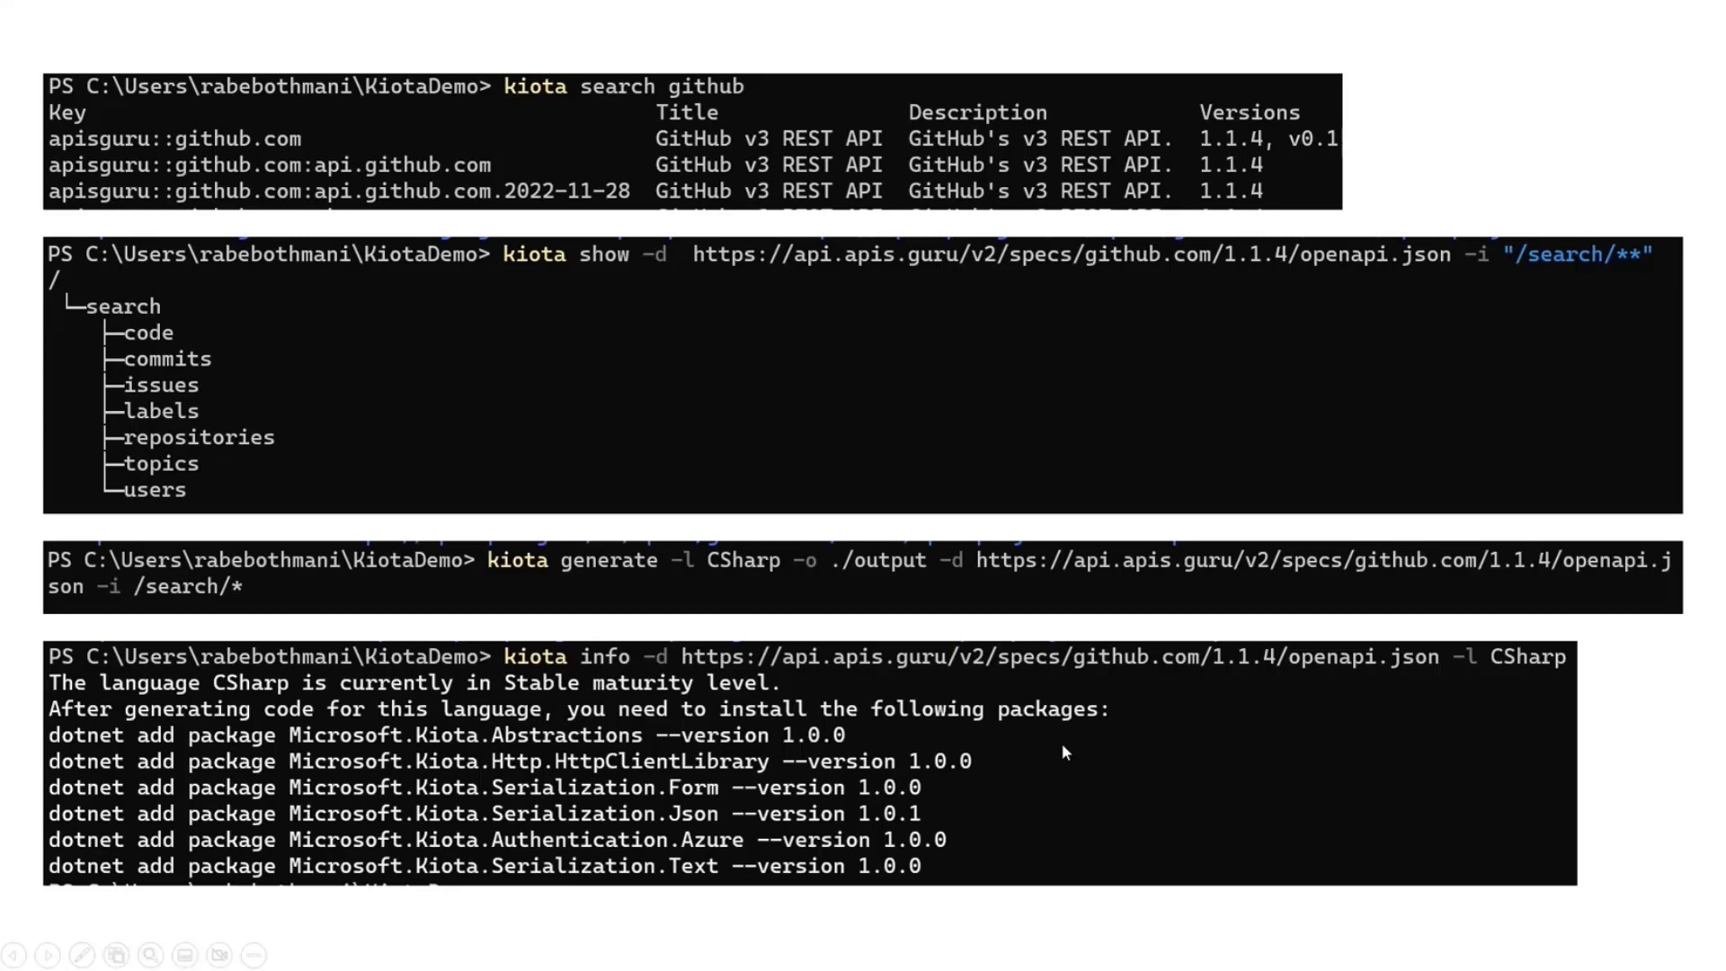
pyautogui.moveTo(983, 691)
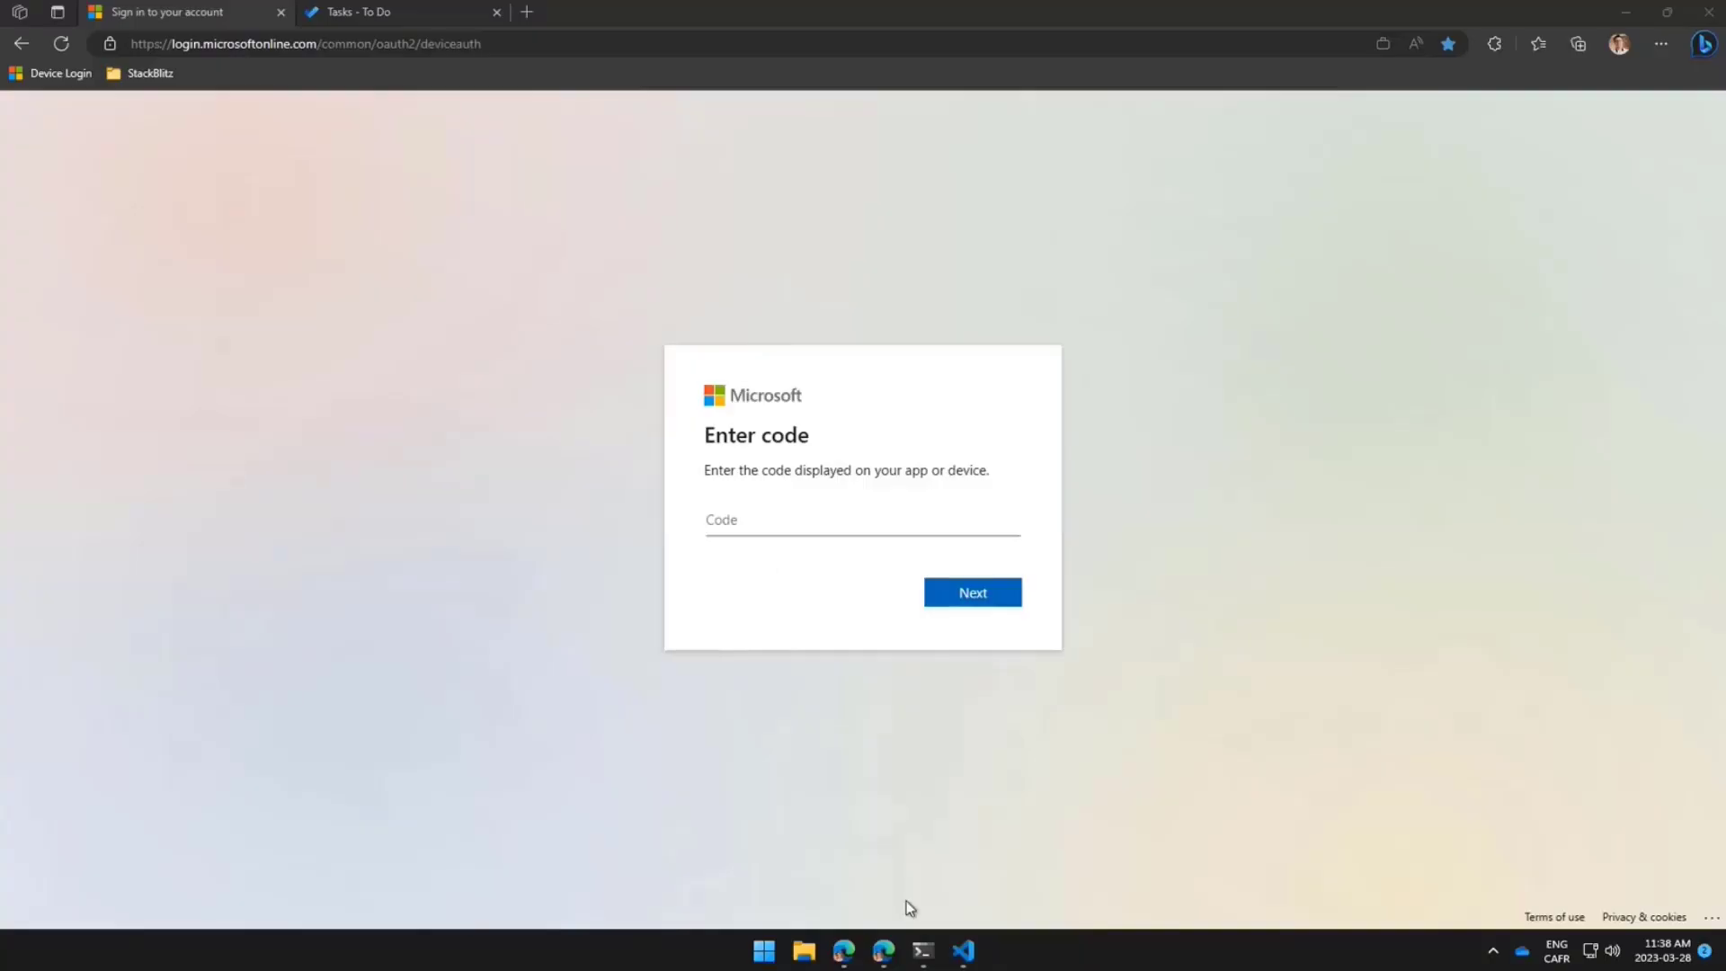
# Switch from the Edge sign-in page to Windows Terminal via the taskbar
pyautogui.click(922, 950)
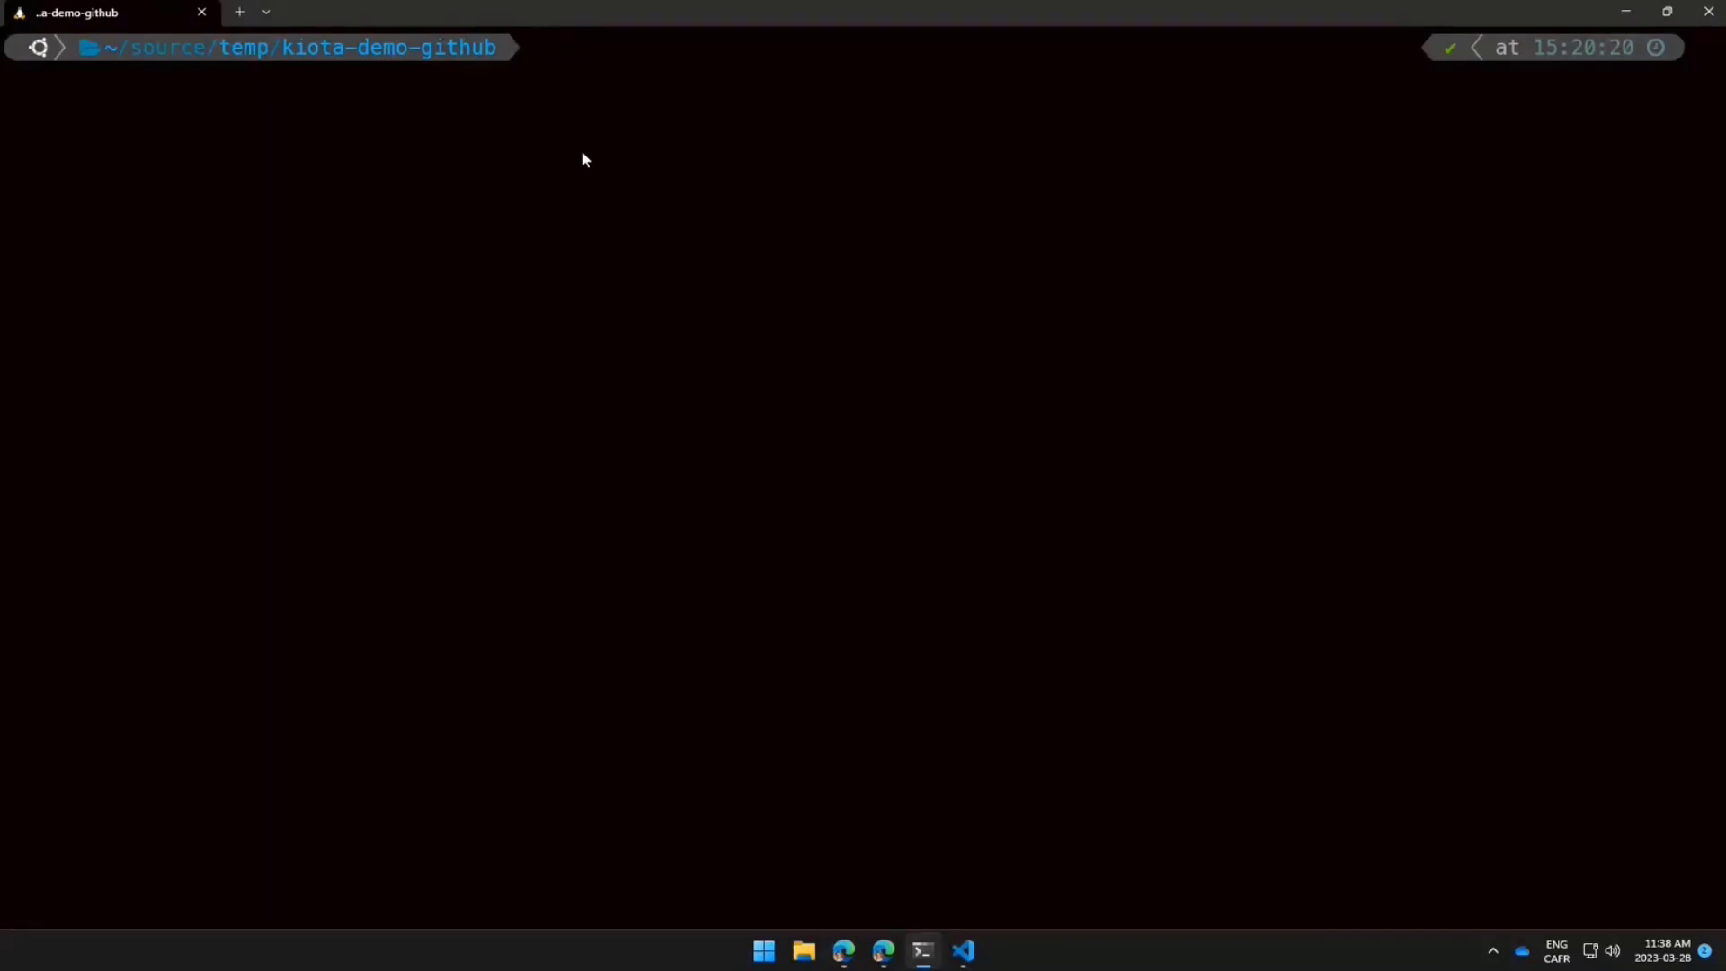
# Run 'kiota search github' in the terminal to list GitHub API descriptions
pyautogui.write('kiota search todo')
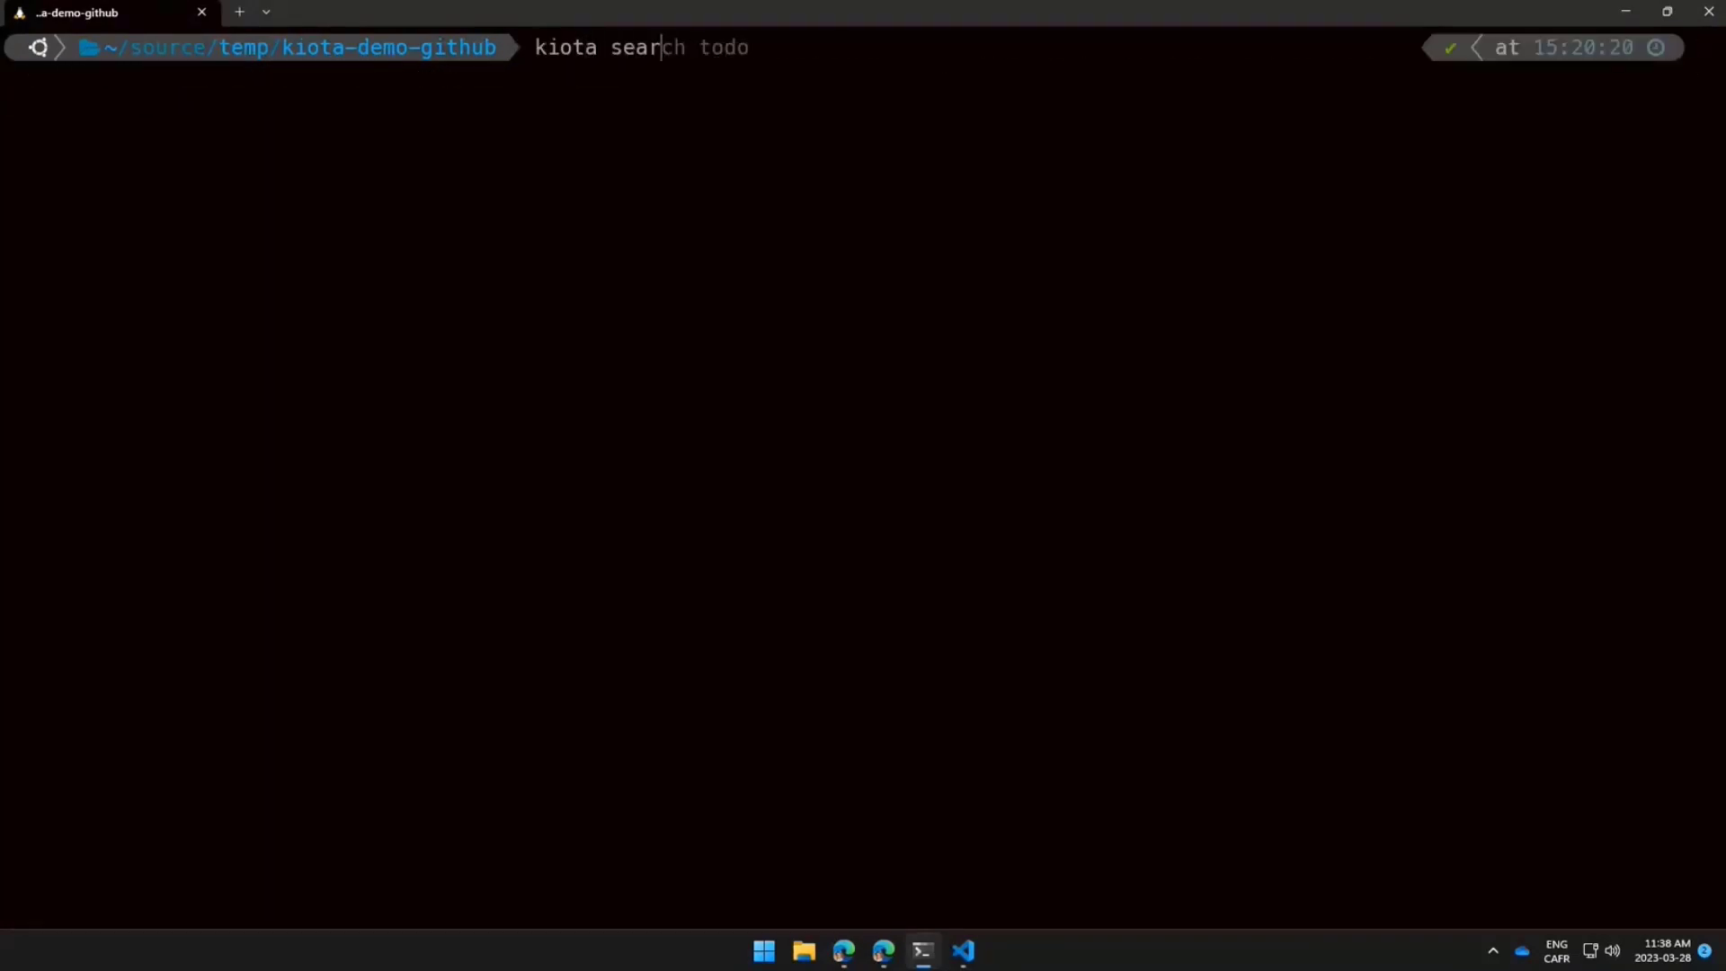
pyautogui.write('github')
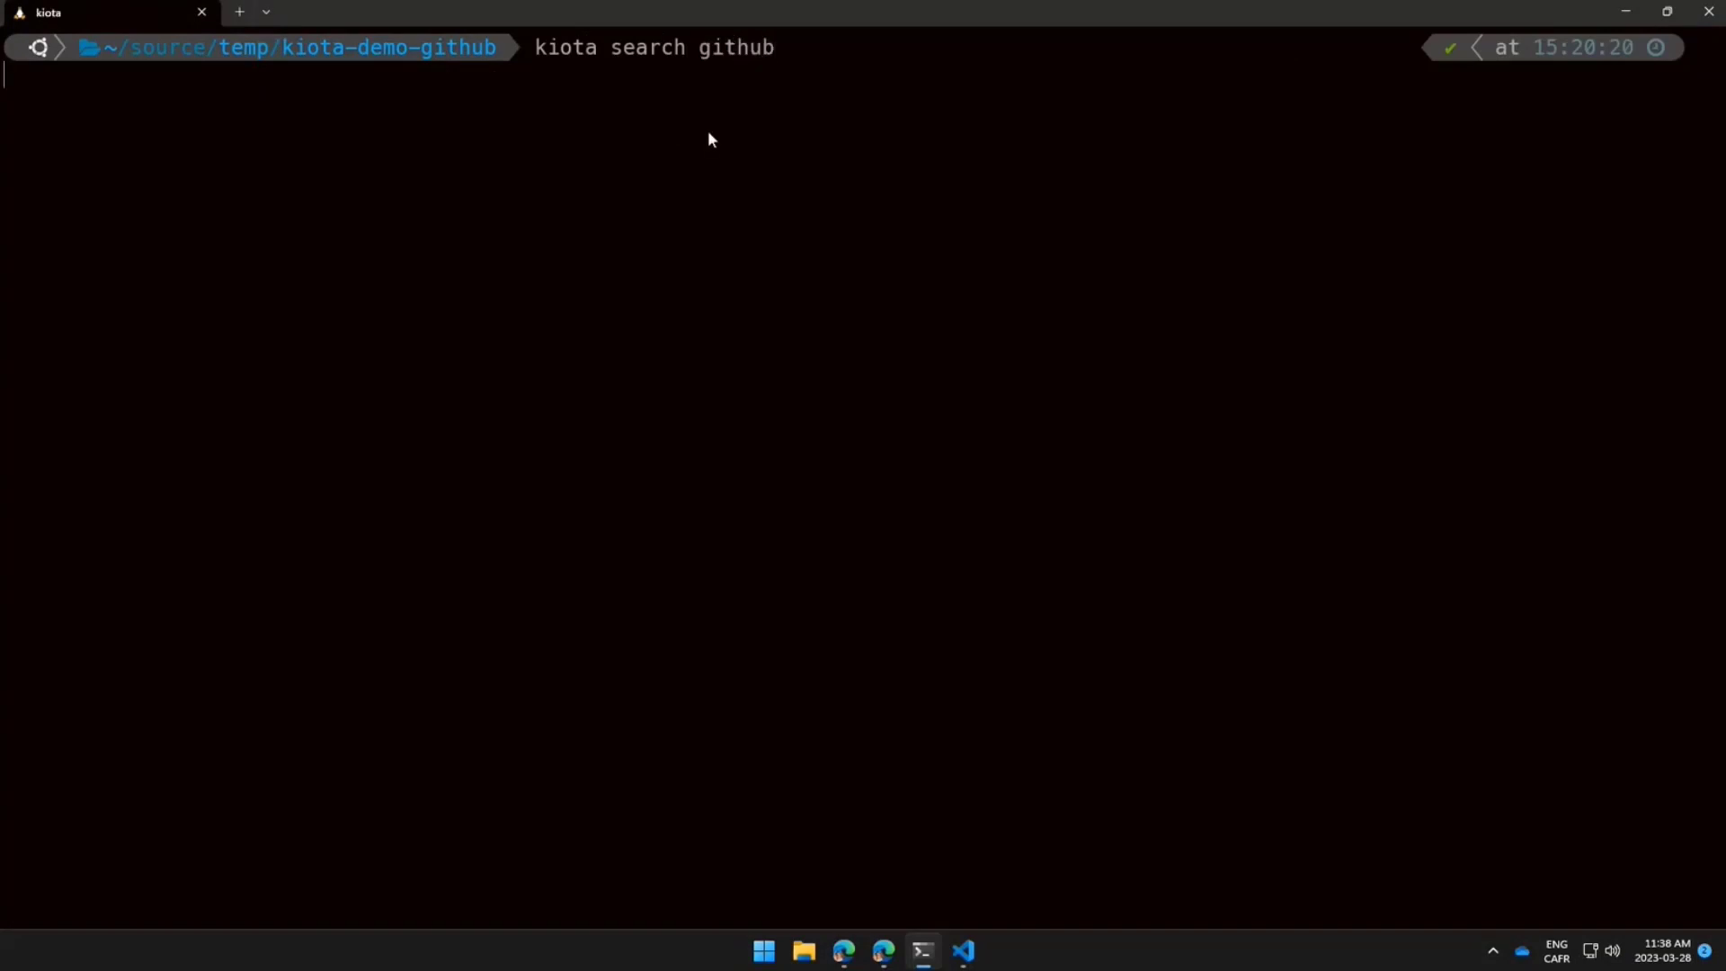
pyautogui.press('Return')
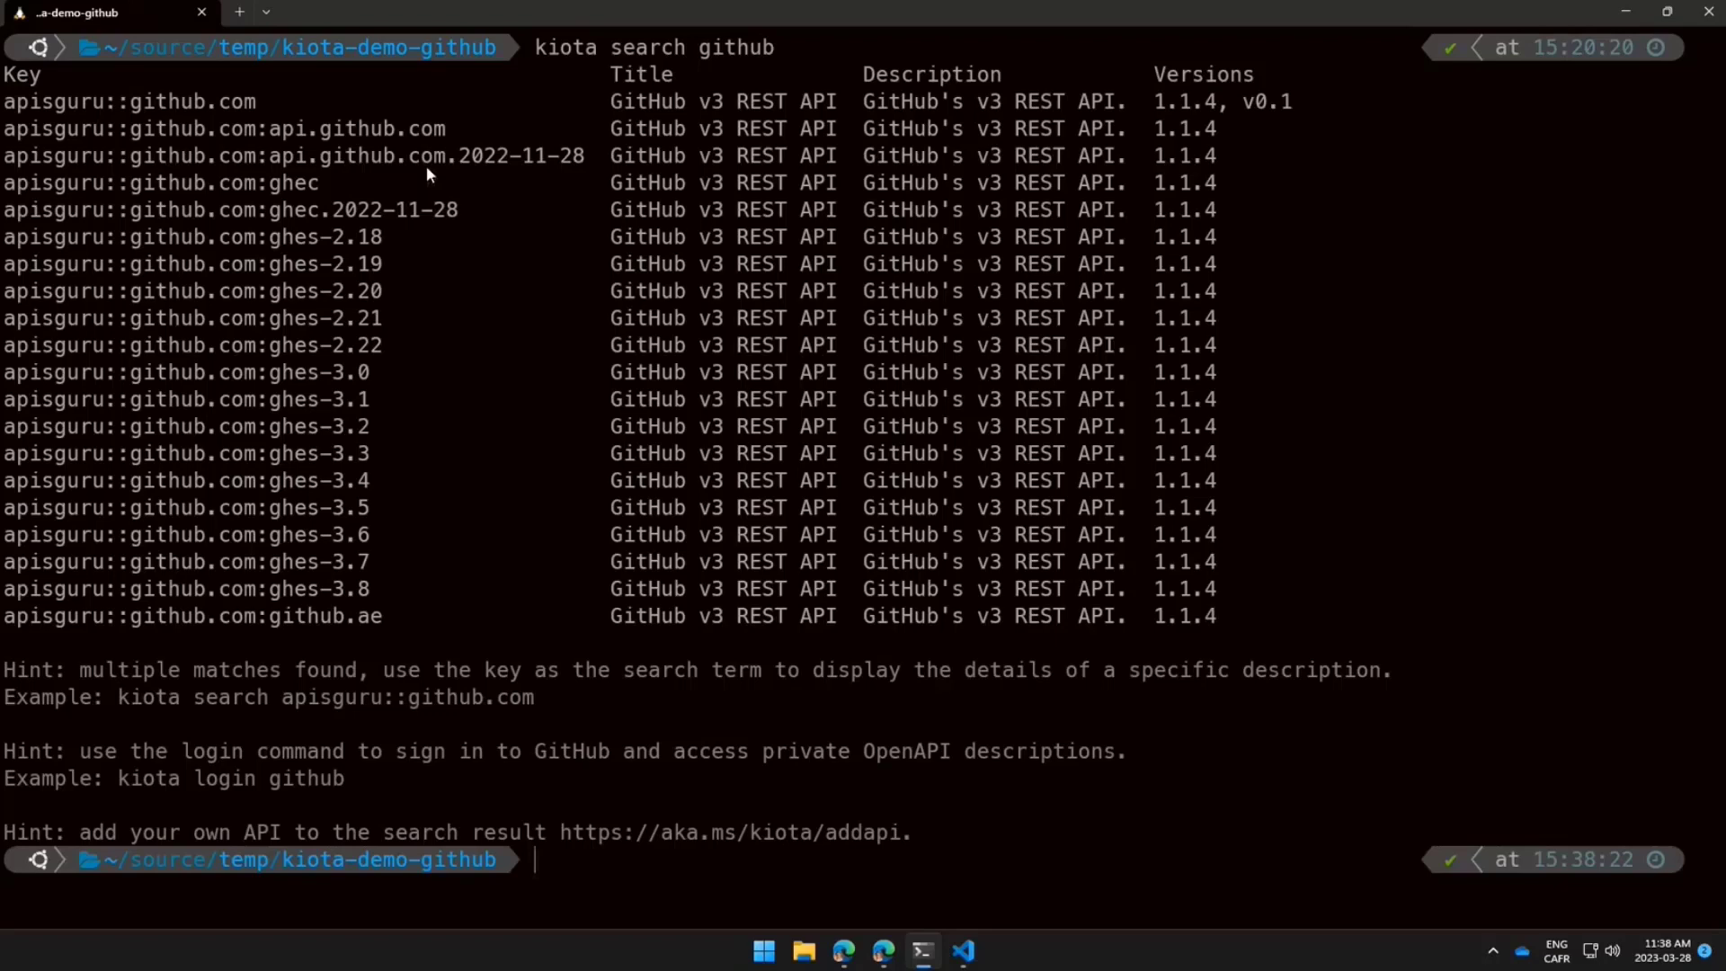
pyautogui.moveTo(561, 146)
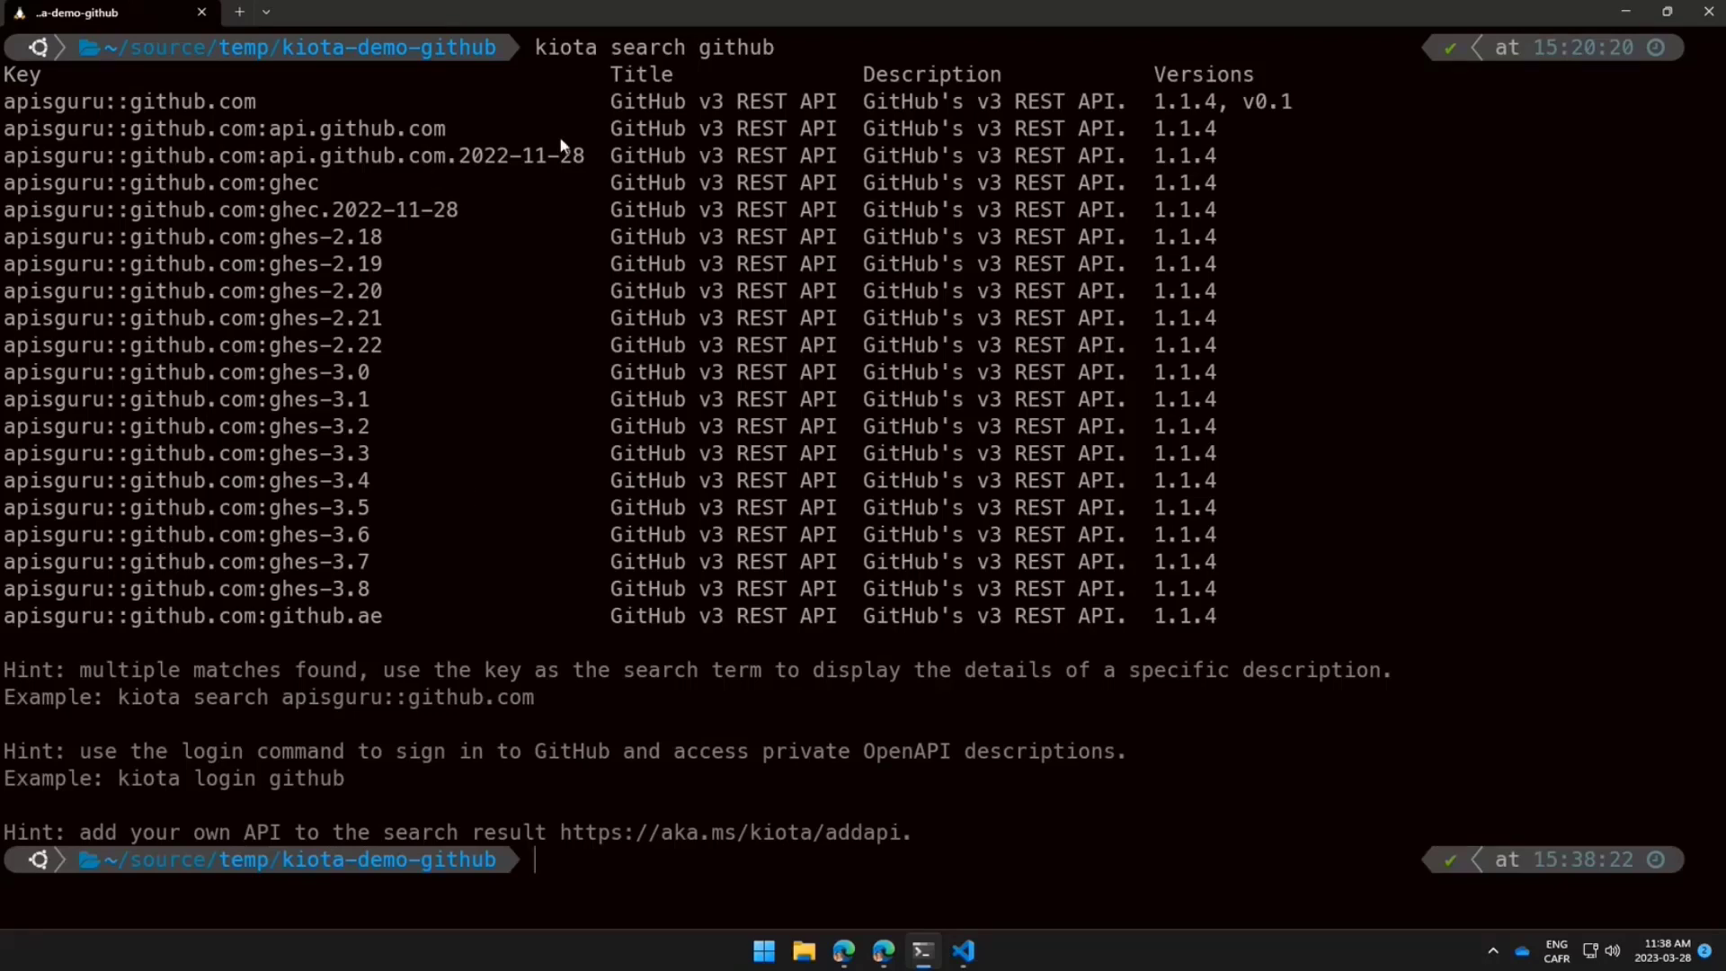
pyautogui.moveTo(686, 79)
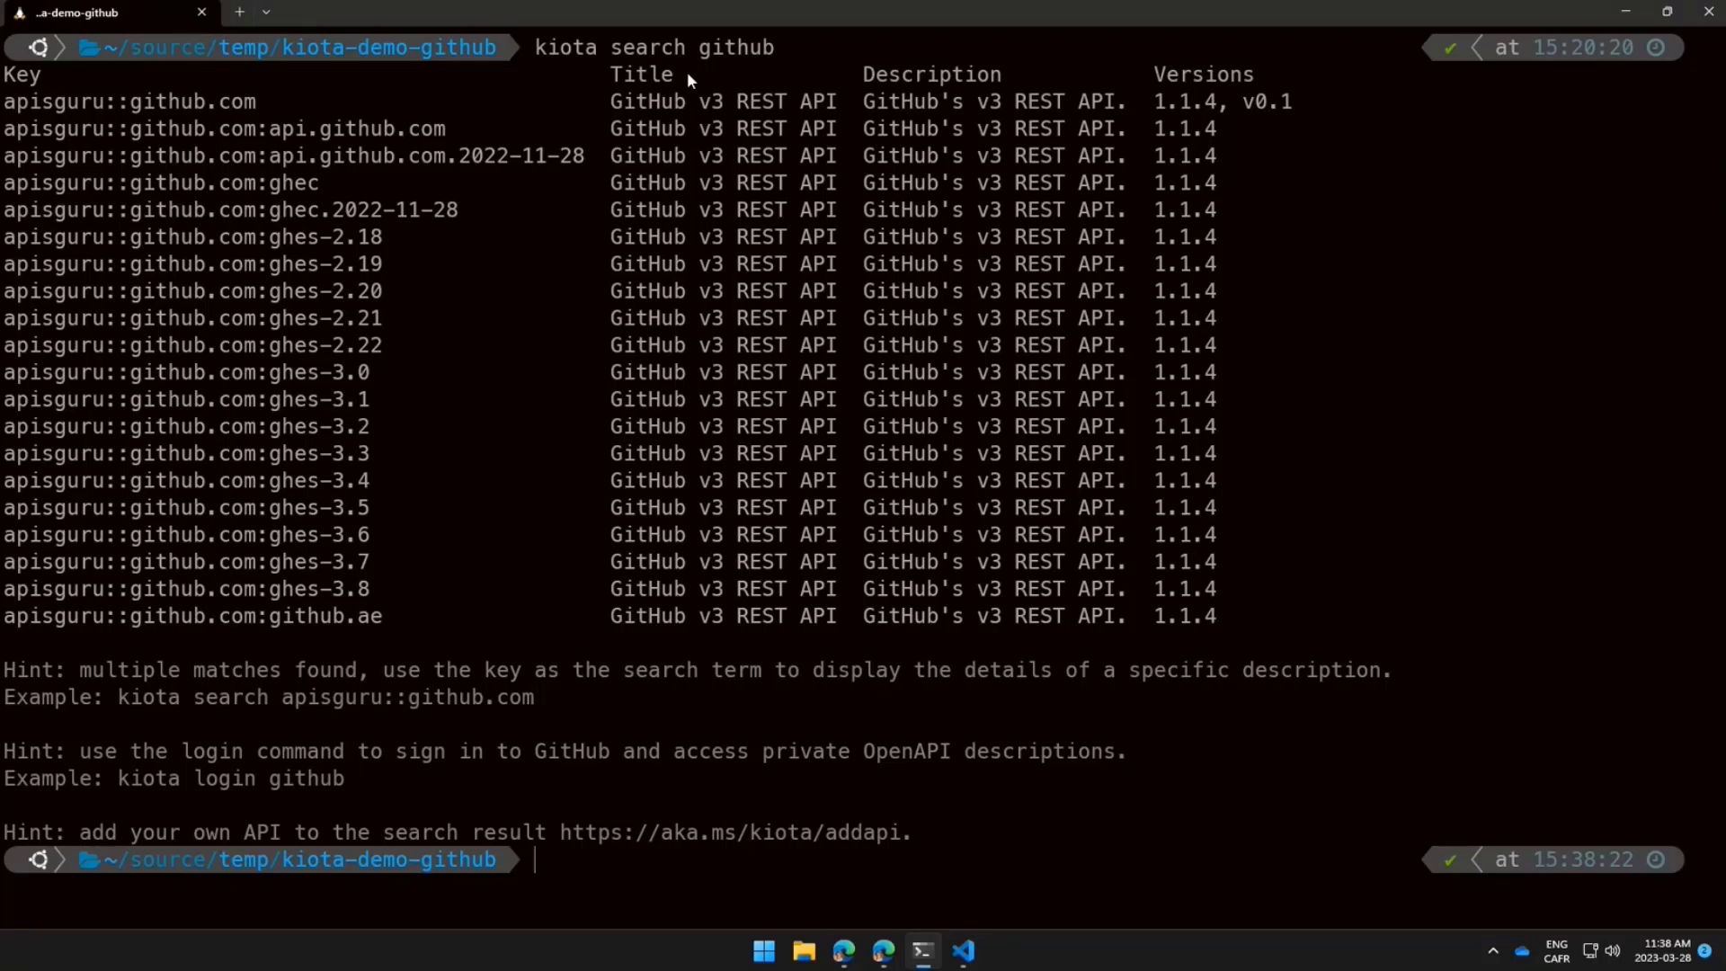
pyautogui.moveTo(911, 206)
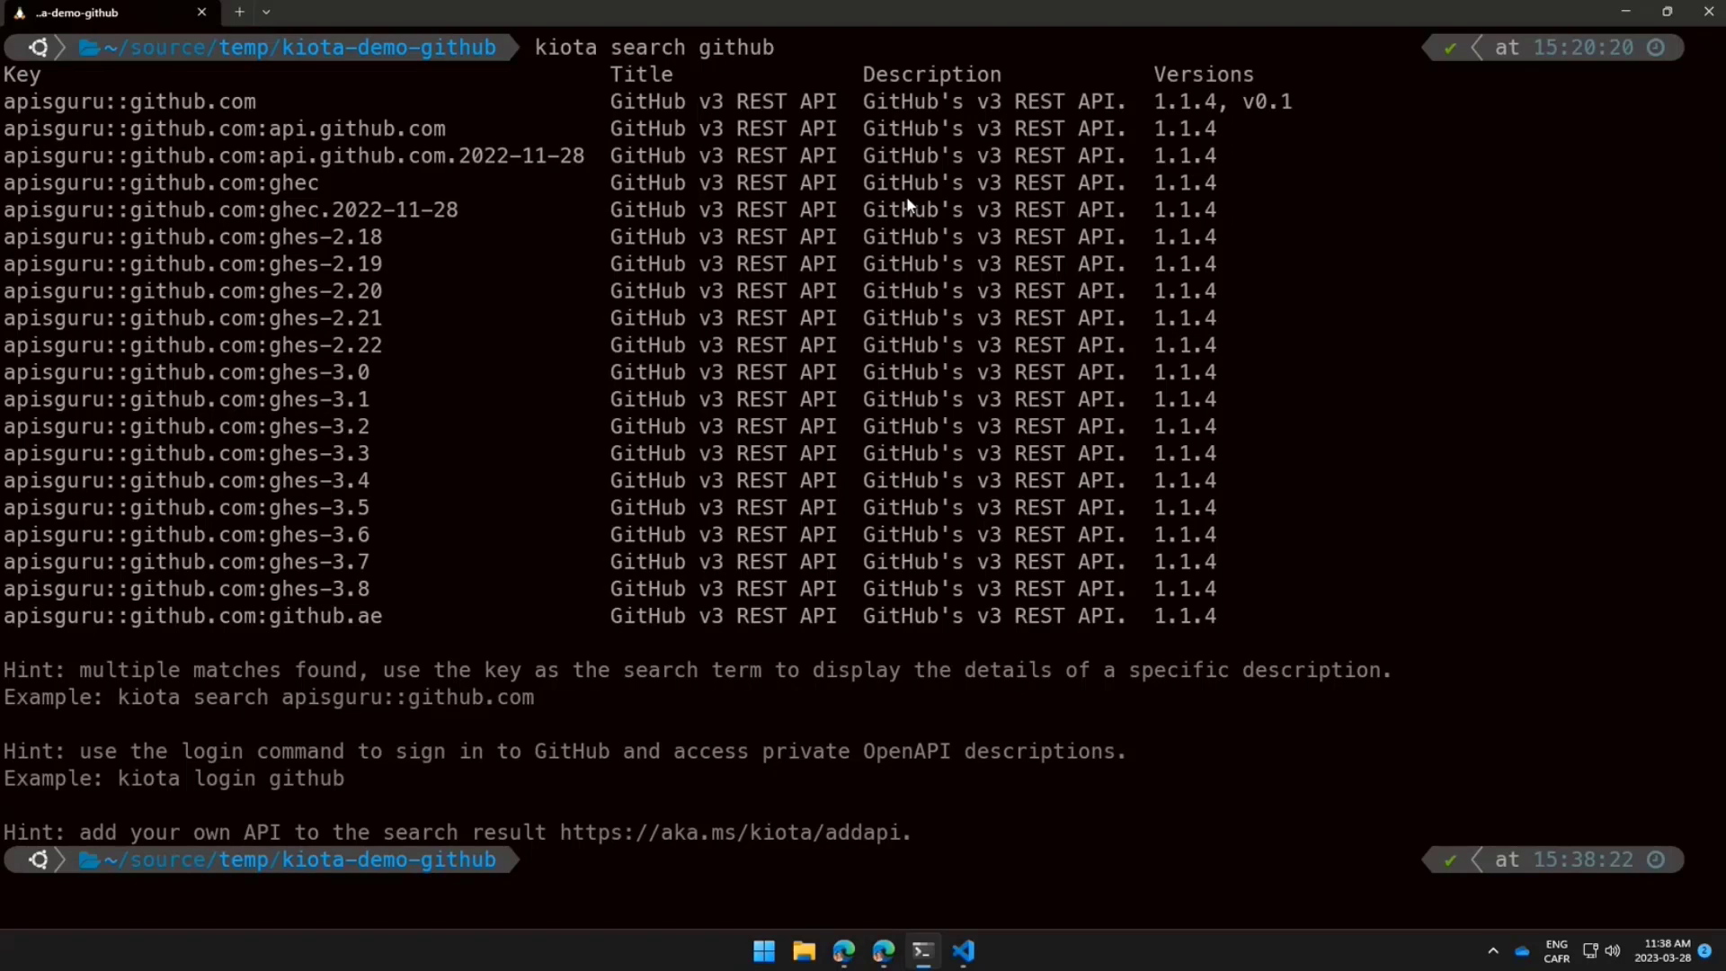
pyautogui.moveTo(595, 404)
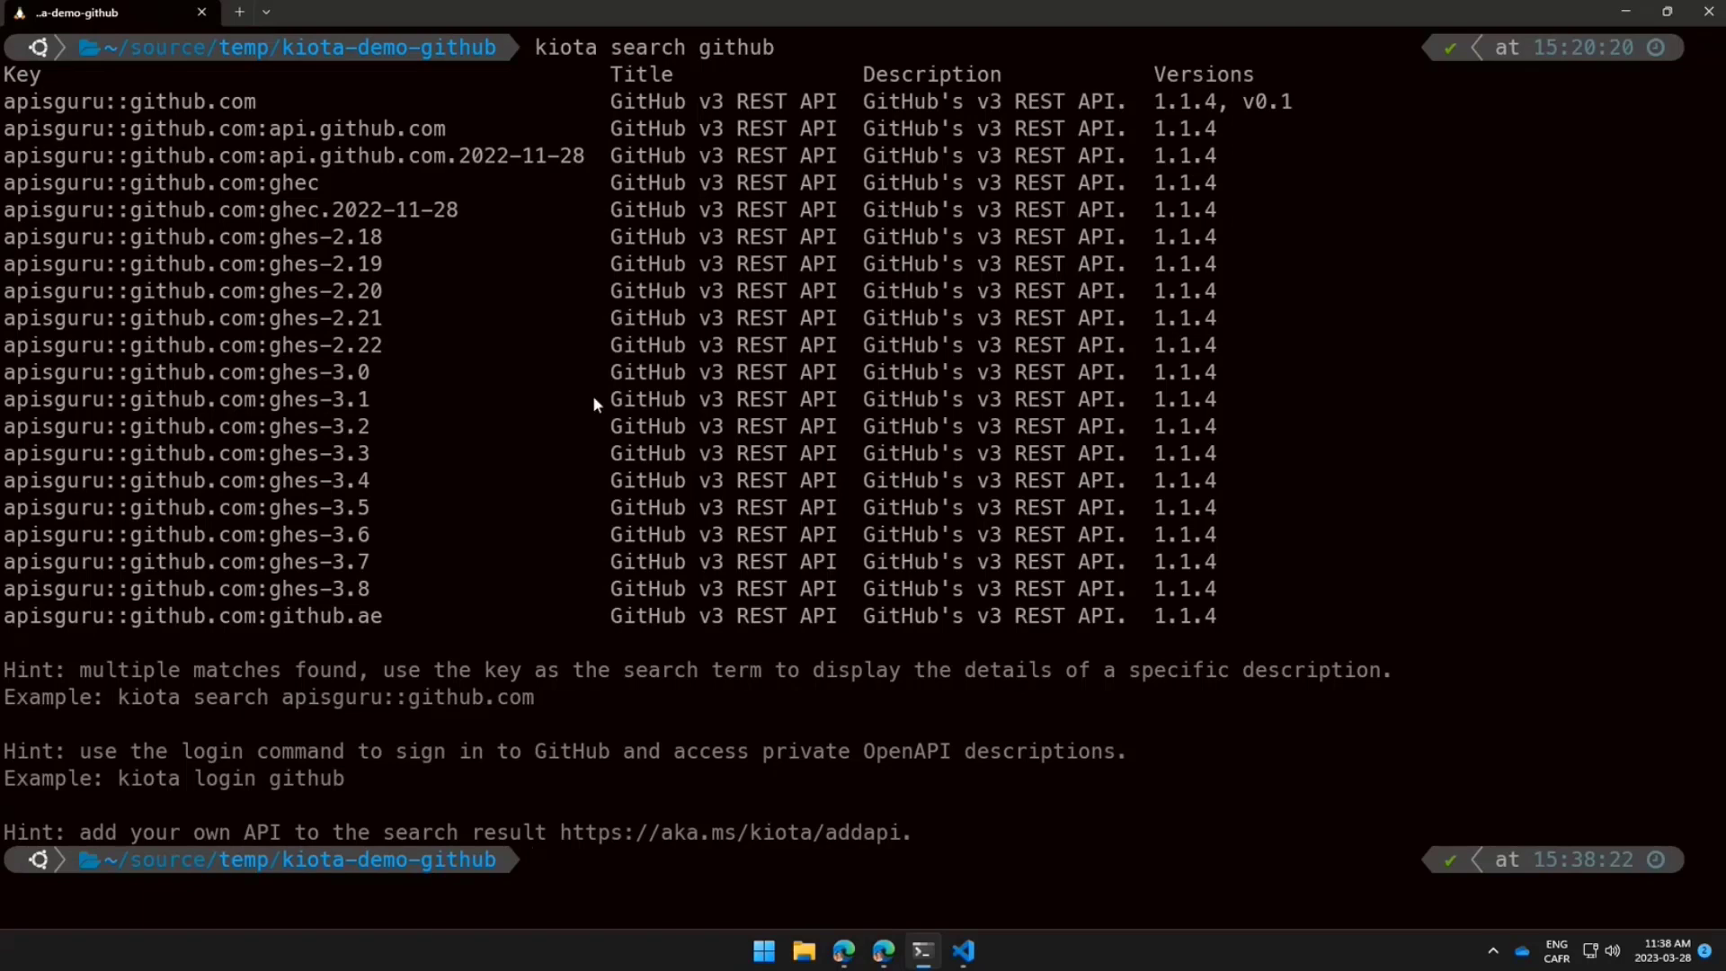
pyautogui.moveTo(442, 289)
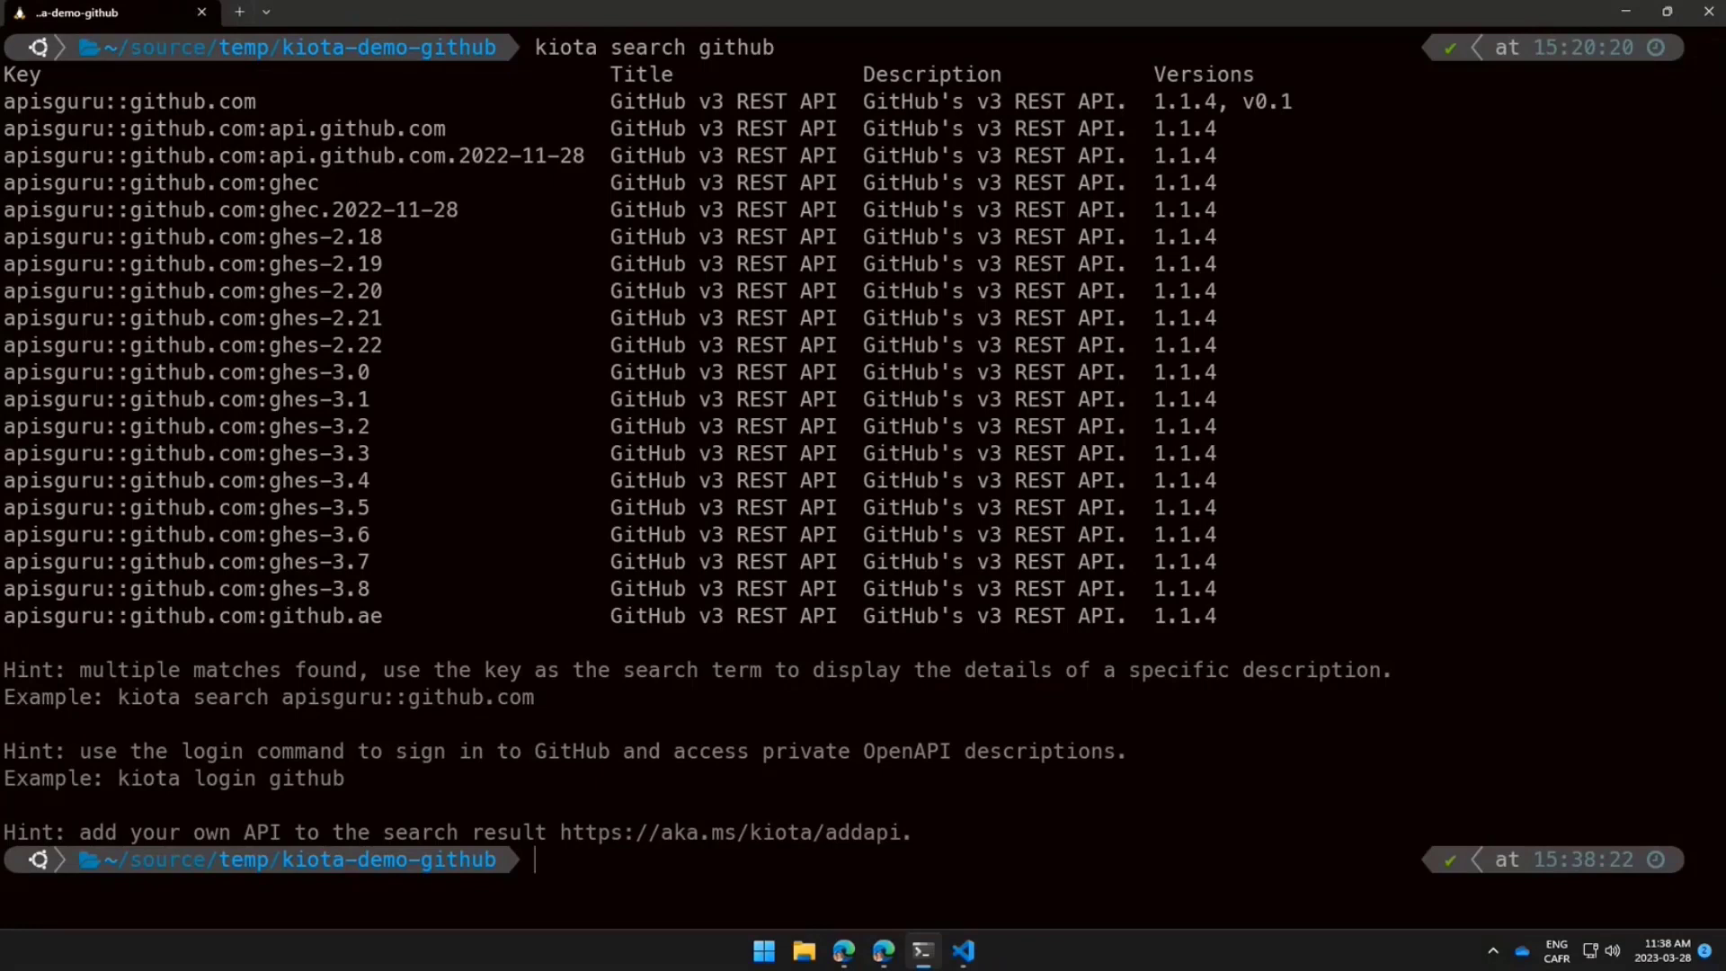
pyautogui.moveTo(707, 895)
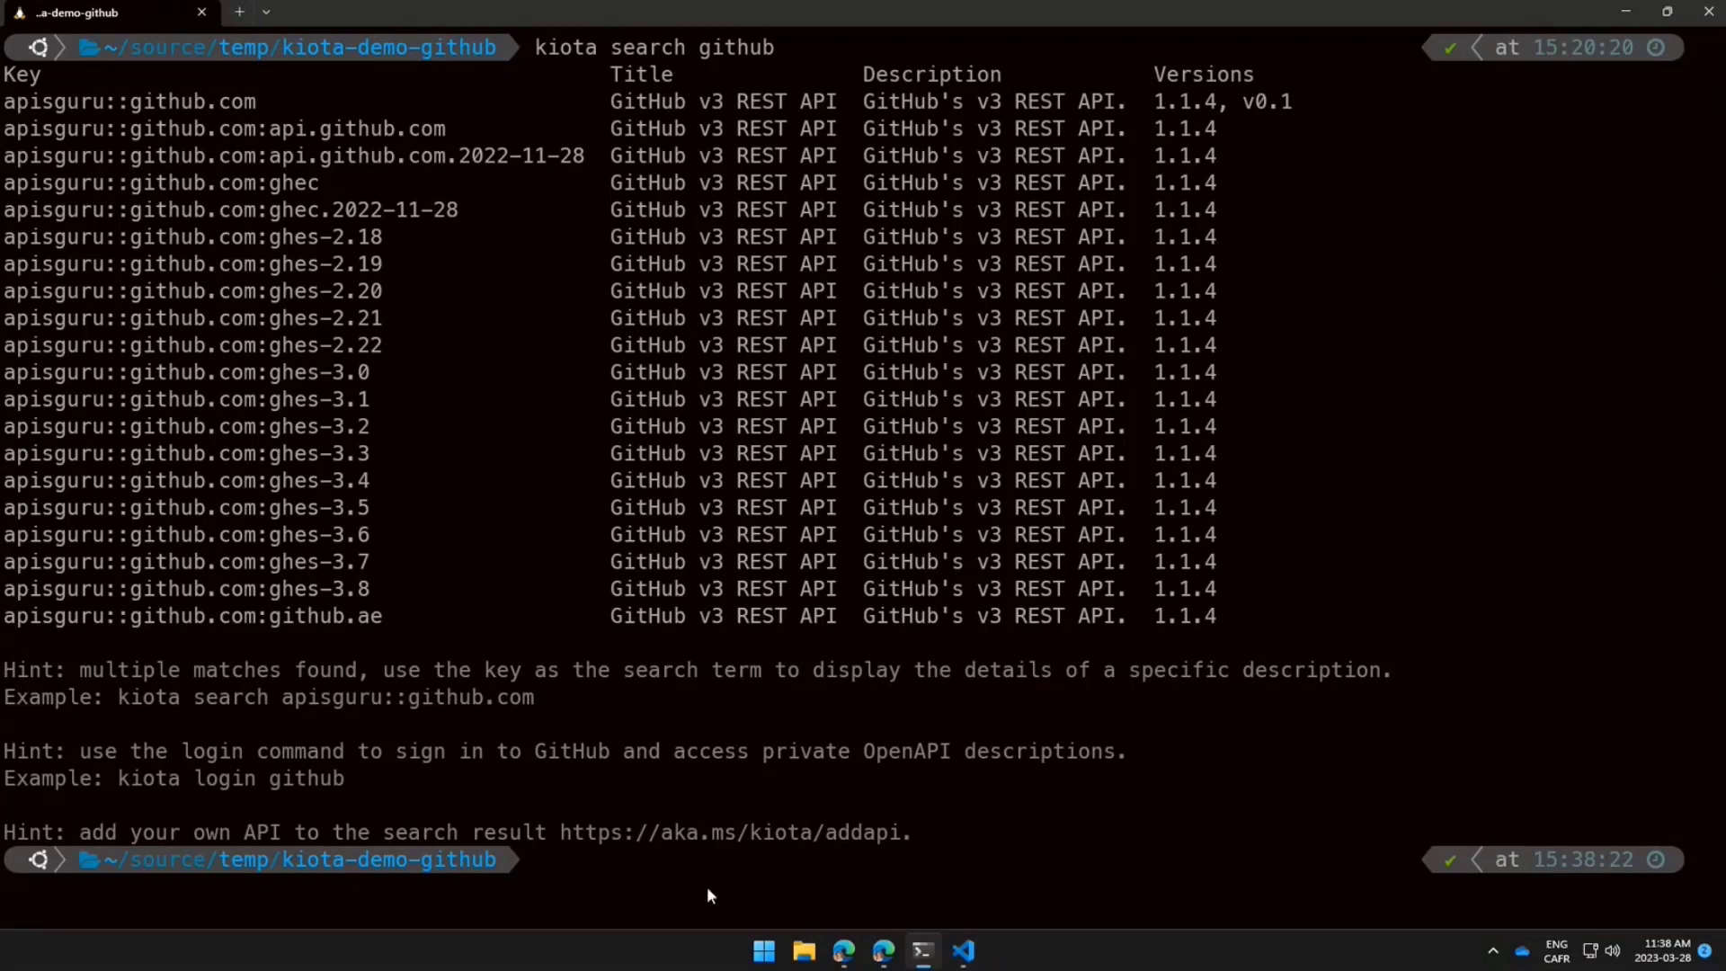
pyautogui.moveTo(647, 877)
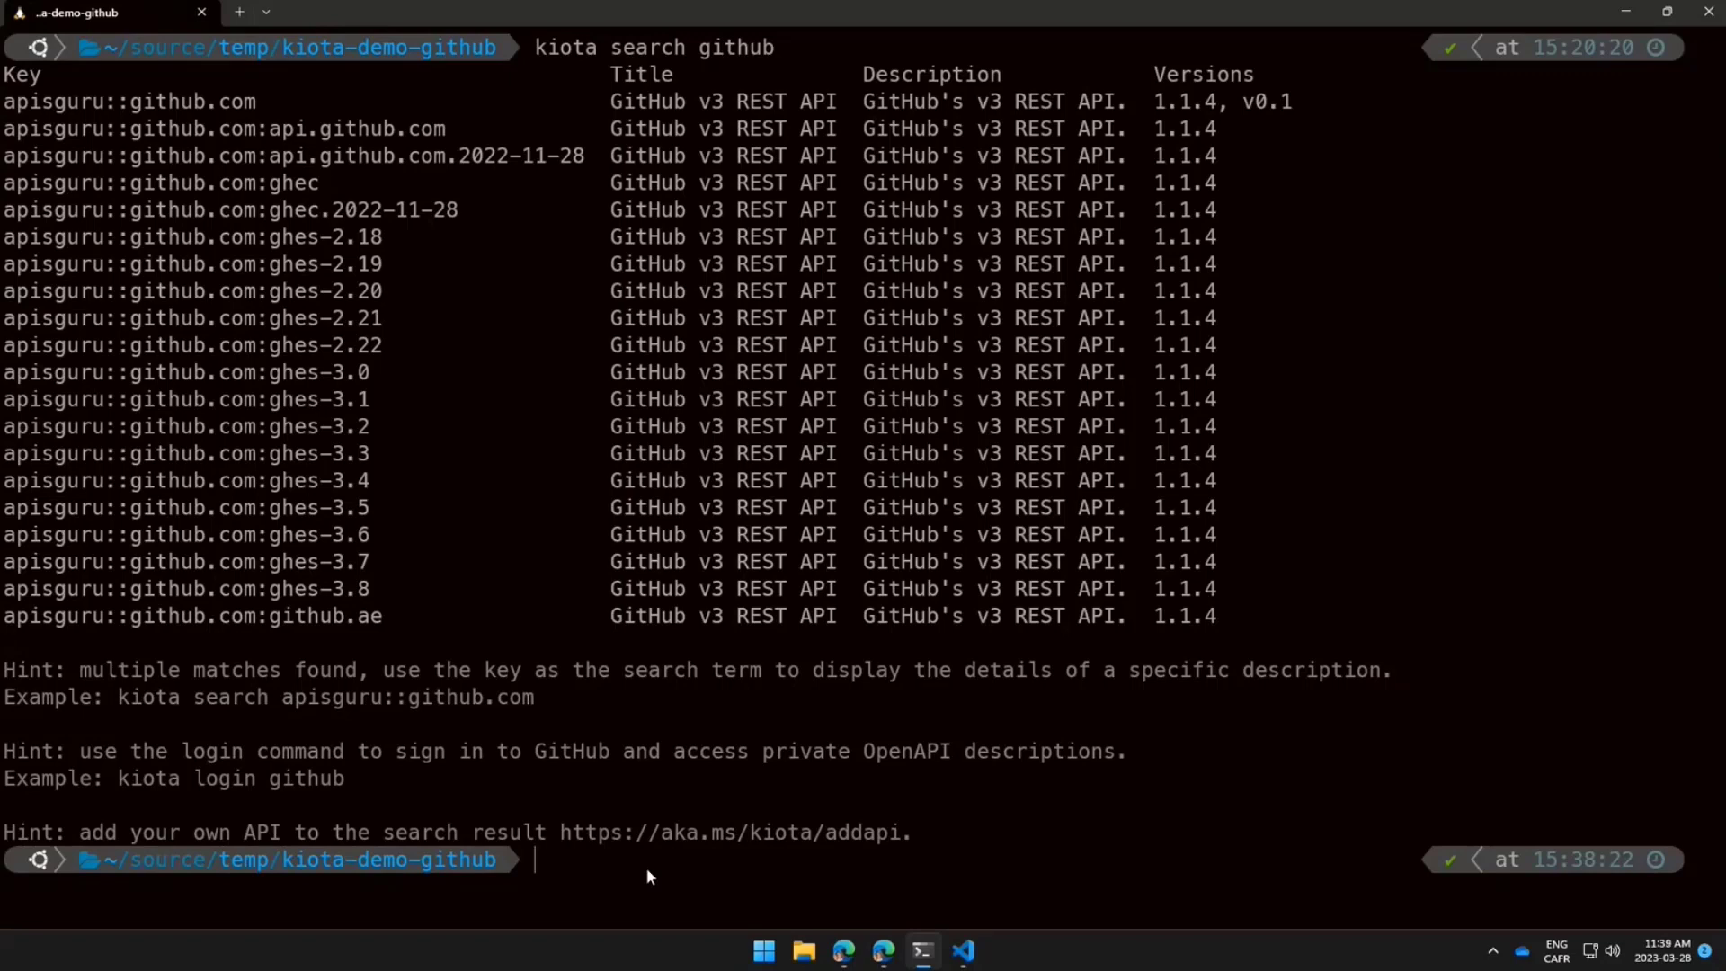
pyautogui.moveTo(8, 57)
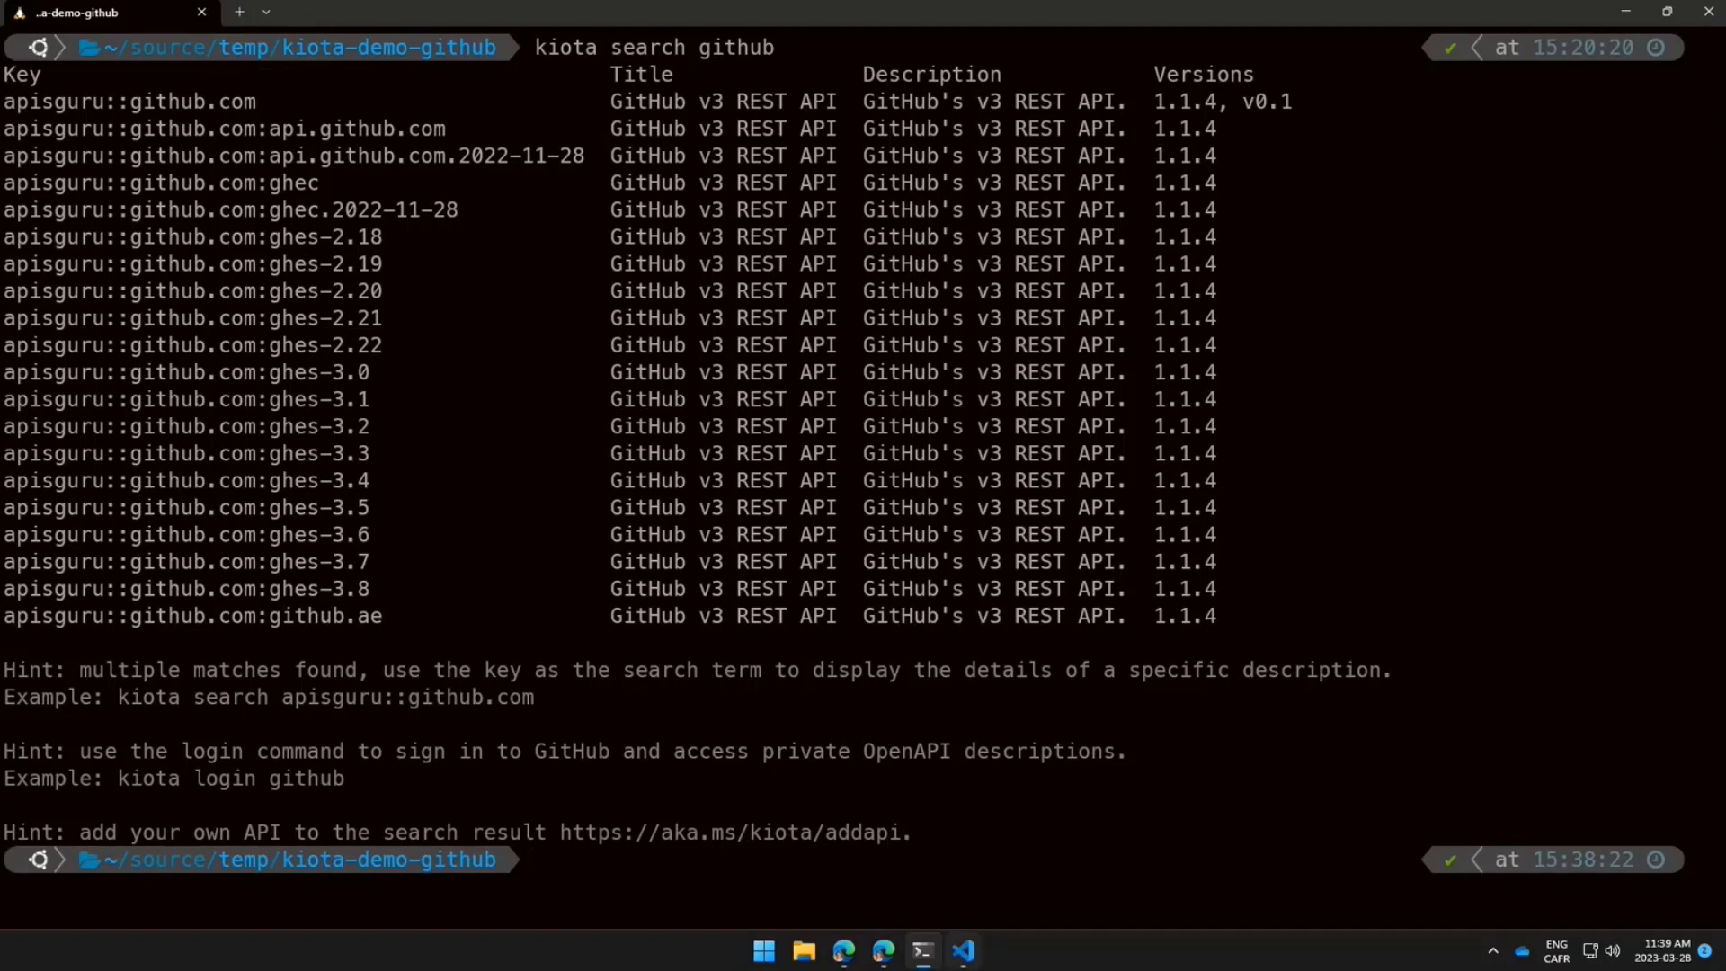
pyautogui.moveTo(960, 949)
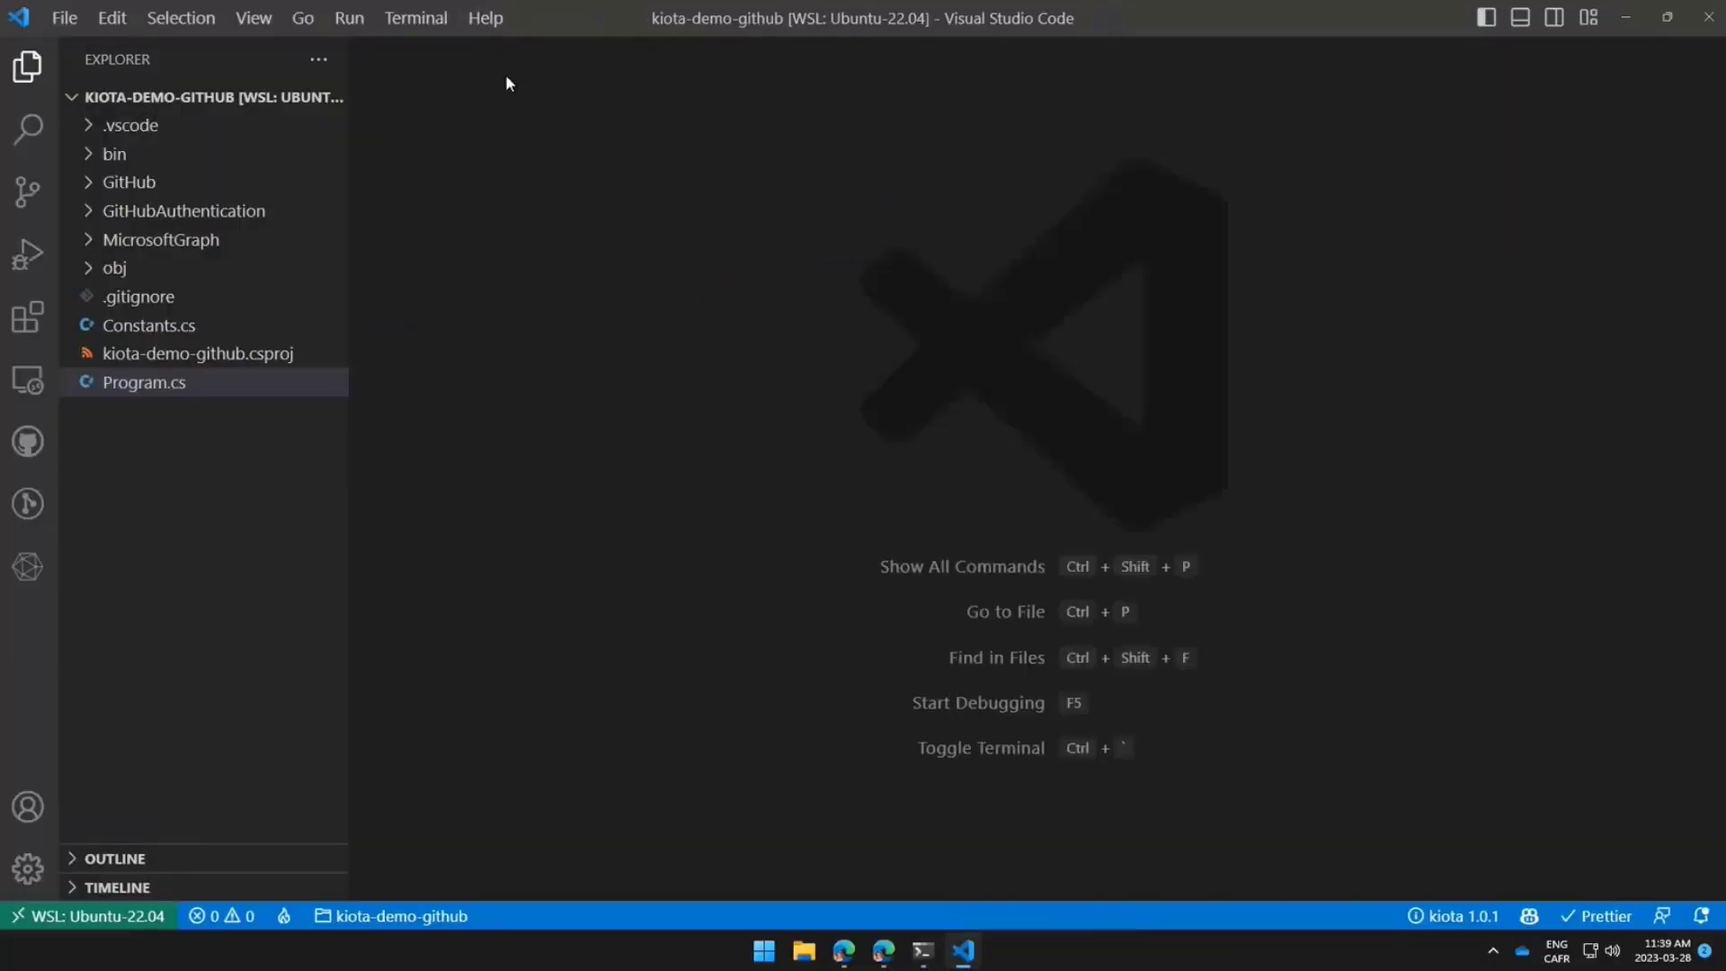
# Search Kiota's OpenAPI explorer for 'github' and pick the apisguru::github.com description
pyautogui.click(28, 567)
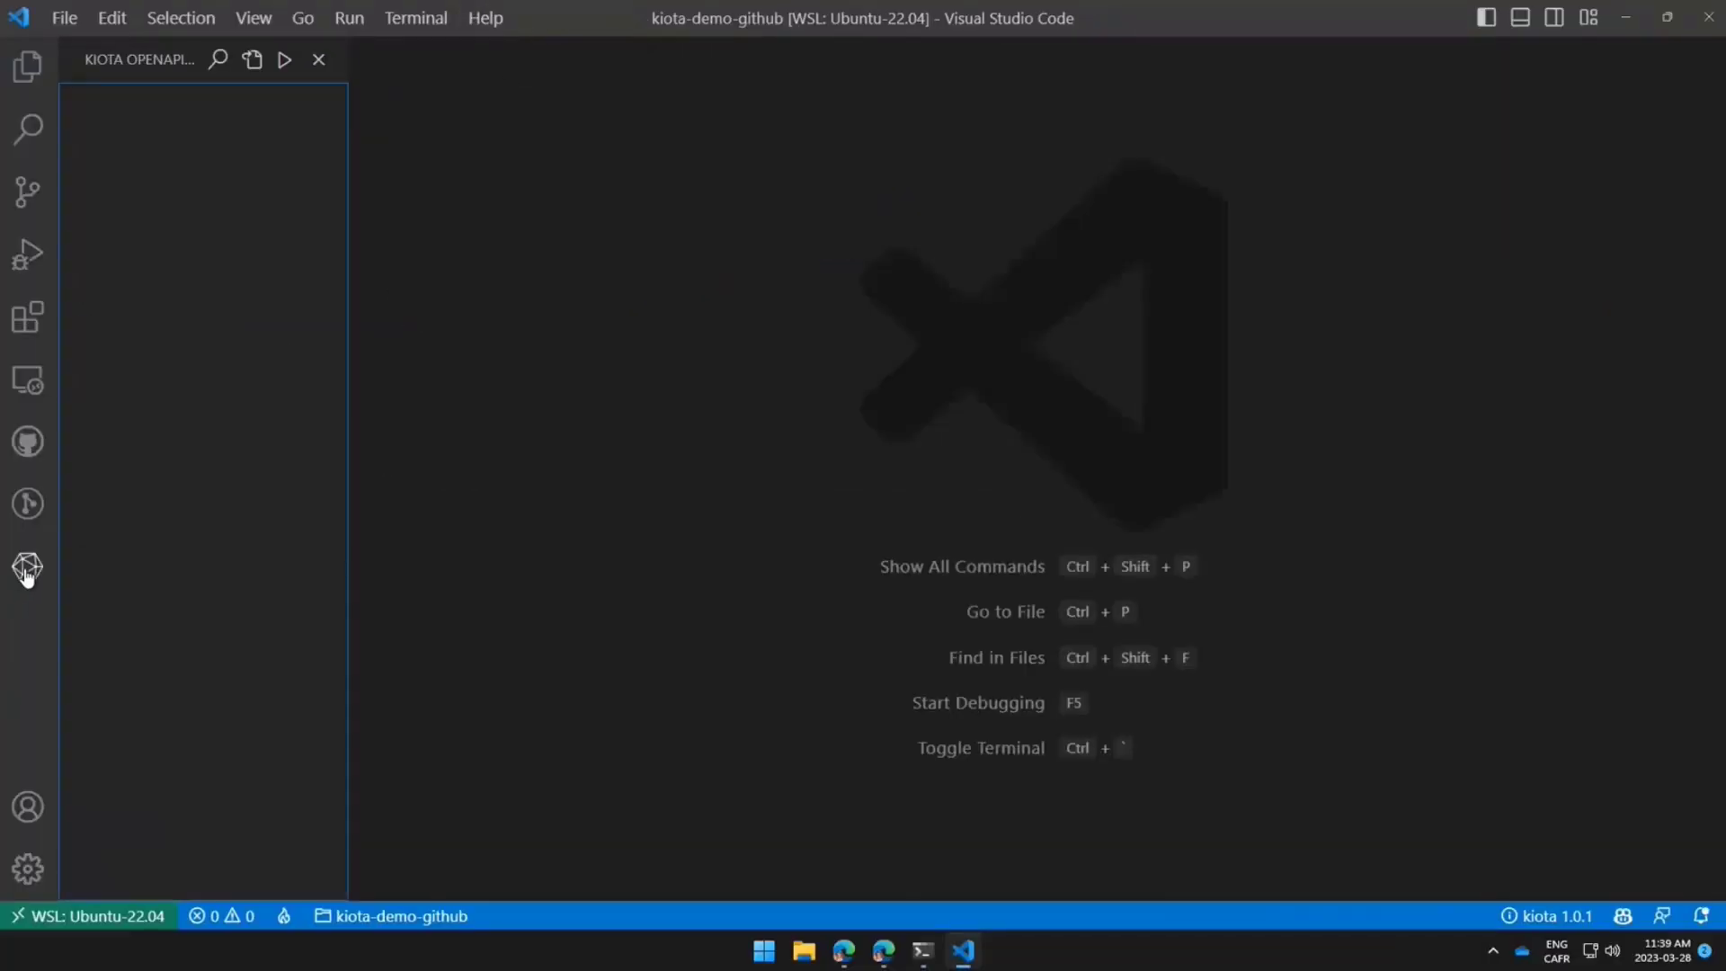
pyautogui.moveTo(137, 59)
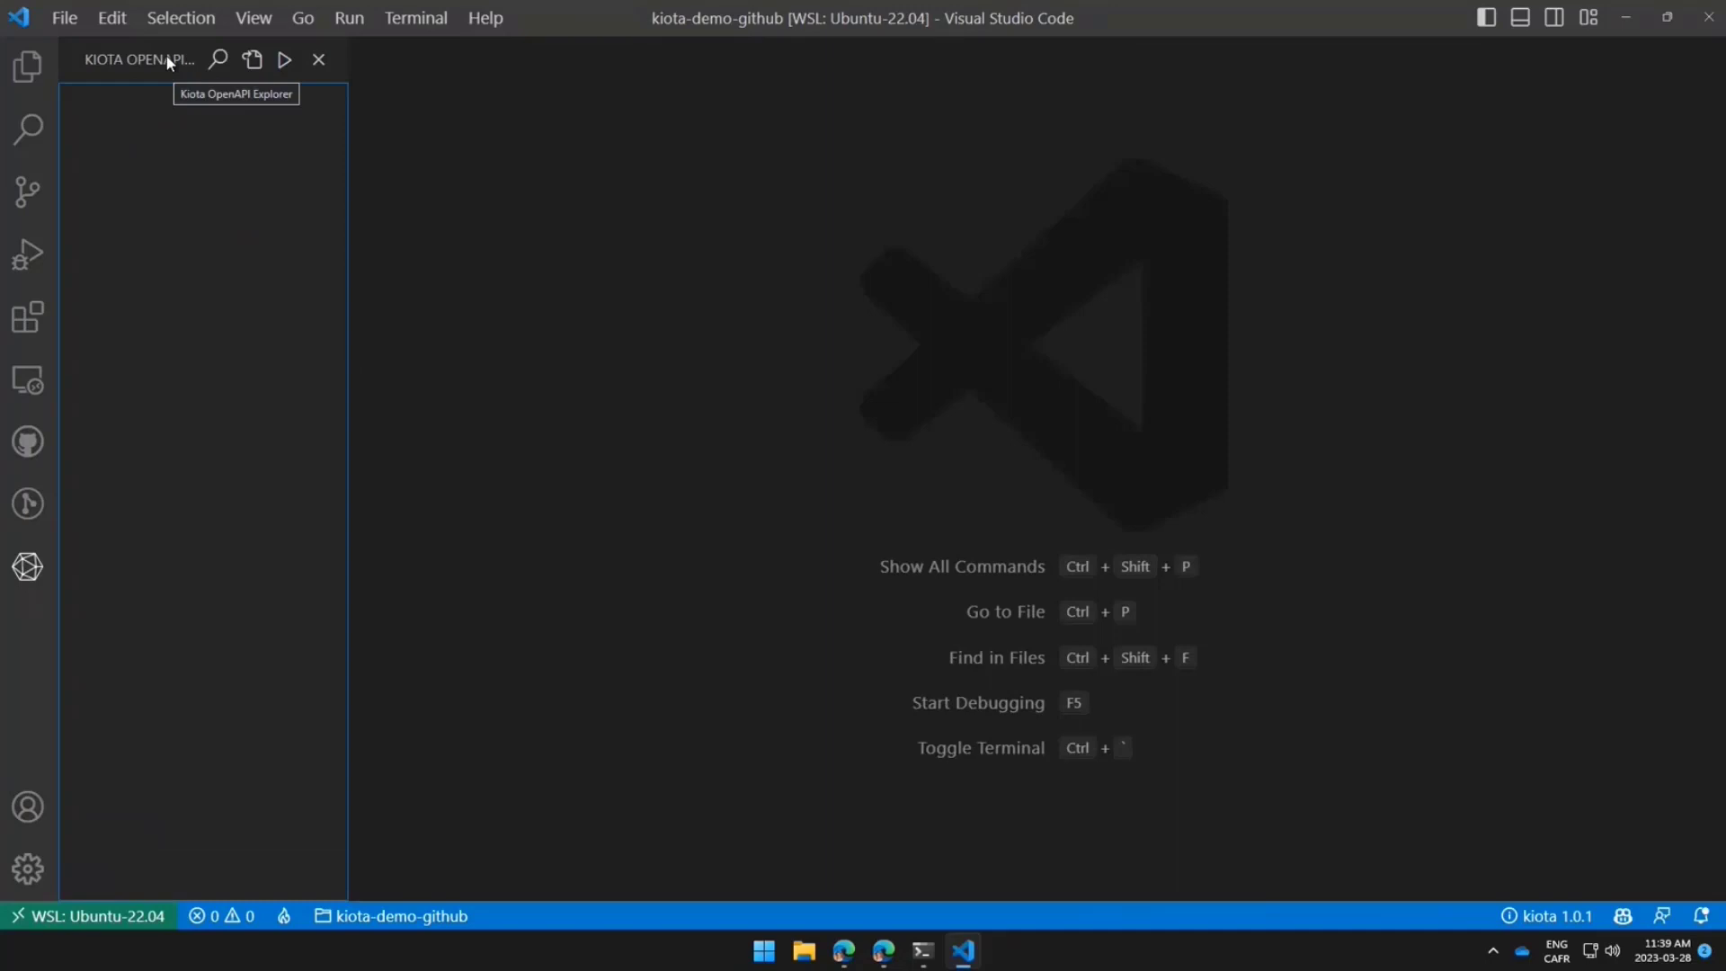
pyautogui.moveTo(217, 59)
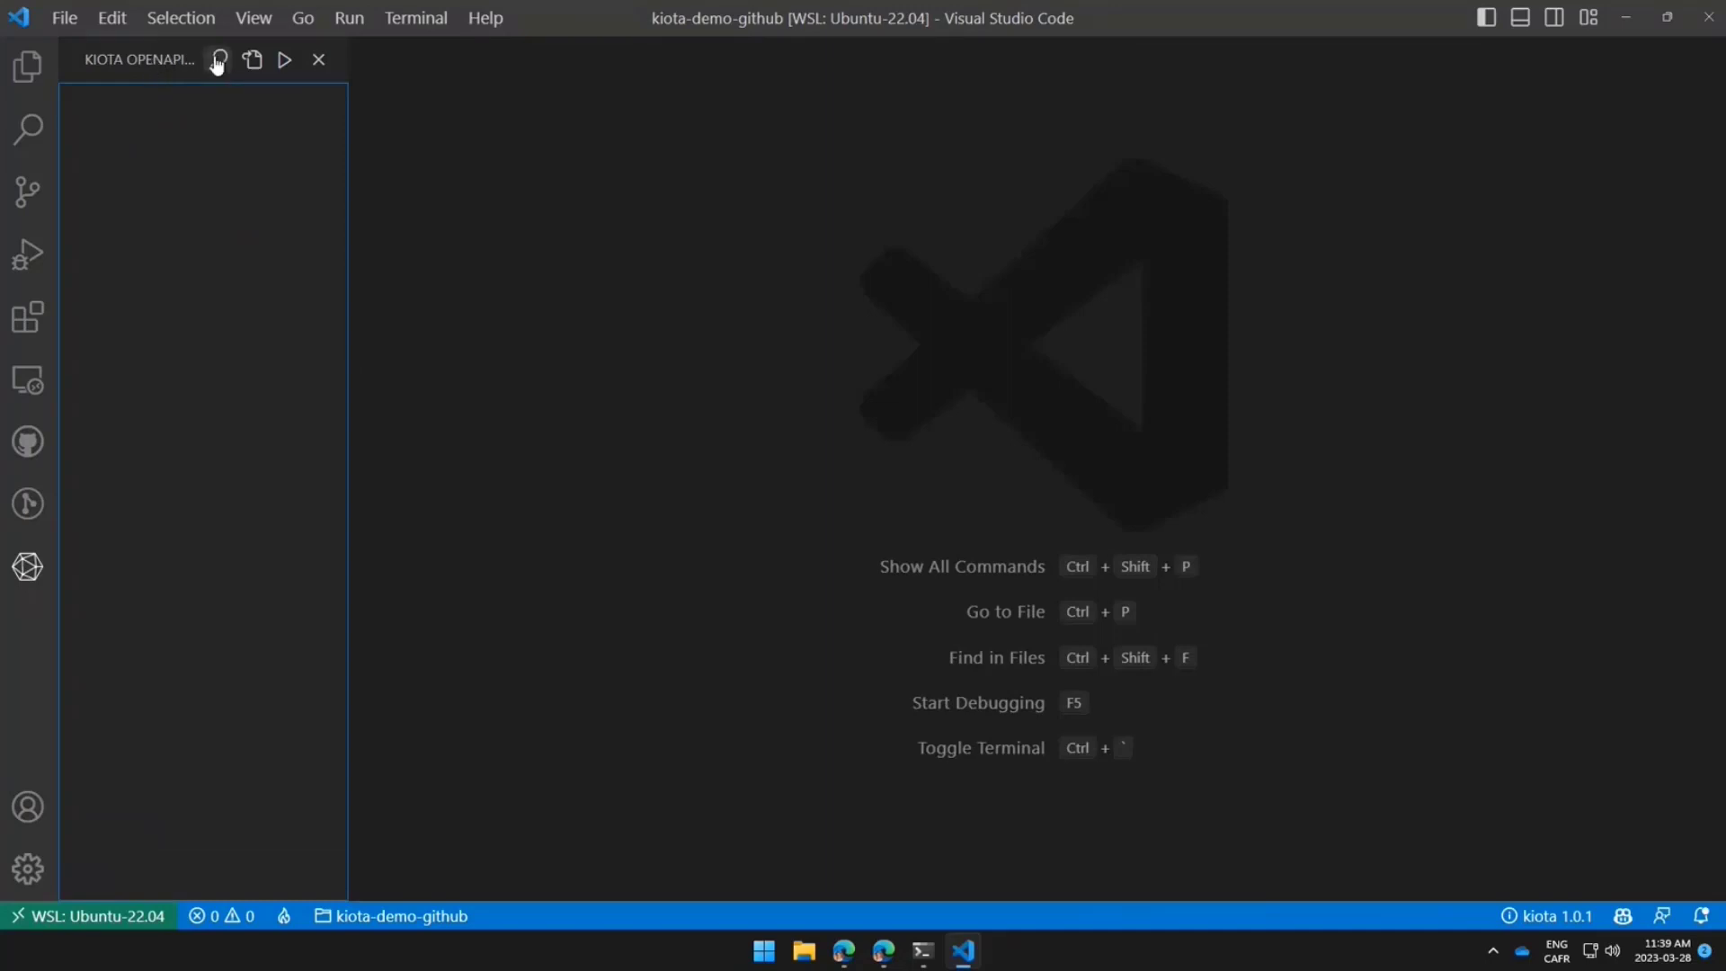
pyautogui.write('gi')
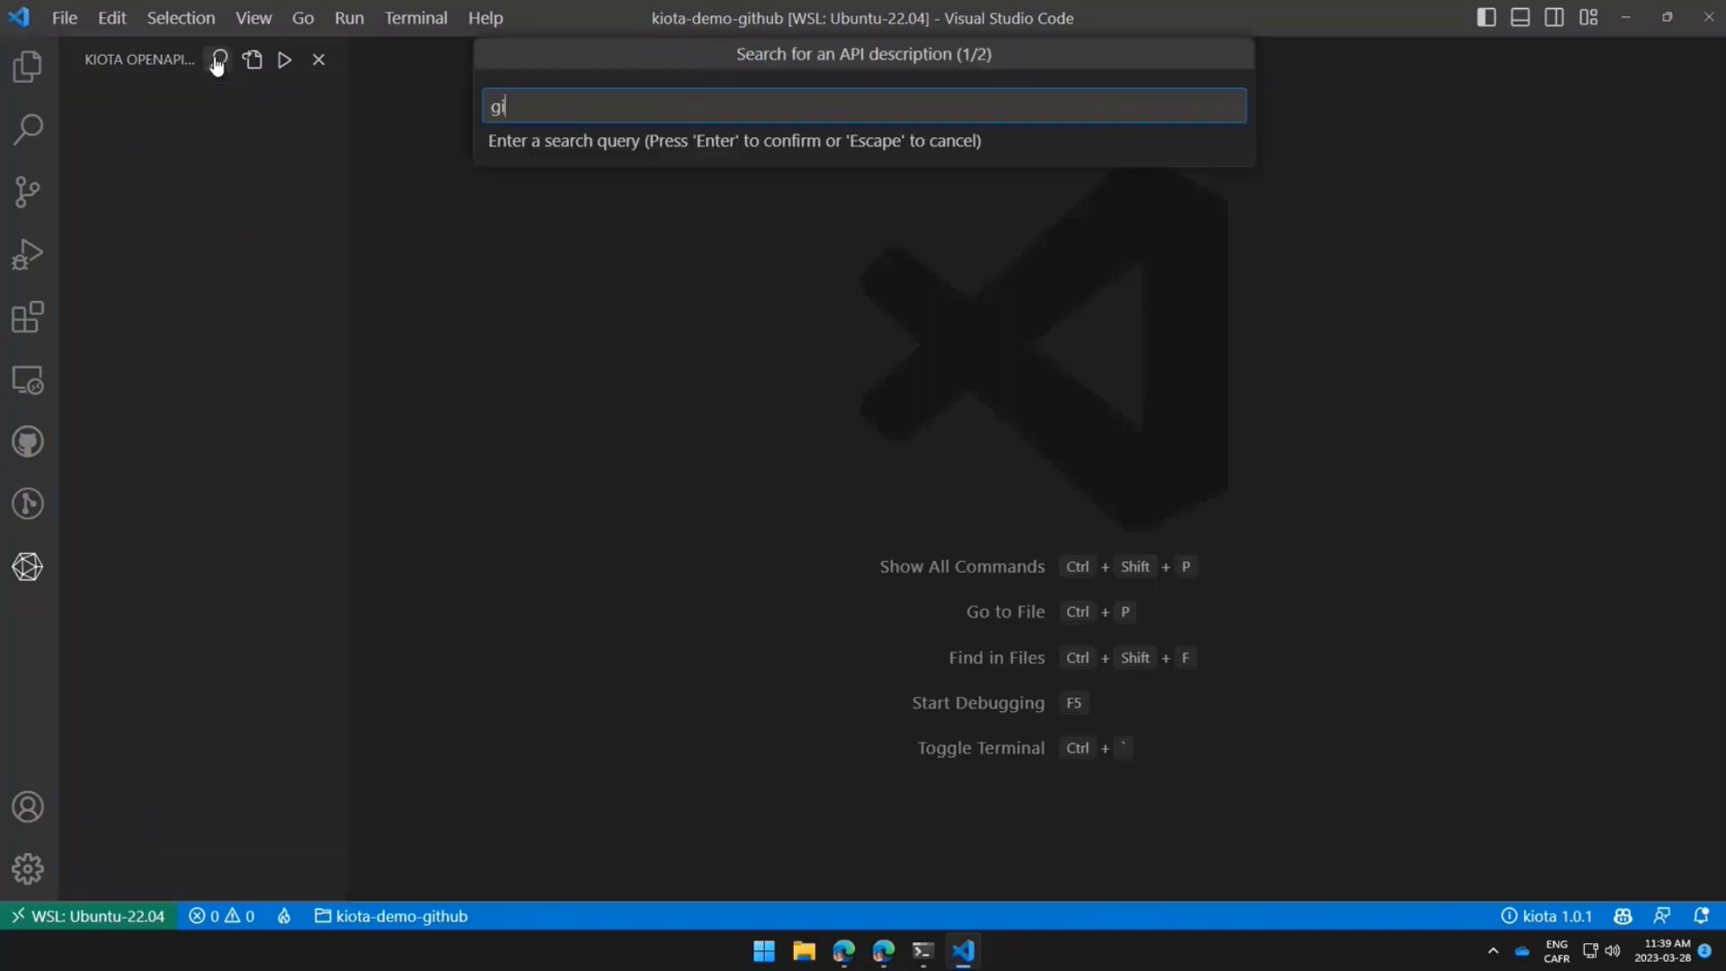
pyautogui.write('thub')
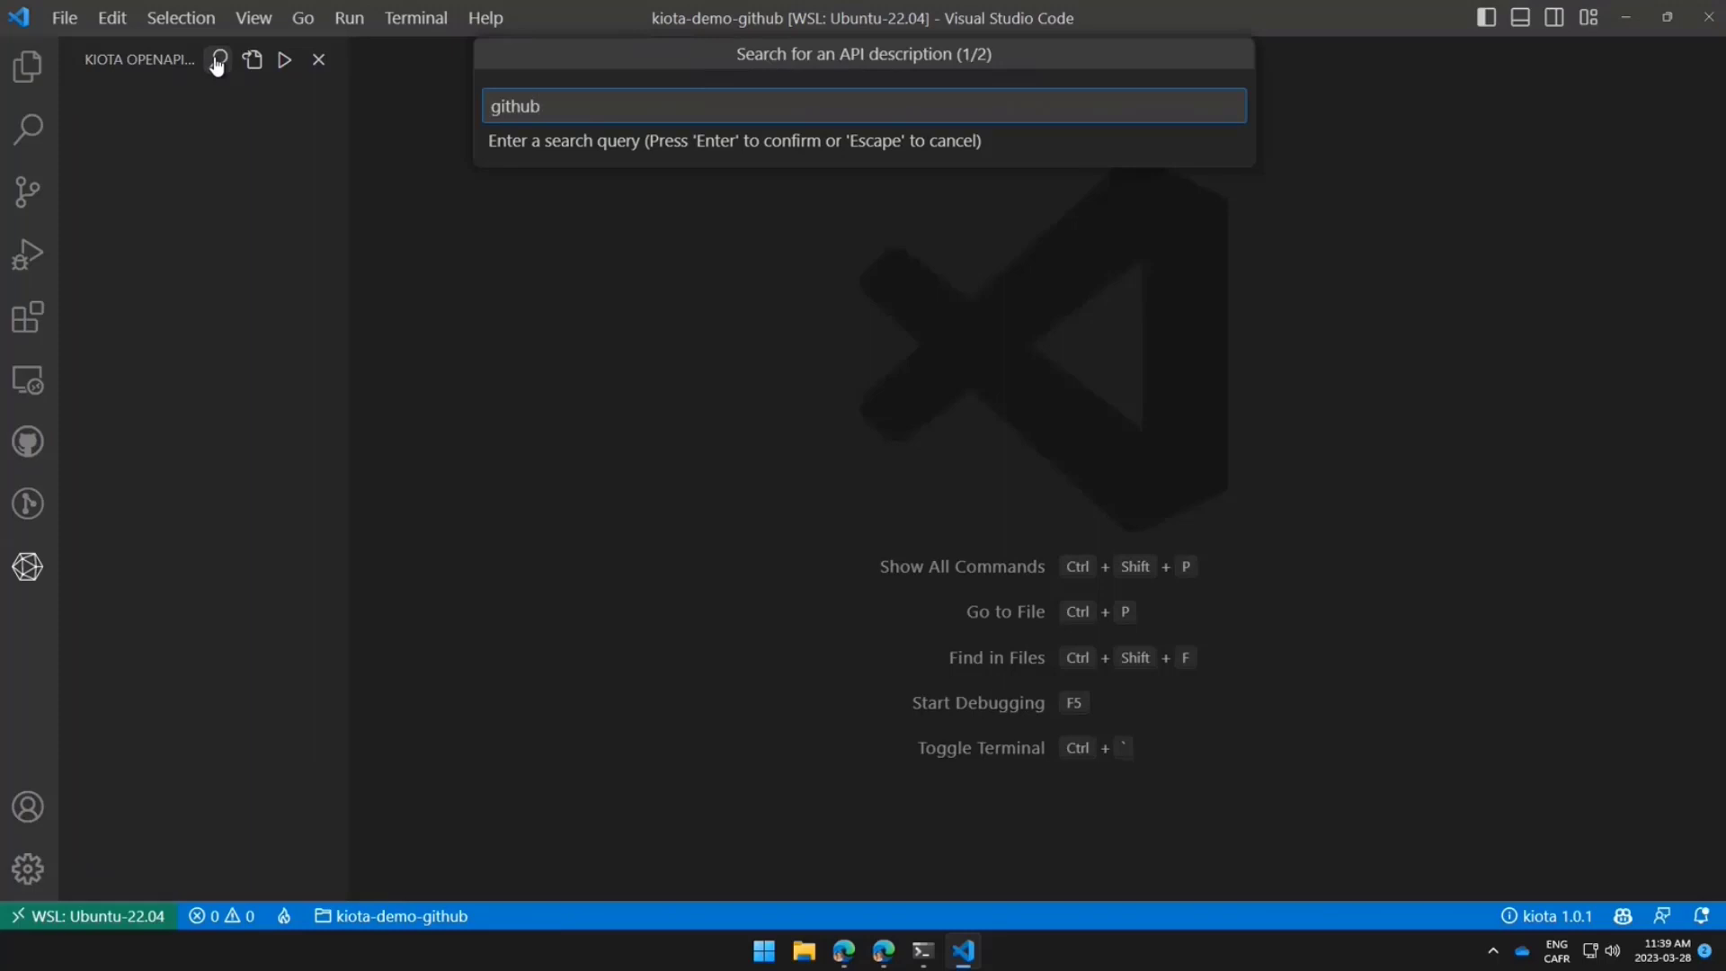
pyautogui.press('Return')
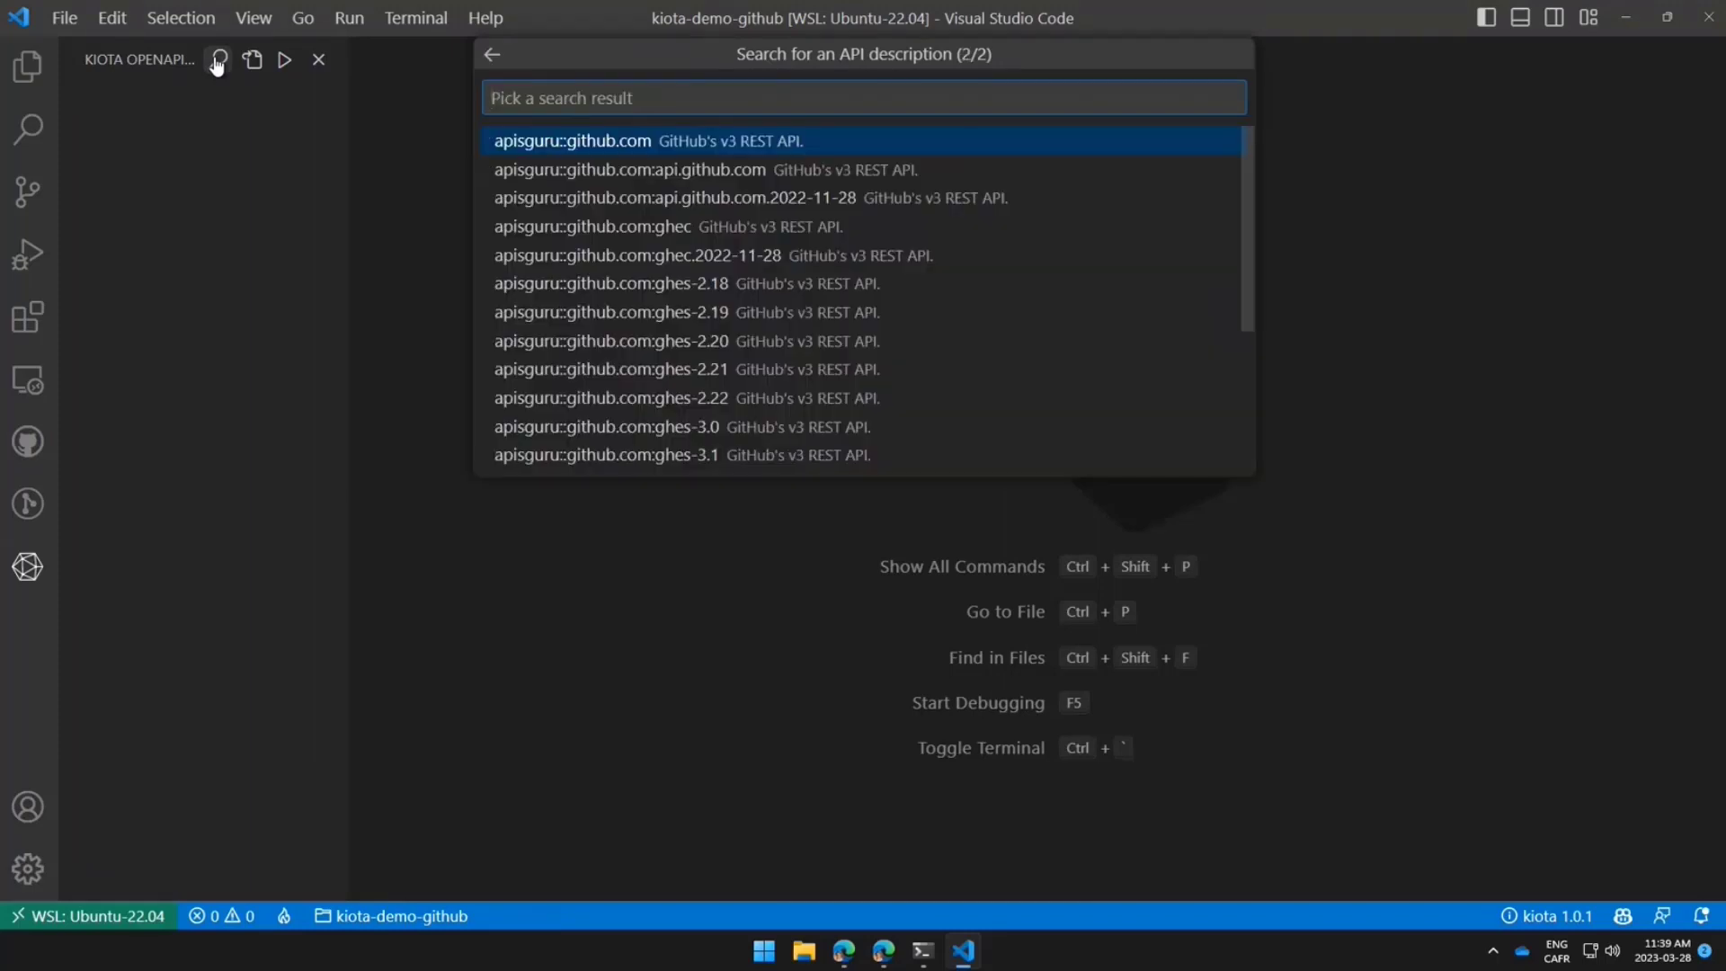
pyautogui.moveTo(700, 176)
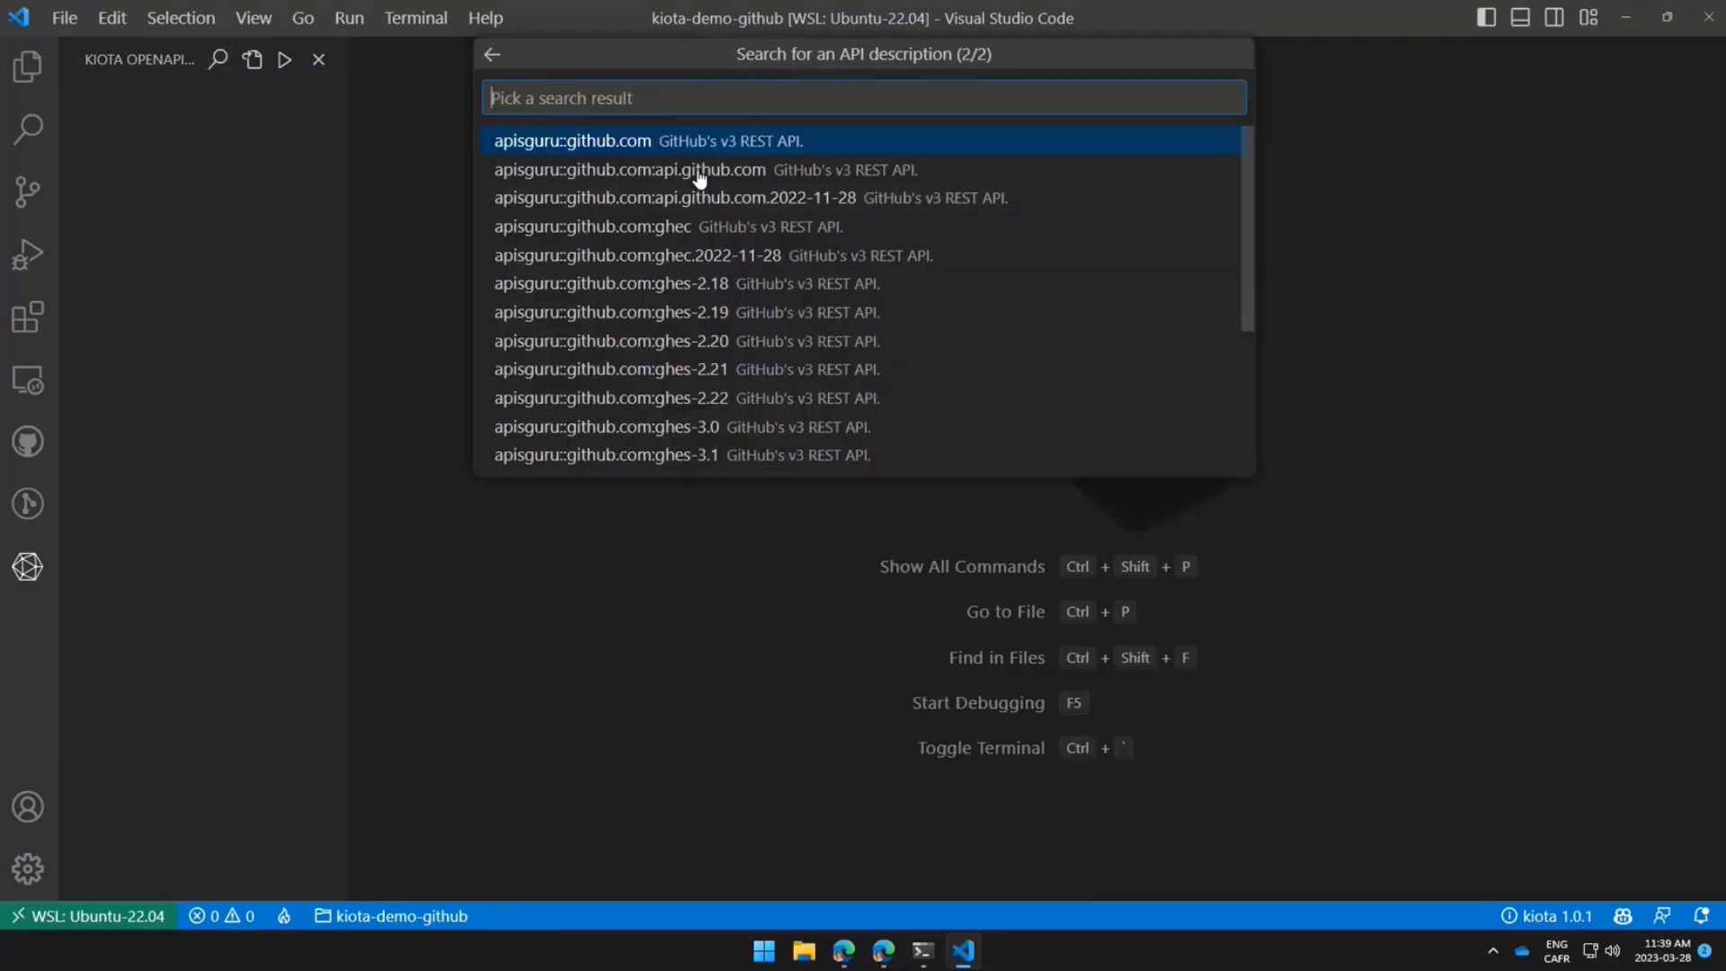
pyautogui.press('Escape')
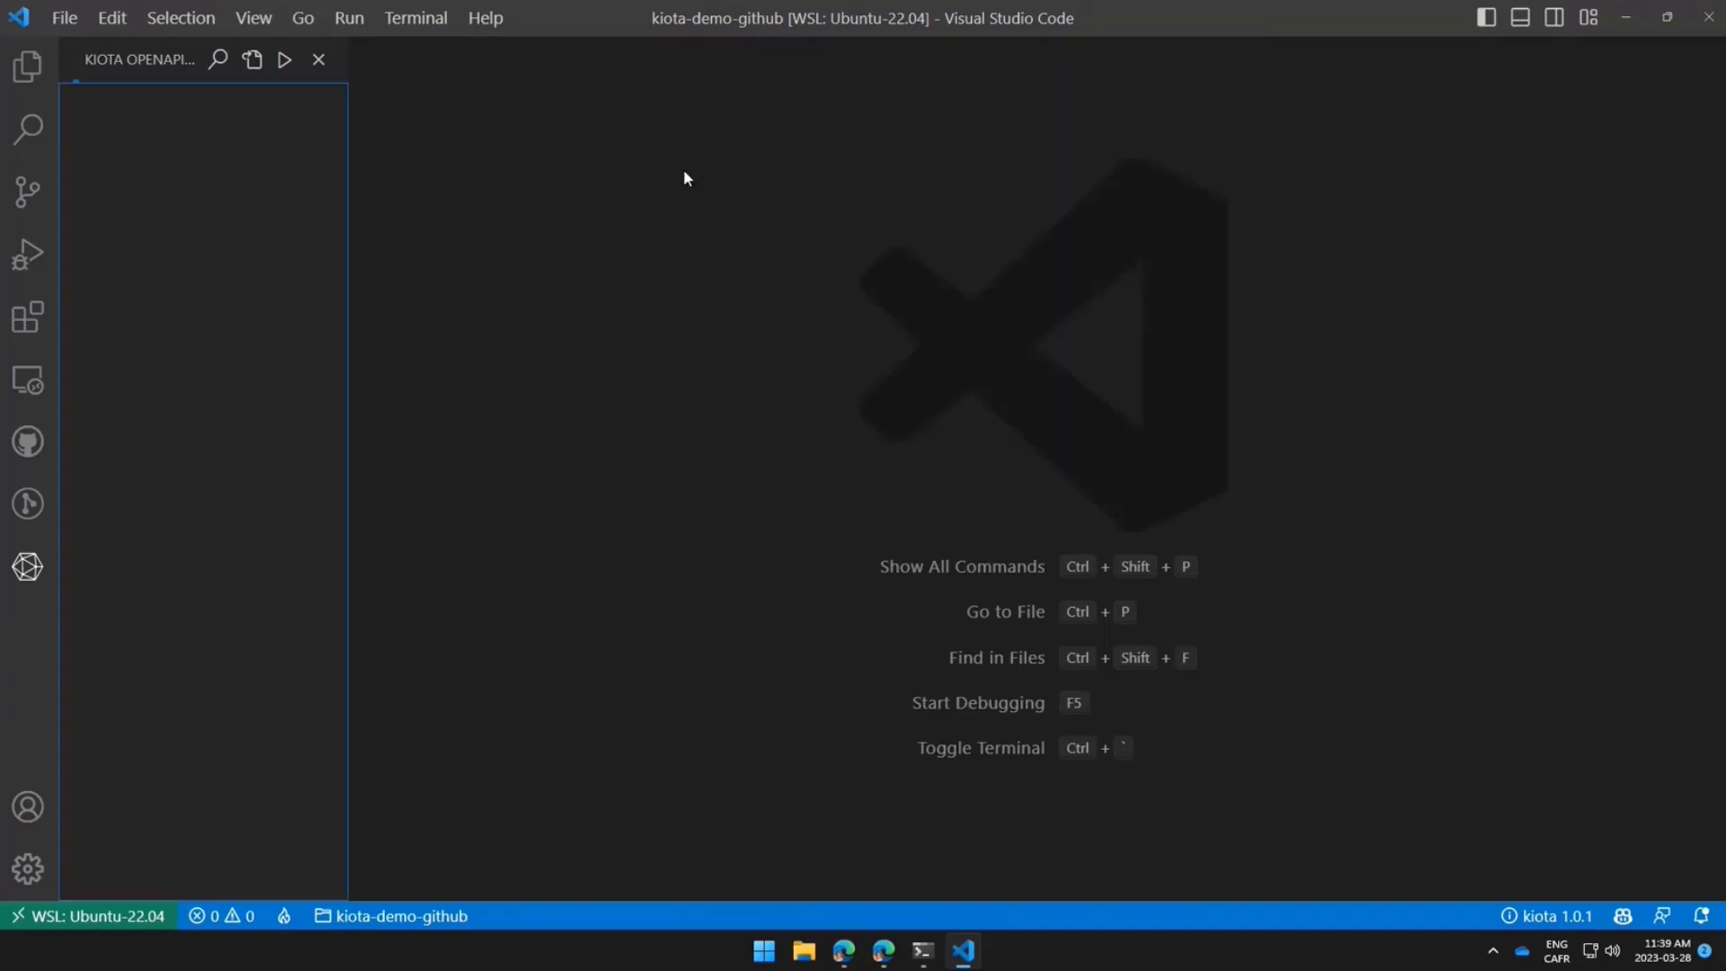
# Reopen the Kiota OpenAPI explorer and widen its panel
pyautogui.click(28, 565)
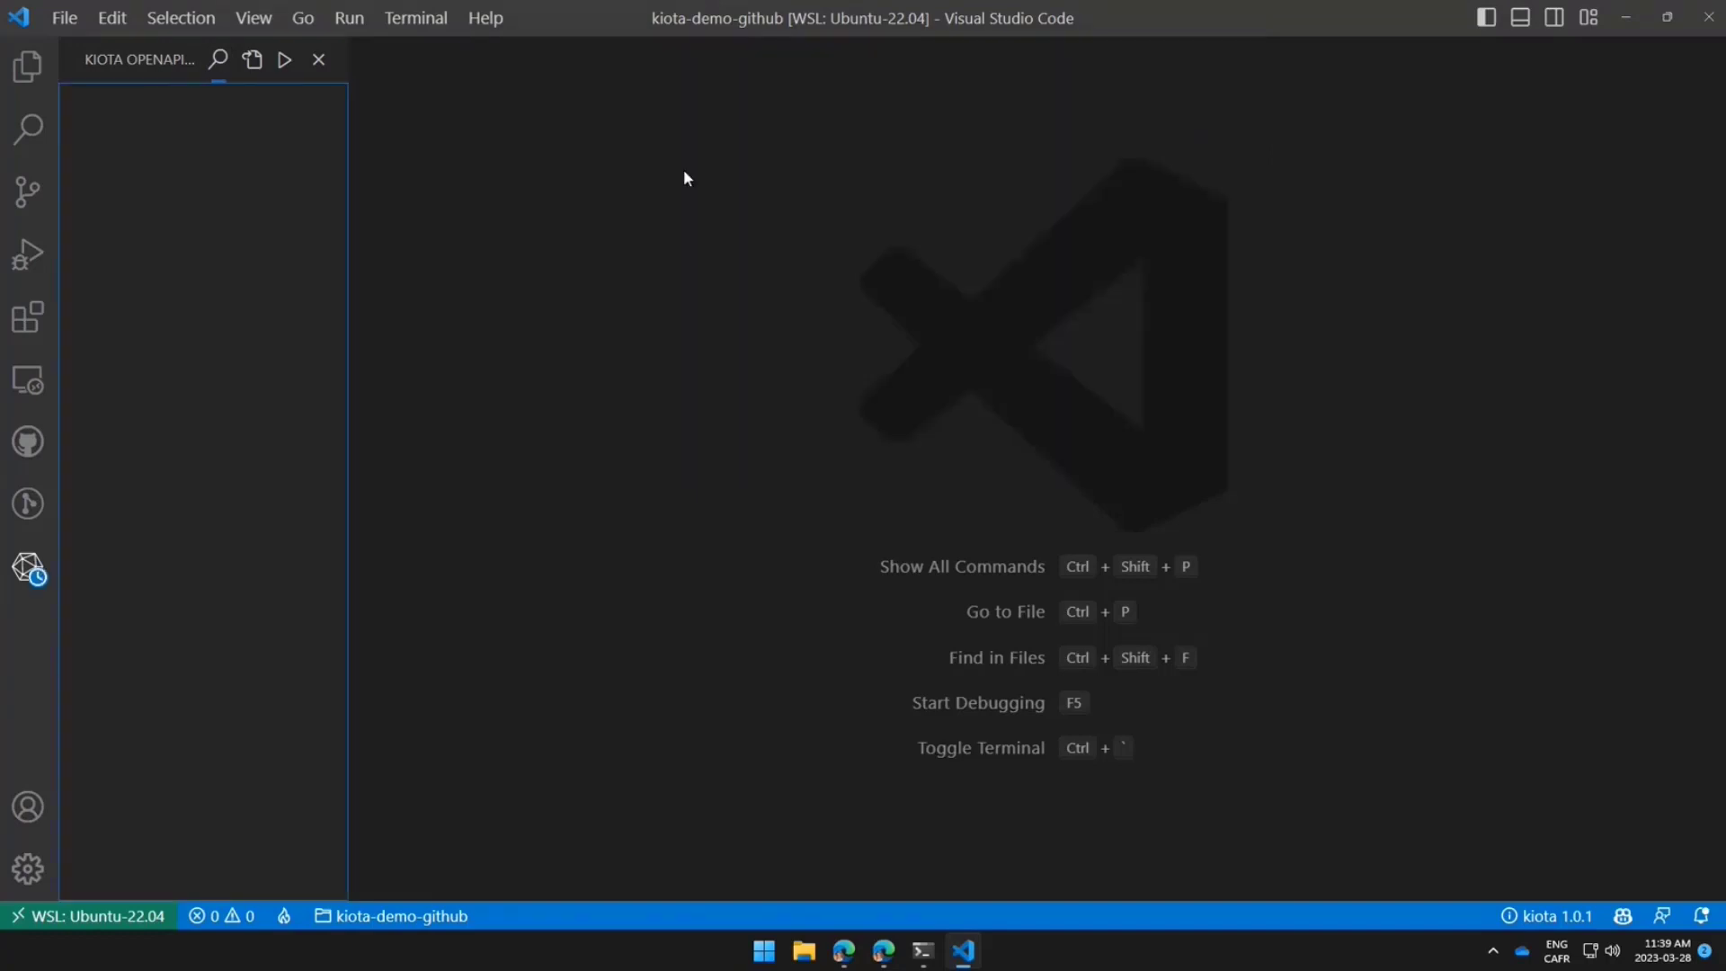
pyautogui.click(132, 96)
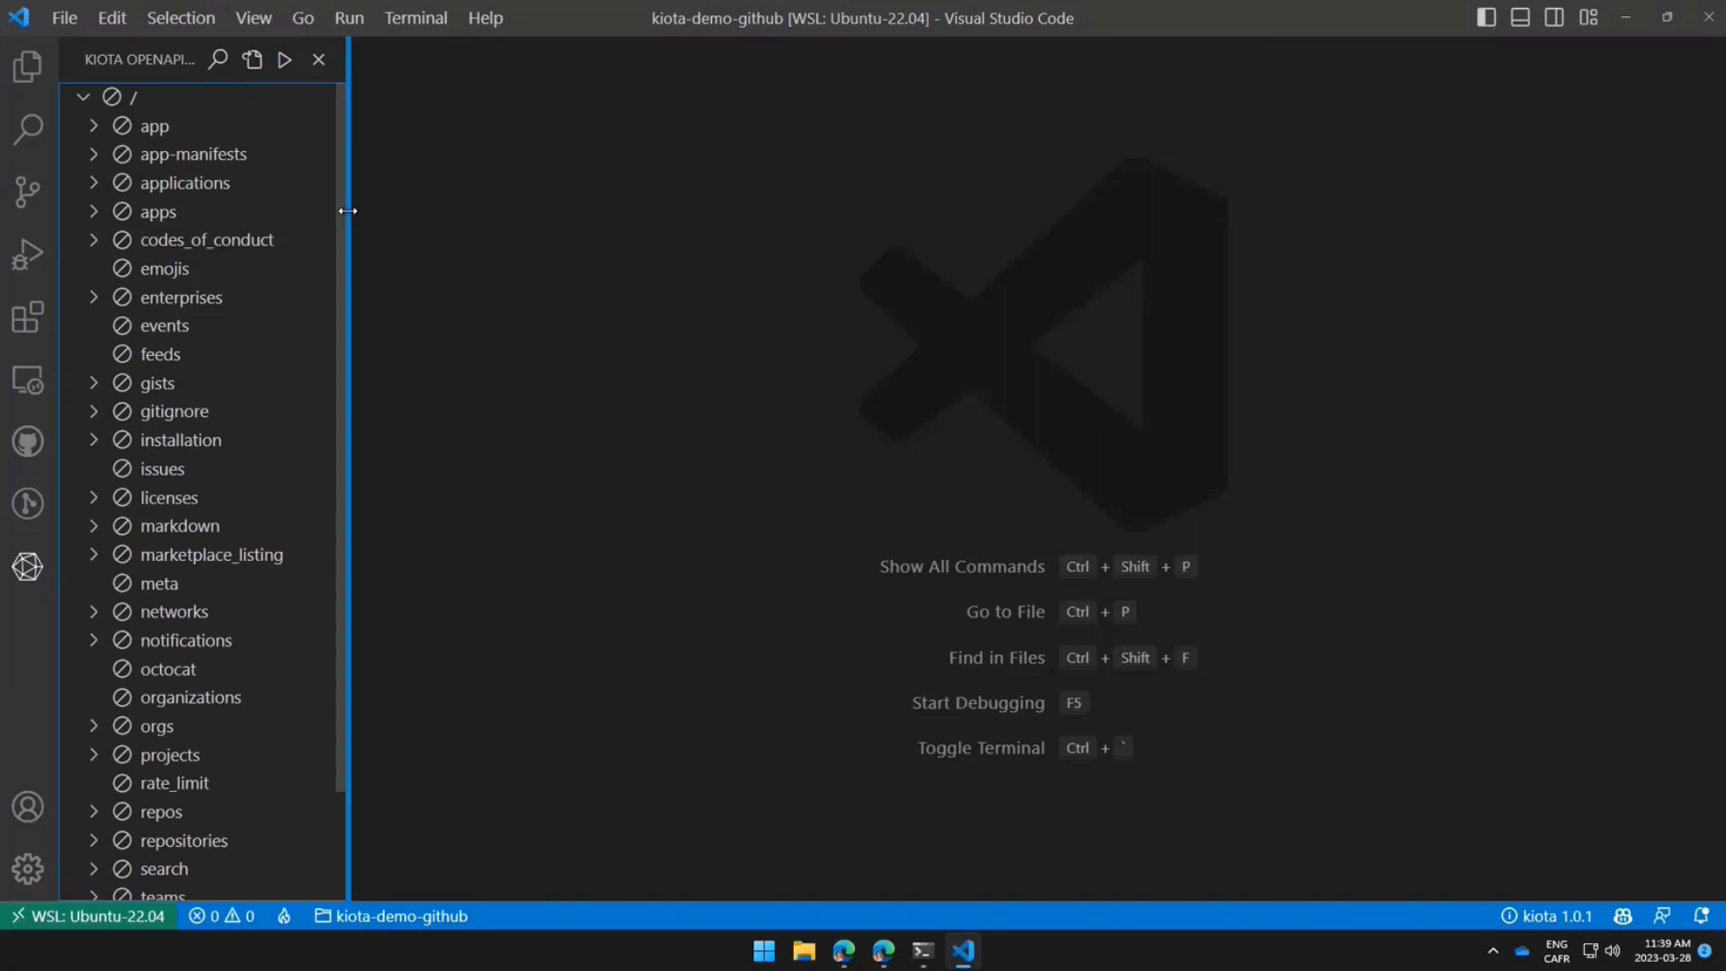
pyautogui.moveTo(348, 211); pyautogui.dragTo(435, 215)
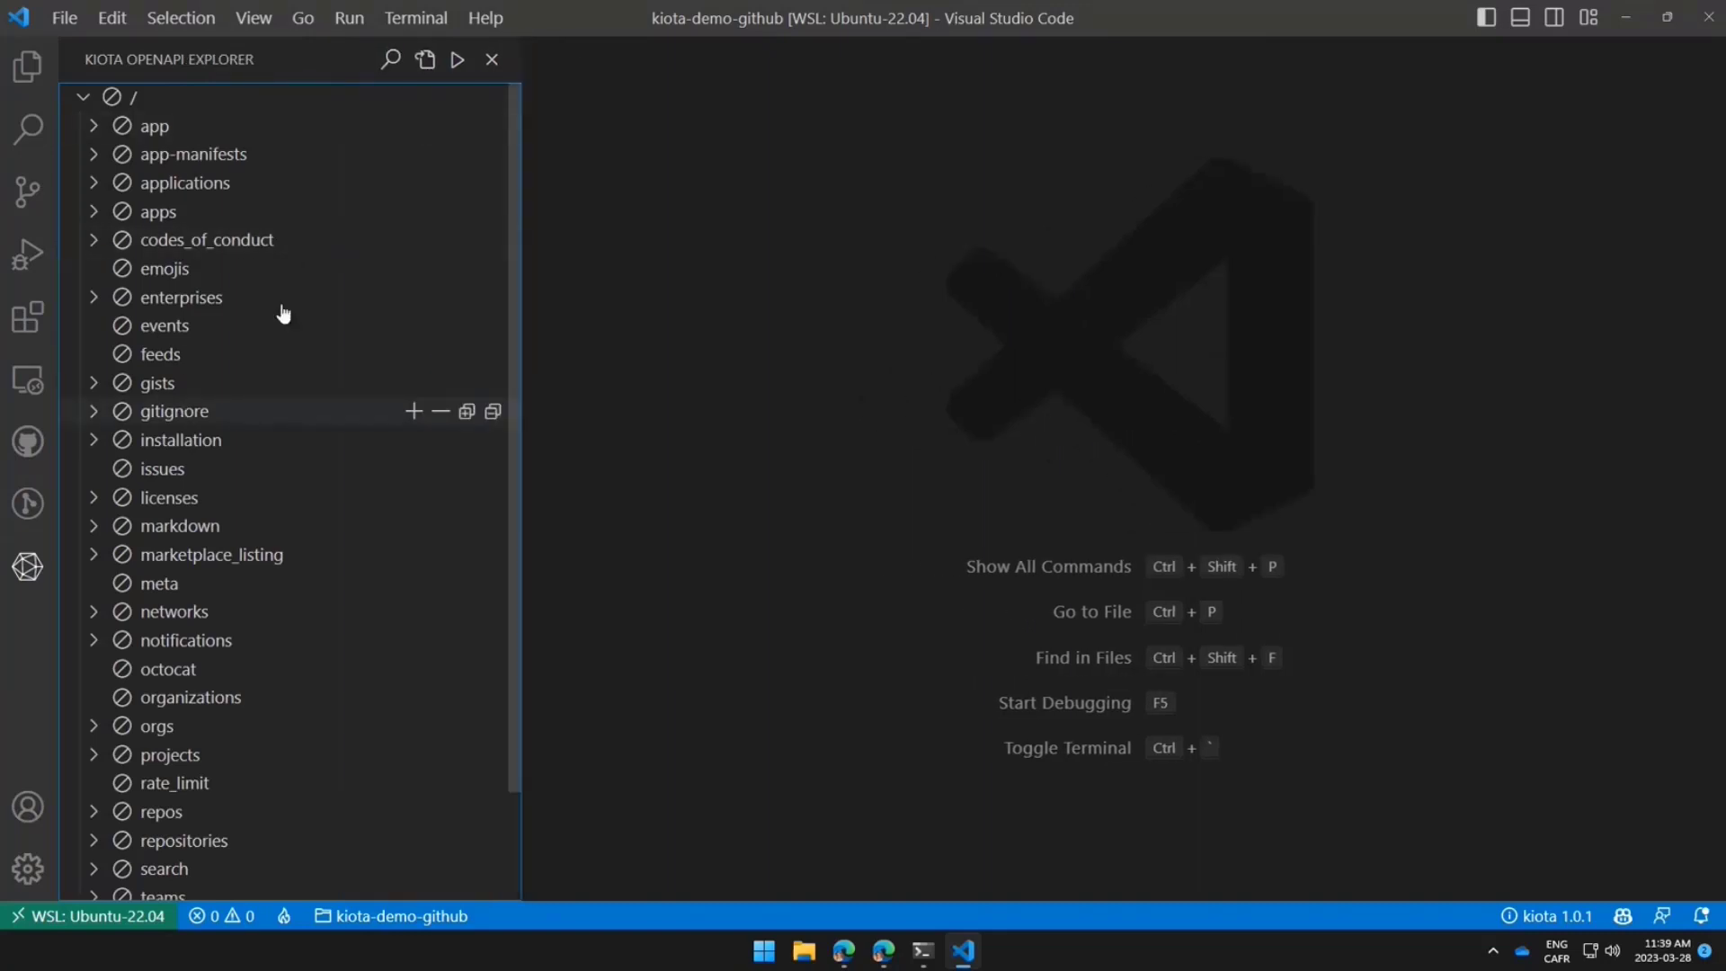
pyautogui.moveTo(240, 259)
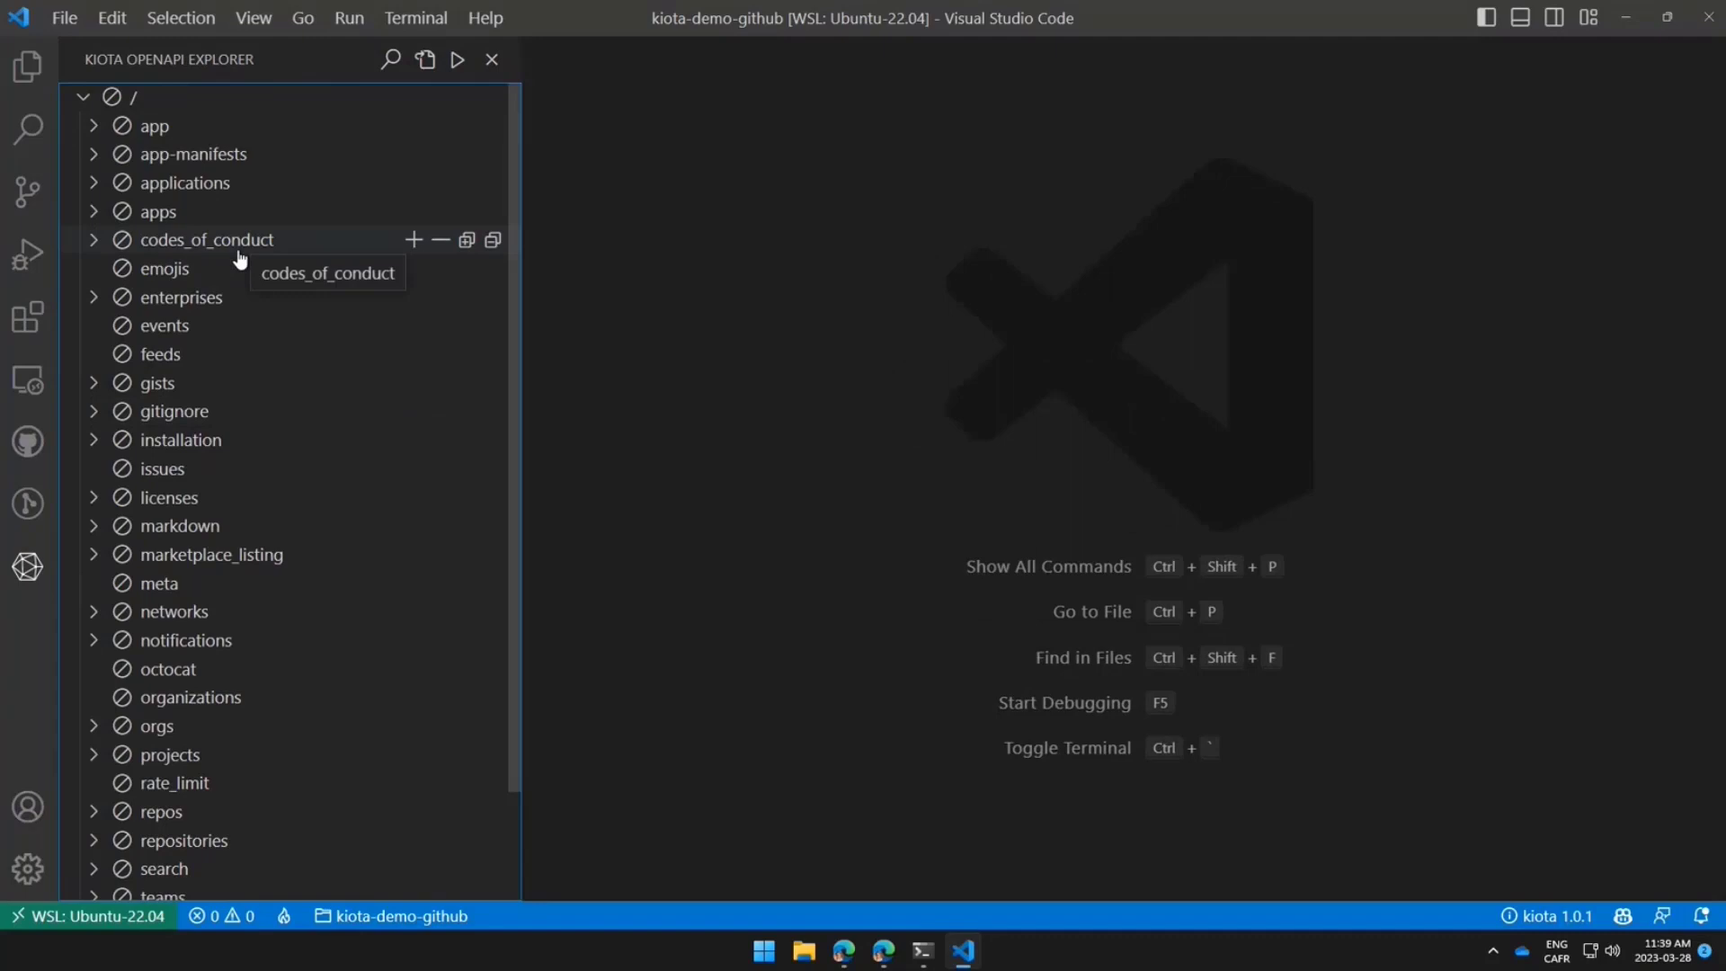
pyautogui.scroll(-3)
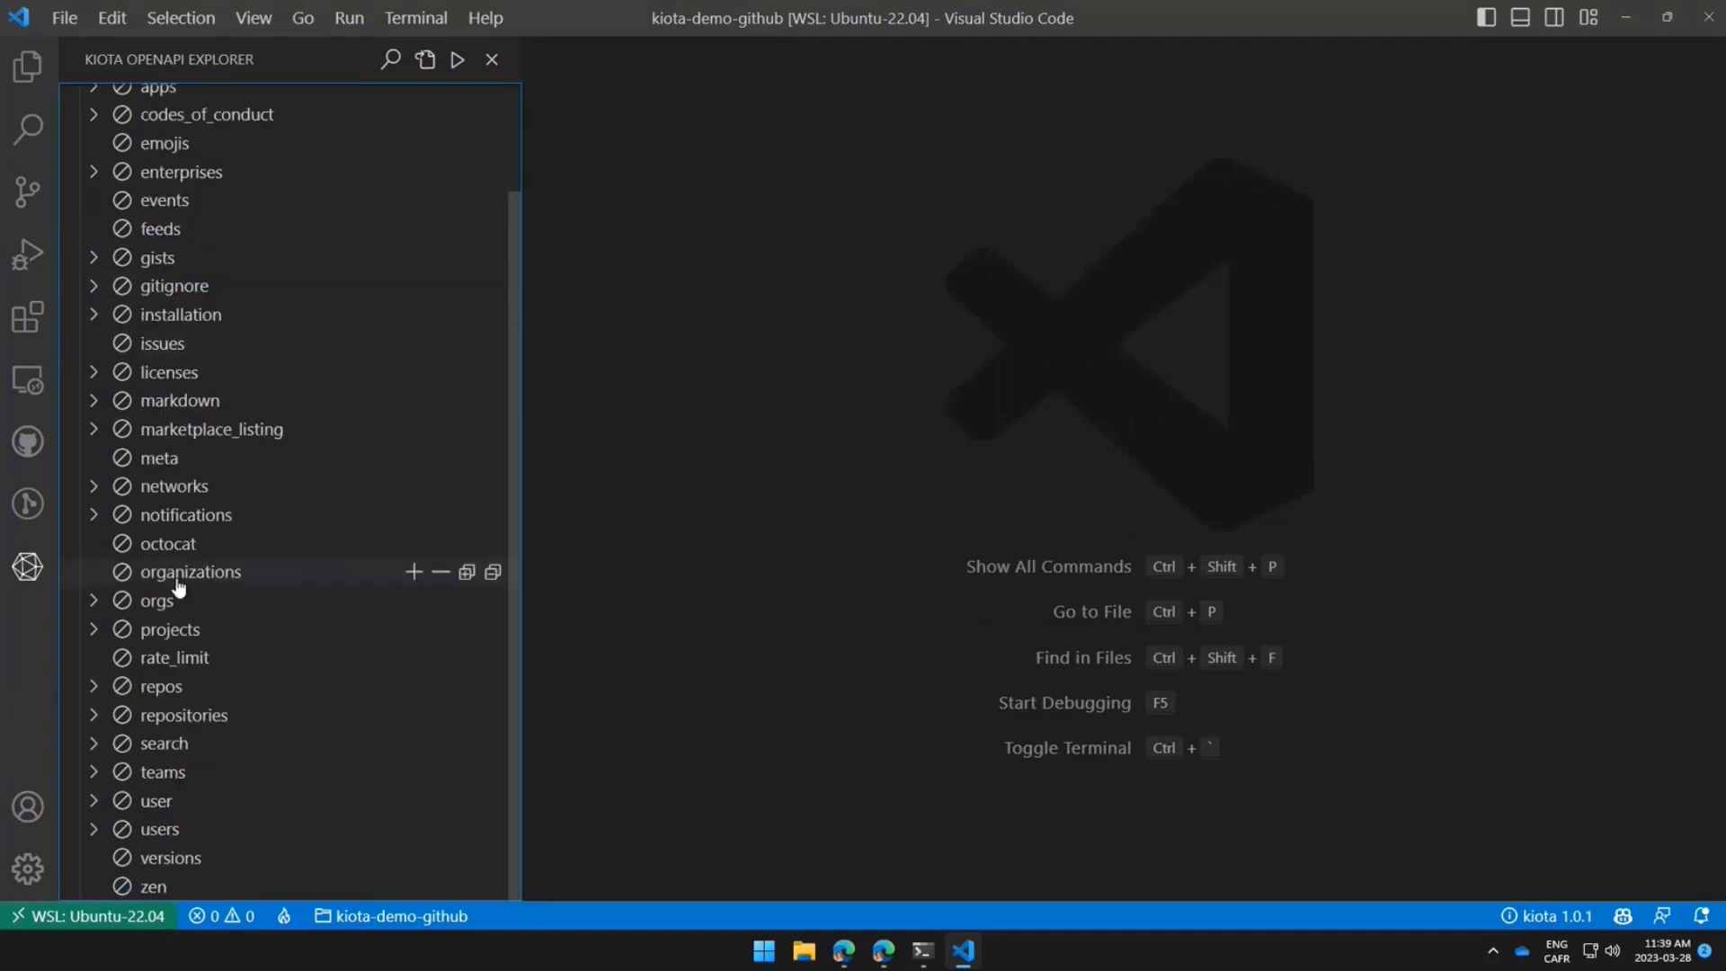
pyautogui.moveTo(170, 628)
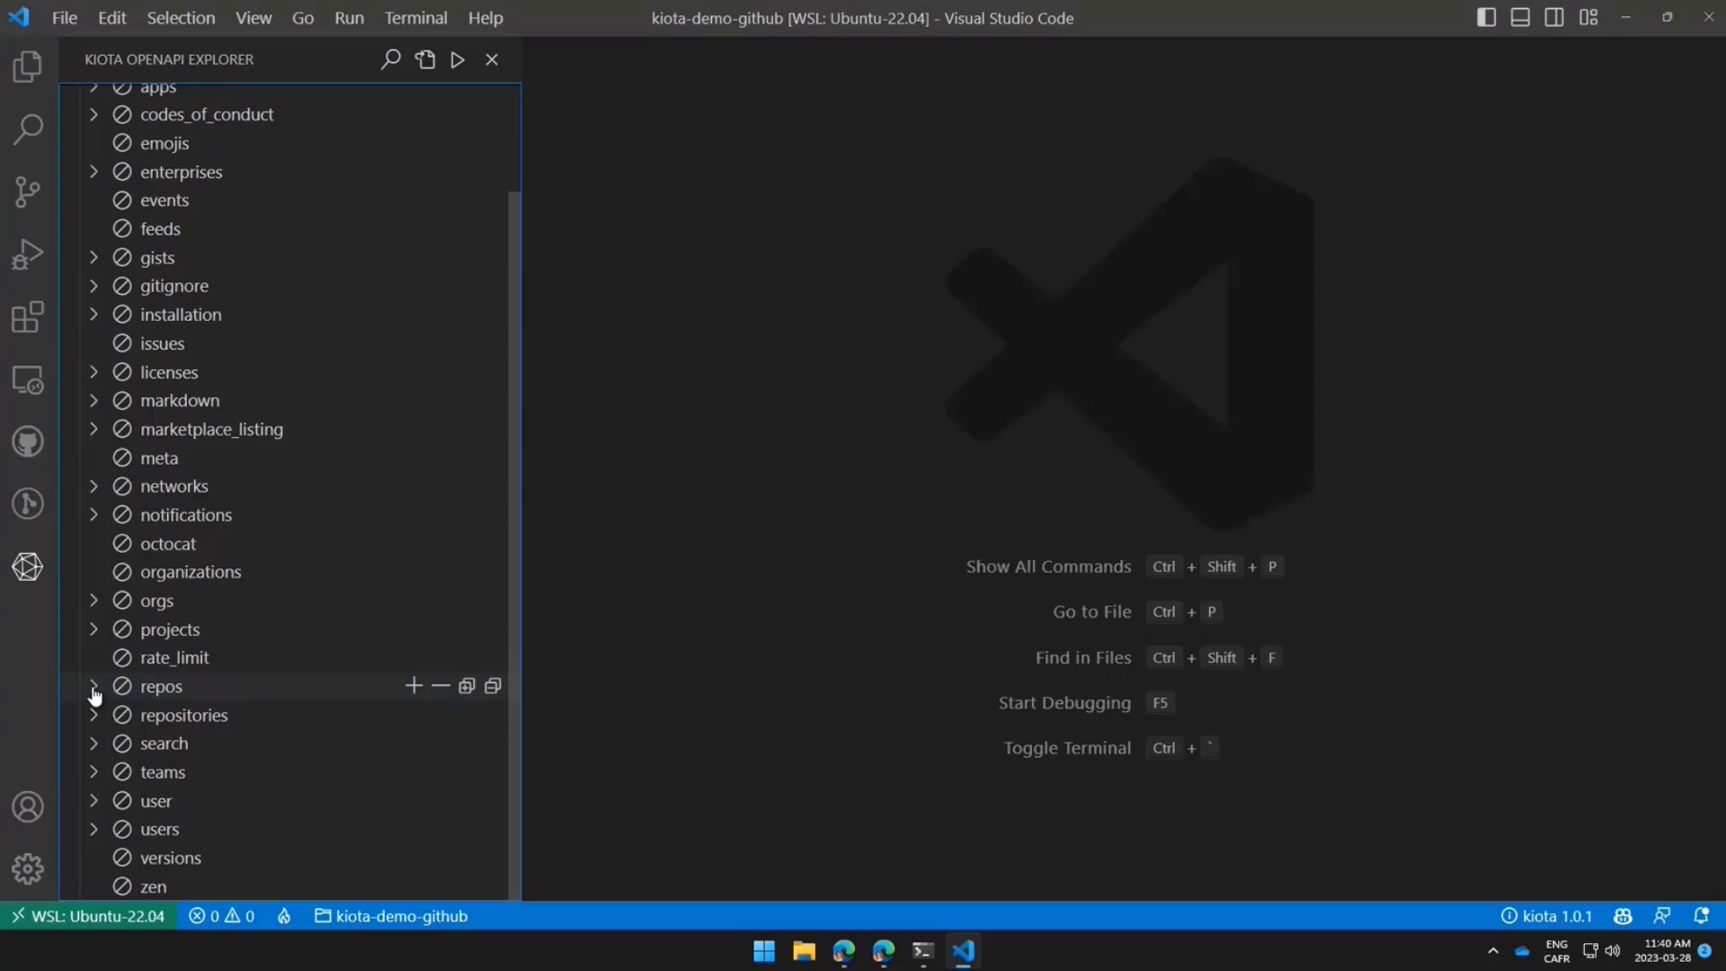
# Expand repos > {owner} > {repo}, include the pulls endpoint, and start client generation
pyautogui.click(95, 686)
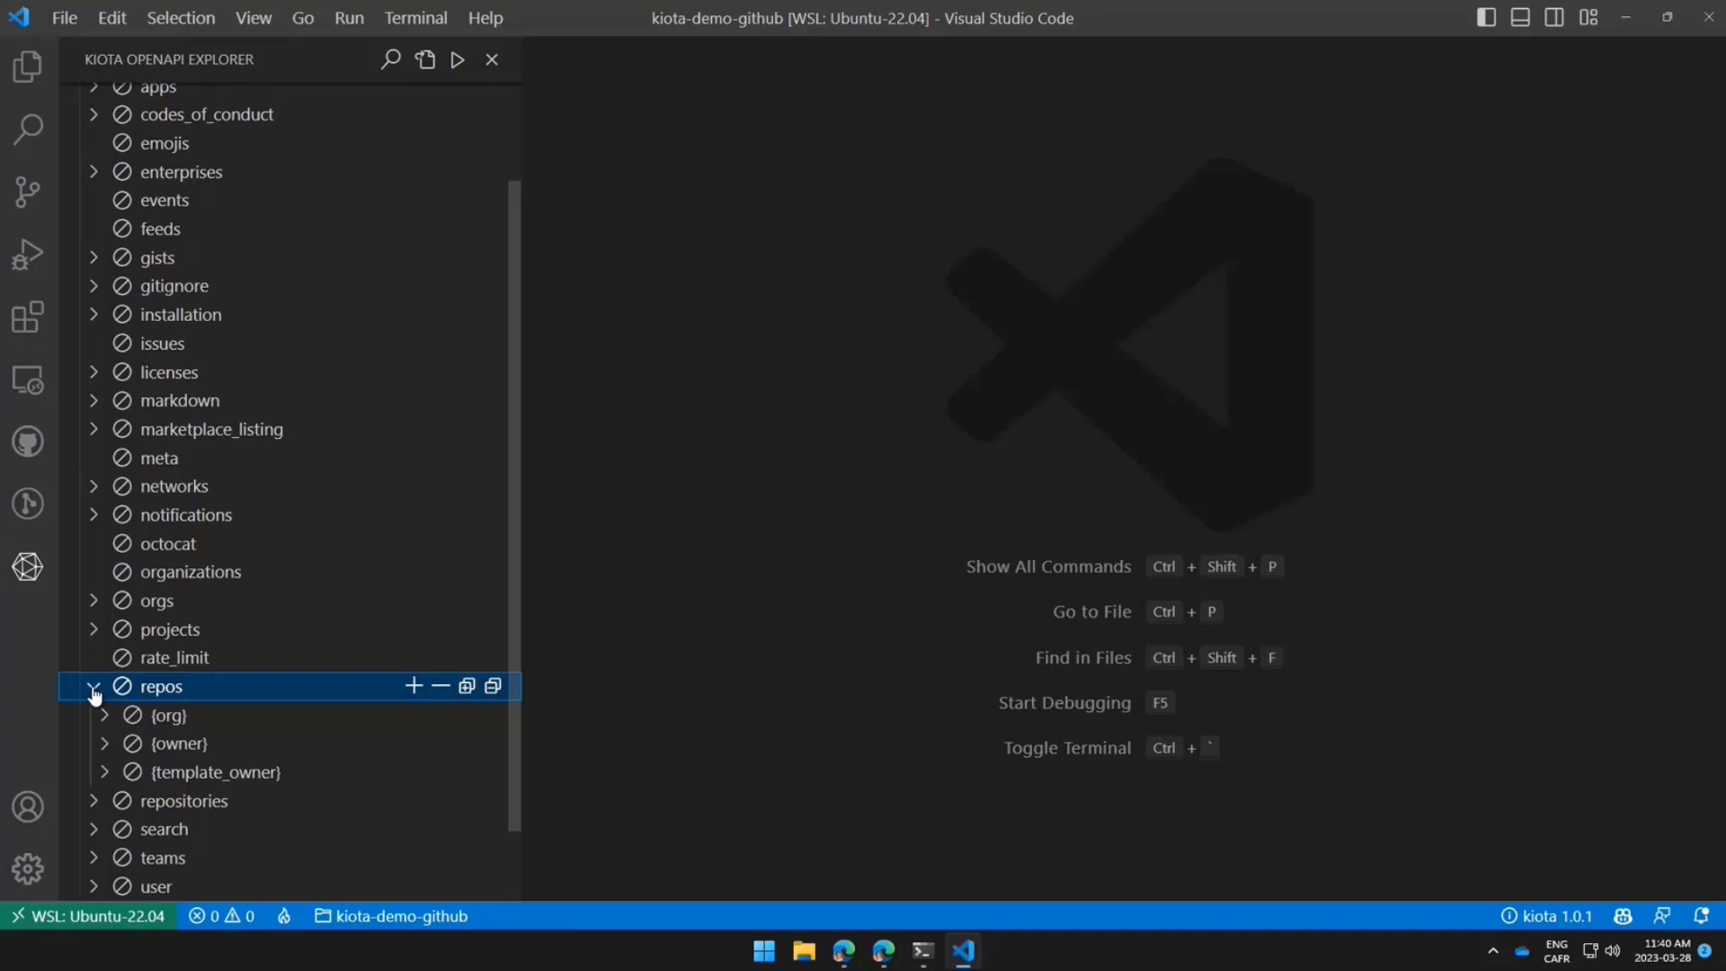
pyautogui.moveTo(101, 754)
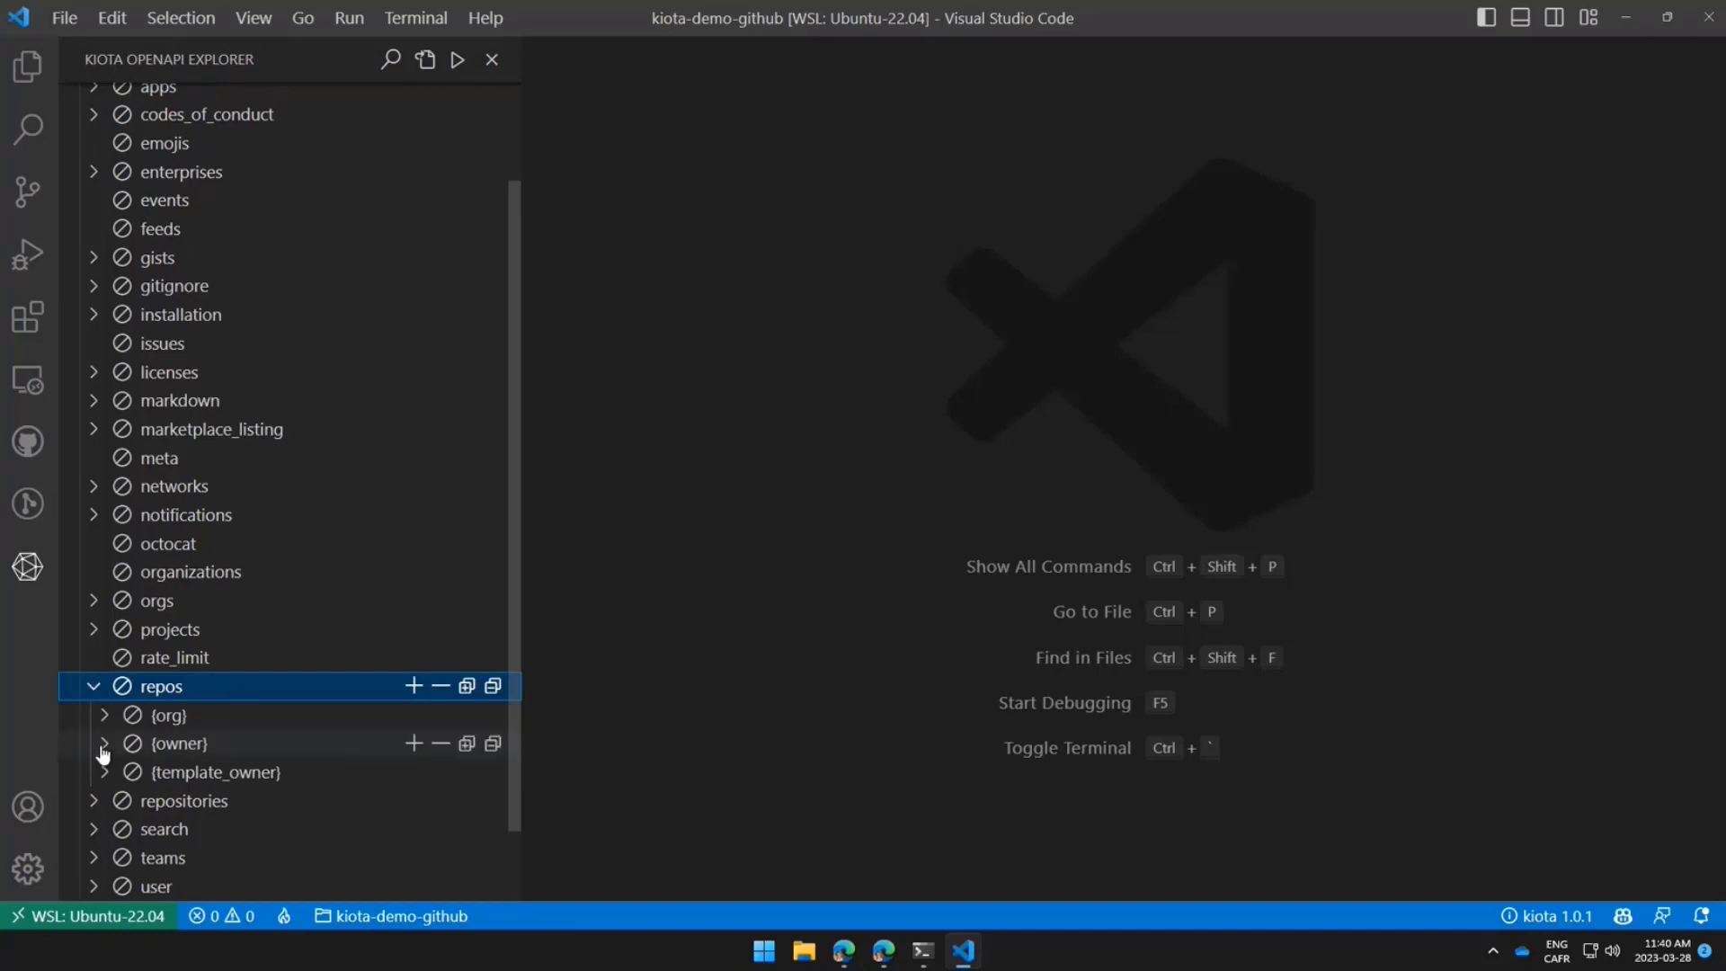
pyautogui.click(103, 743)
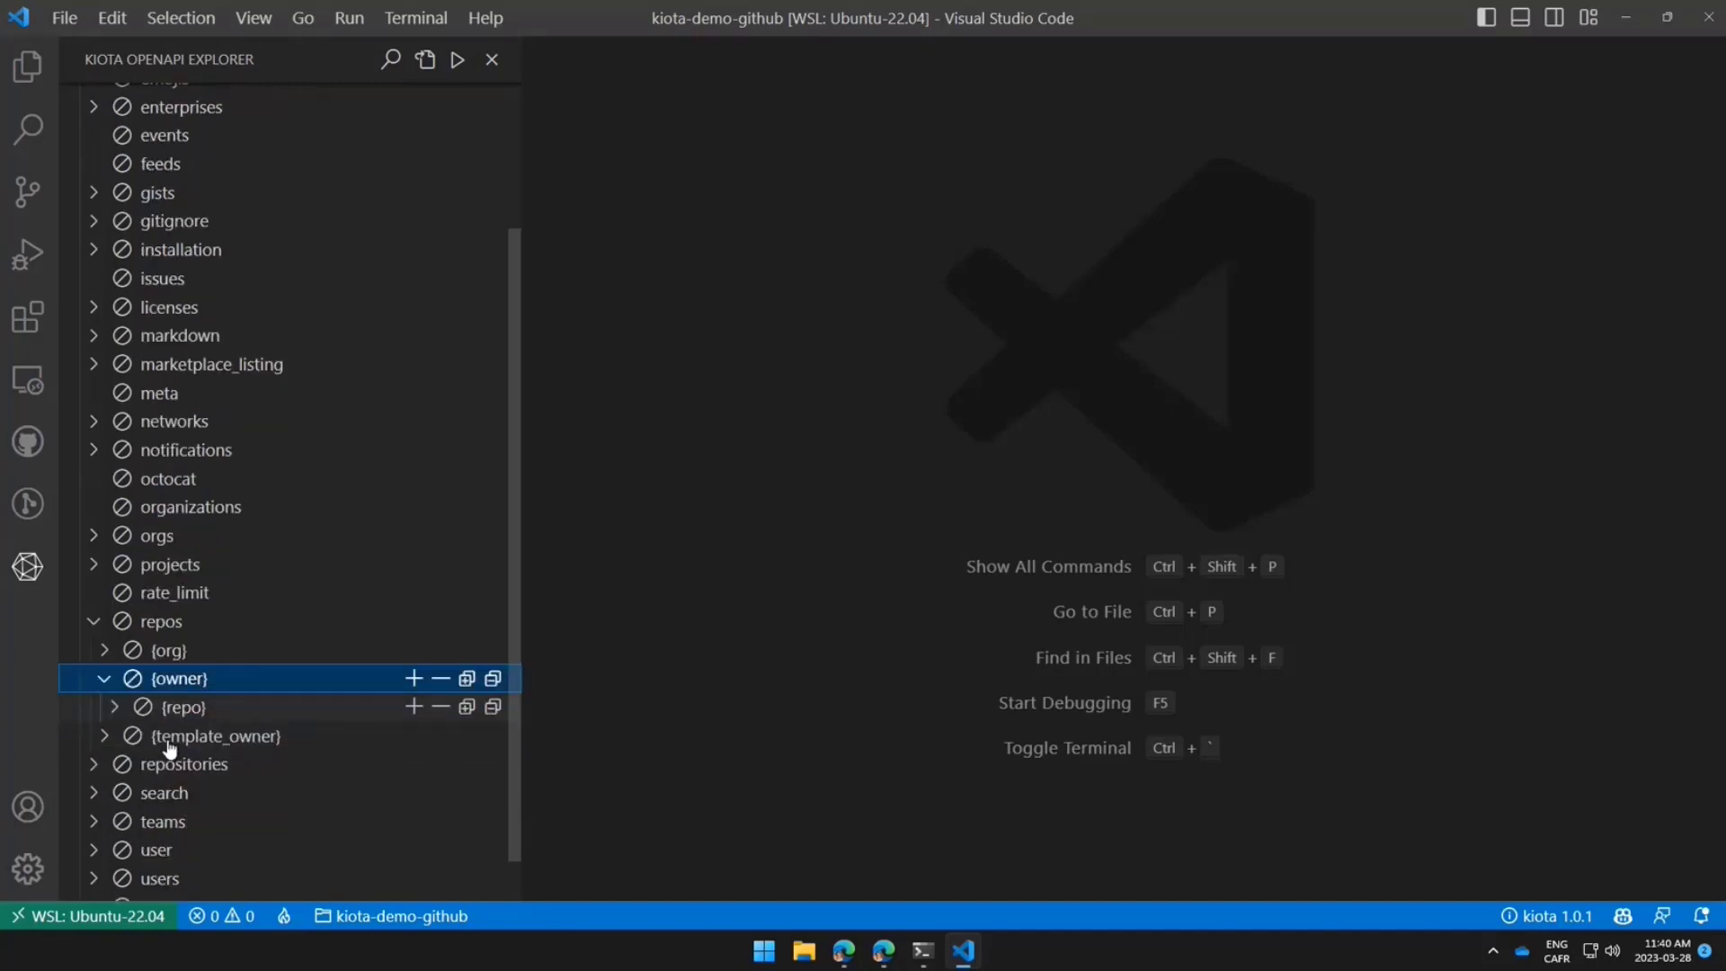
pyautogui.click(114, 706)
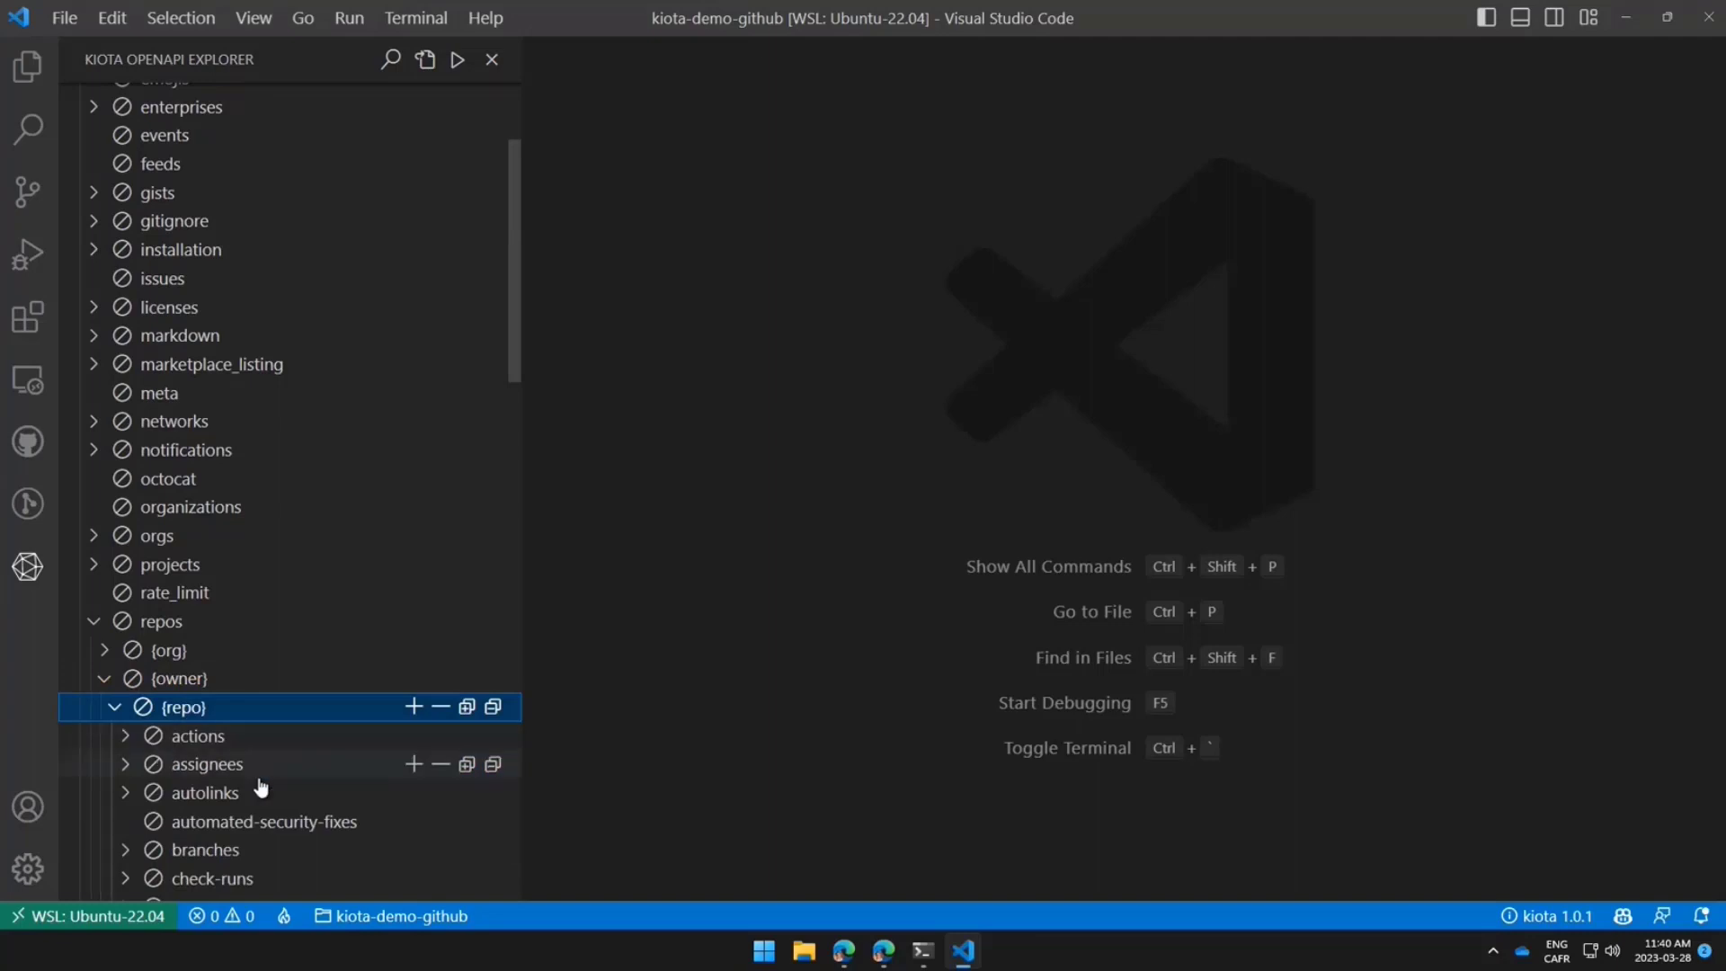
pyautogui.scroll(-3)
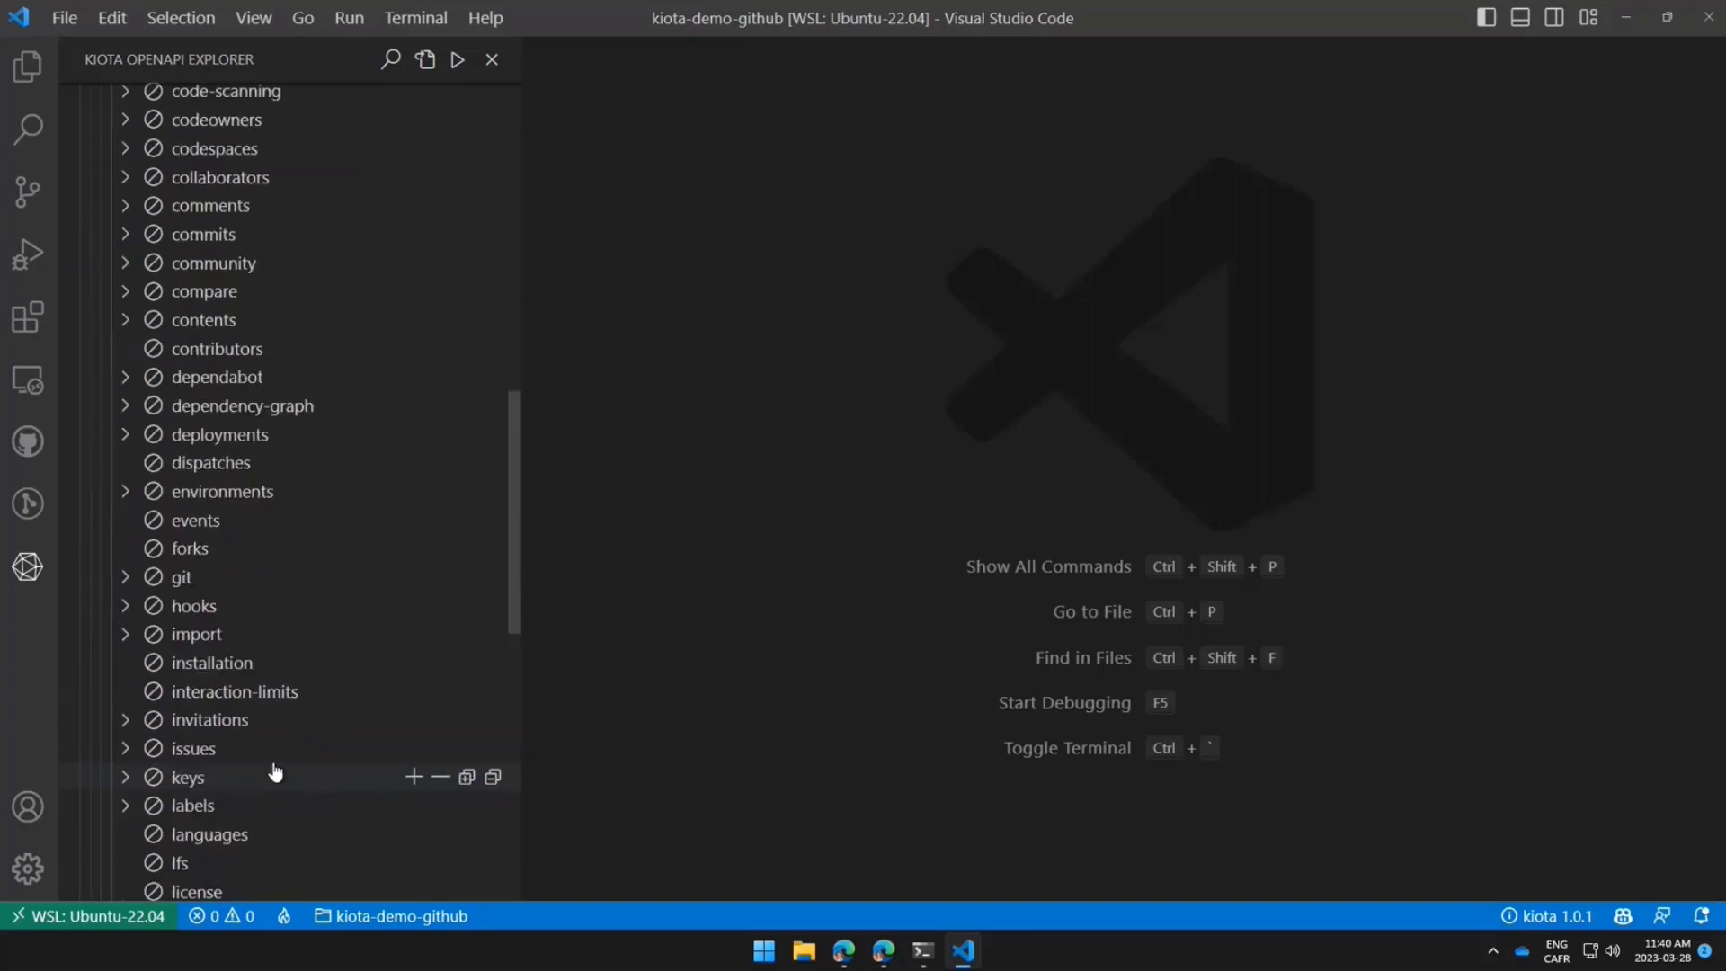
pyautogui.scroll(-3)
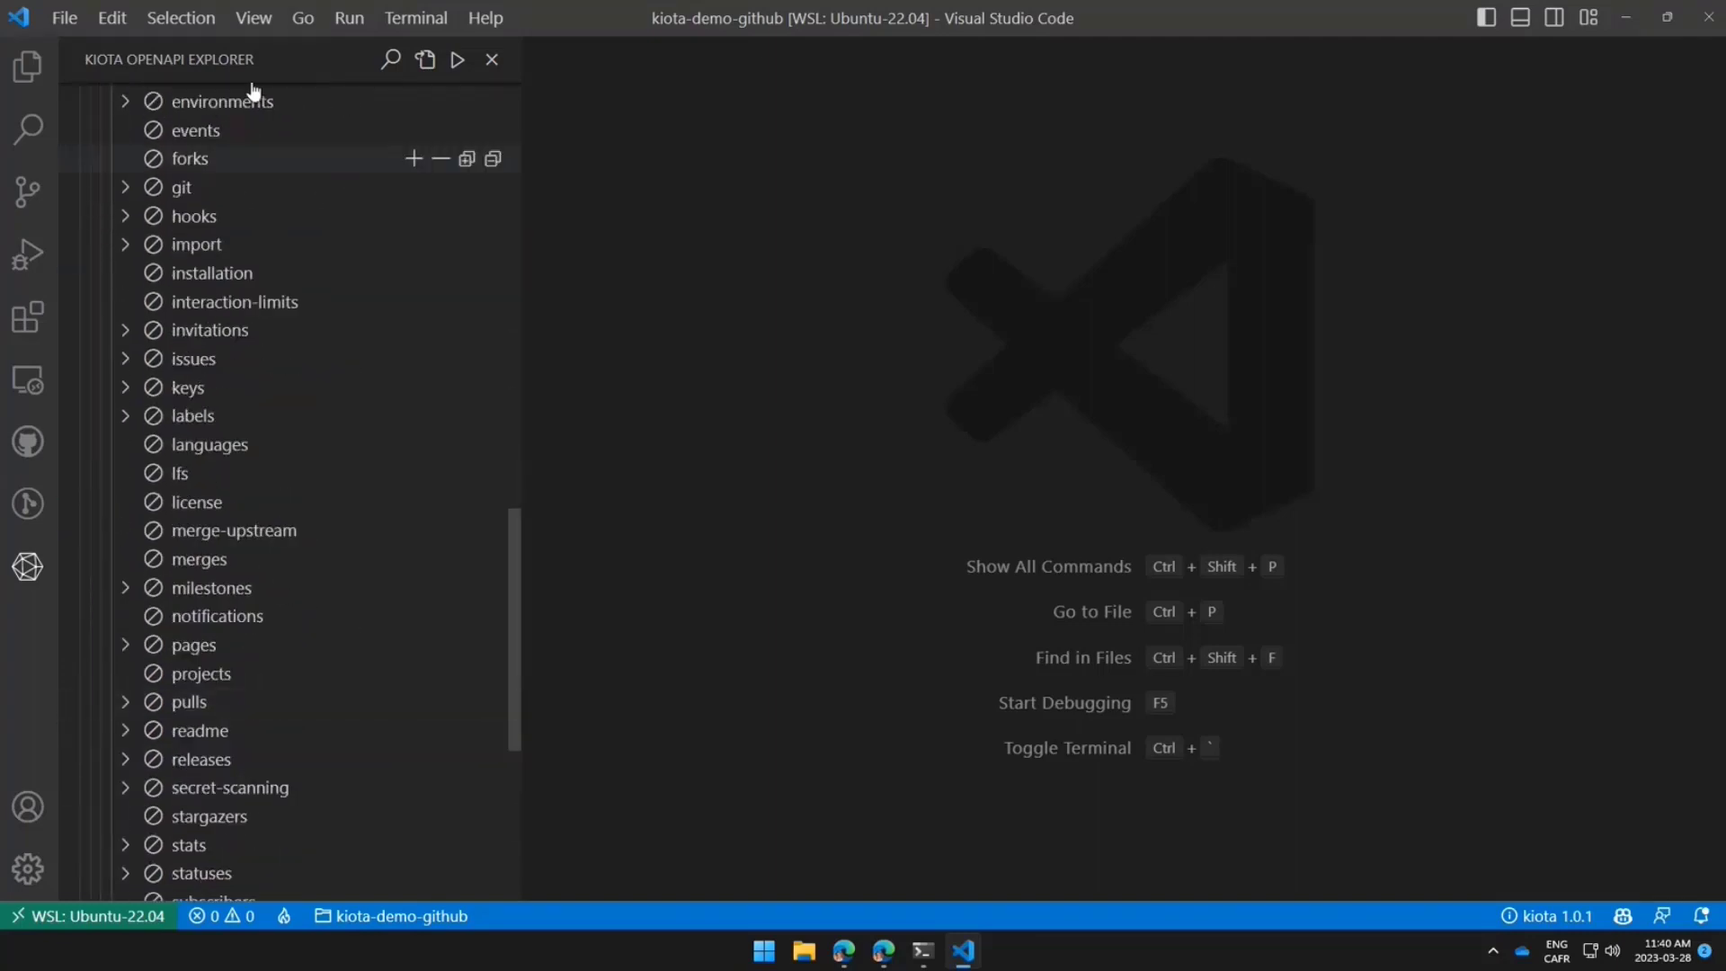
pyautogui.moveTo(272, 705)
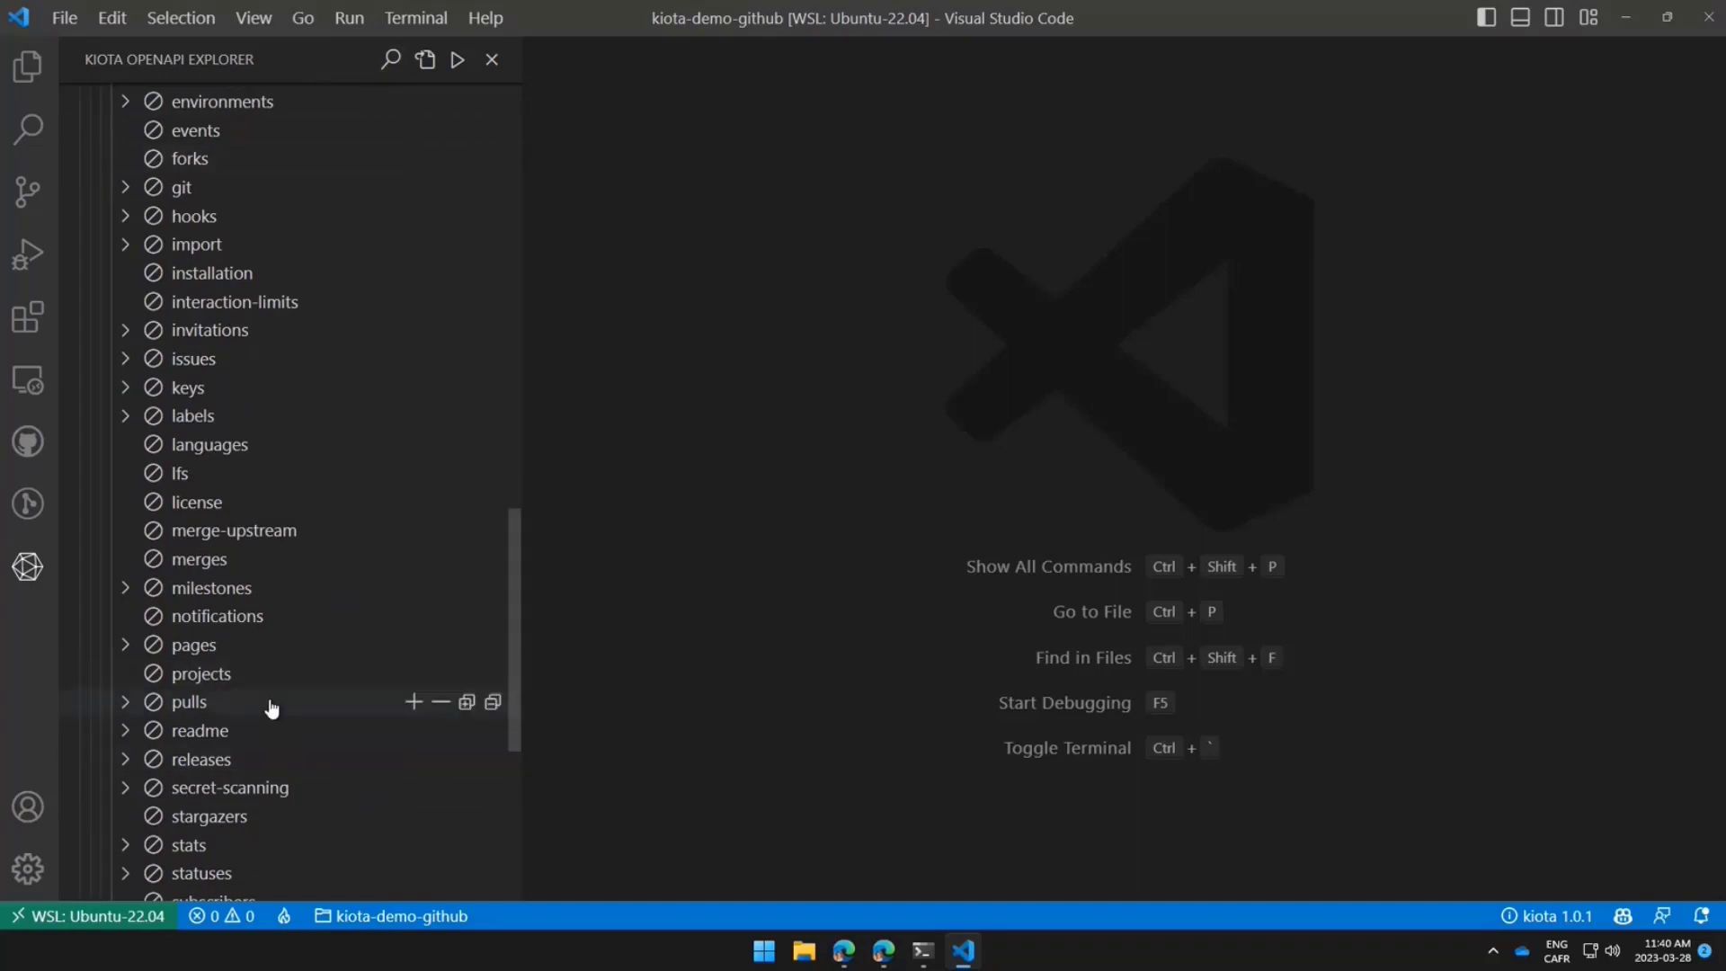
pyautogui.moveTo(418, 710)
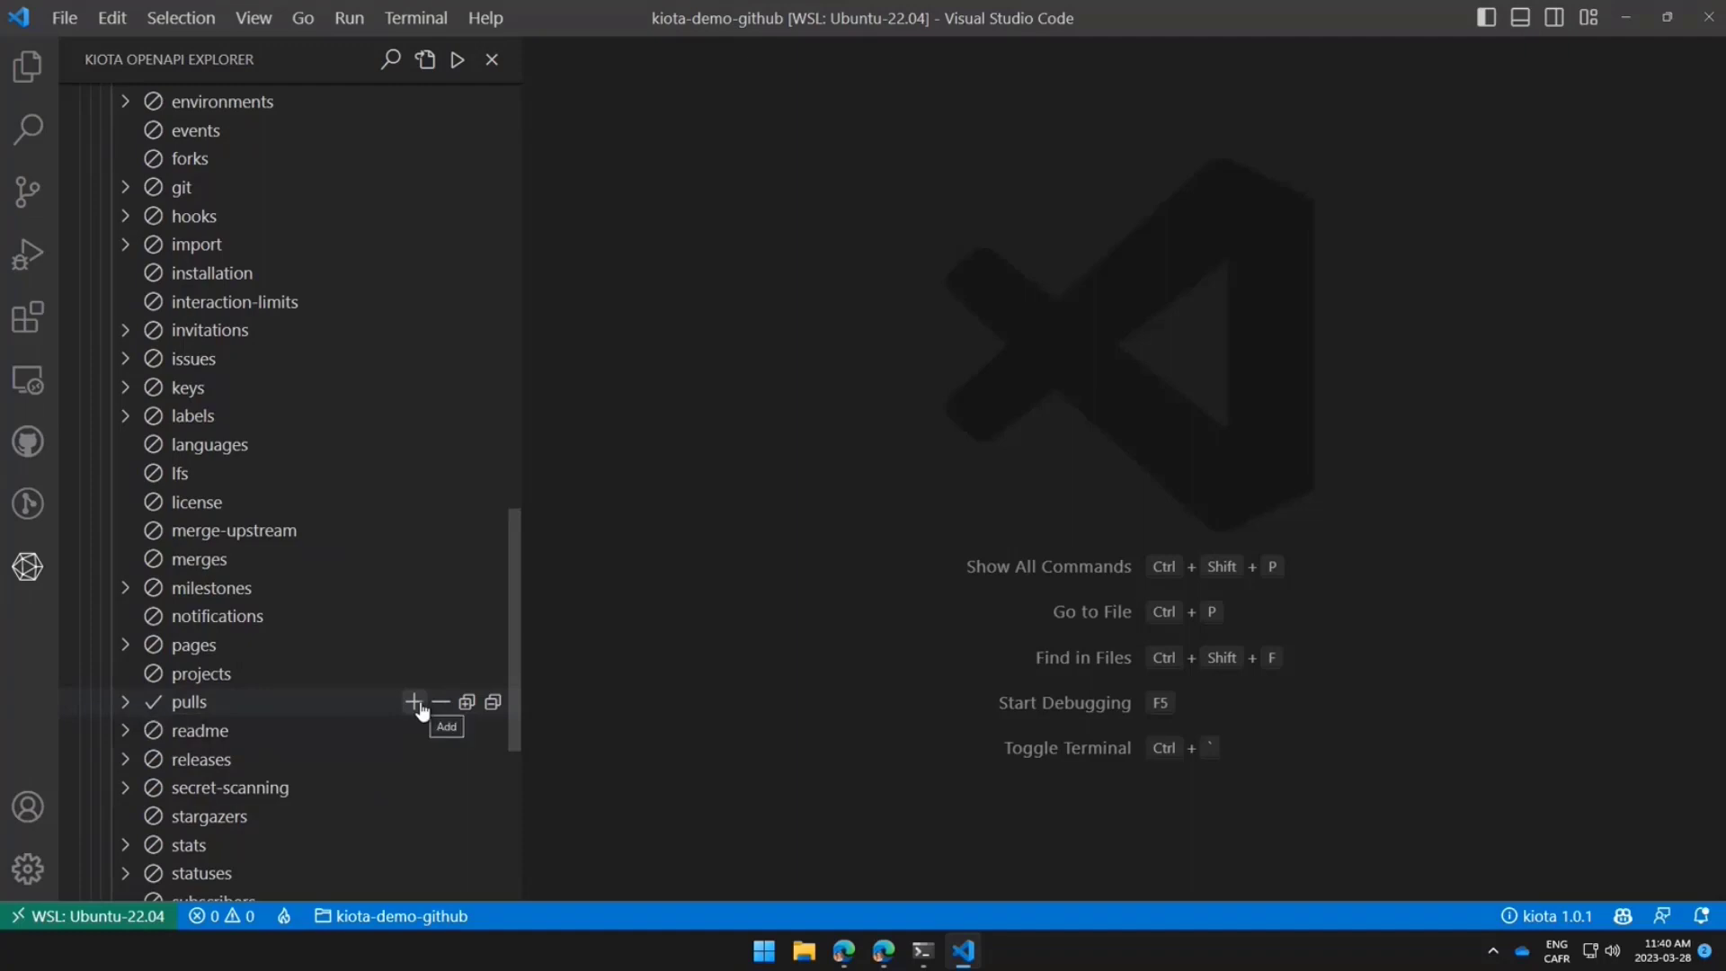
pyautogui.scroll(3)
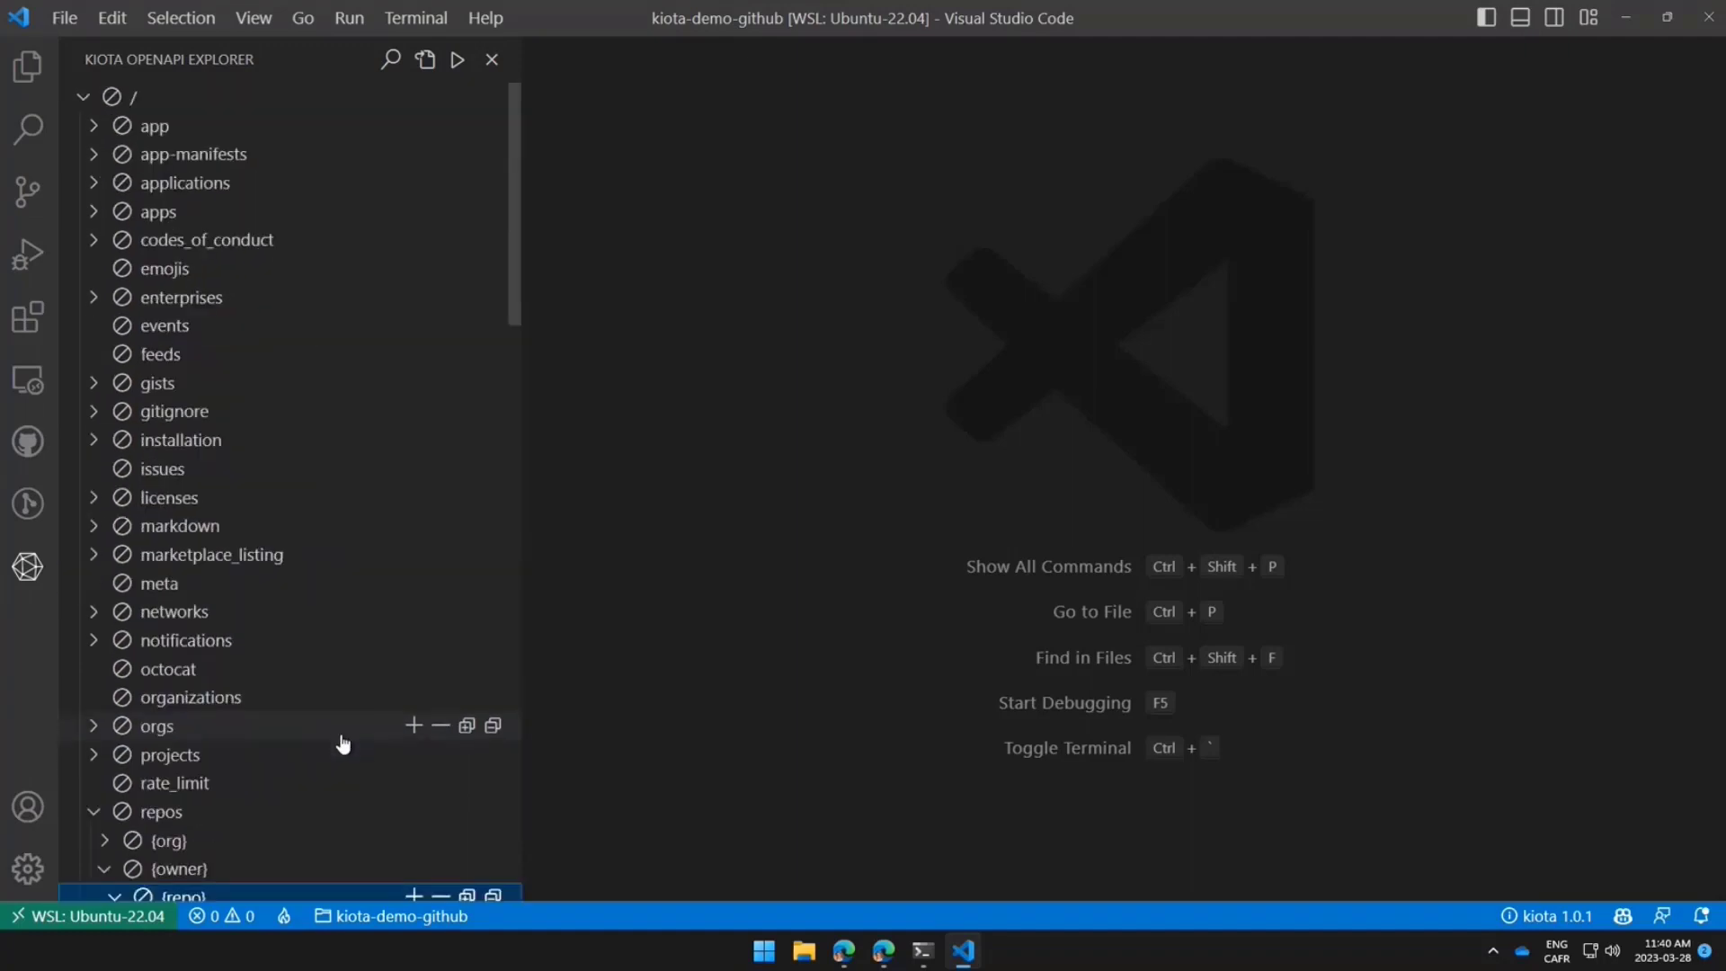
pyautogui.moveTo(354, 729)
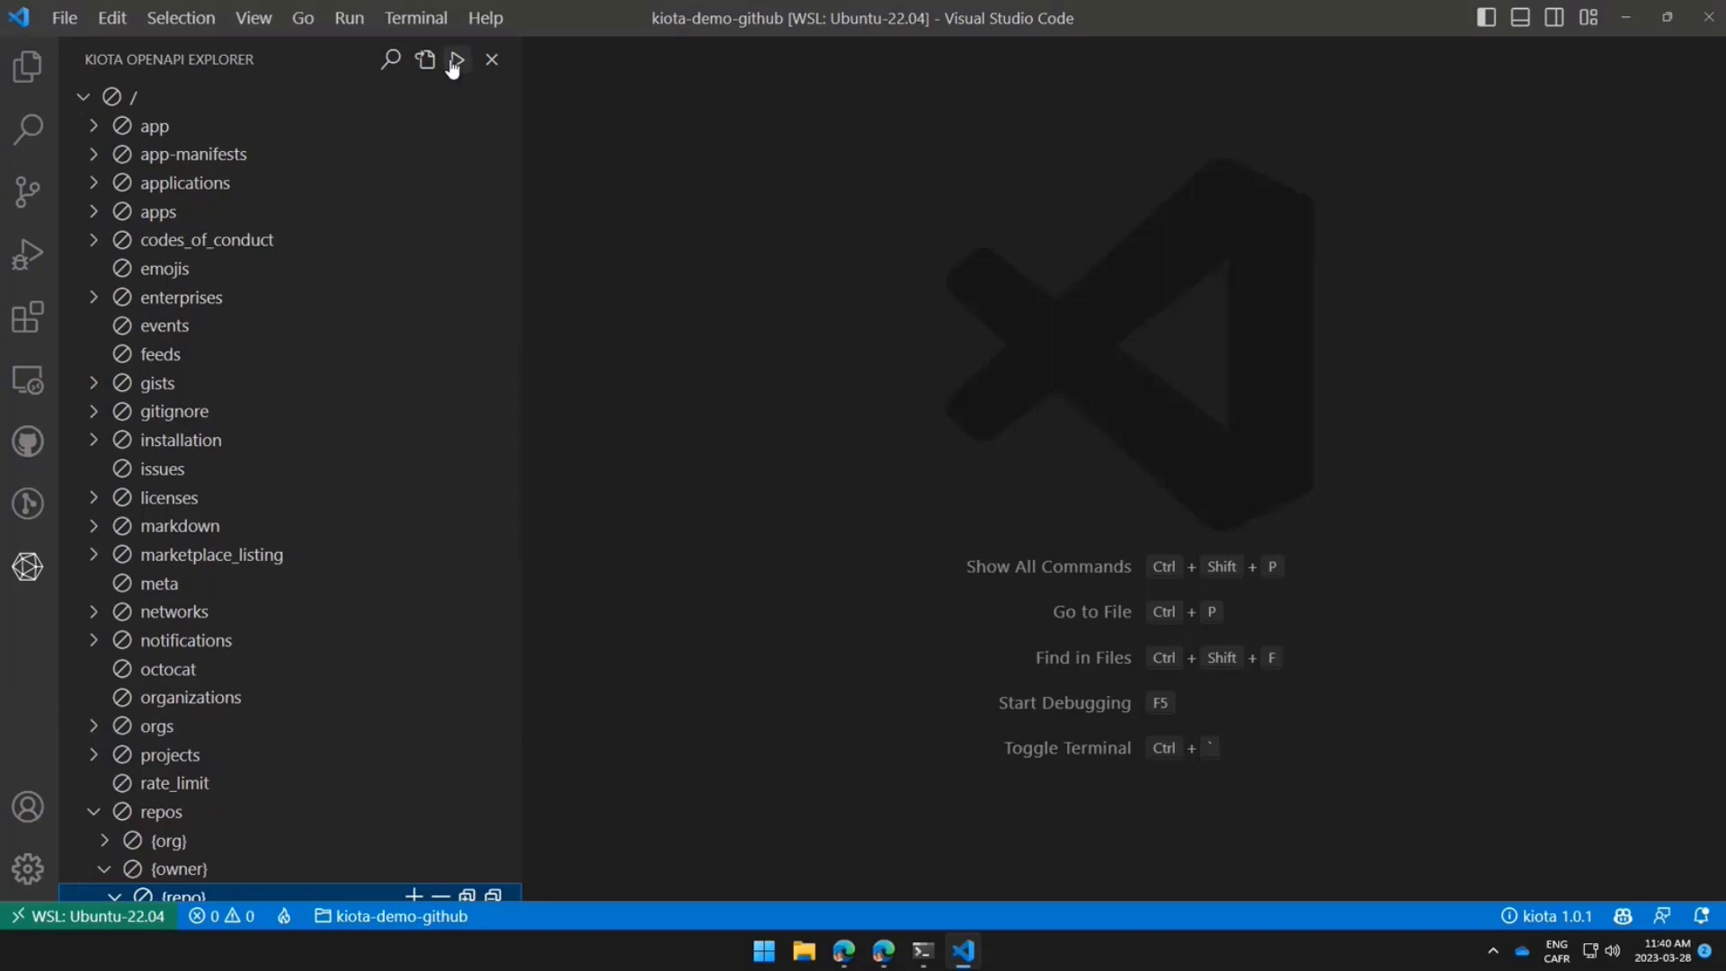
pyautogui.click(456, 59)
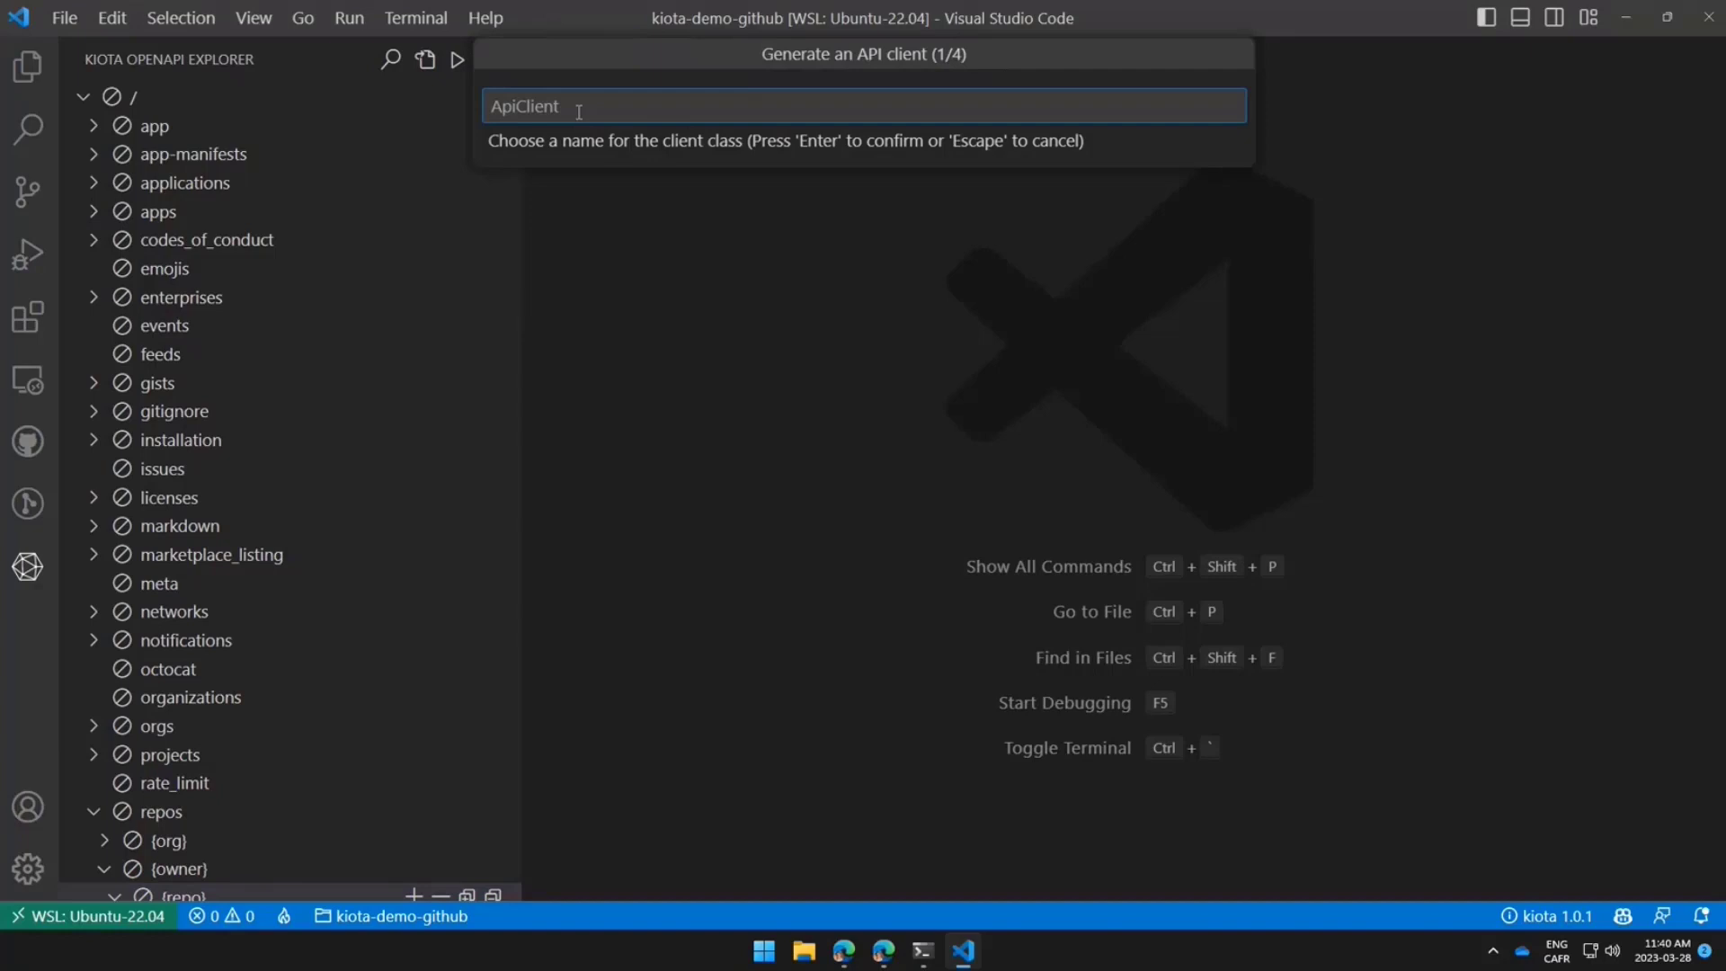
# Name the client GitHubClient, with namespace GitHubTodoDemo.GitHub and output path GitHubClient
pyautogui.write('GitHubClient')
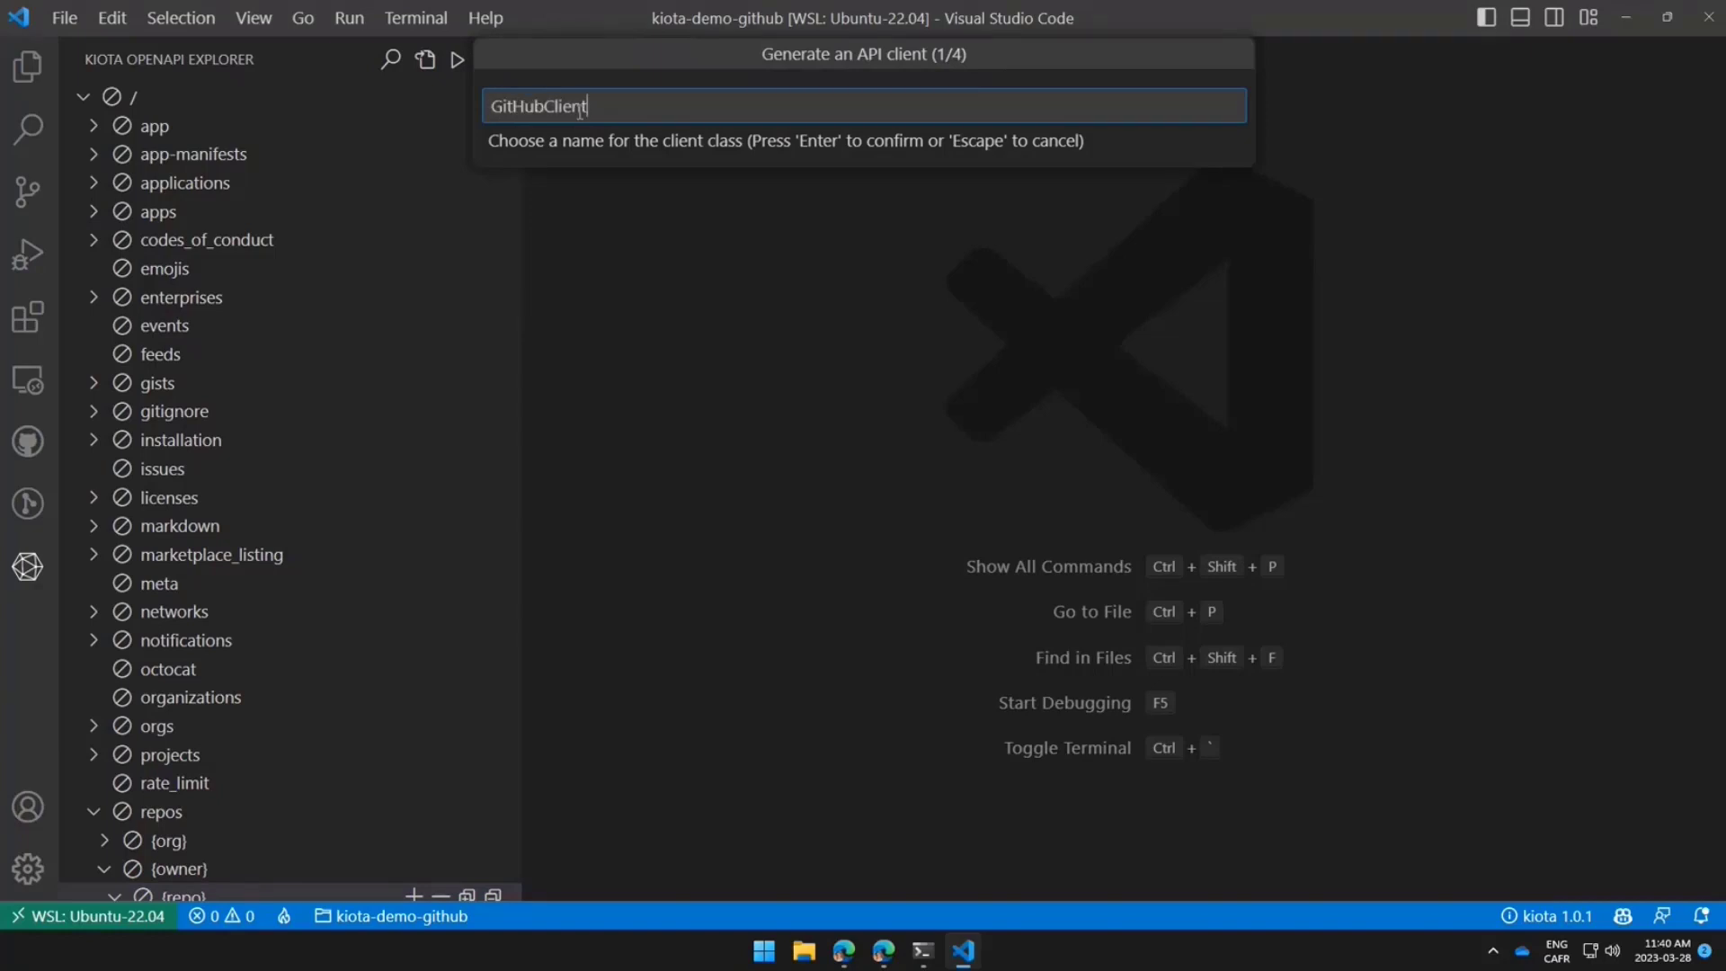
pyautogui.press('Return')
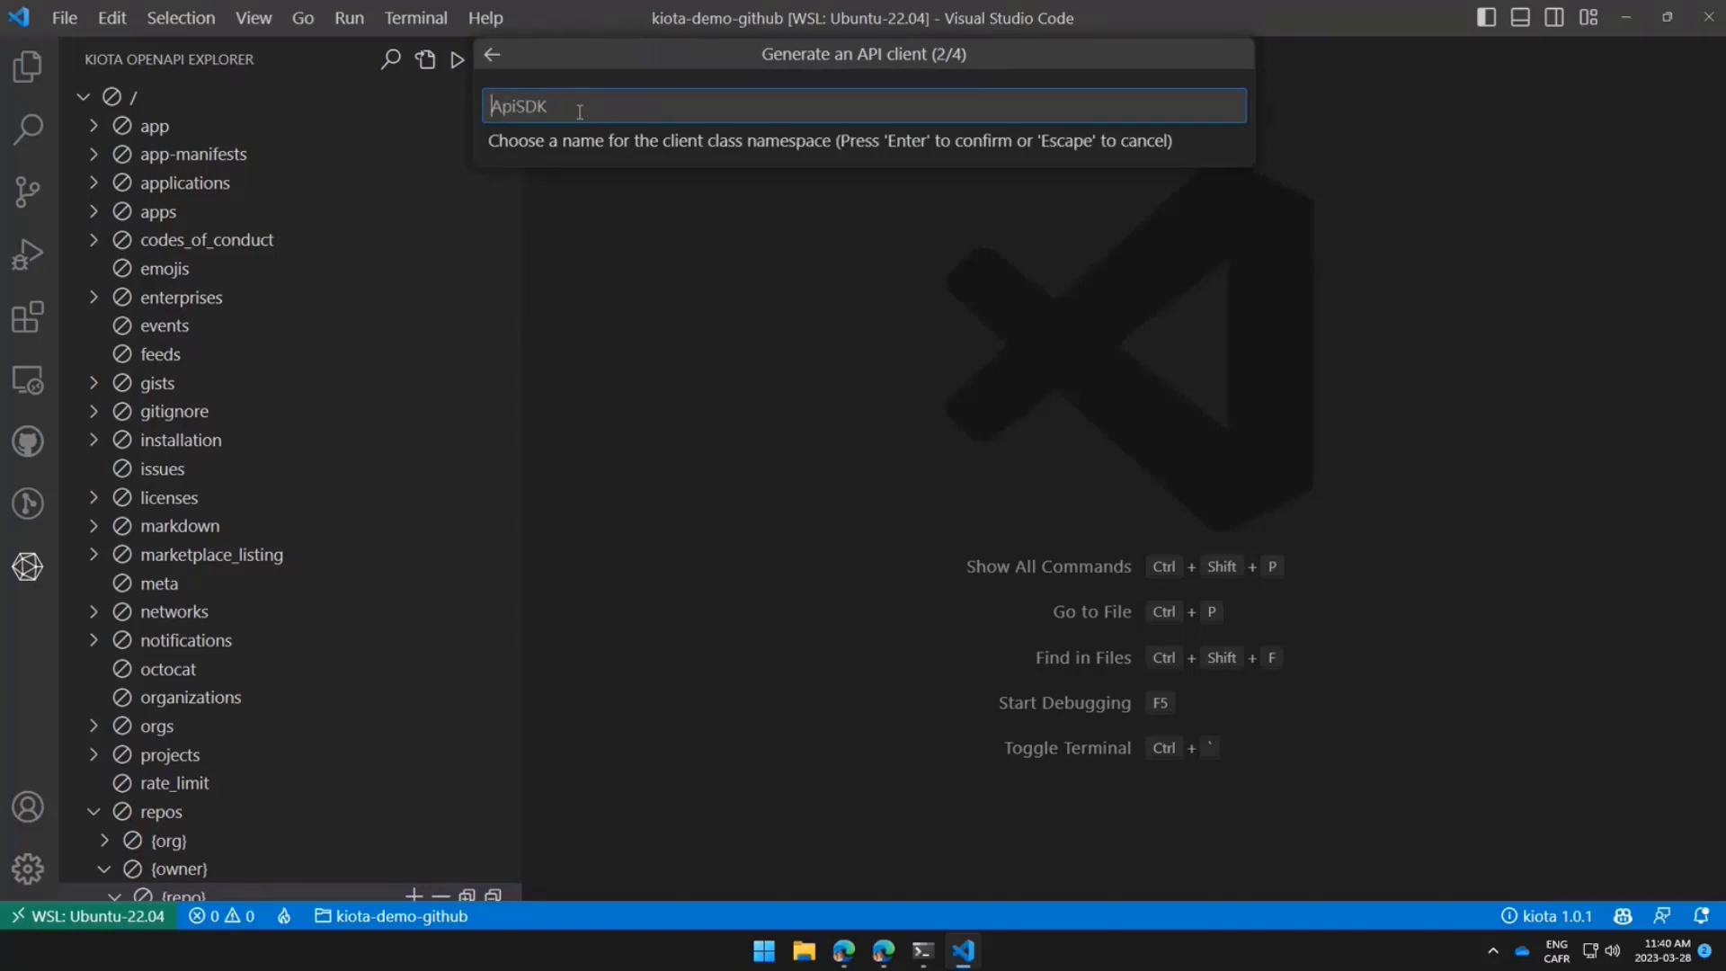
pyautogui.write('GitHu')
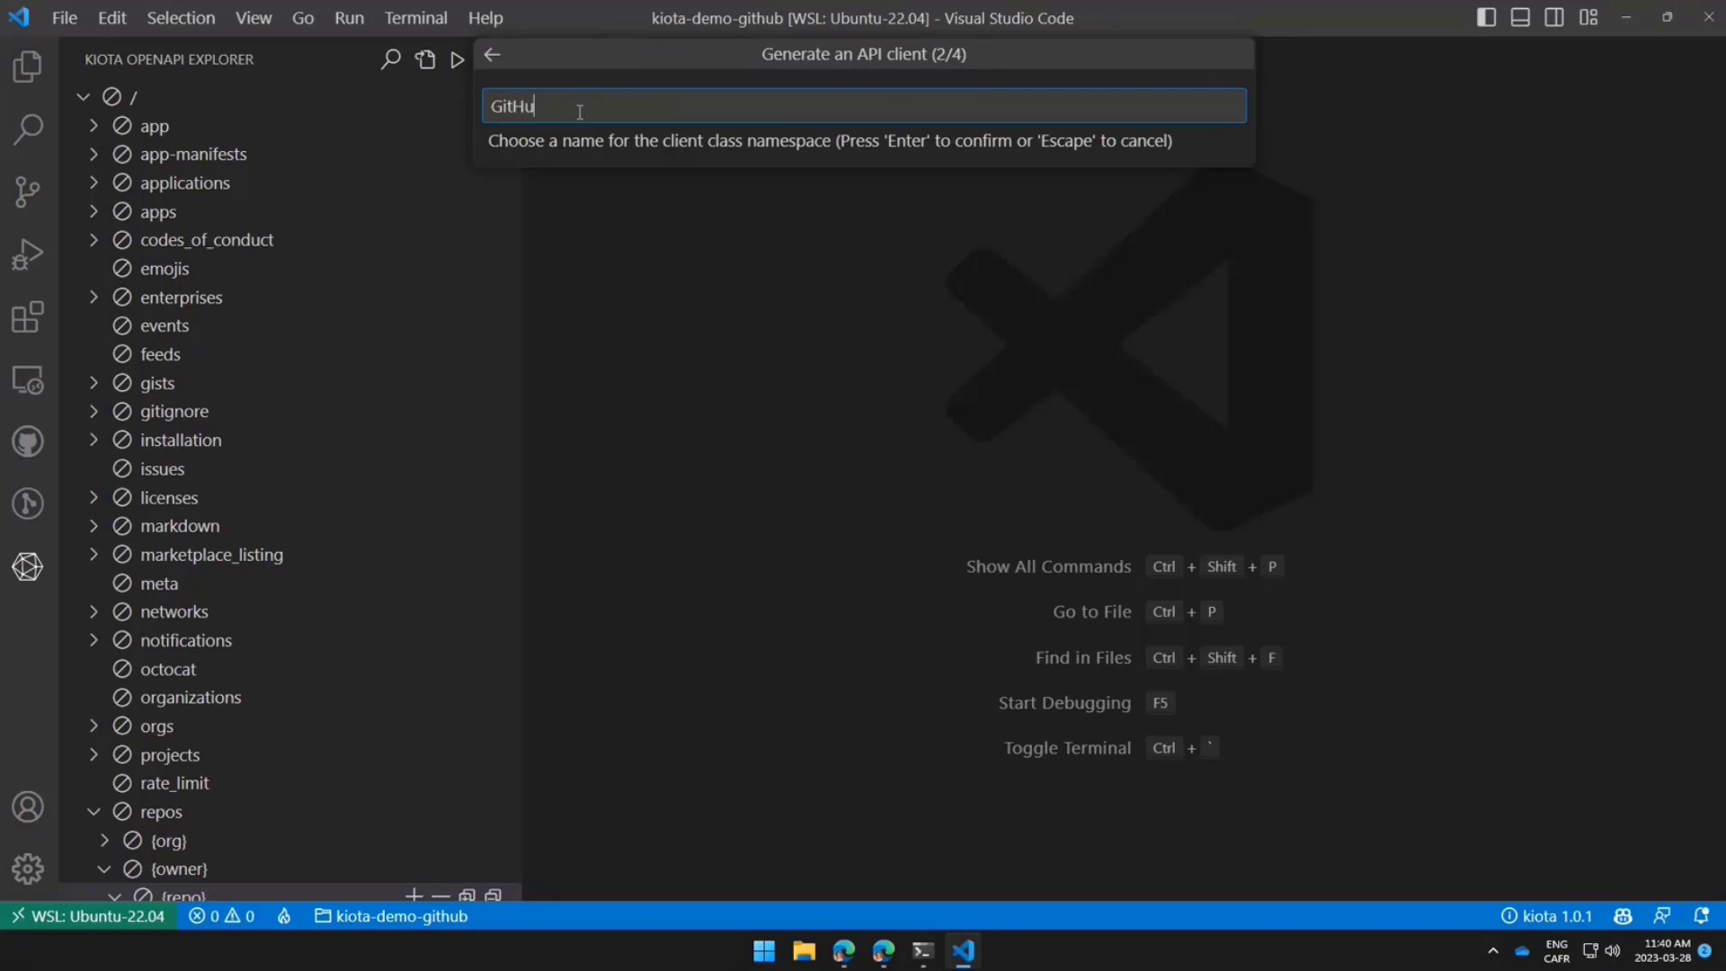
pyautogui.write('bTodoDemo')
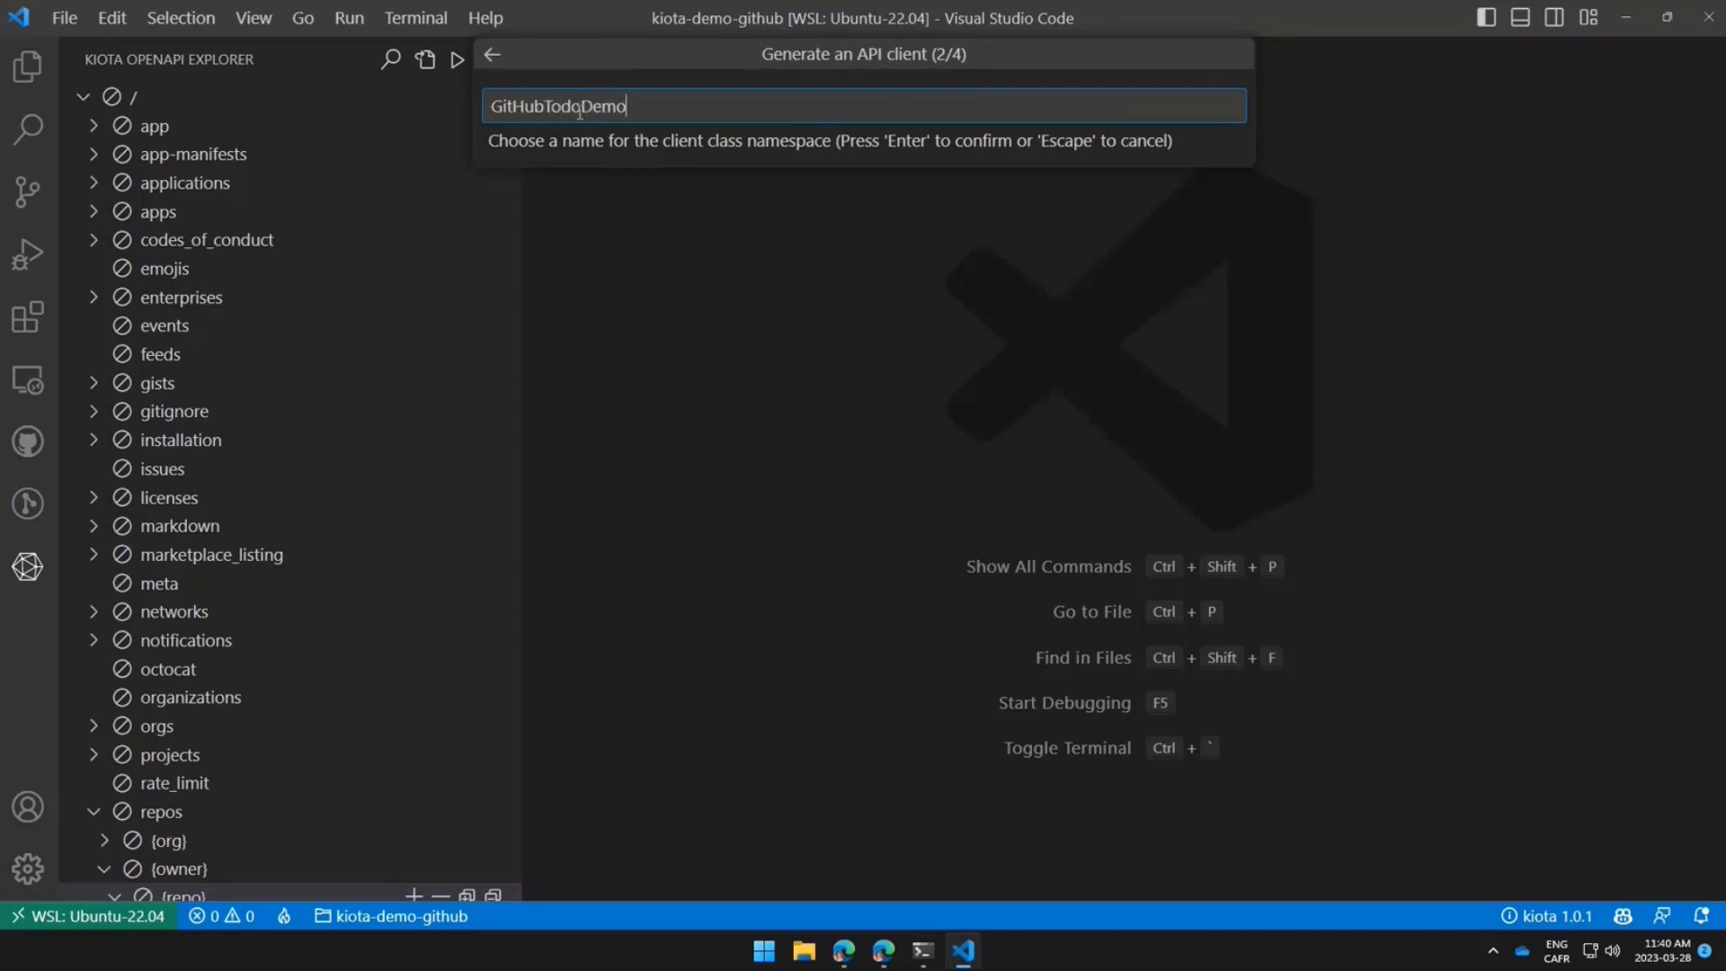
pyautogui.write('.G')
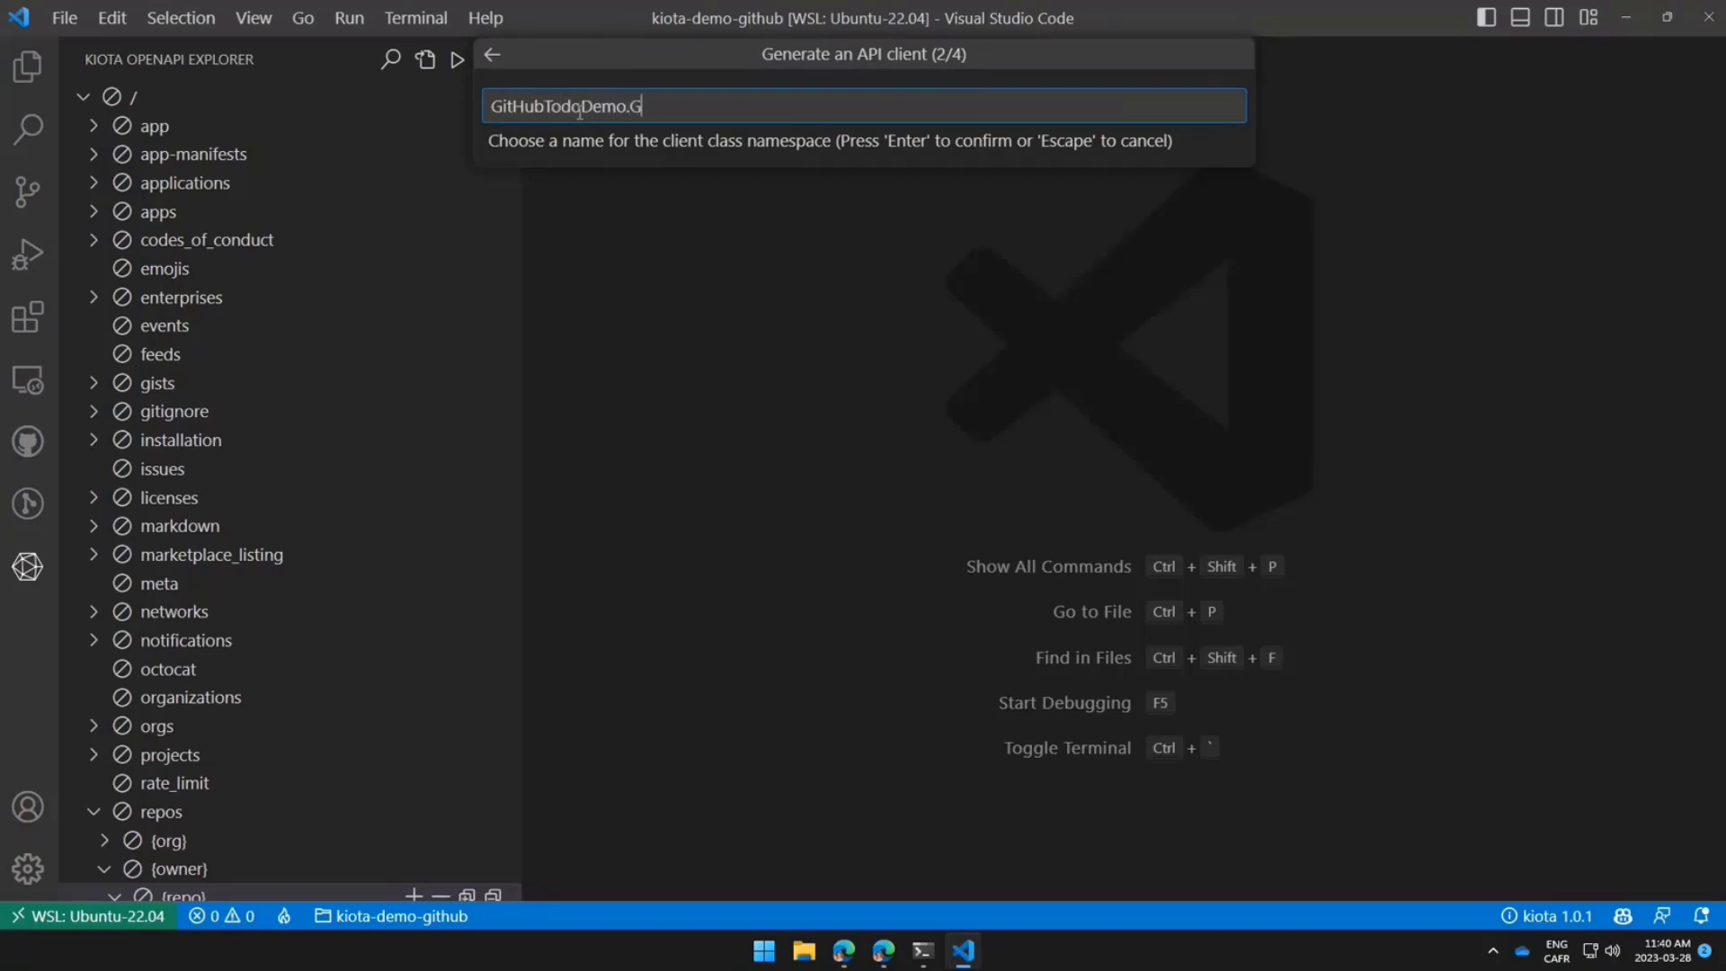
pyautogui.write('itHub')
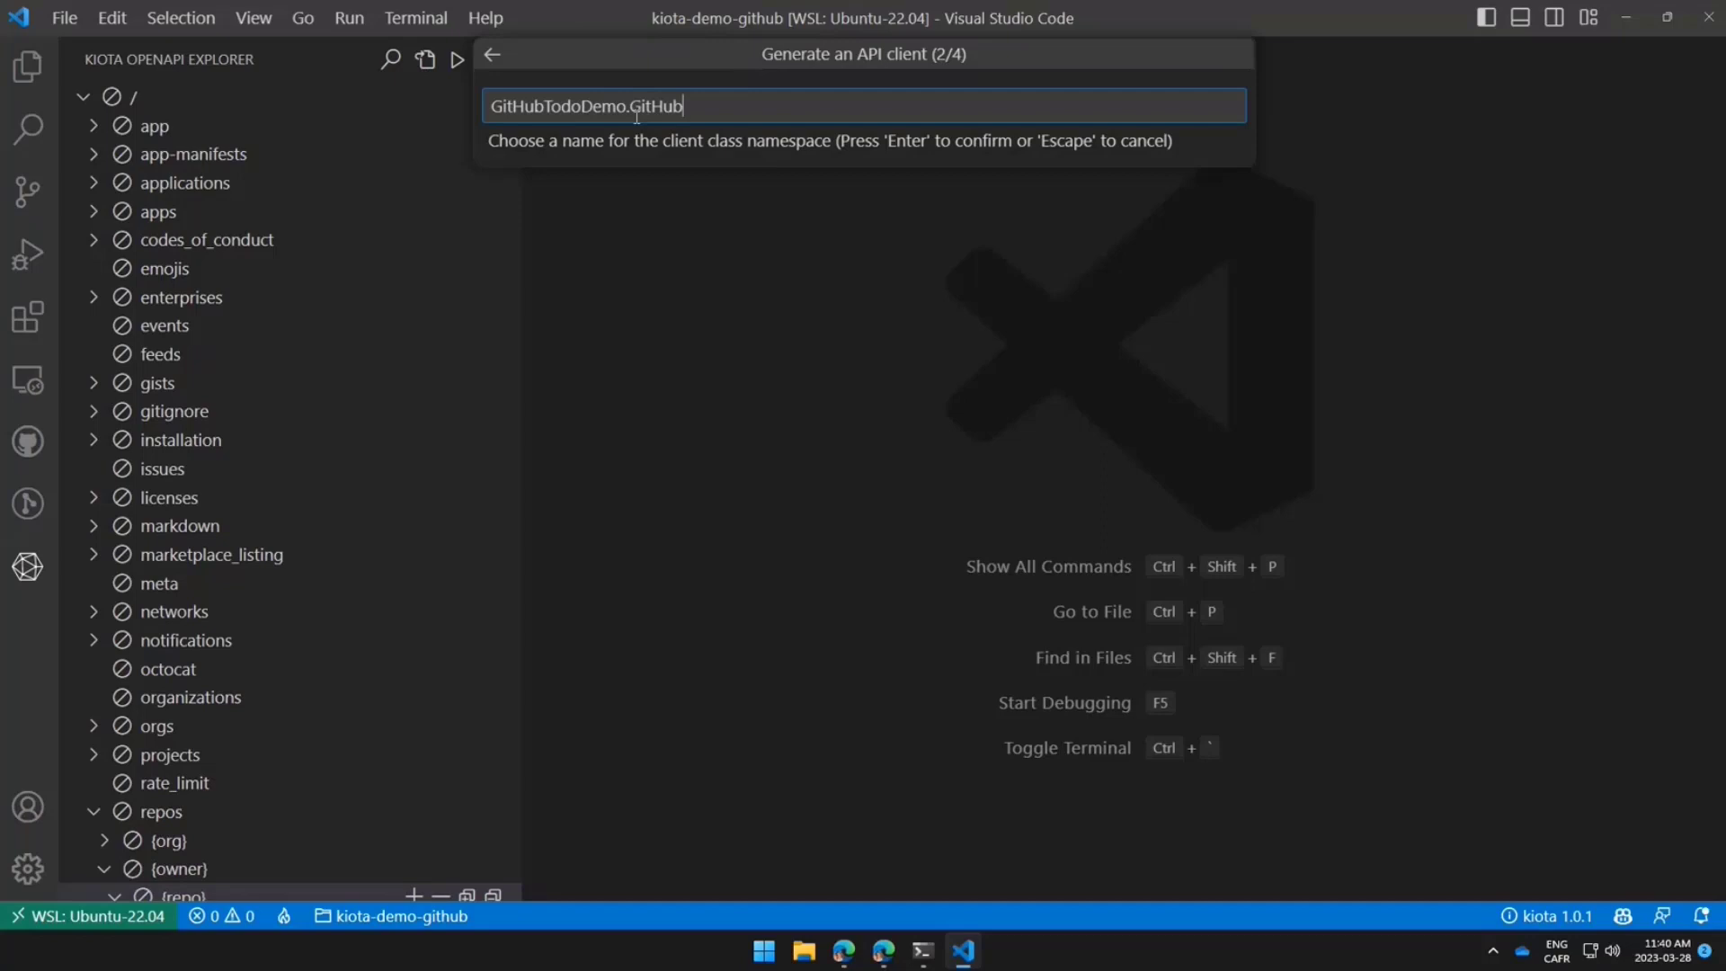
pyautogui.press('Return')
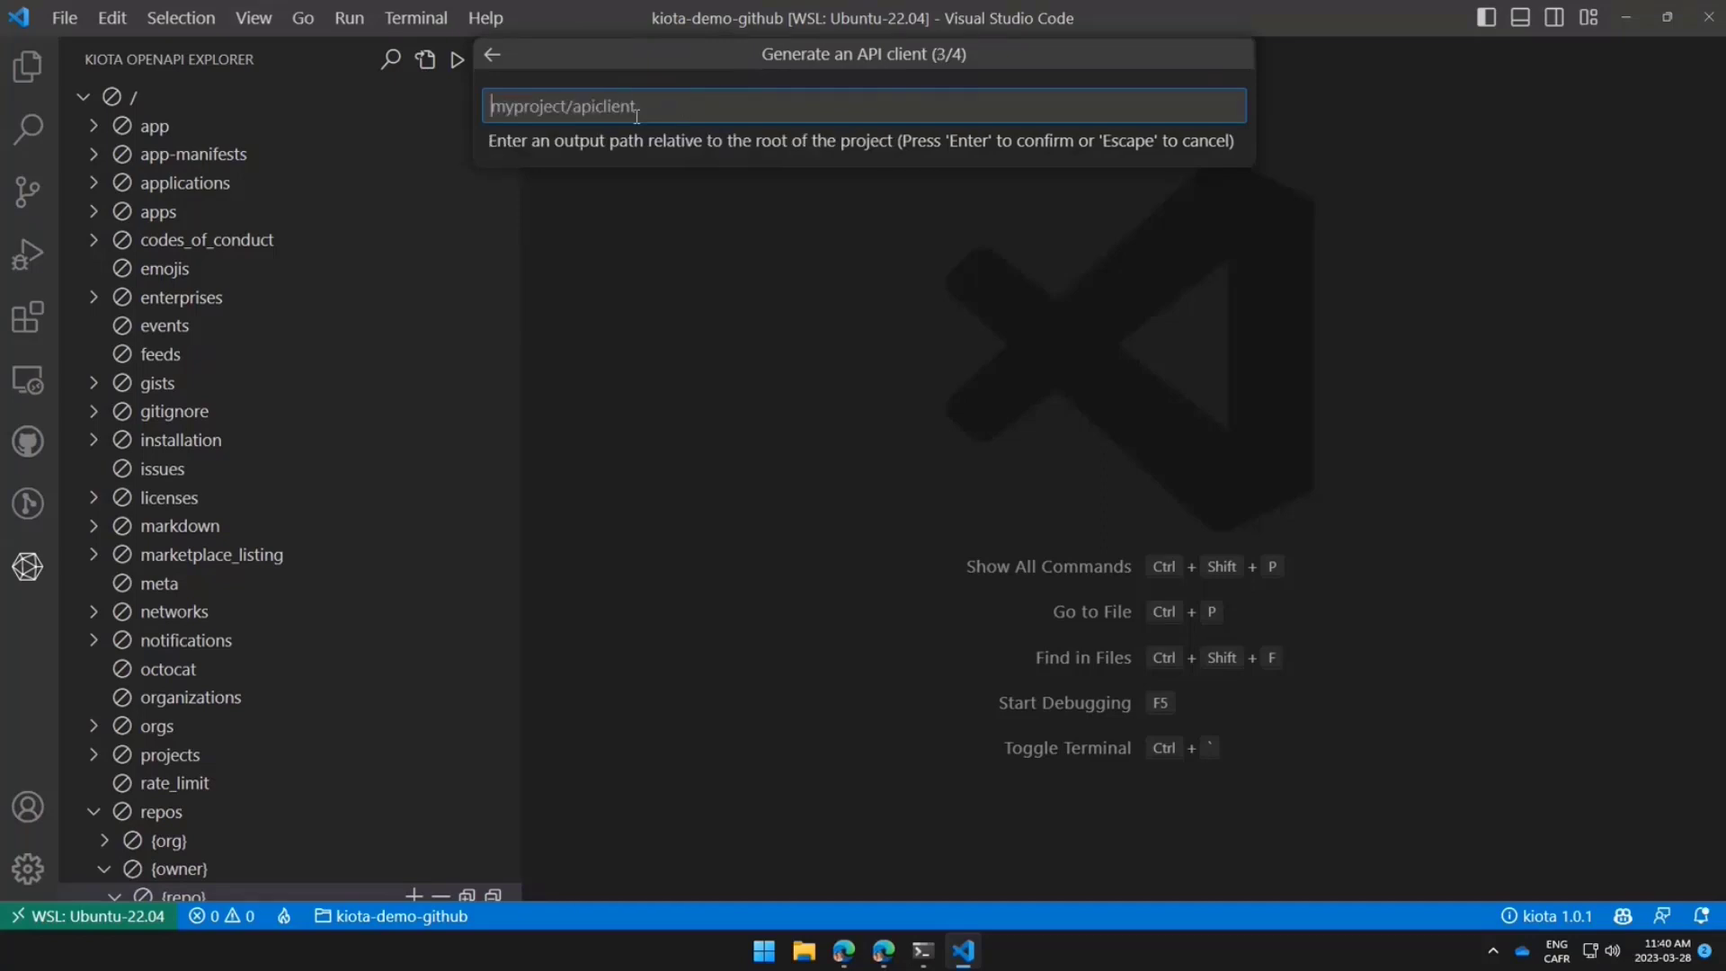
pyautogui.write('GitHub')
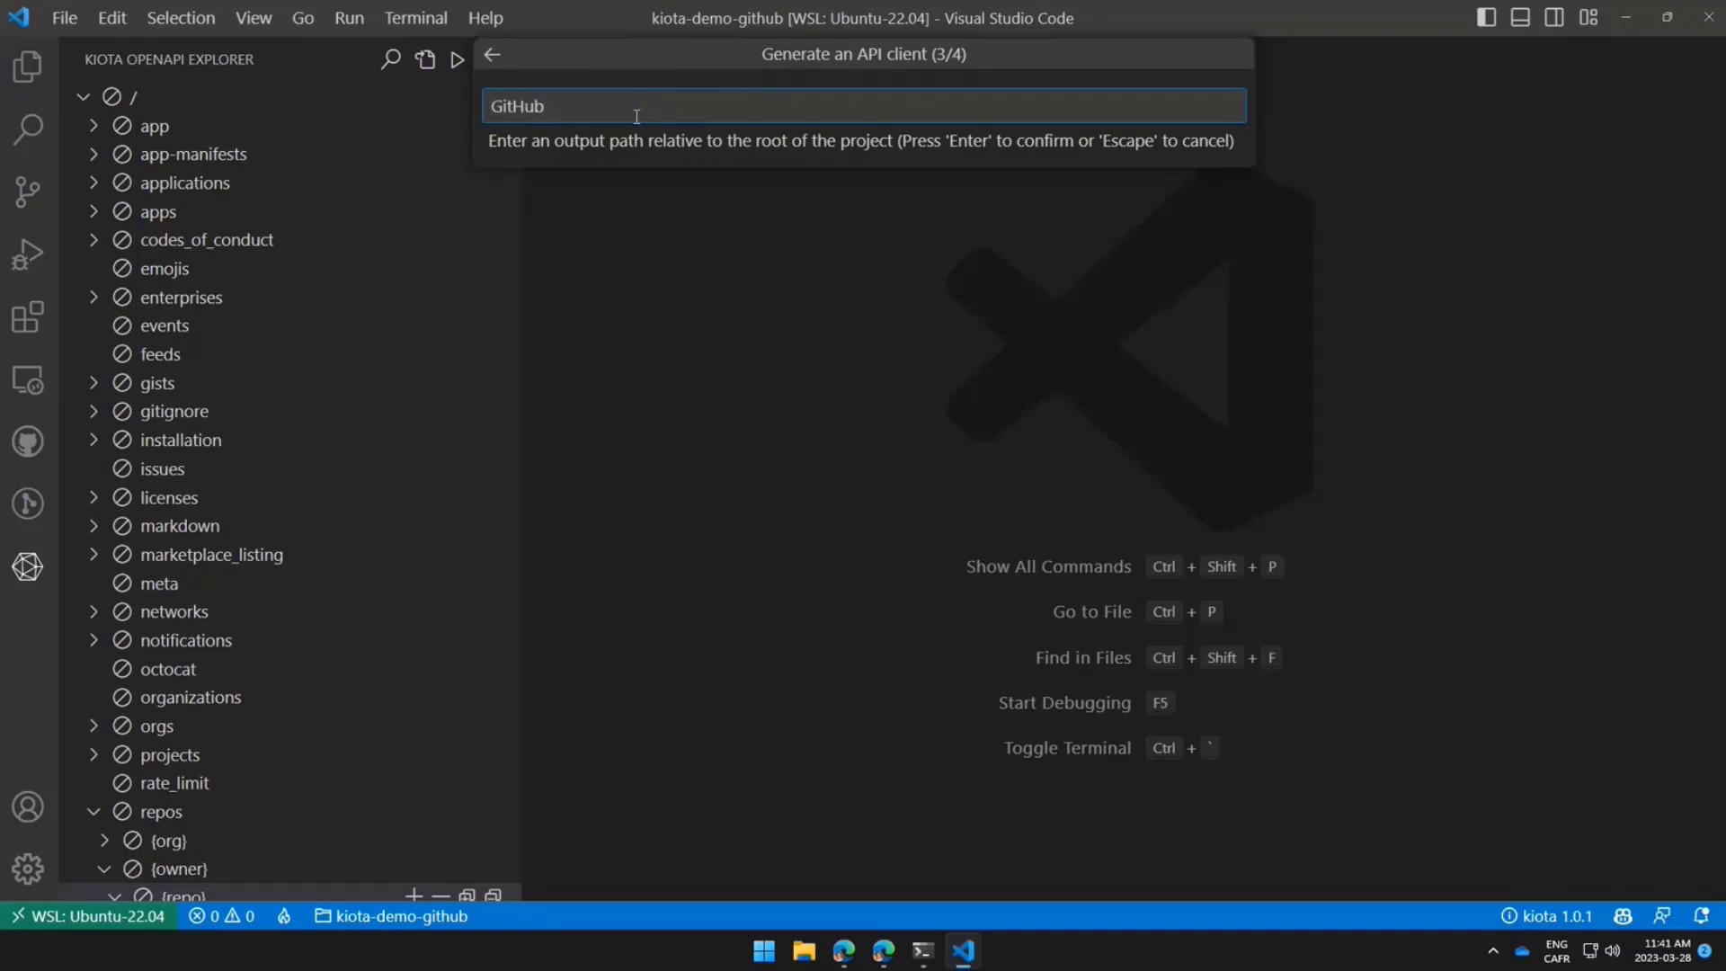
pyautogui.write('Client')
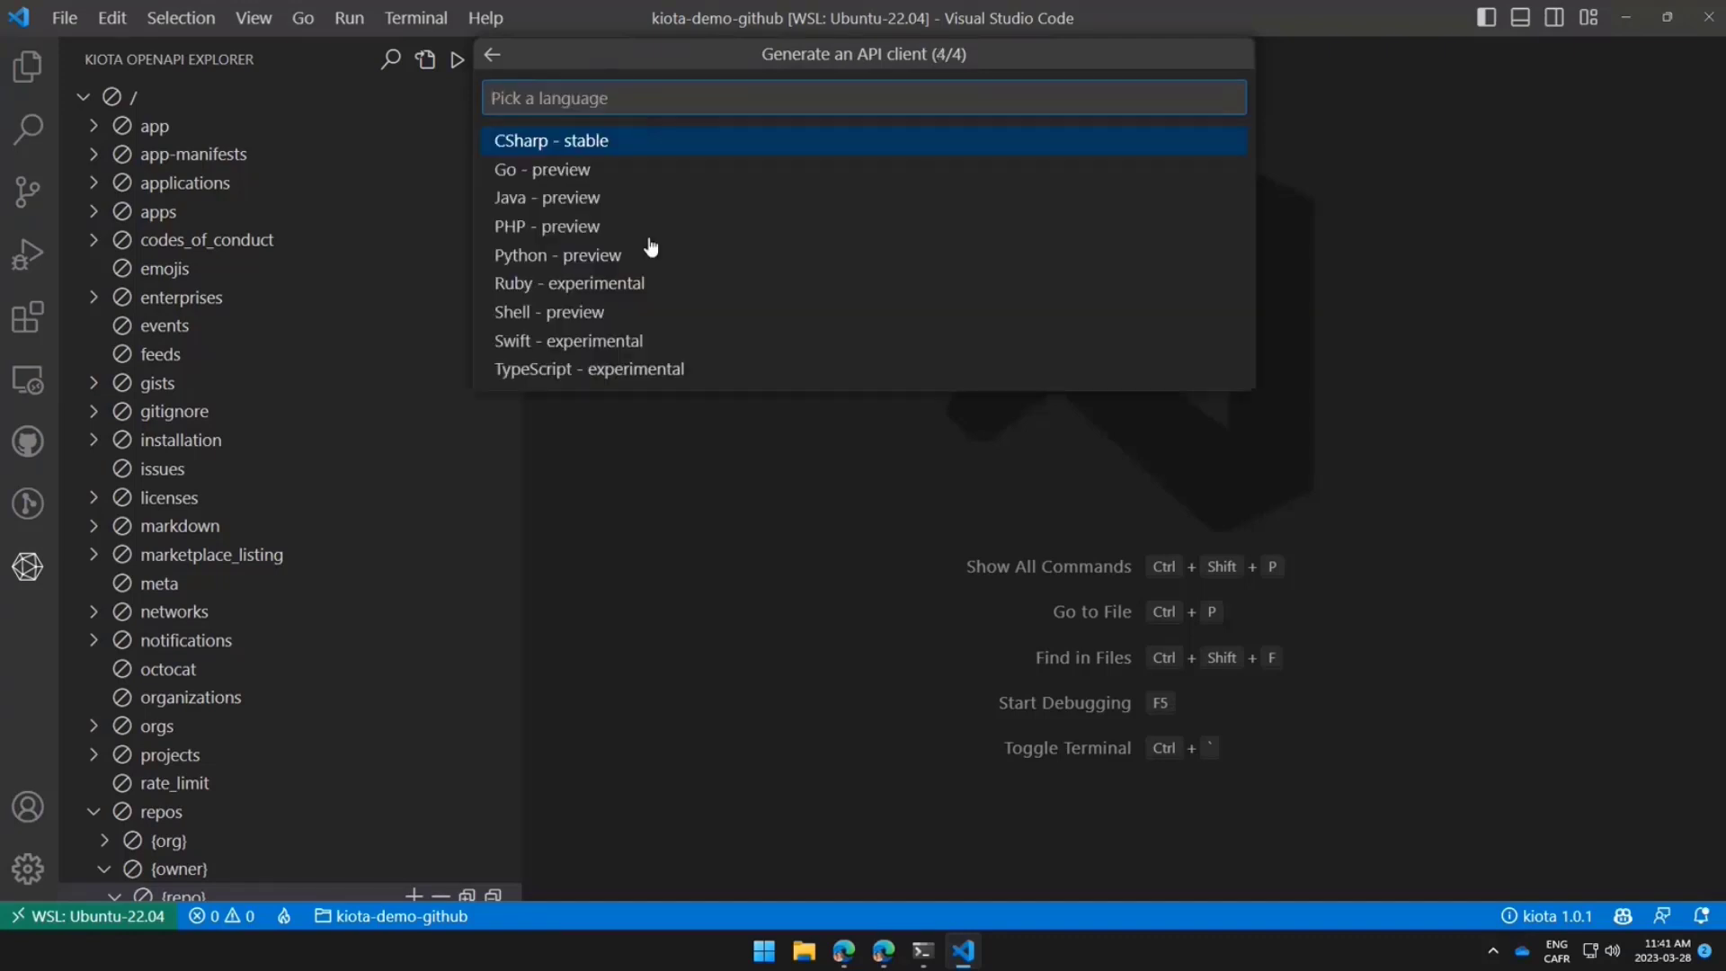
pyautogui.moveTo(559, 172)
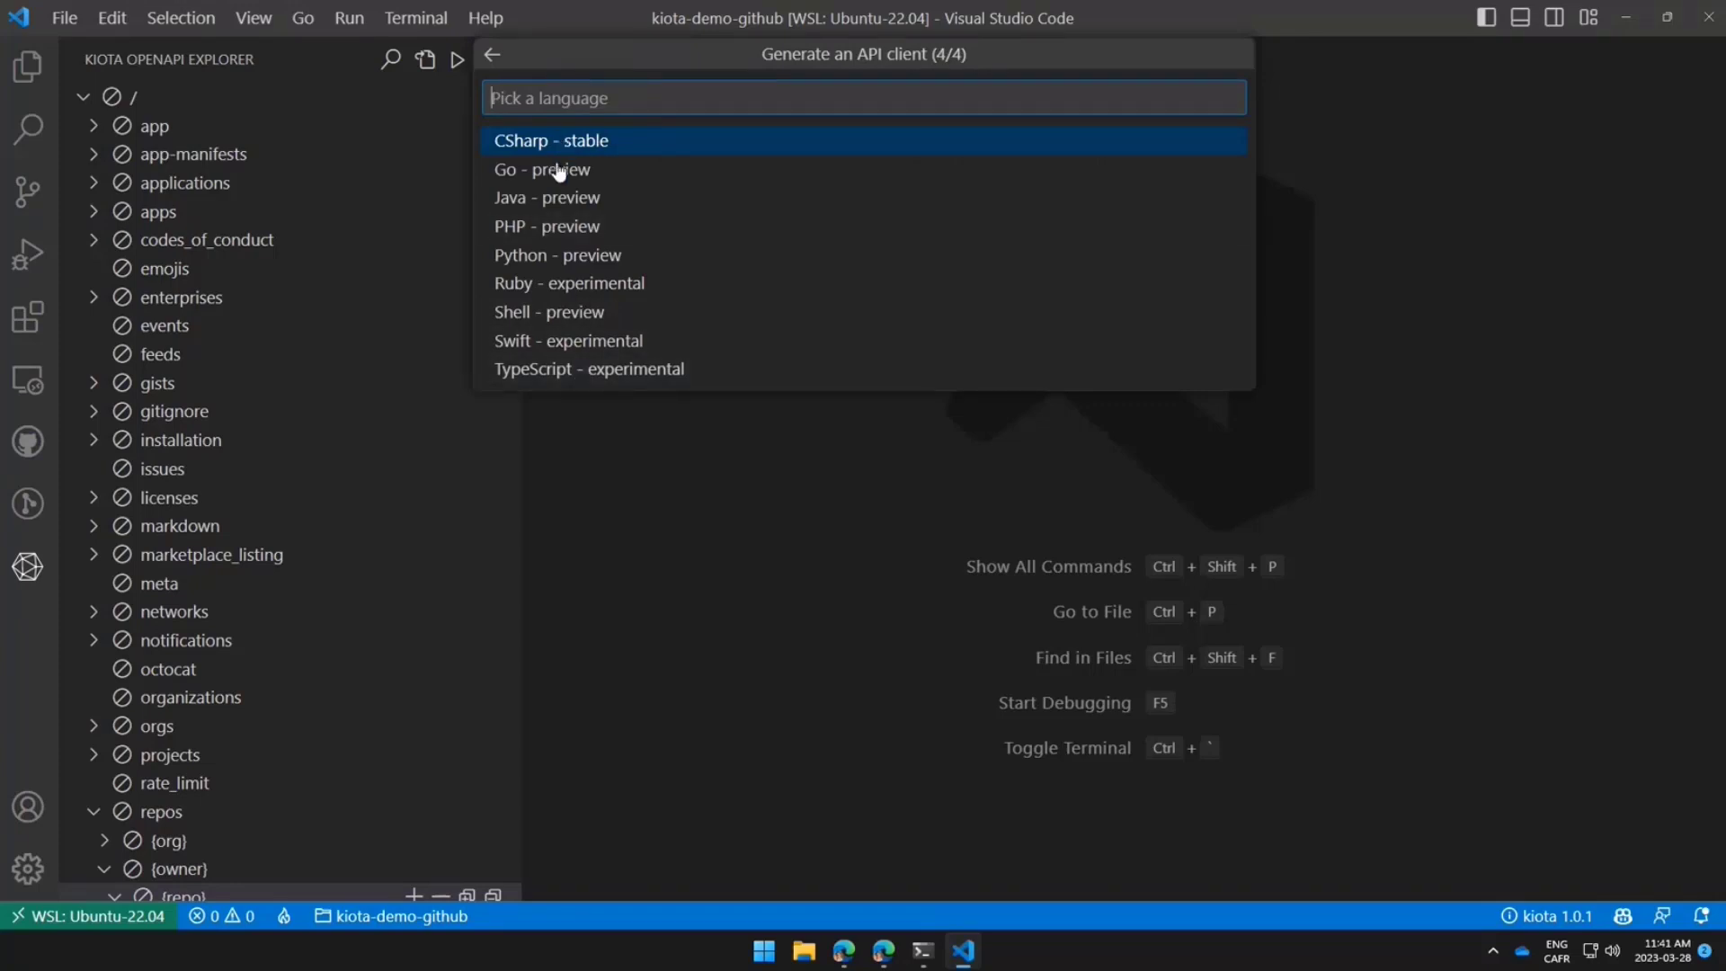
pyautogui.moveTo(550, 163)
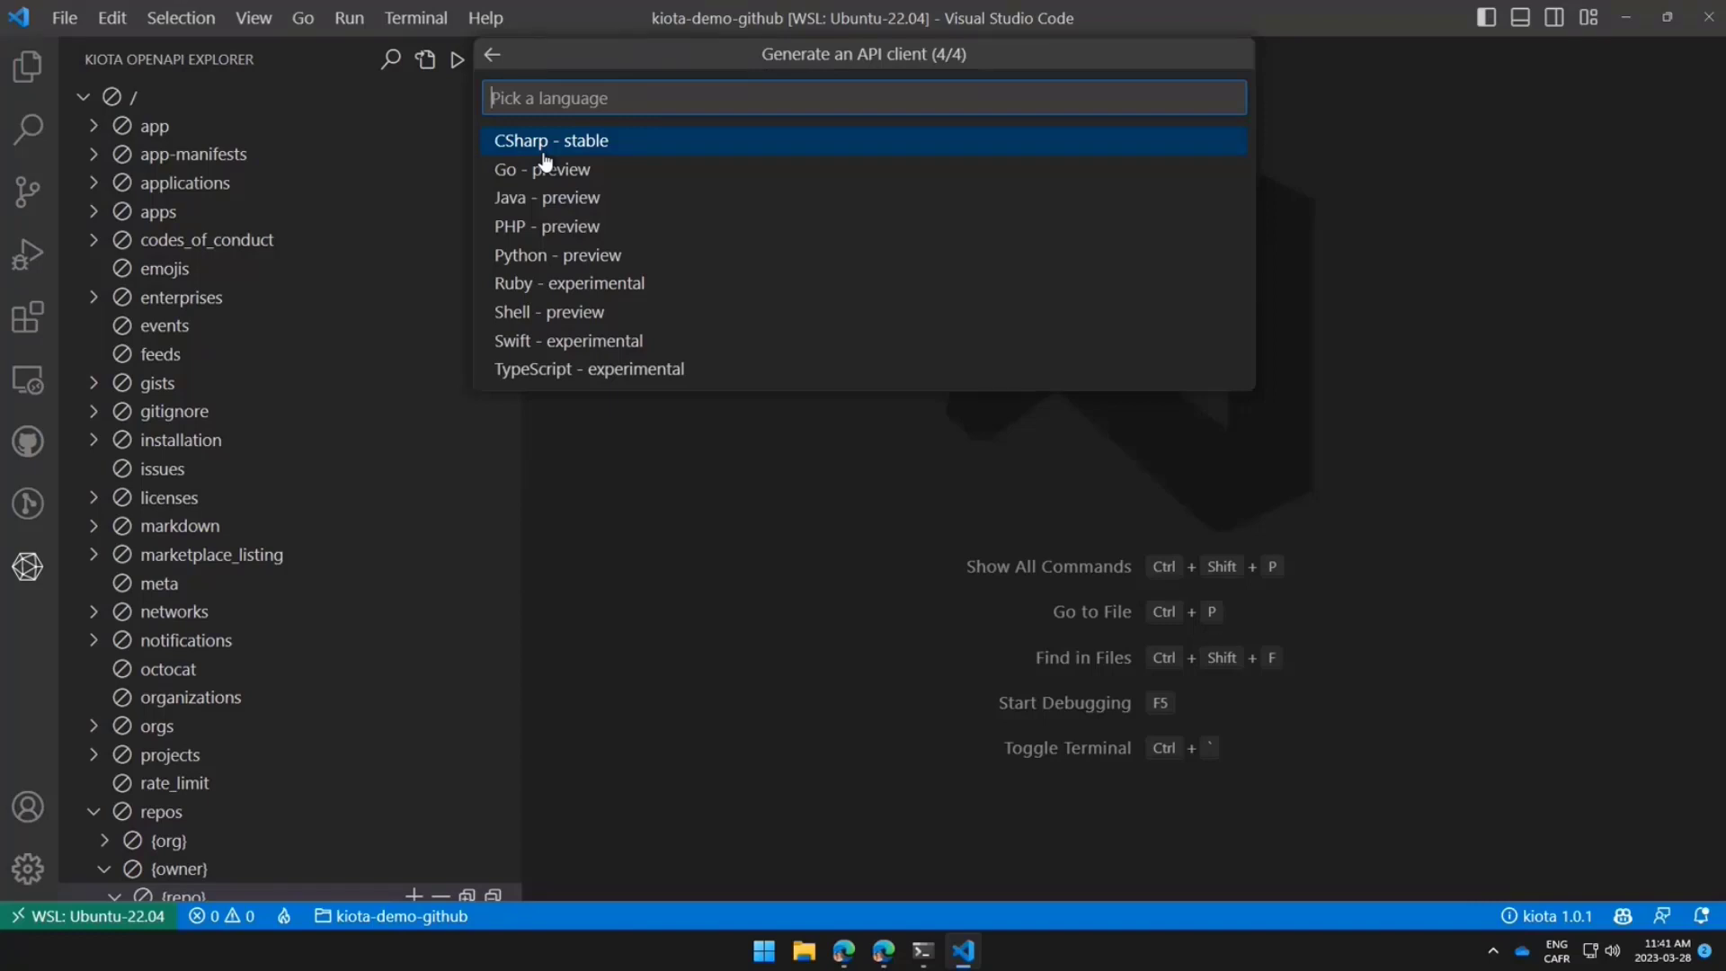
pyautogui.moveTo(564, 143)
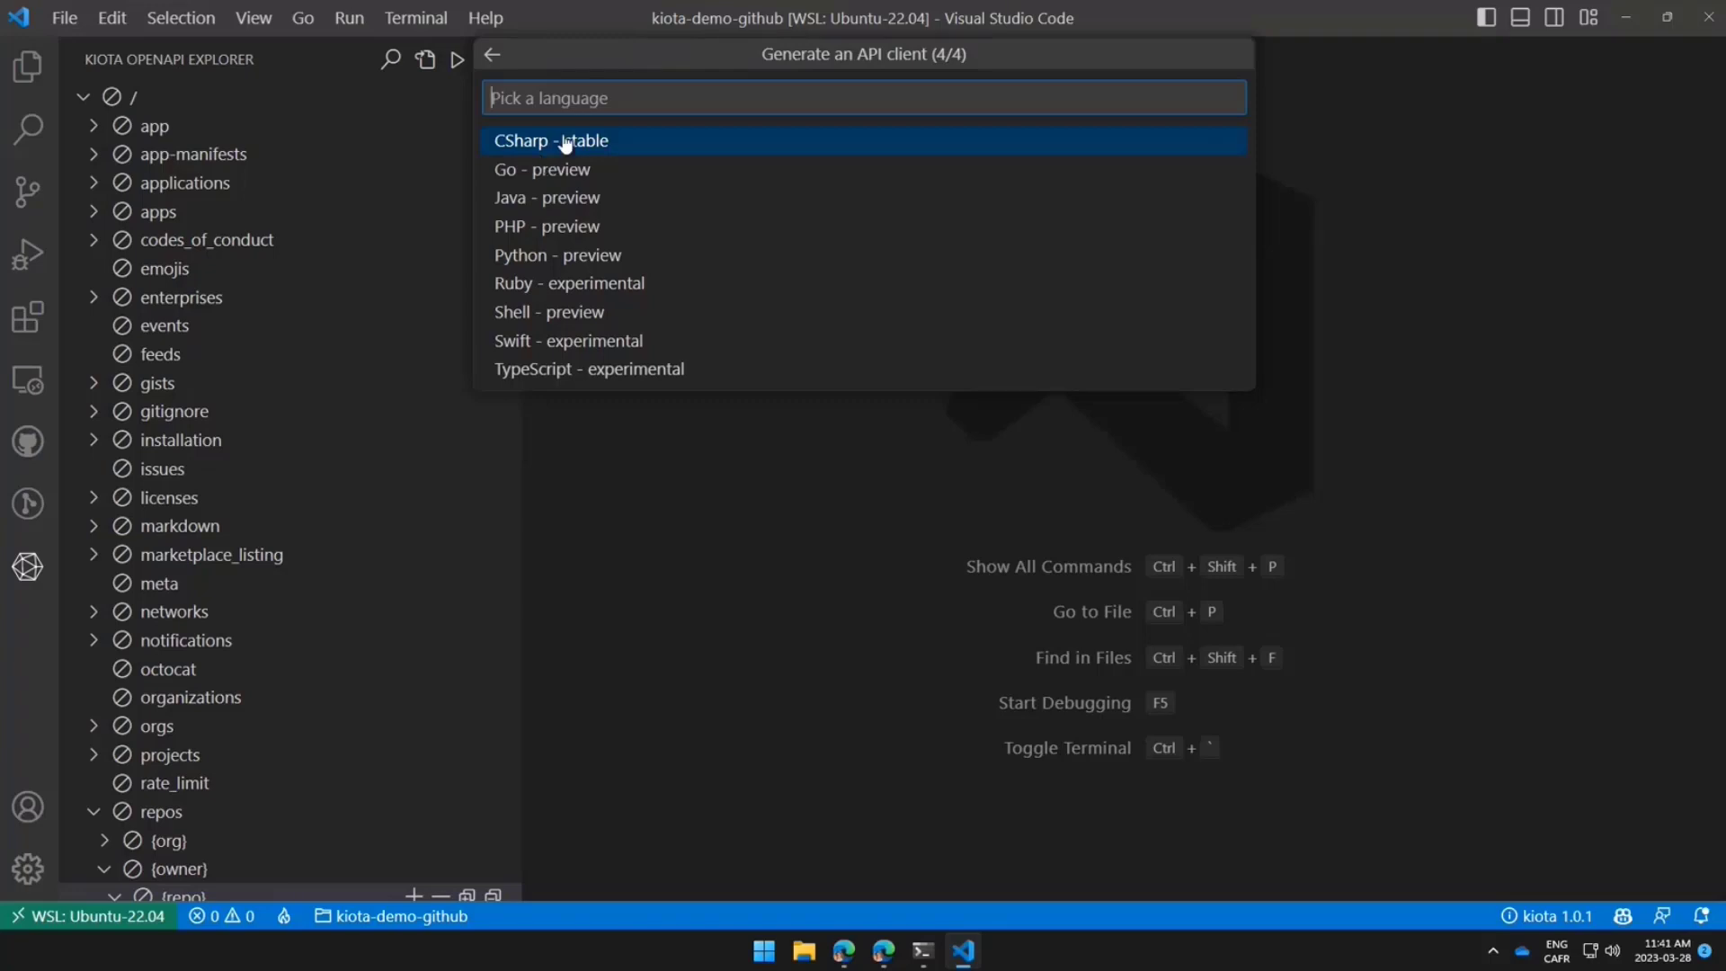
pyautogui.moveTo(586, 149)
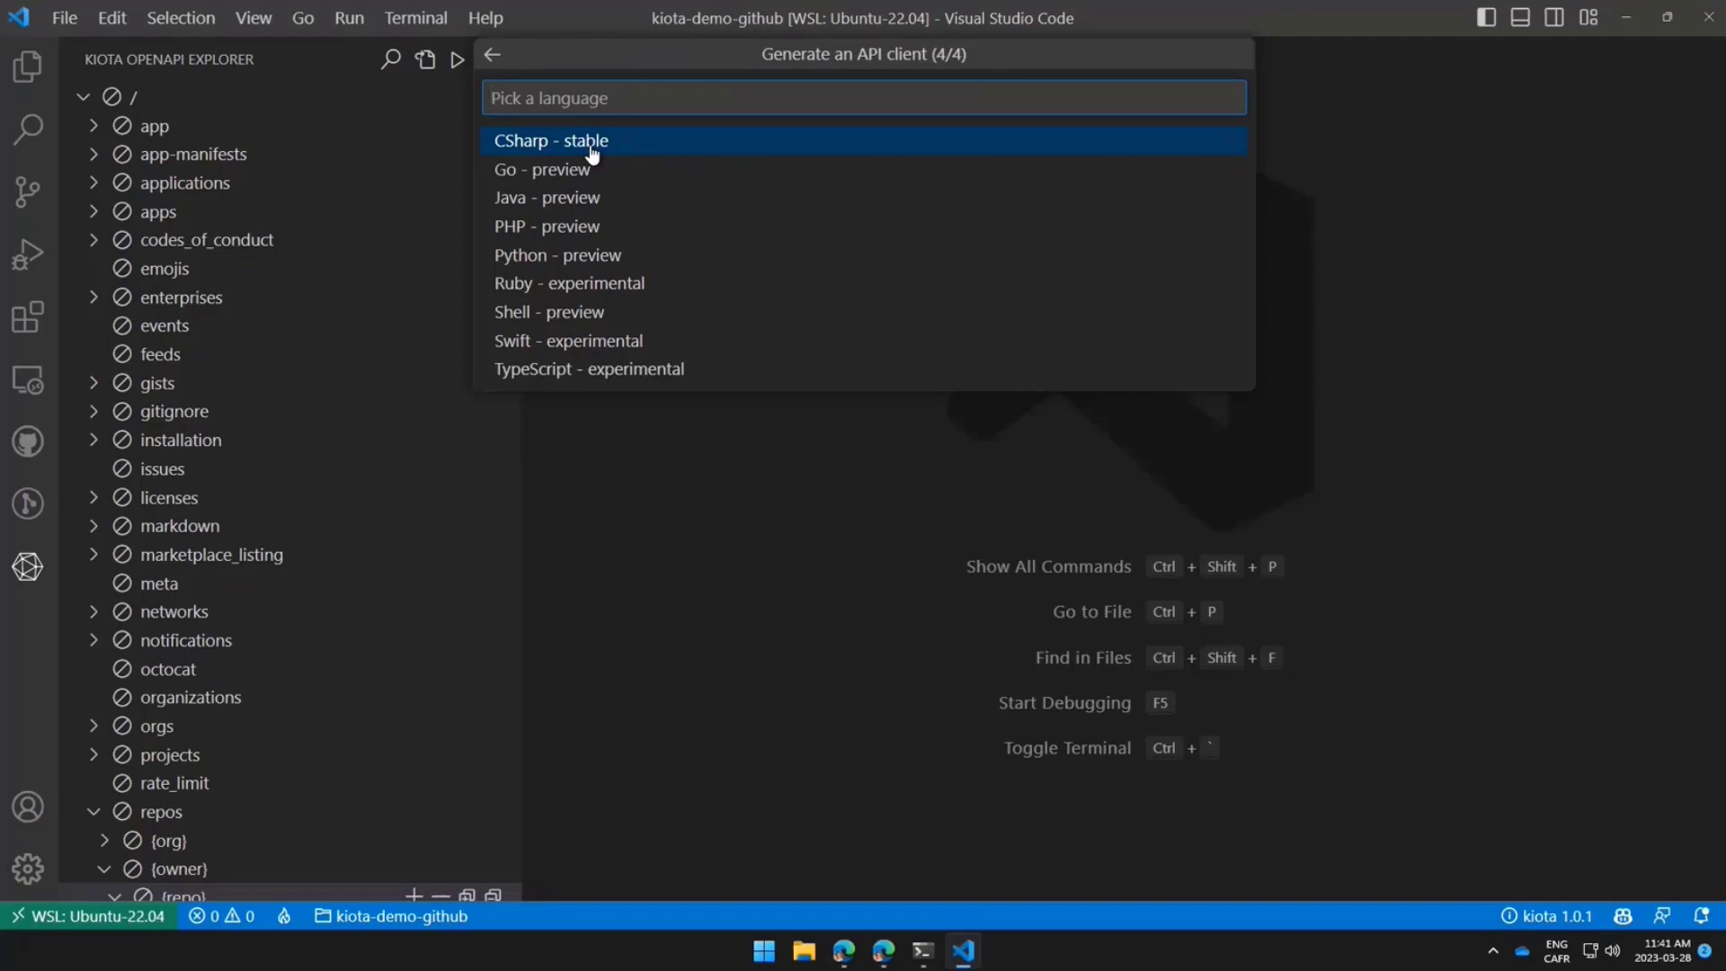
# Choose 'CSharp - stable' as the client language and let generation finish
pyautogui.click(550, 141)
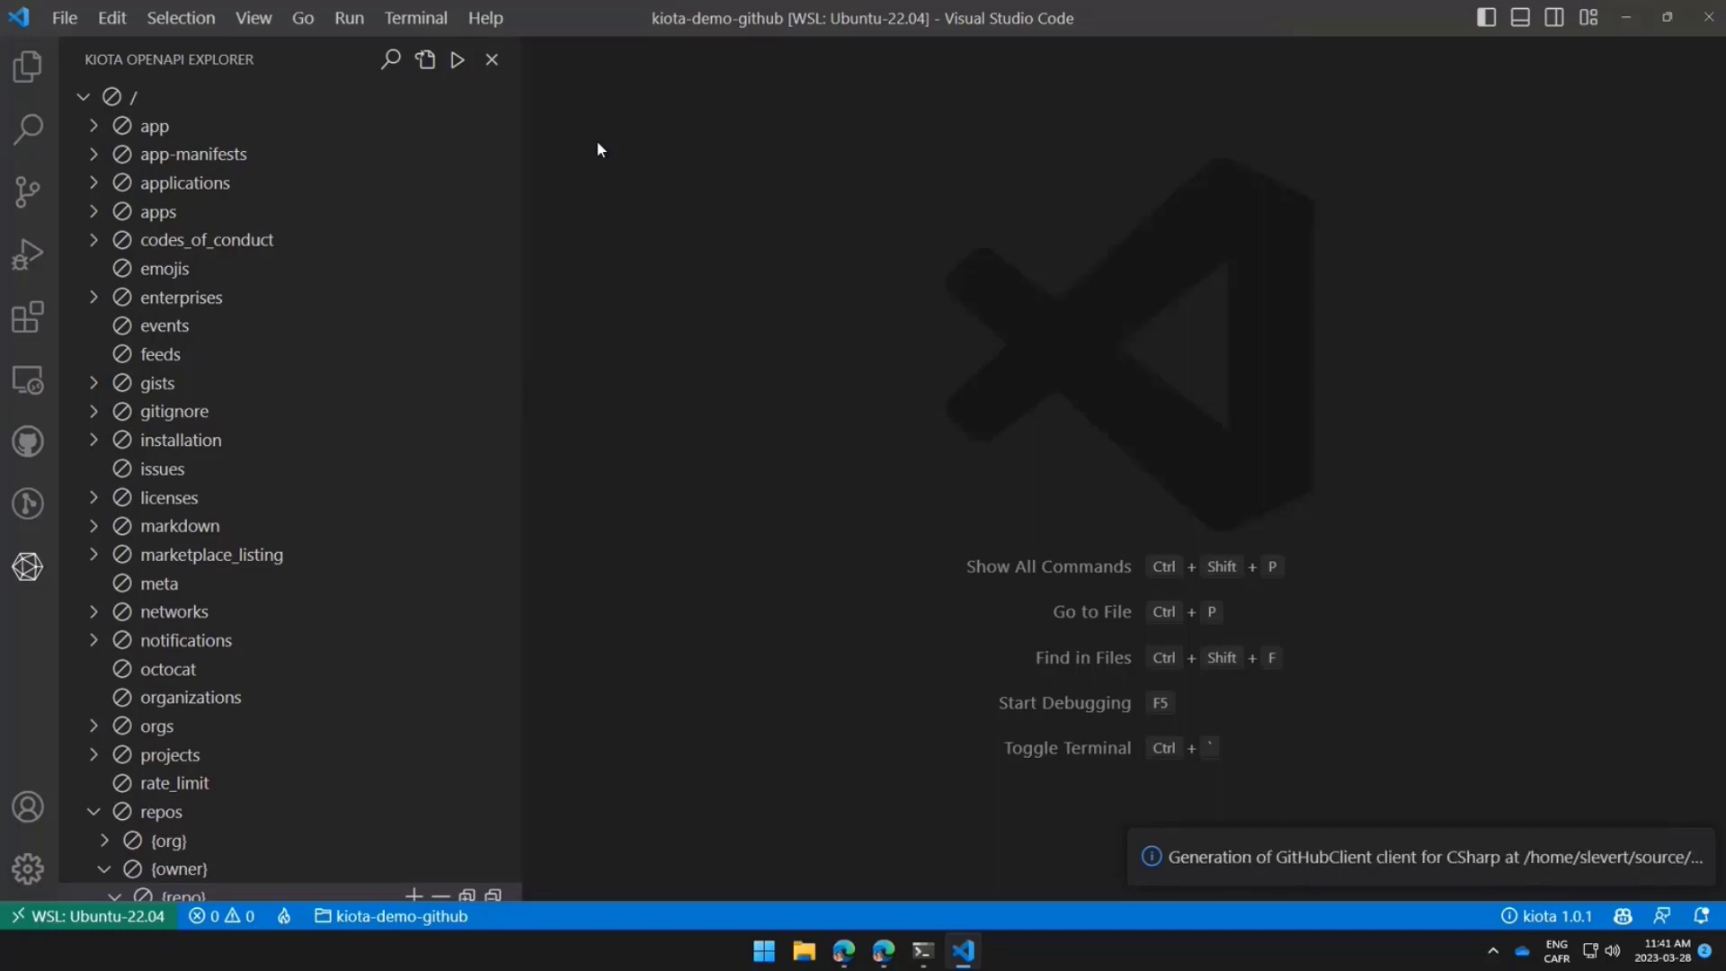
pyautogui.moveTo(589, 152)
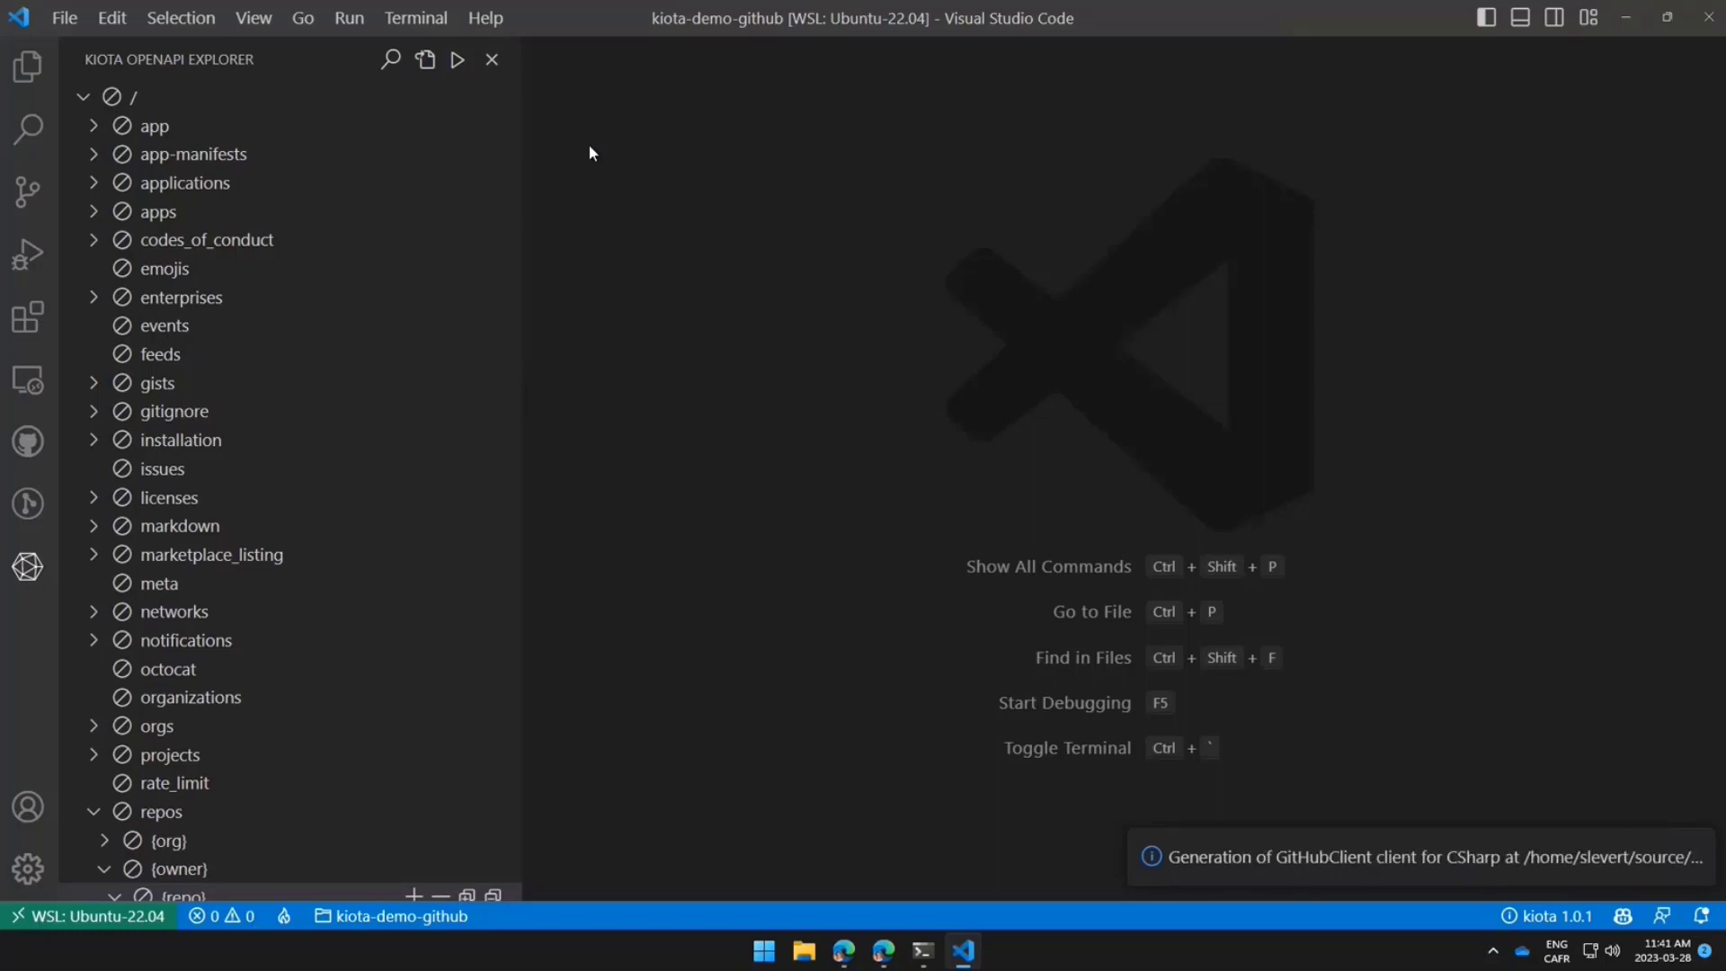
# Browse GitHubClient > Repos > Item in the Explorer, then collapse GitHubClient
pyautogui.click(26, 66)
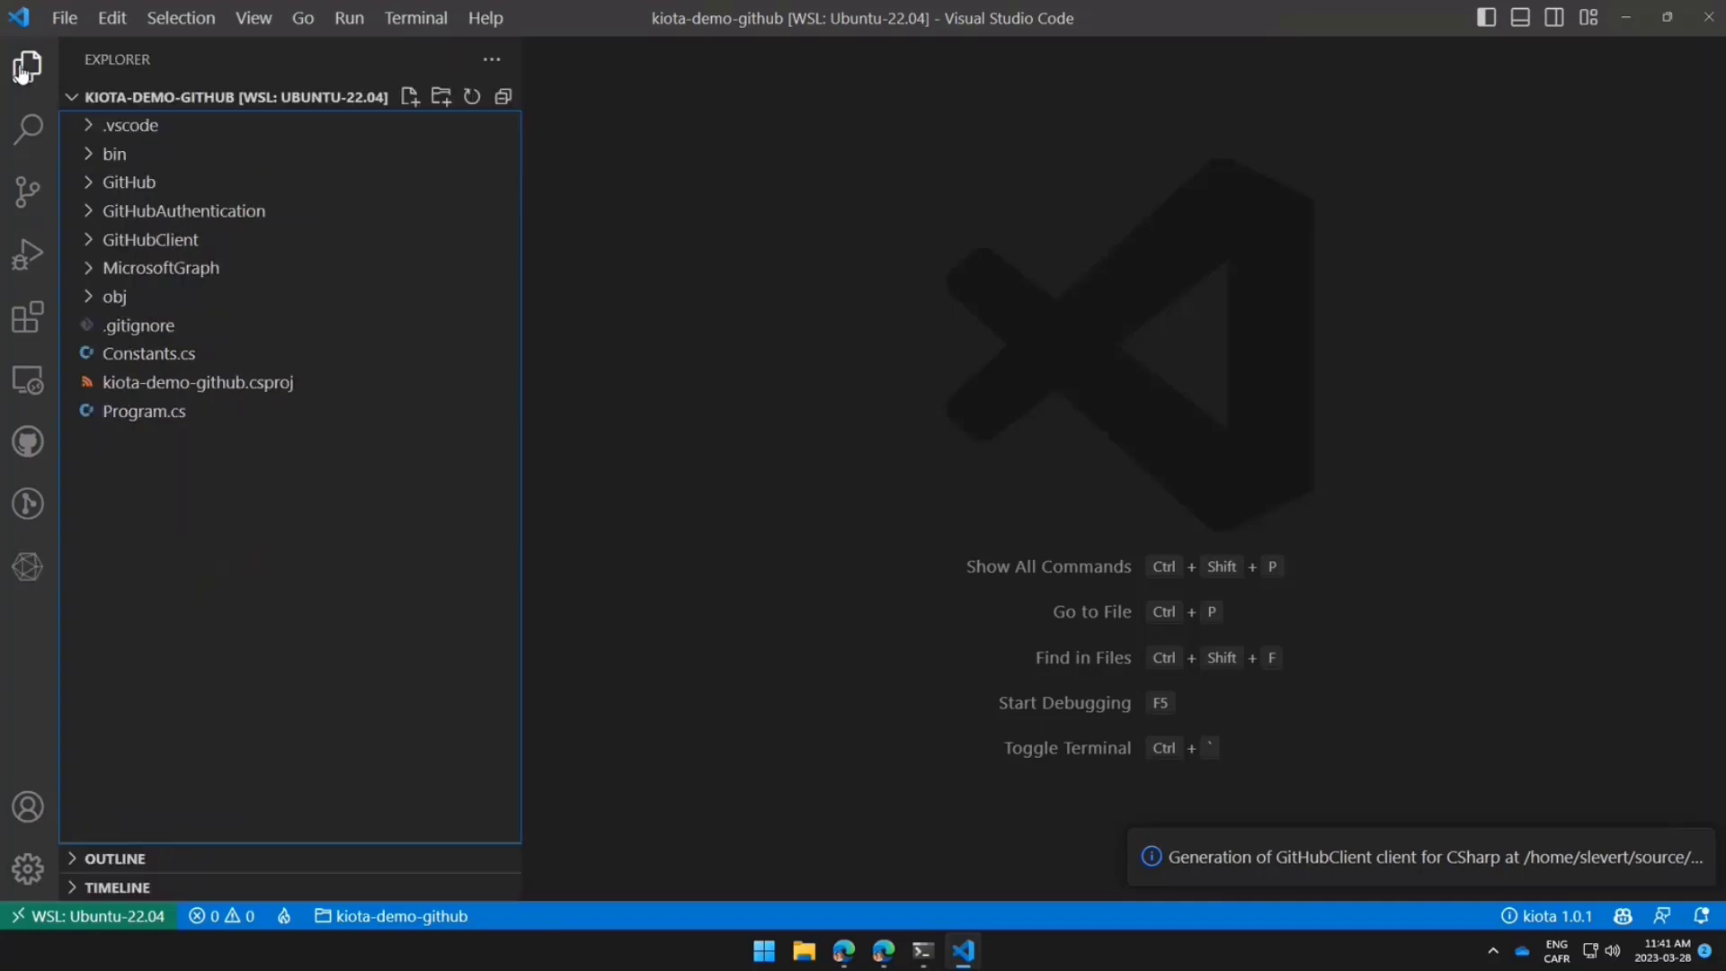
pyautogui.click(149, 239)
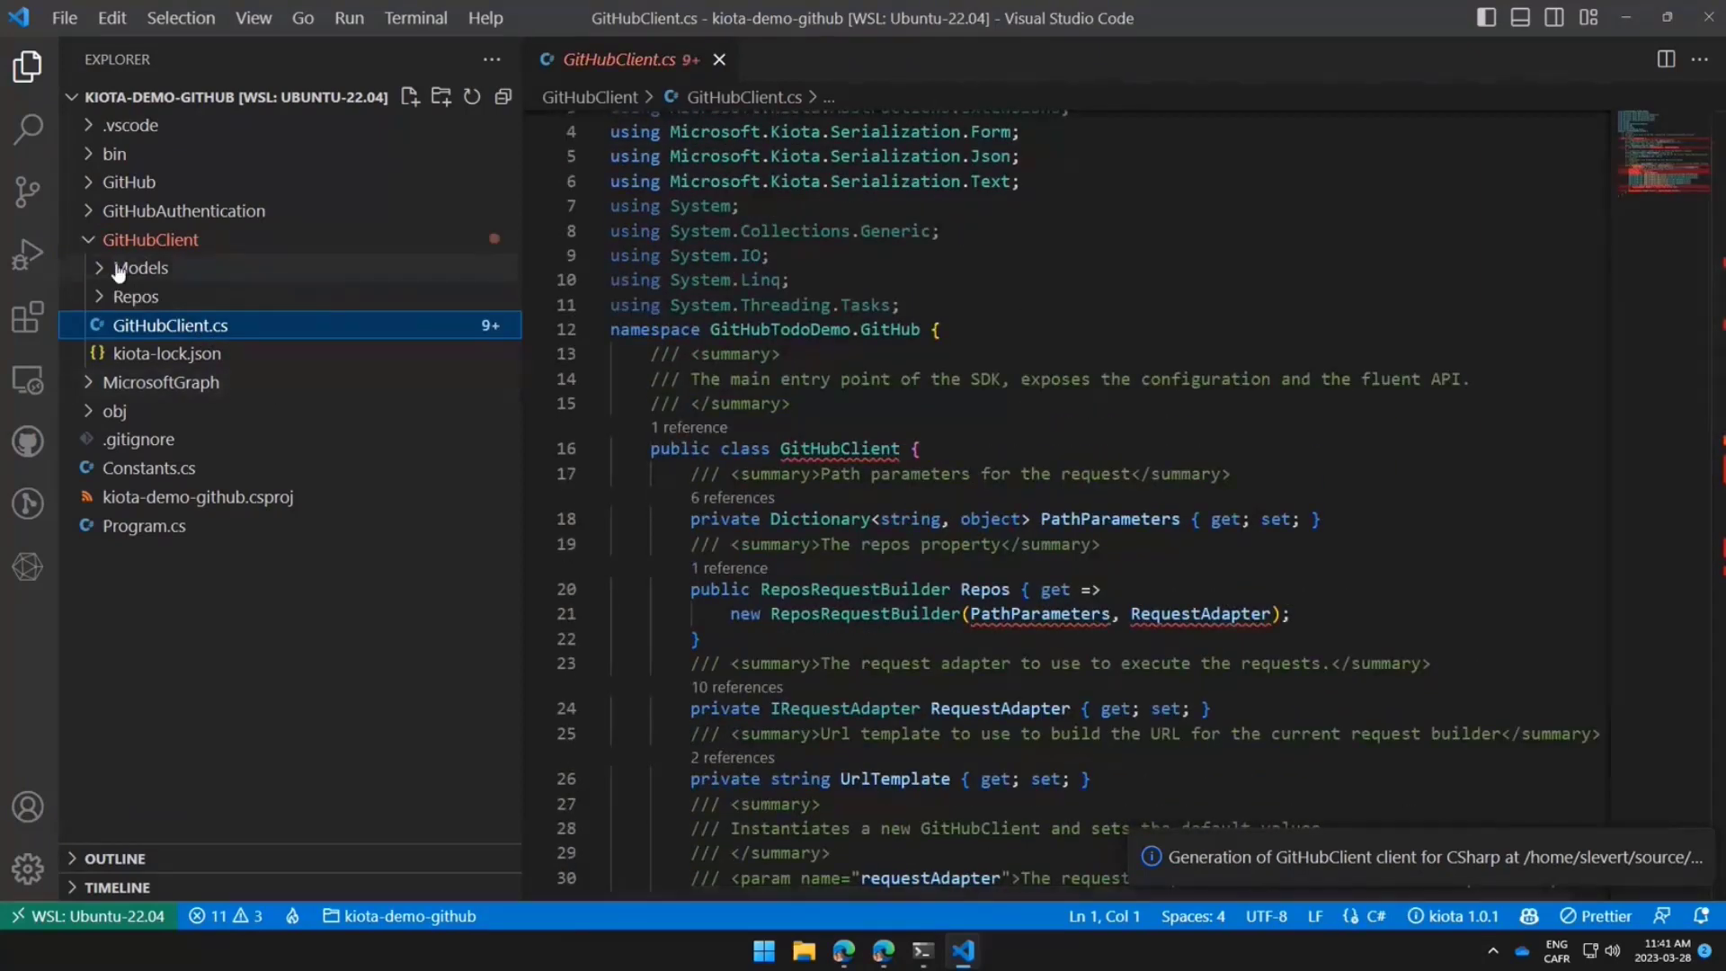
pyautogui.click(140, 266)
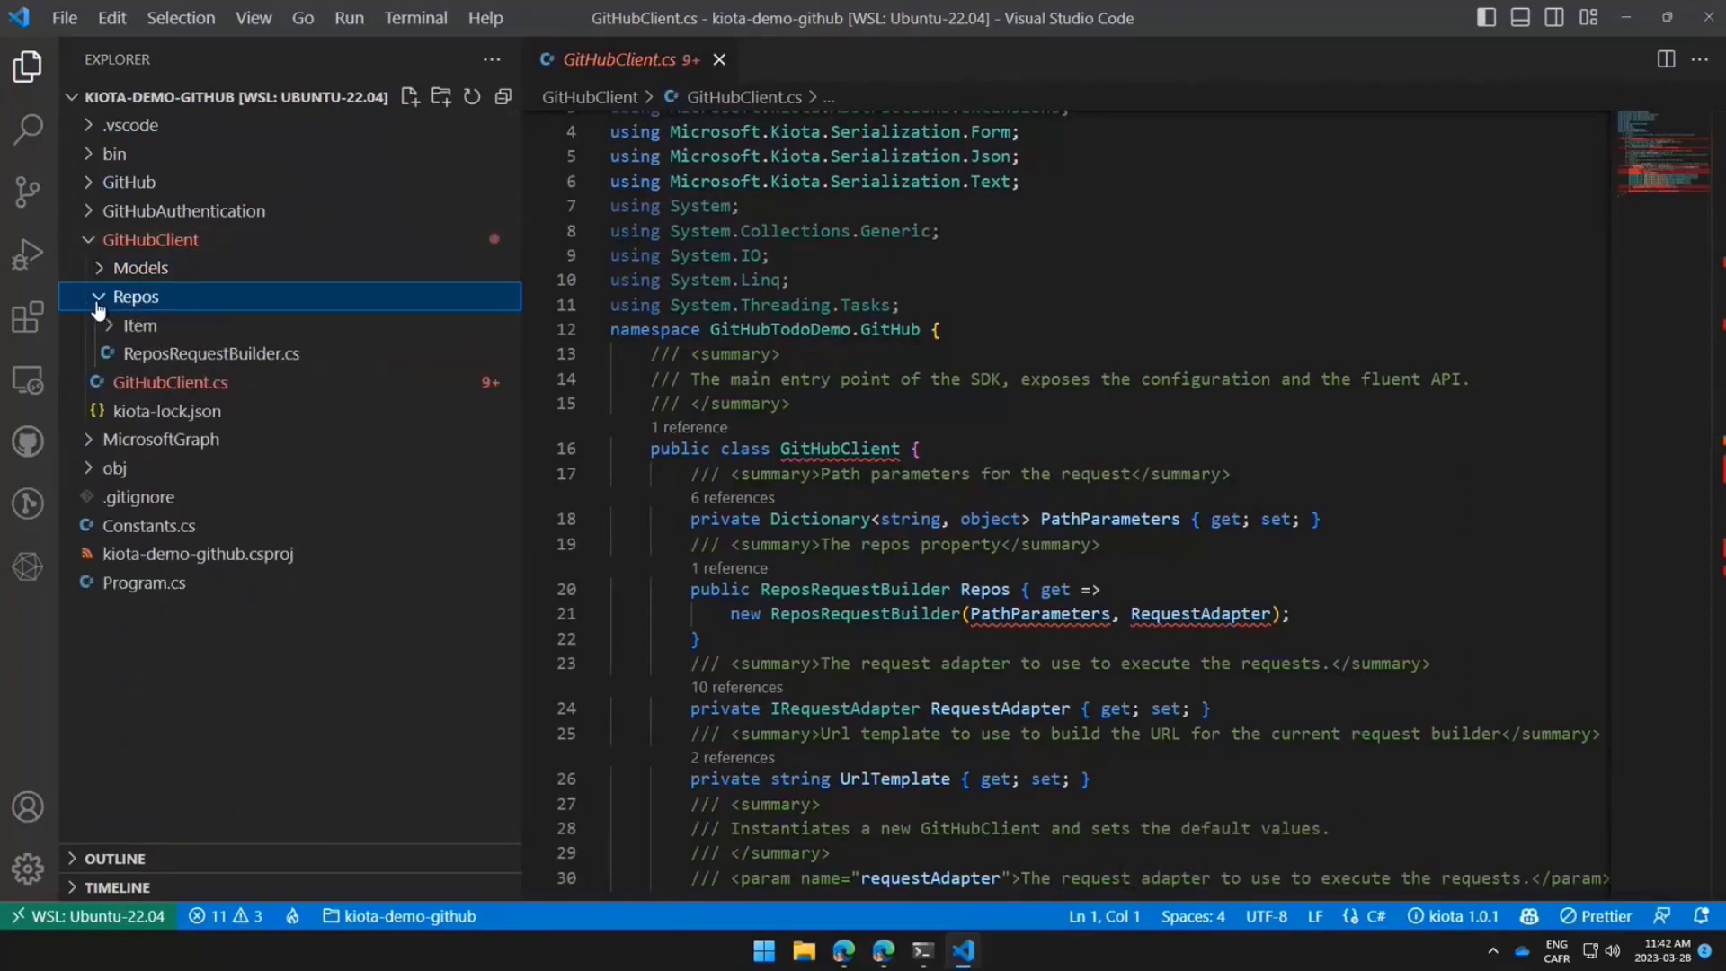
pyautogui.click(138, 325)
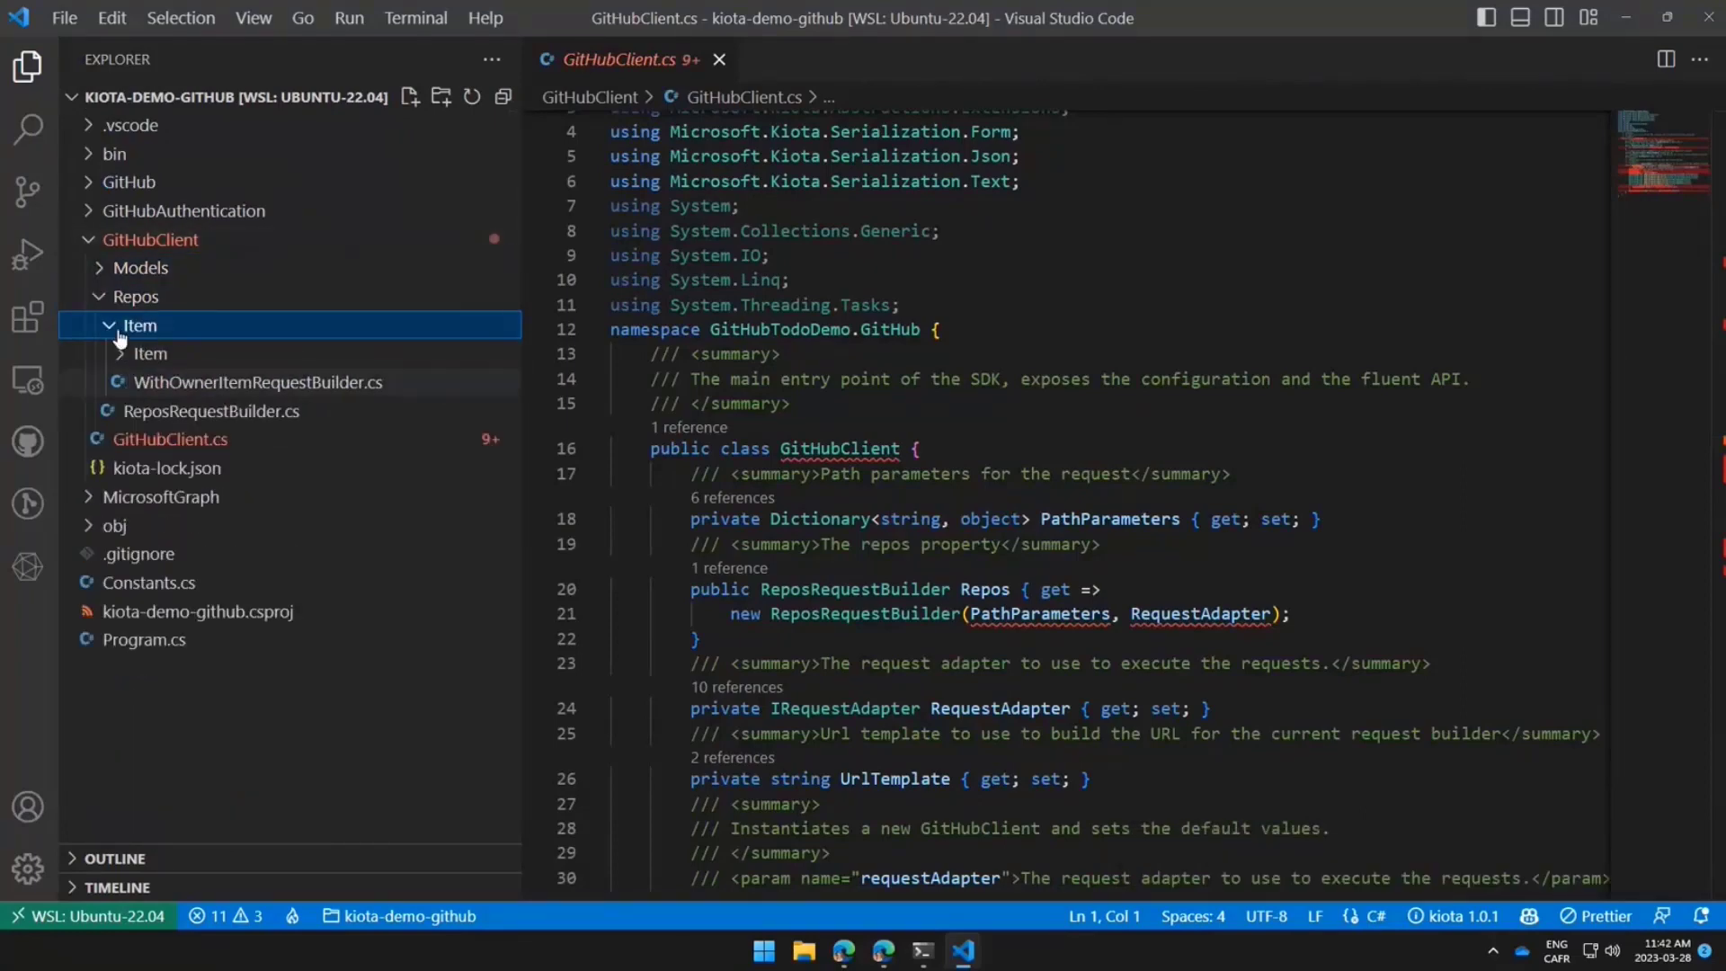
pyautogui.click(108, 324)
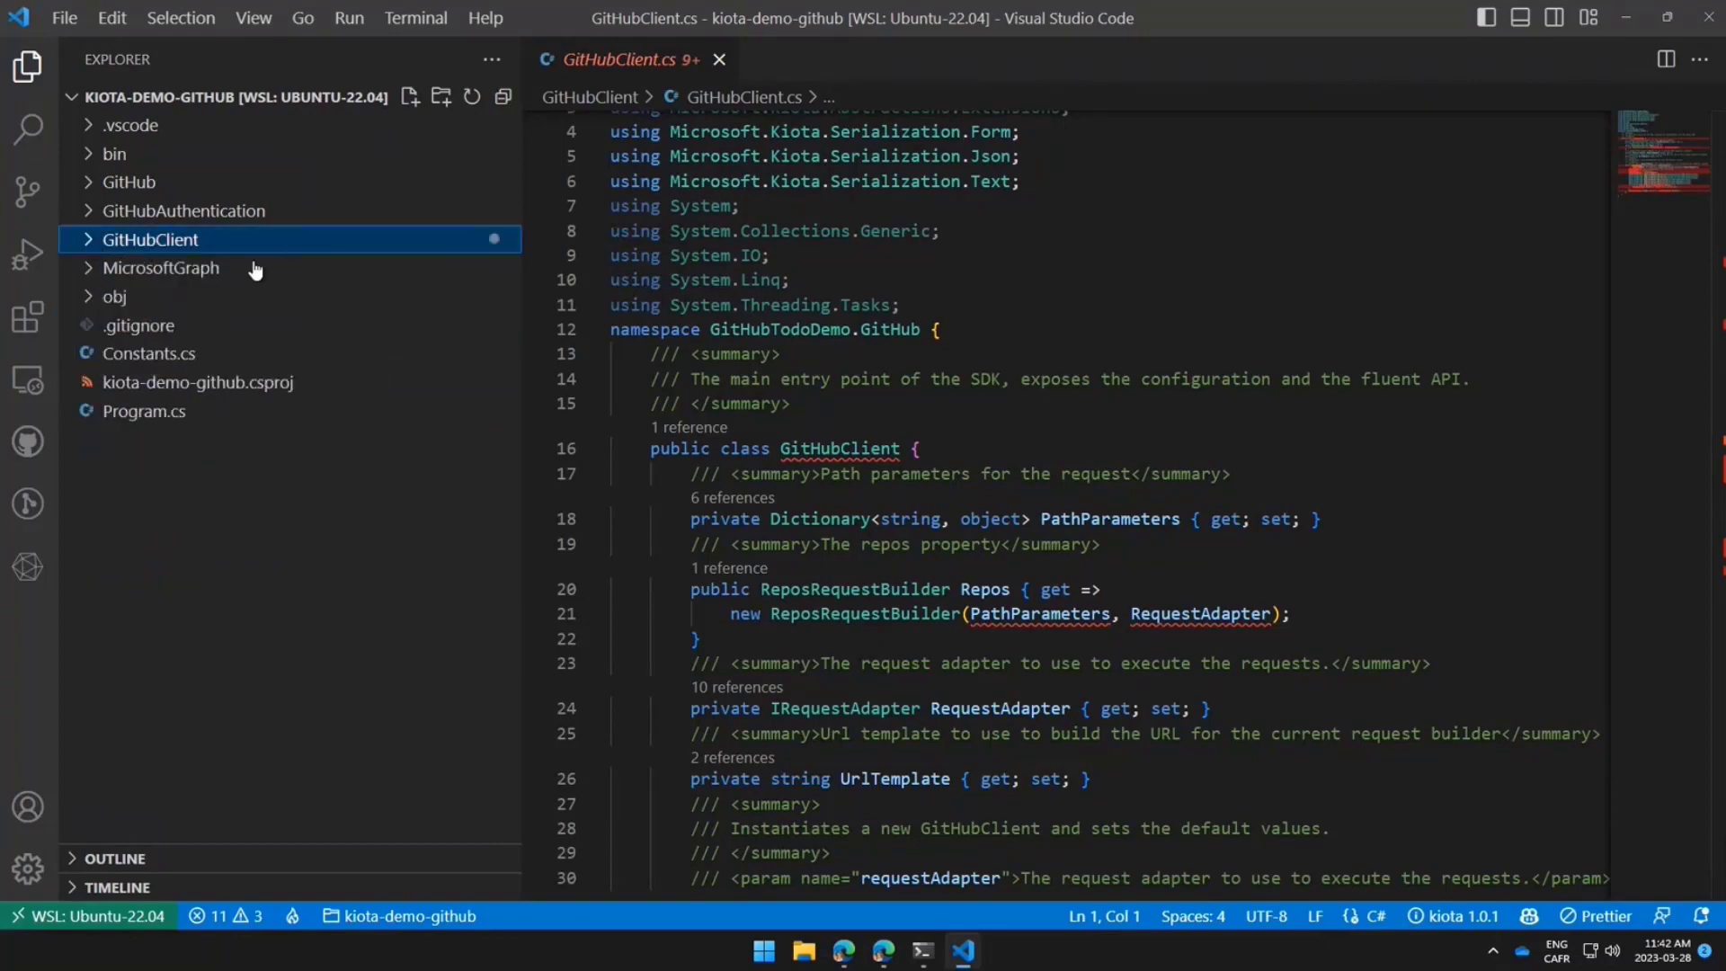
pyautogui.moveTo(148, 239)
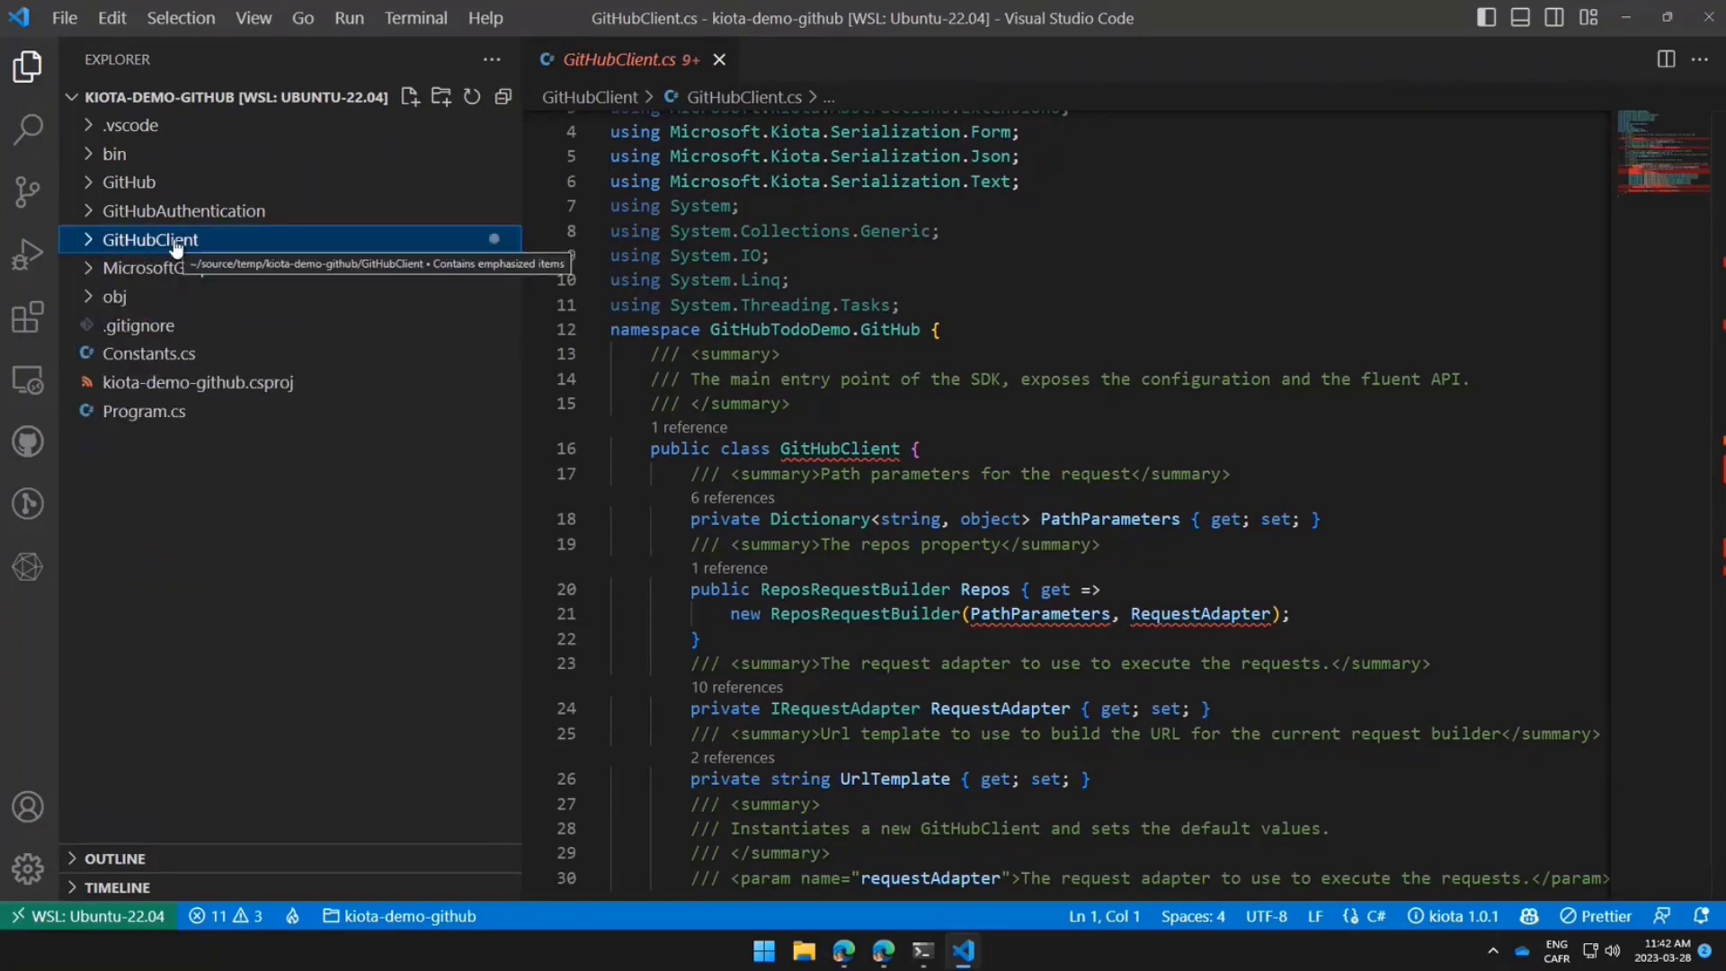
pyautogui.moveTo(143, 411)
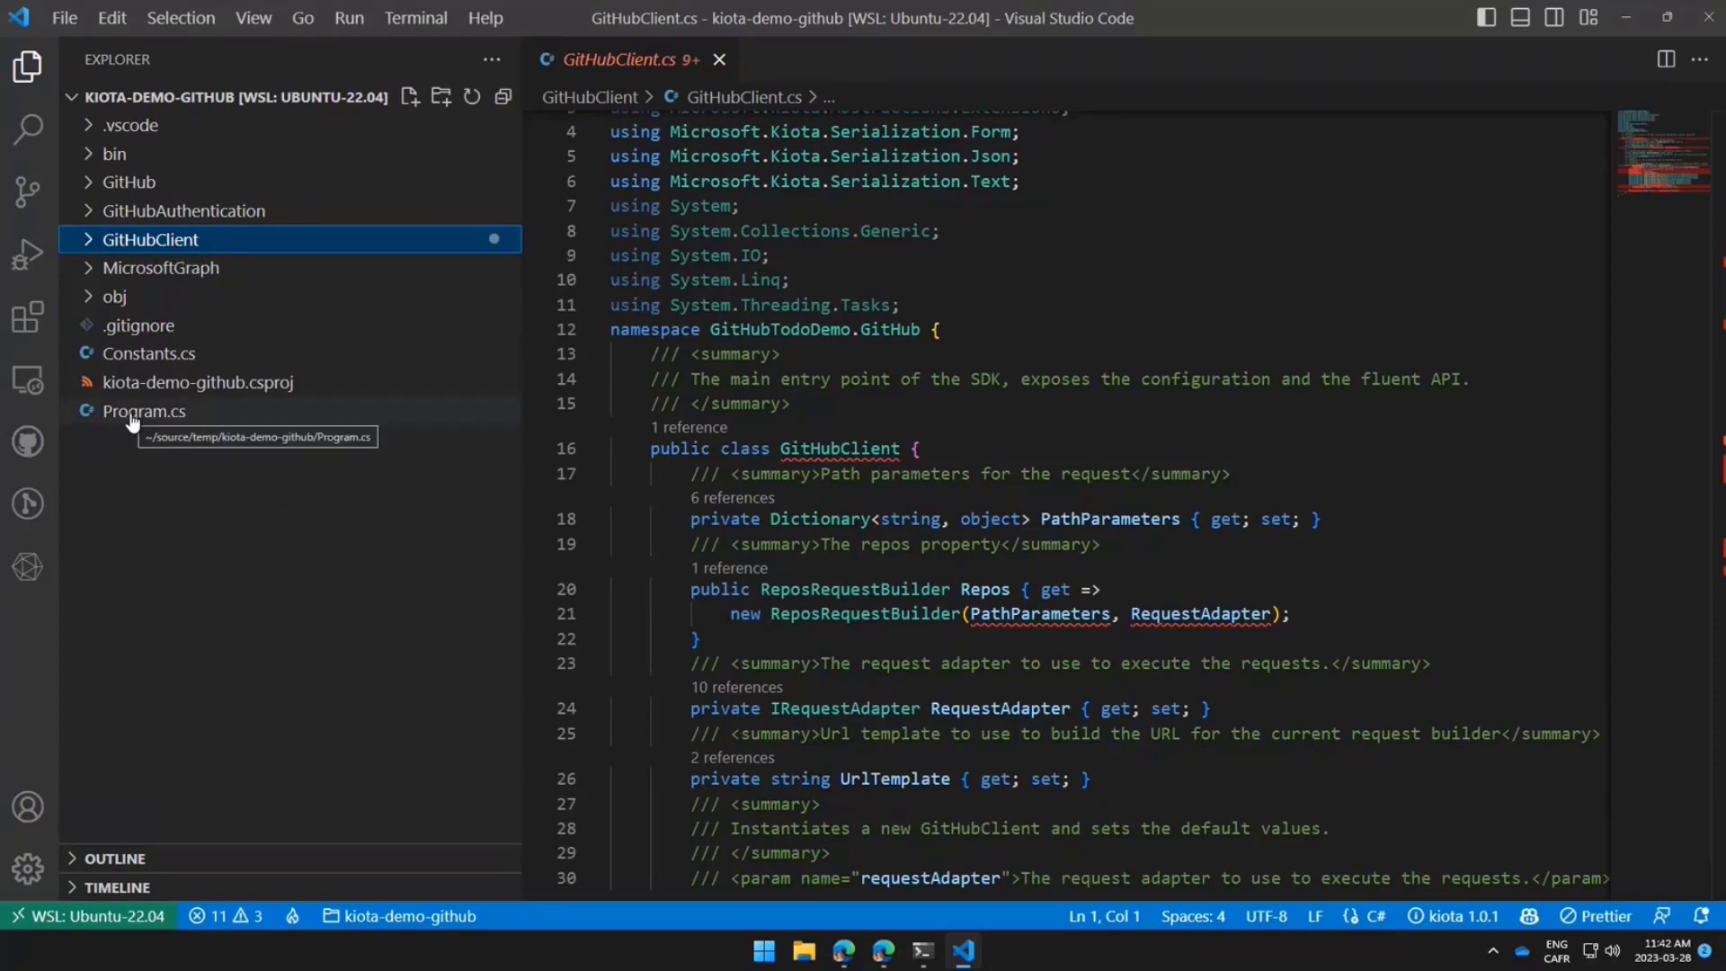
# Open Program.cs and unfold its #region GitHub Client code
pyautogui.click(143, 410)
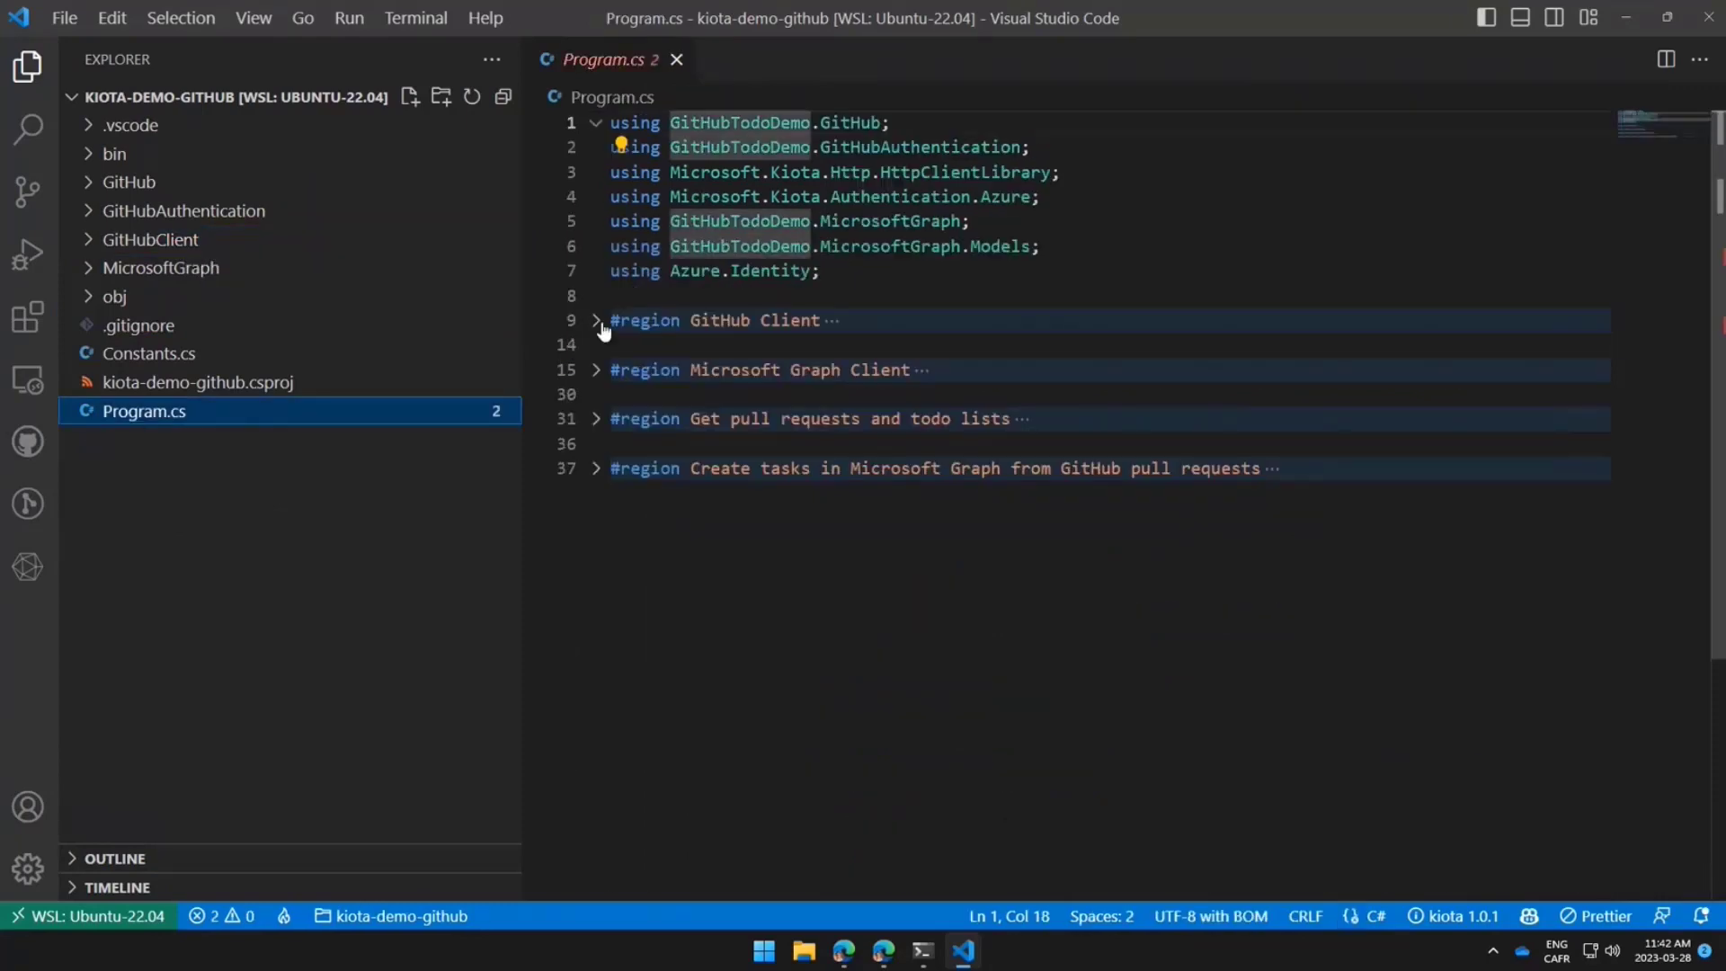
pyautogui.moveTo(169, 320)
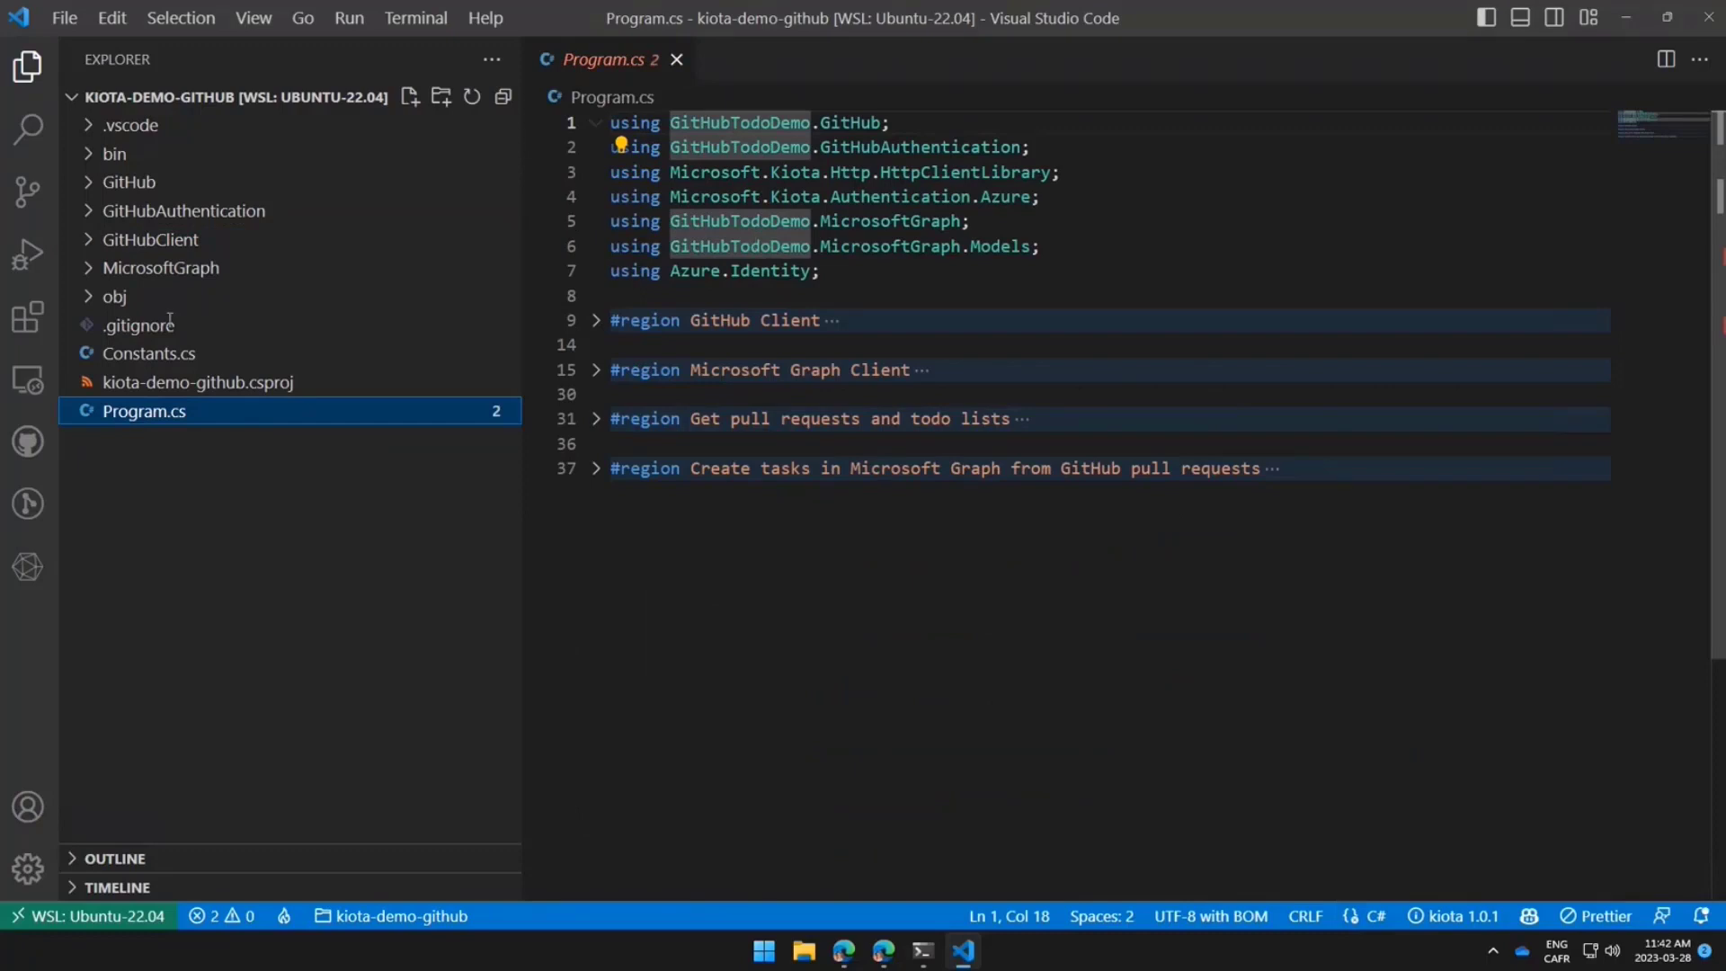
pyautogui.moveTo(138, 325)
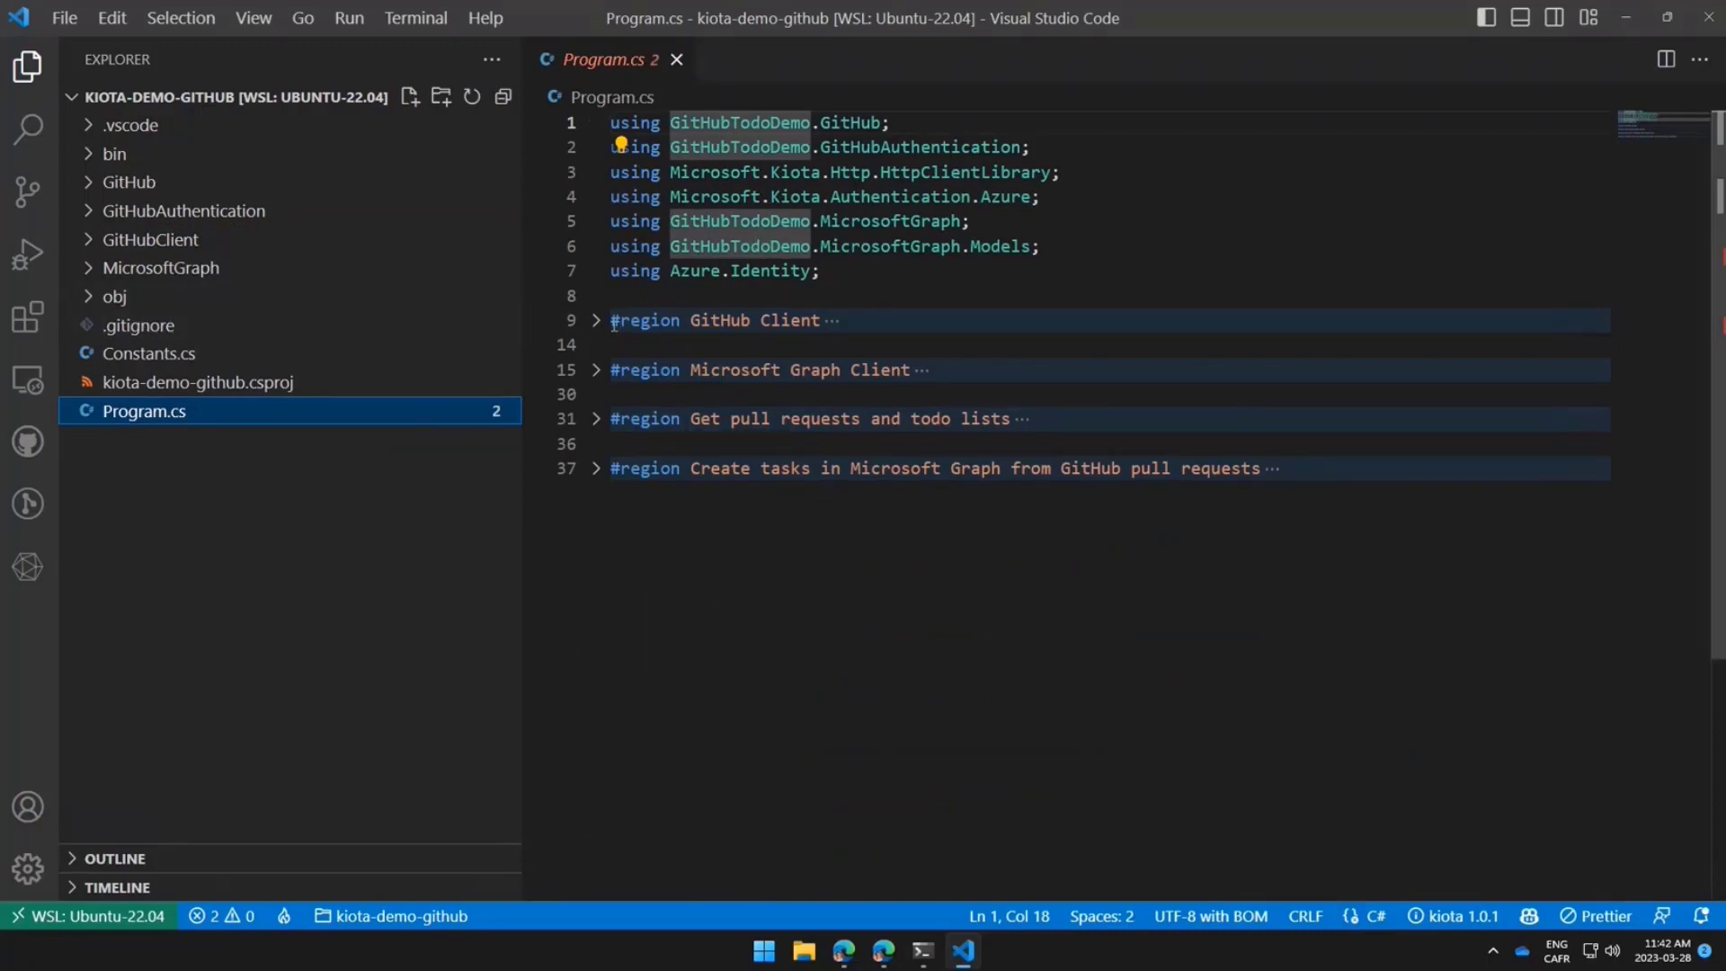
pyautogui.moveTo(600, 333)
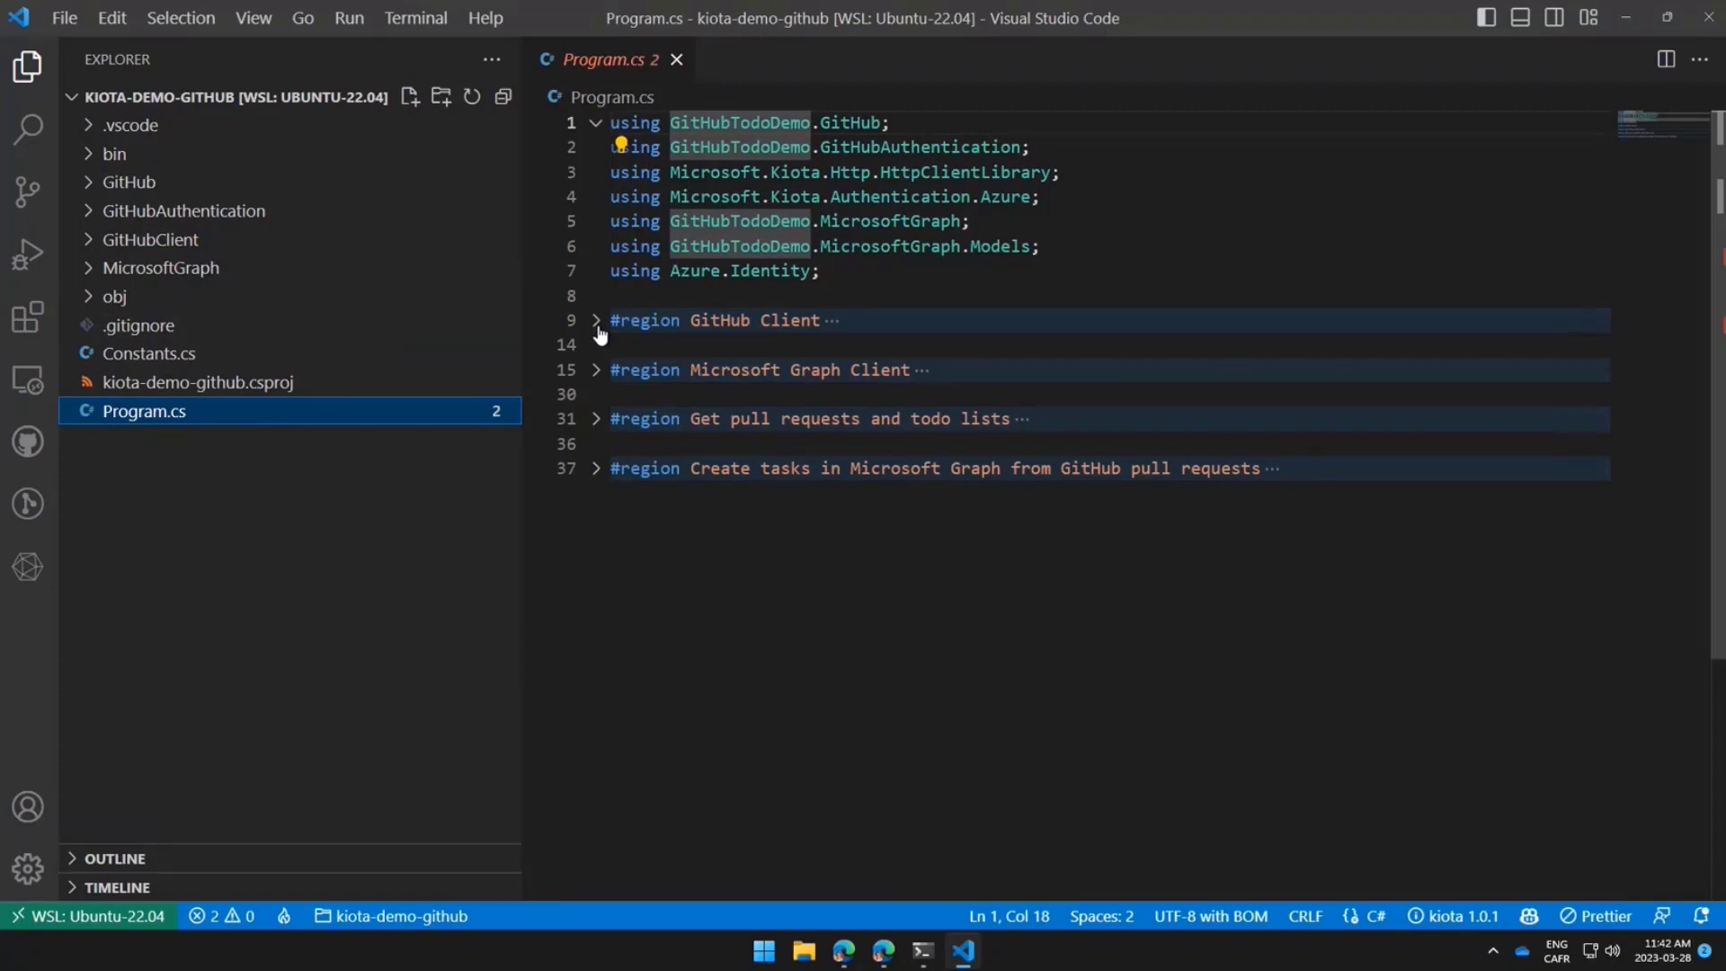
pyautogui.click(594, 320)
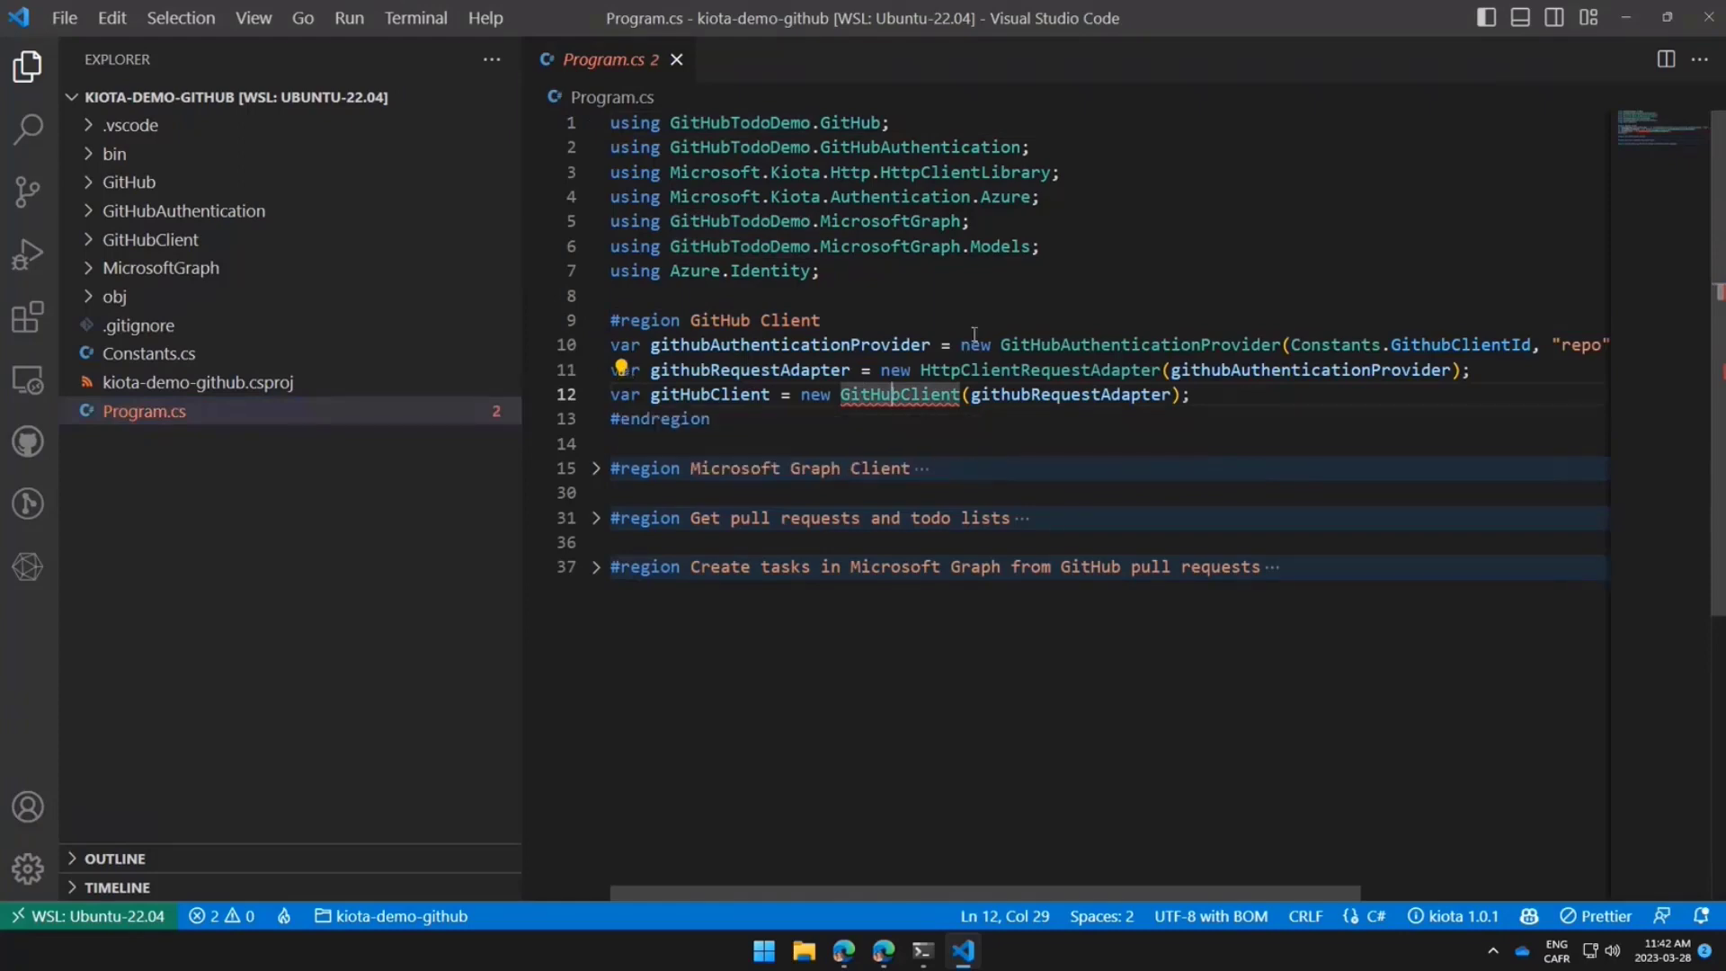
pyautogui.moveTo(898, 394)
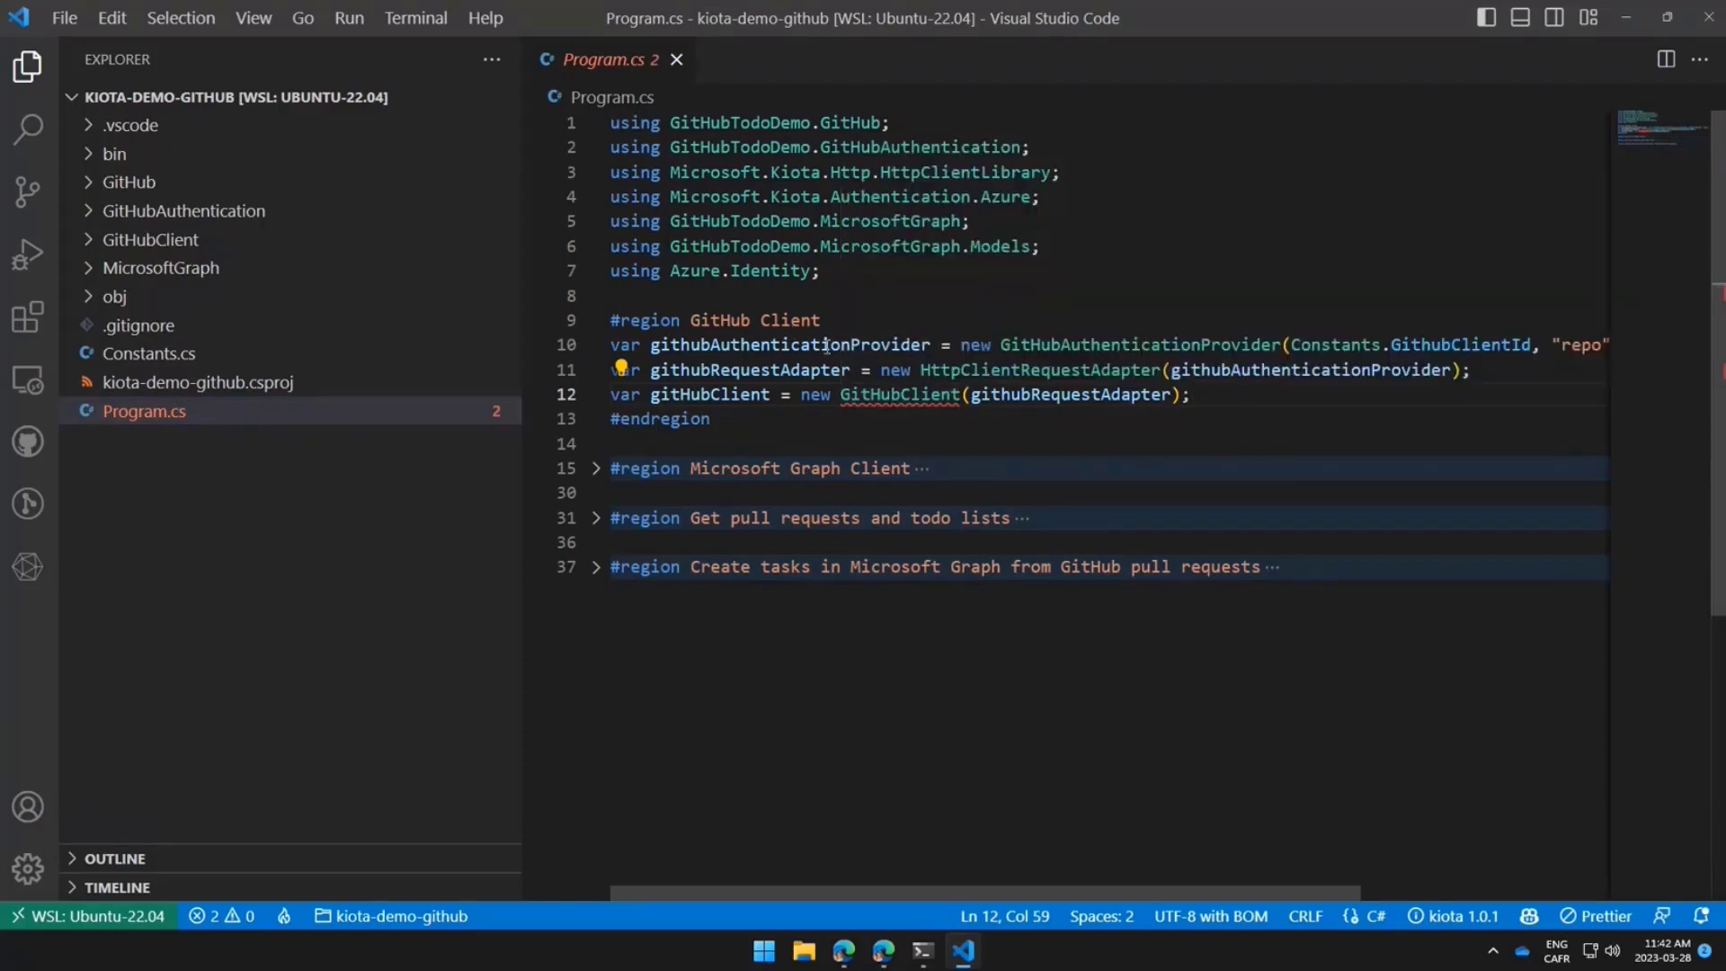
pyautogui.click(129, 182)
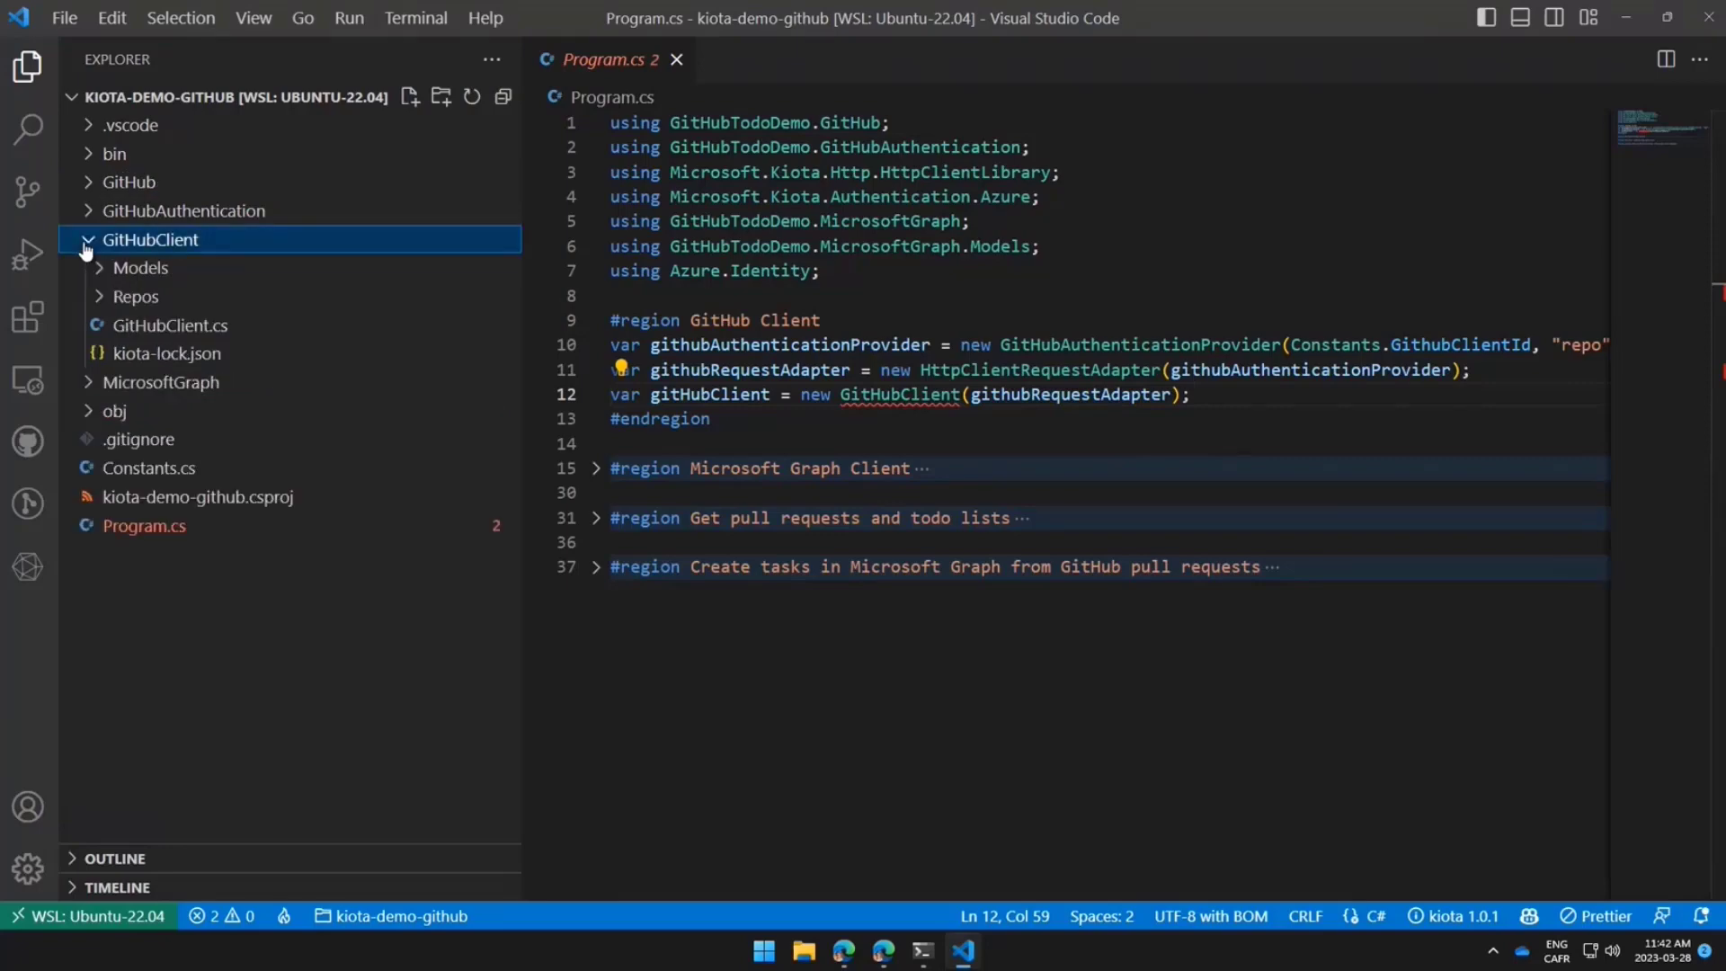
# Delete the GitHubClient folder permanently from the Explorer
pyautogui.rightClick(150, 239)
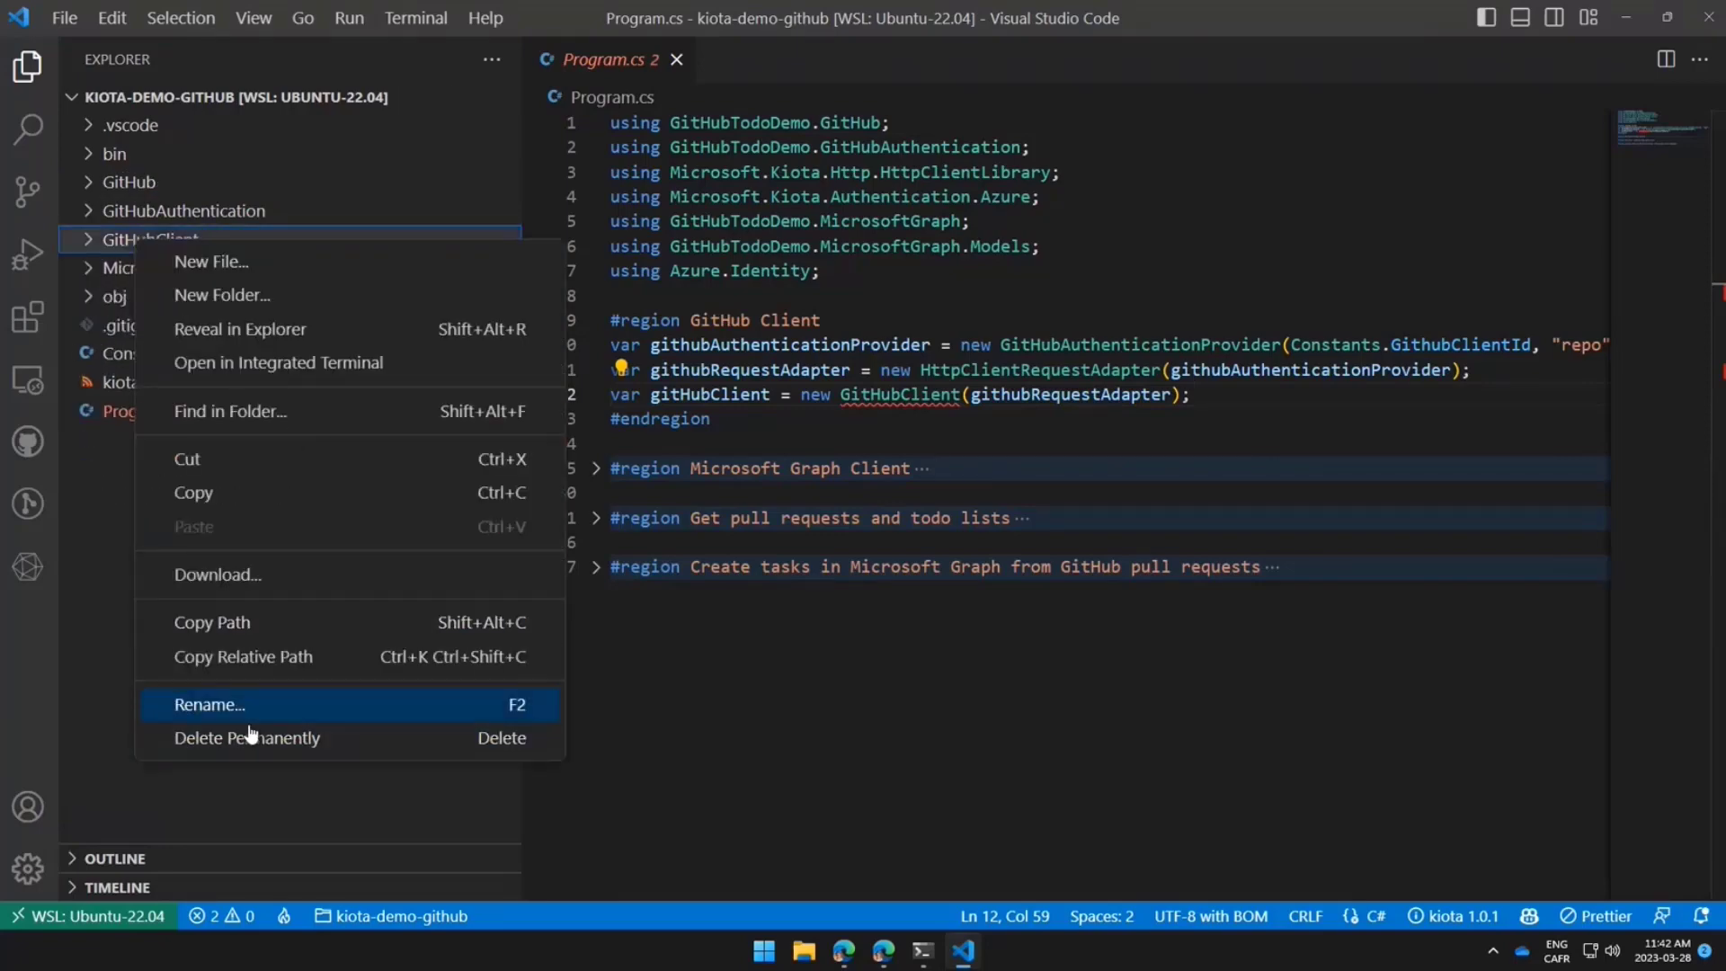
pyautogui.moveTo(246, 738)
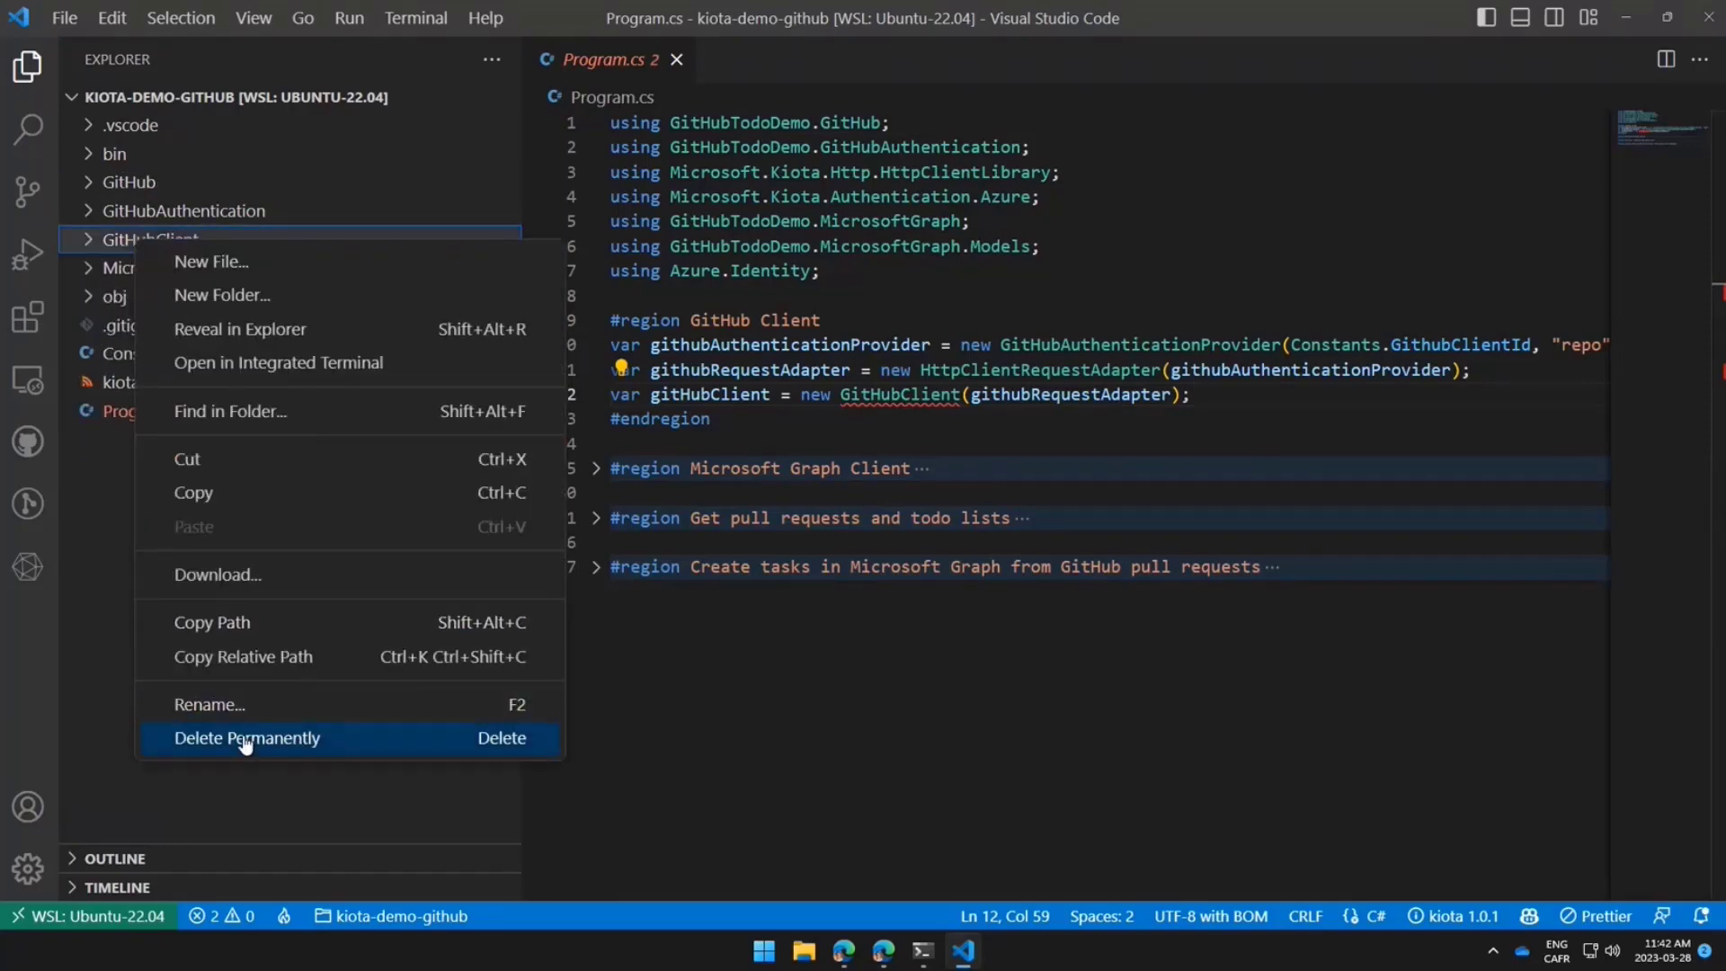
pyautogui.click(247, 737)
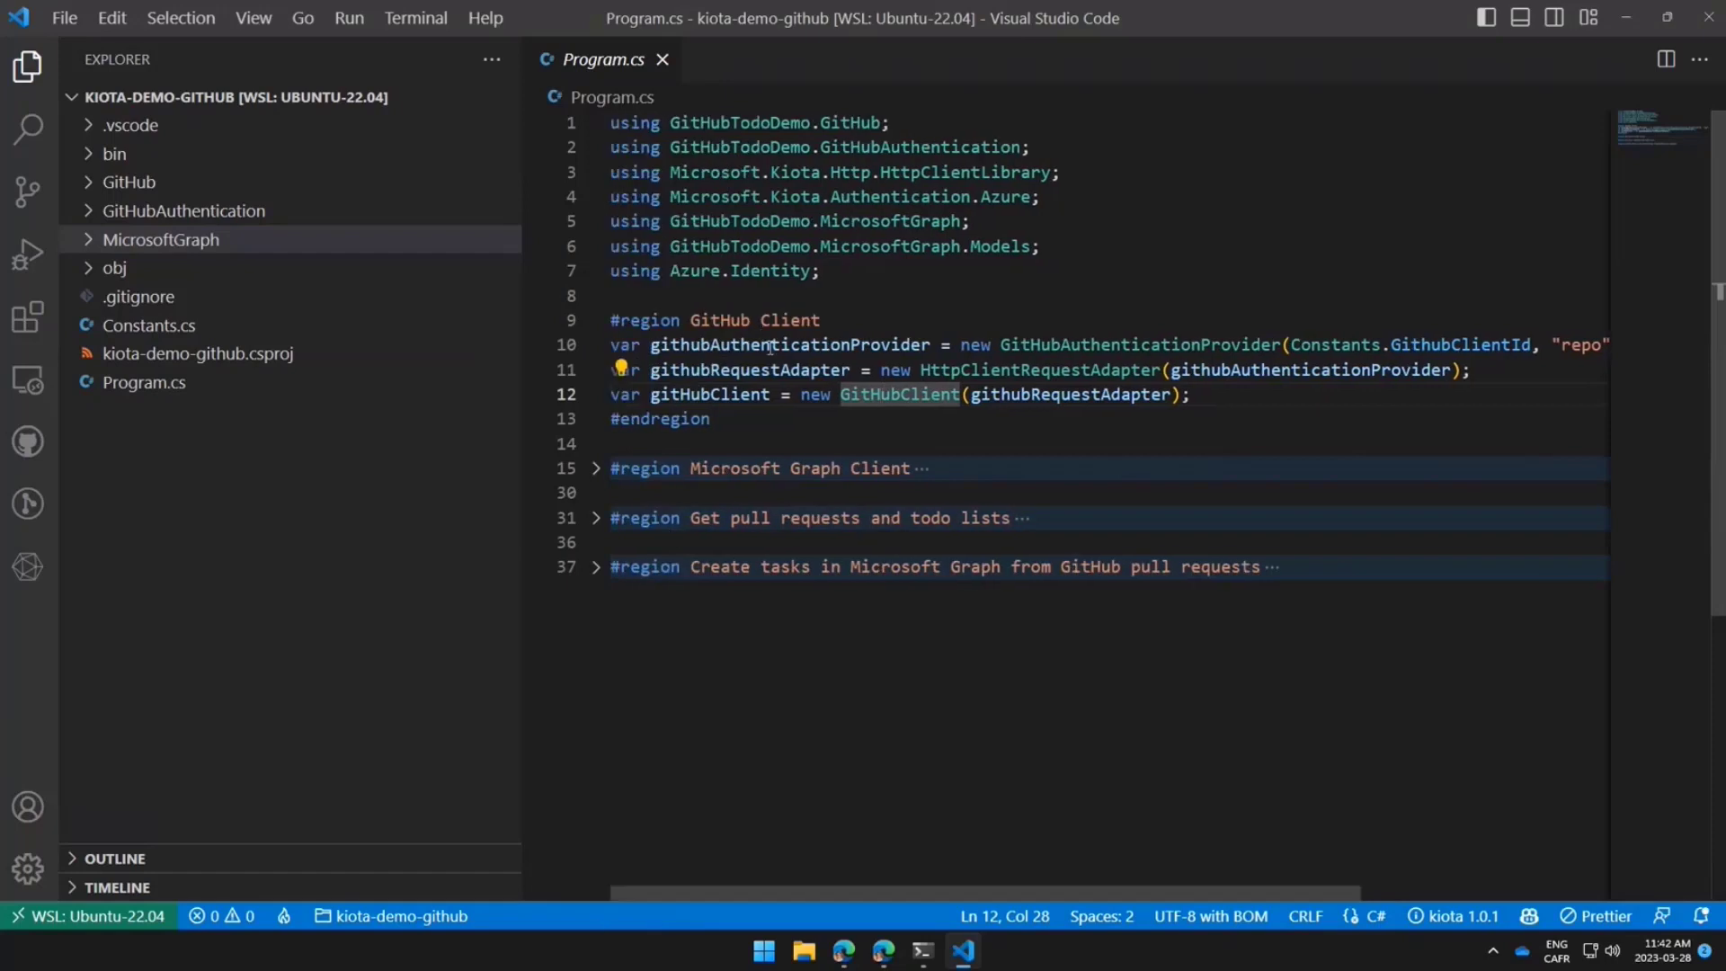
pyautogui.click(616, 295)
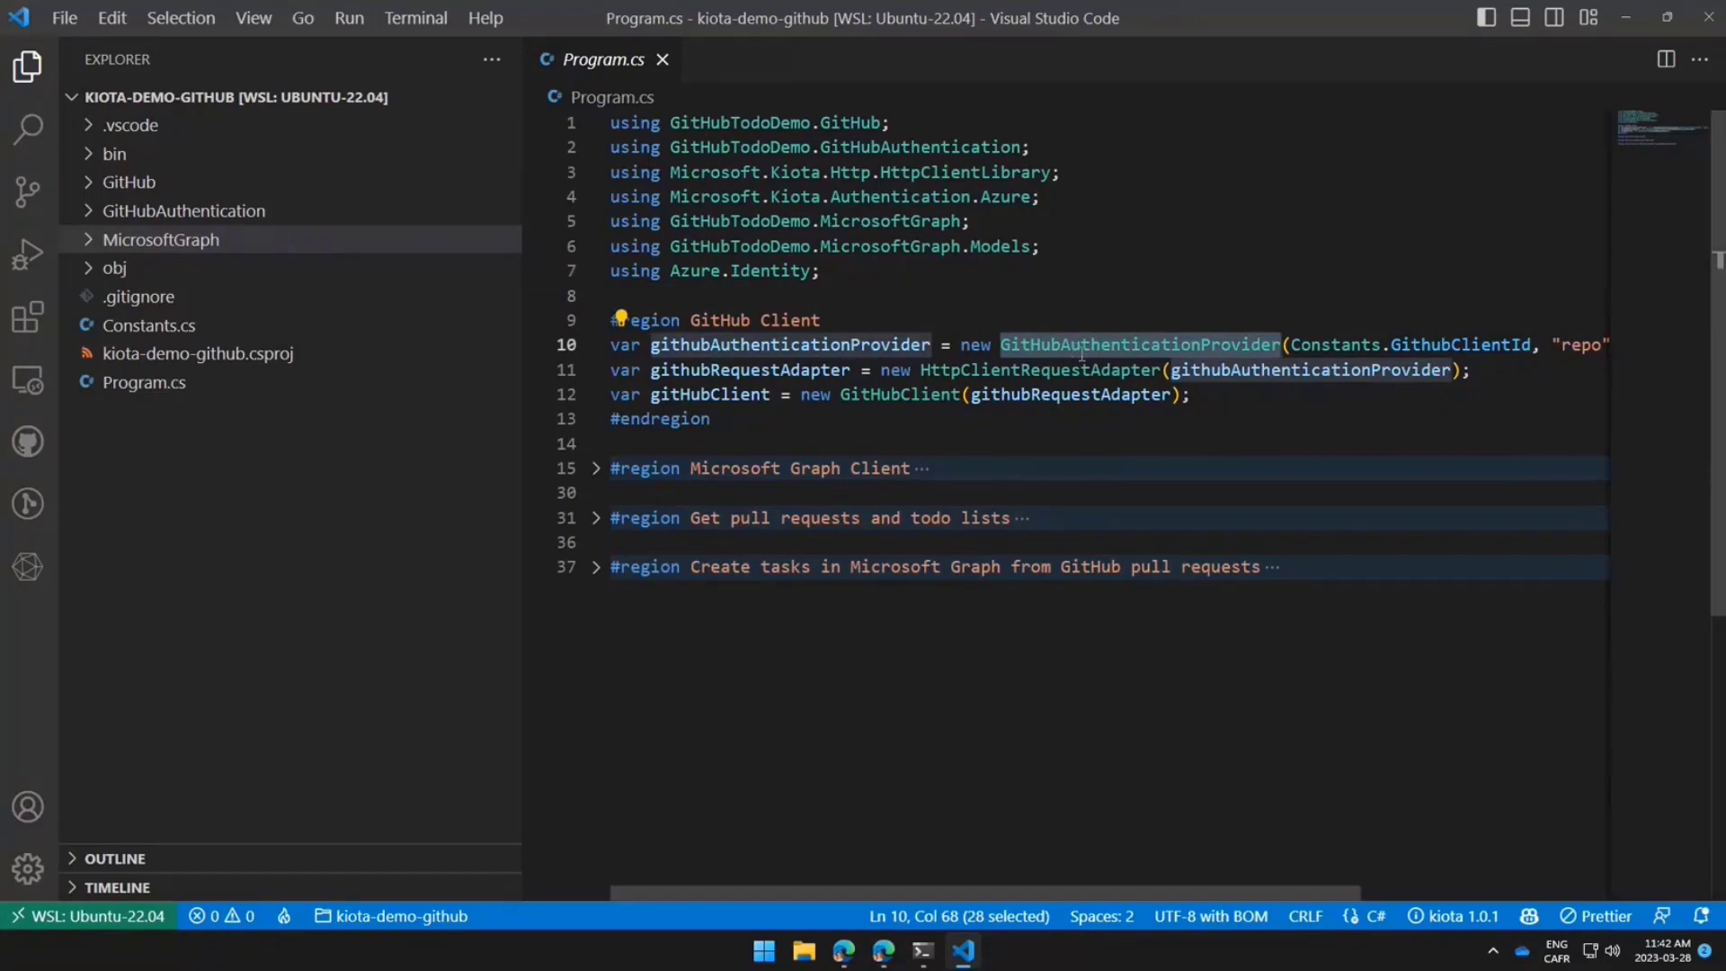
pyautogui.click(819, 319)
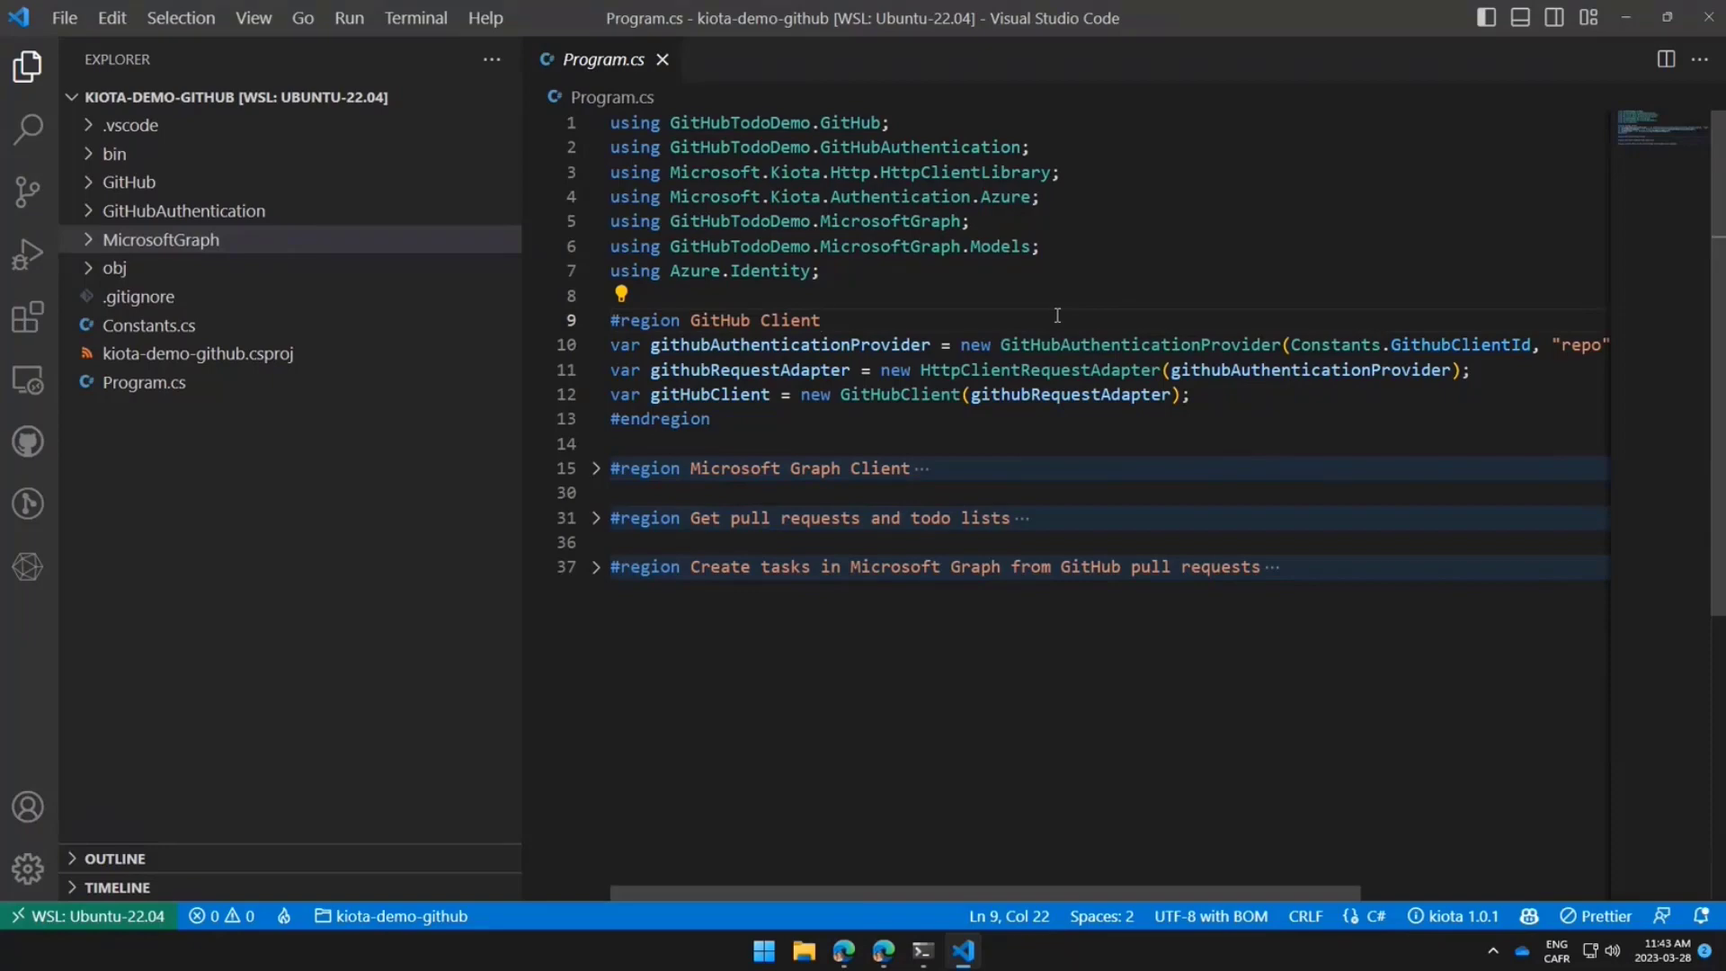
pyautogui.moveTo(1004, 871)
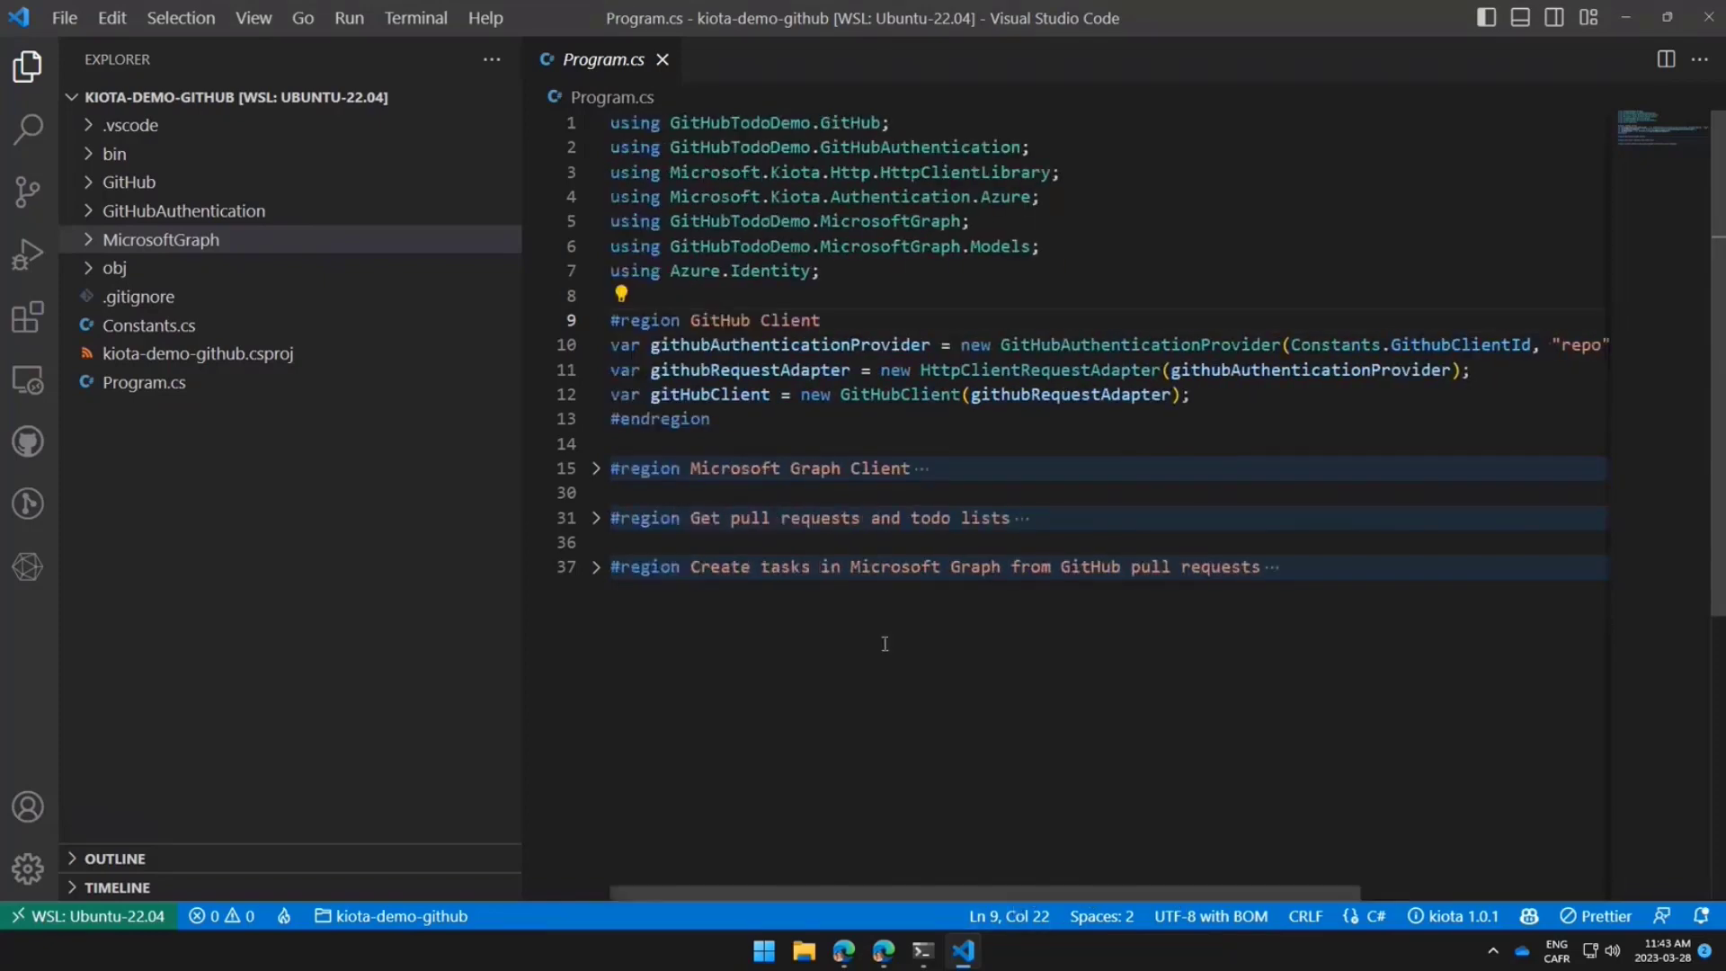
pyautogui.doubleClick(1040, 369)
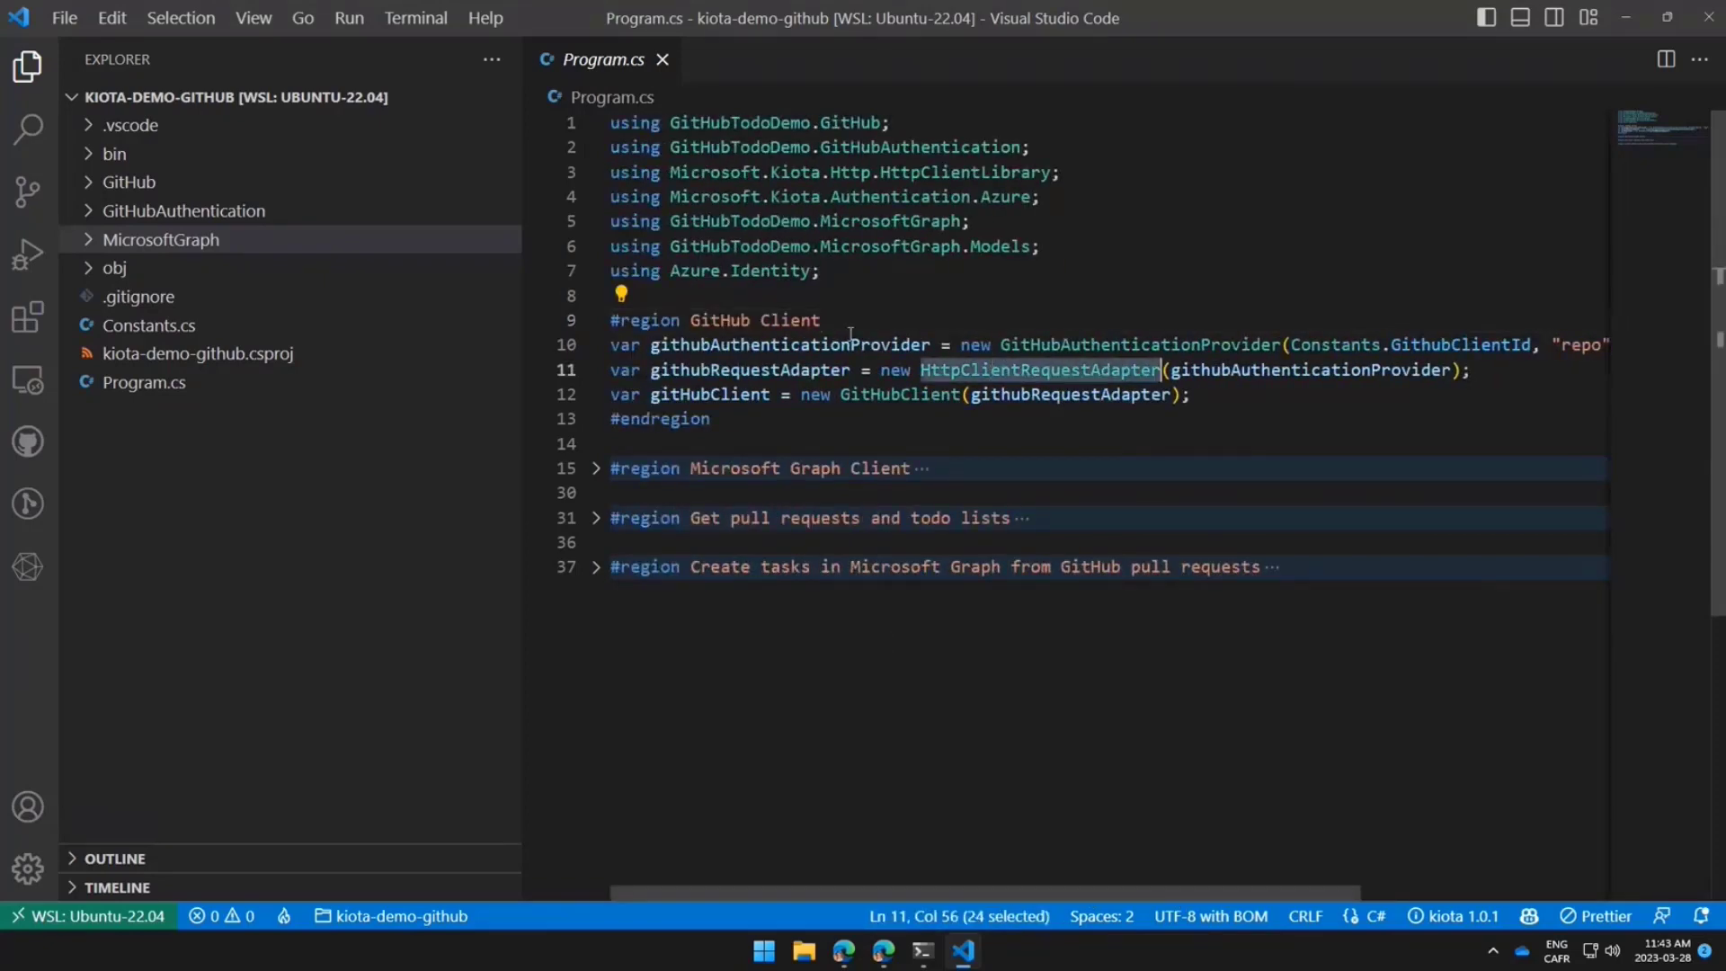
pyautogui.click(1024, 369)
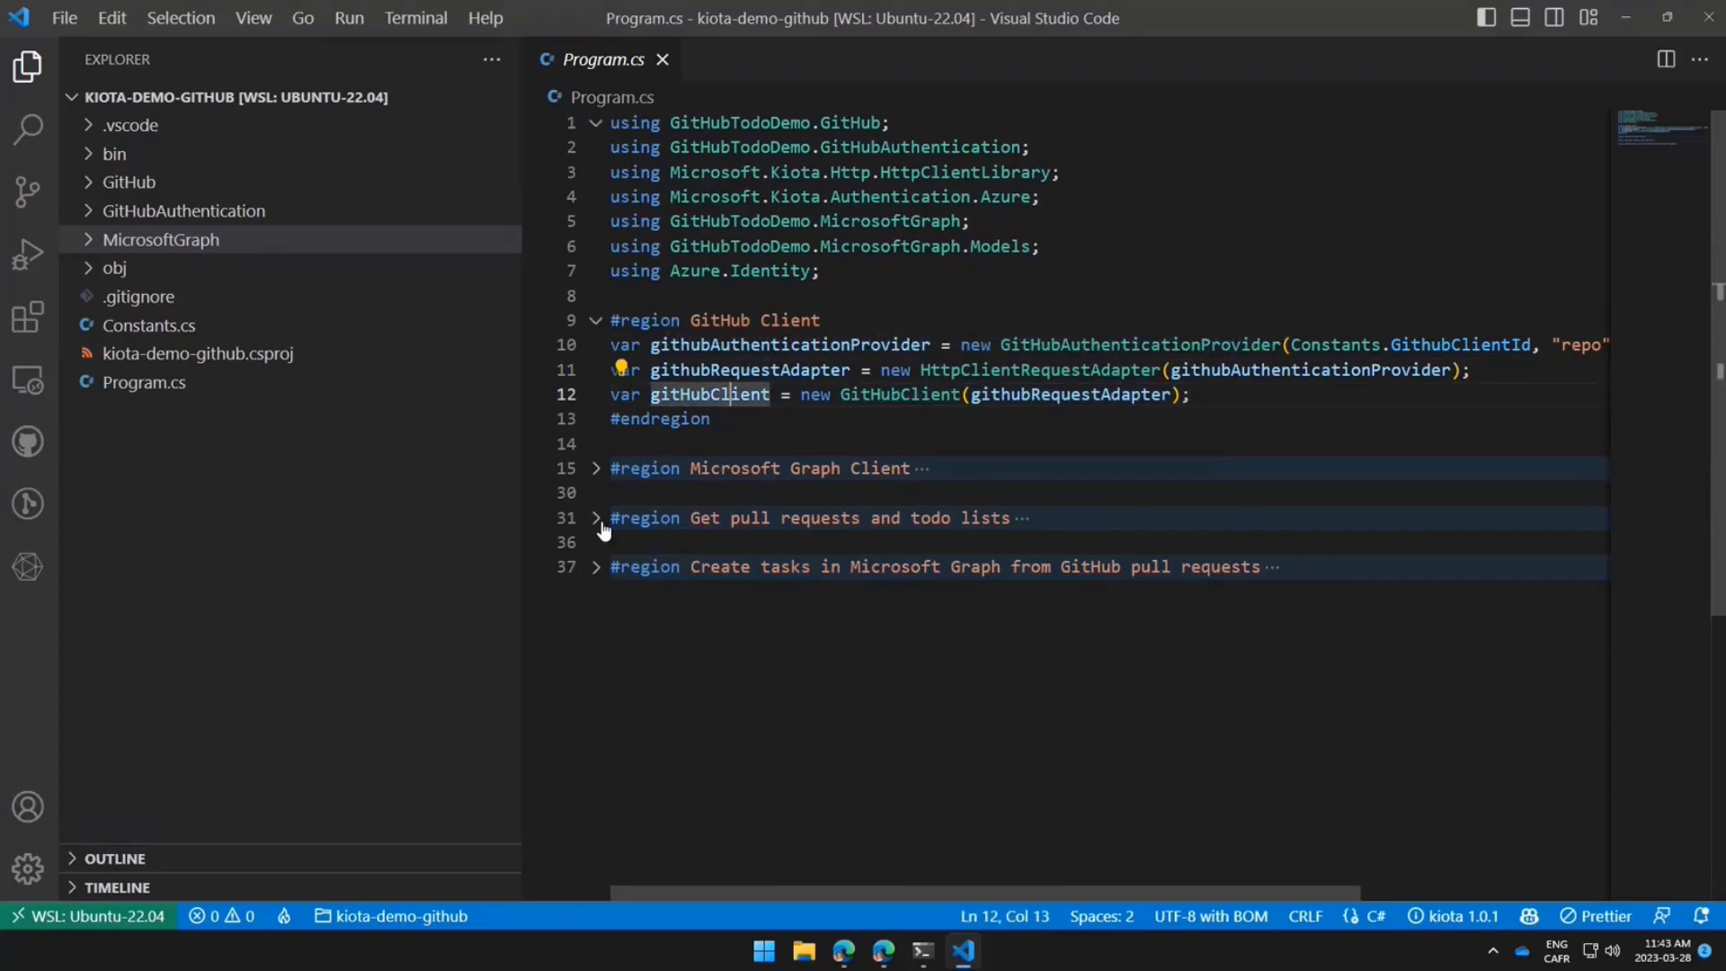
# Unfold the pull-requests region and type a gitHubClient.Repos["sebastienlevert"] call using IntelliSense
pyautogui.click(595, 518)
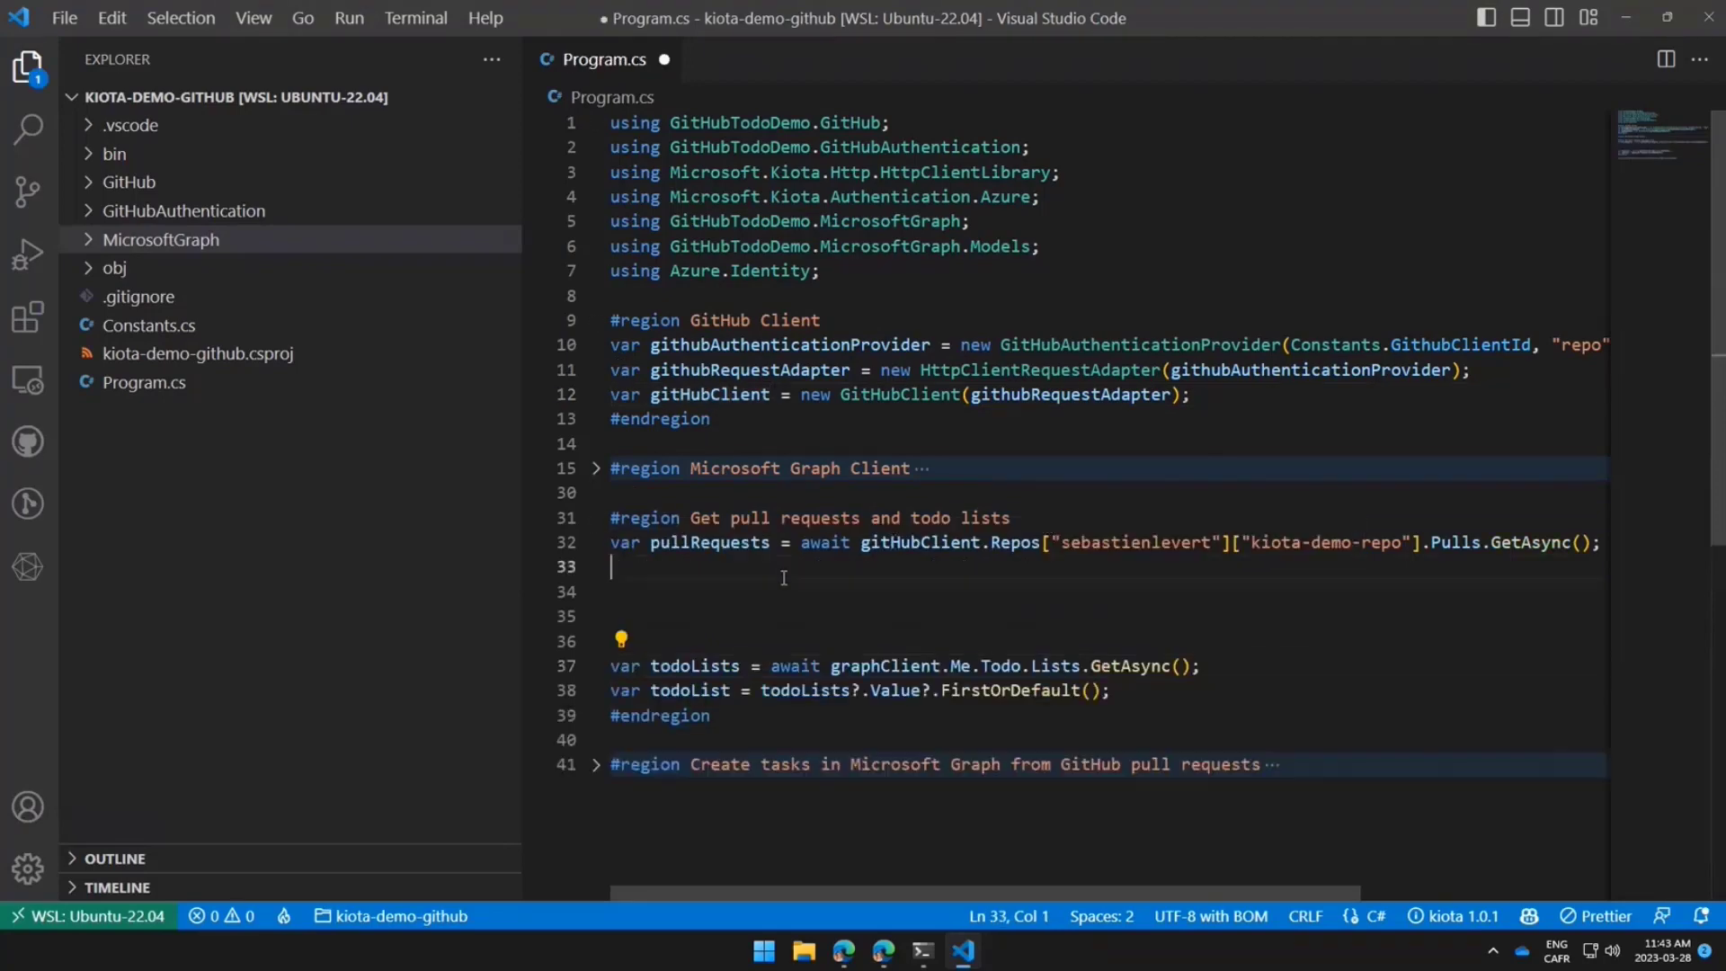
pyautogui.write('gitHubClient.')
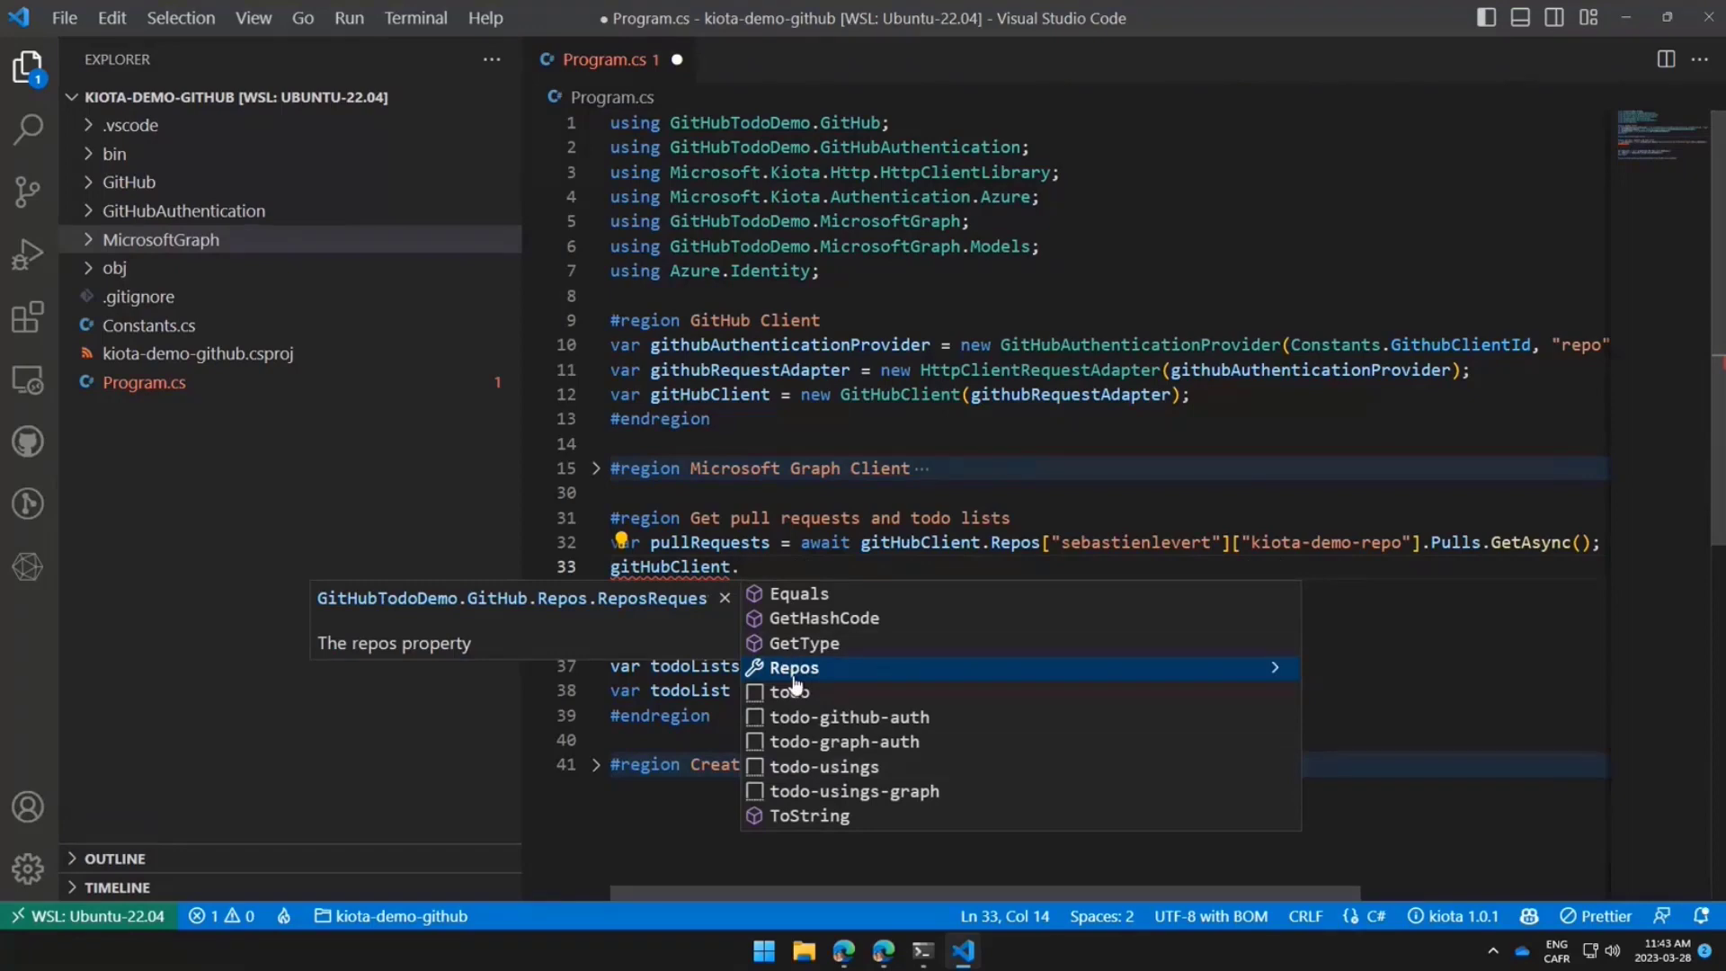
pyautogui.click(791, 667)
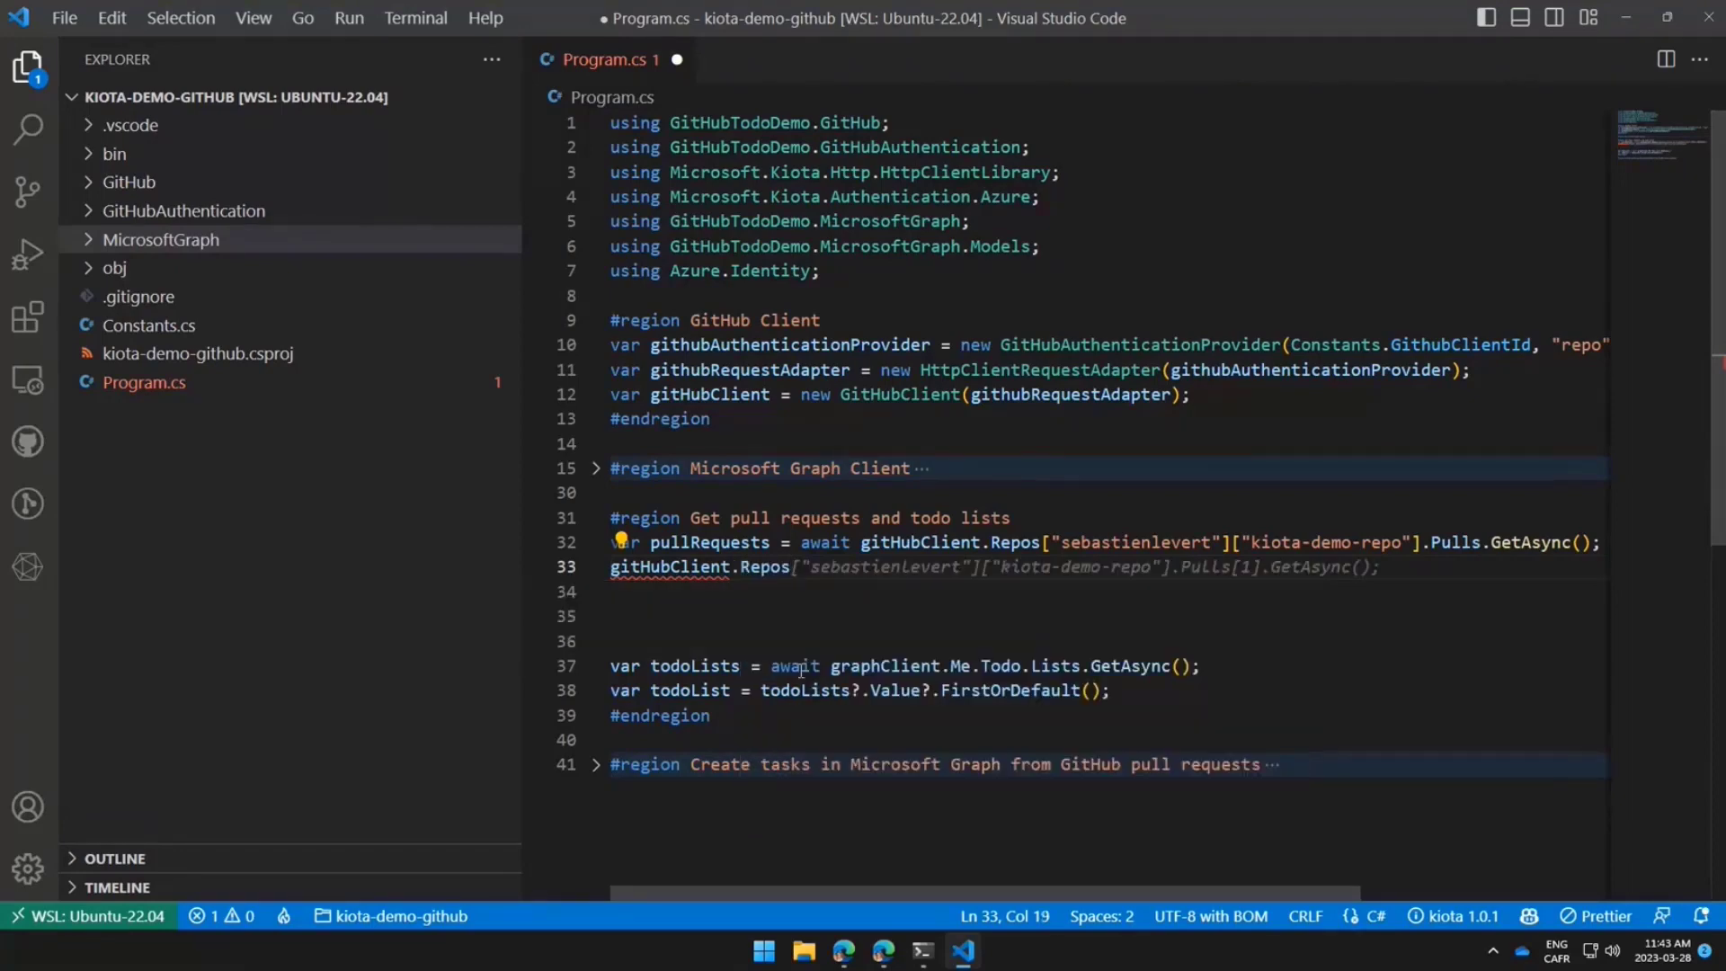
pyautogui.write('.')
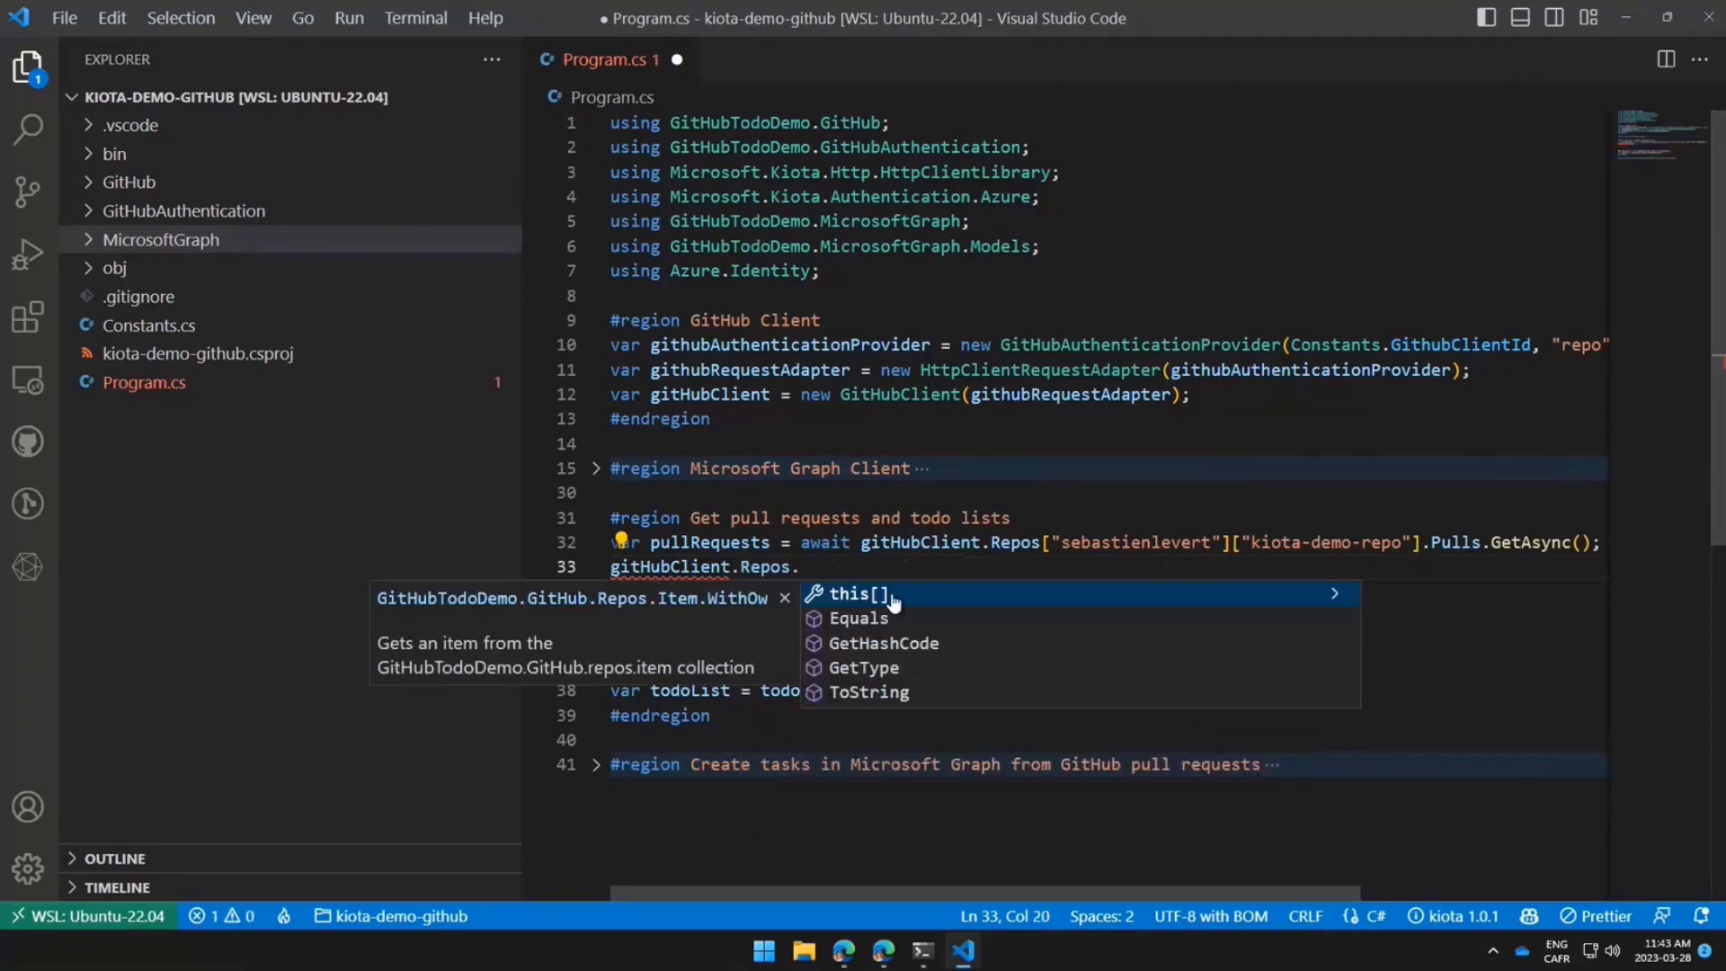
pyautogui.write('["seb"]')
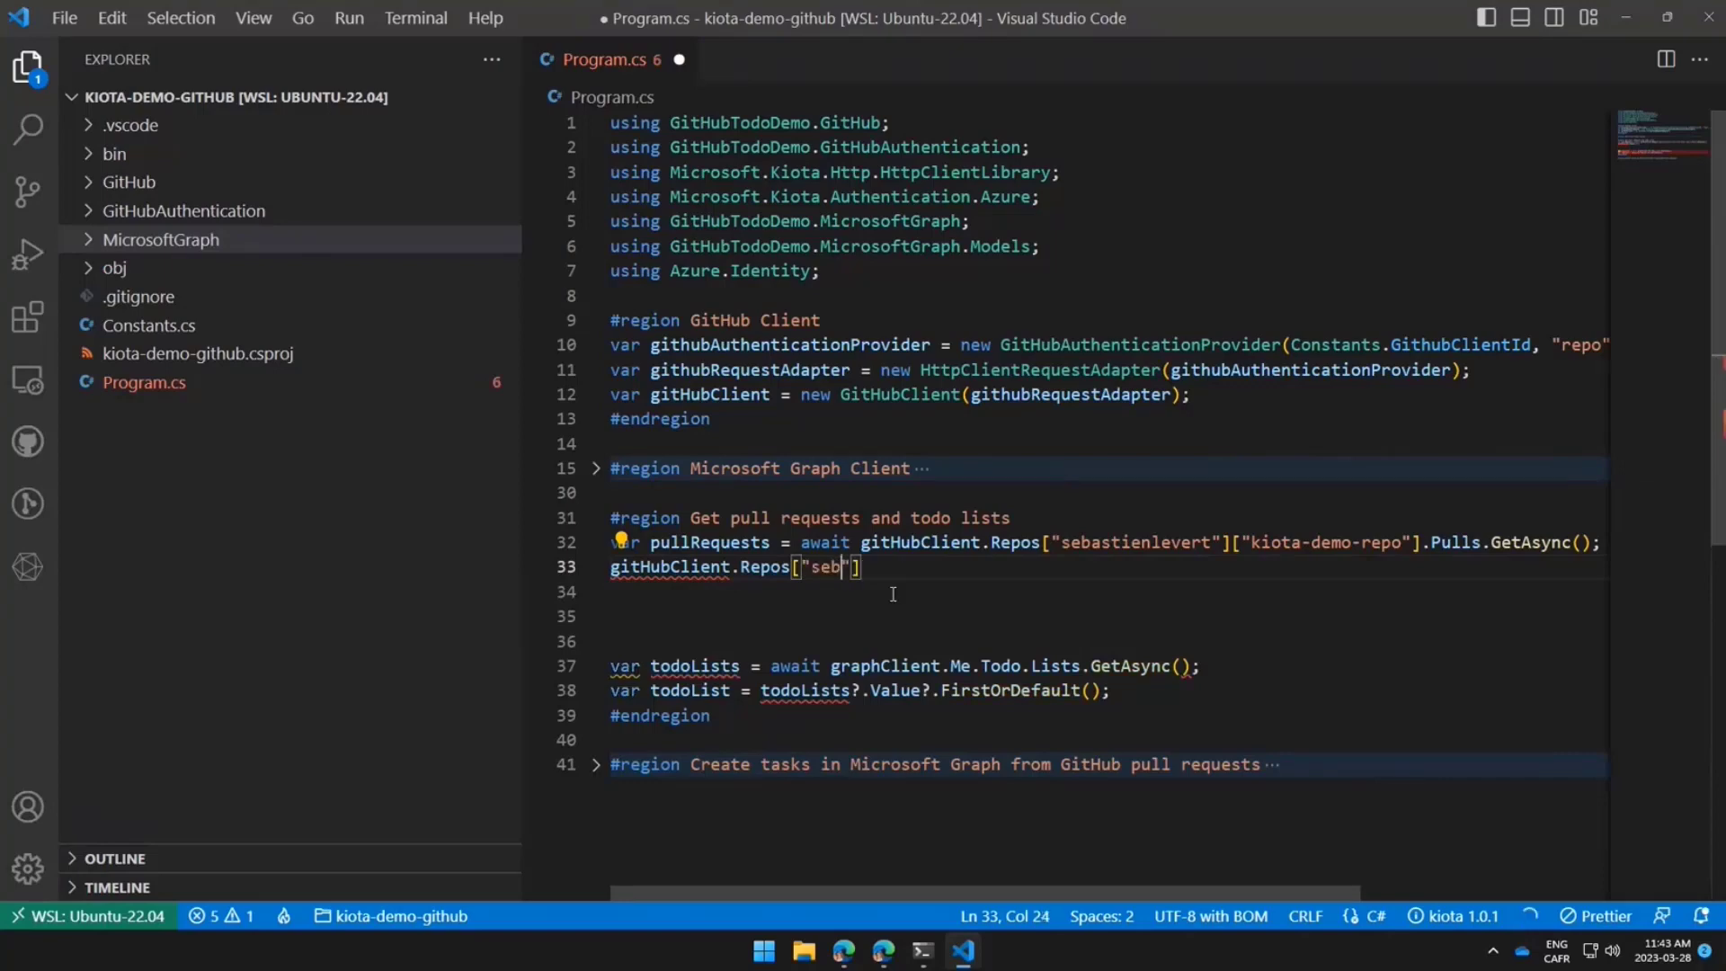
pyautogui.write('astienlevert')
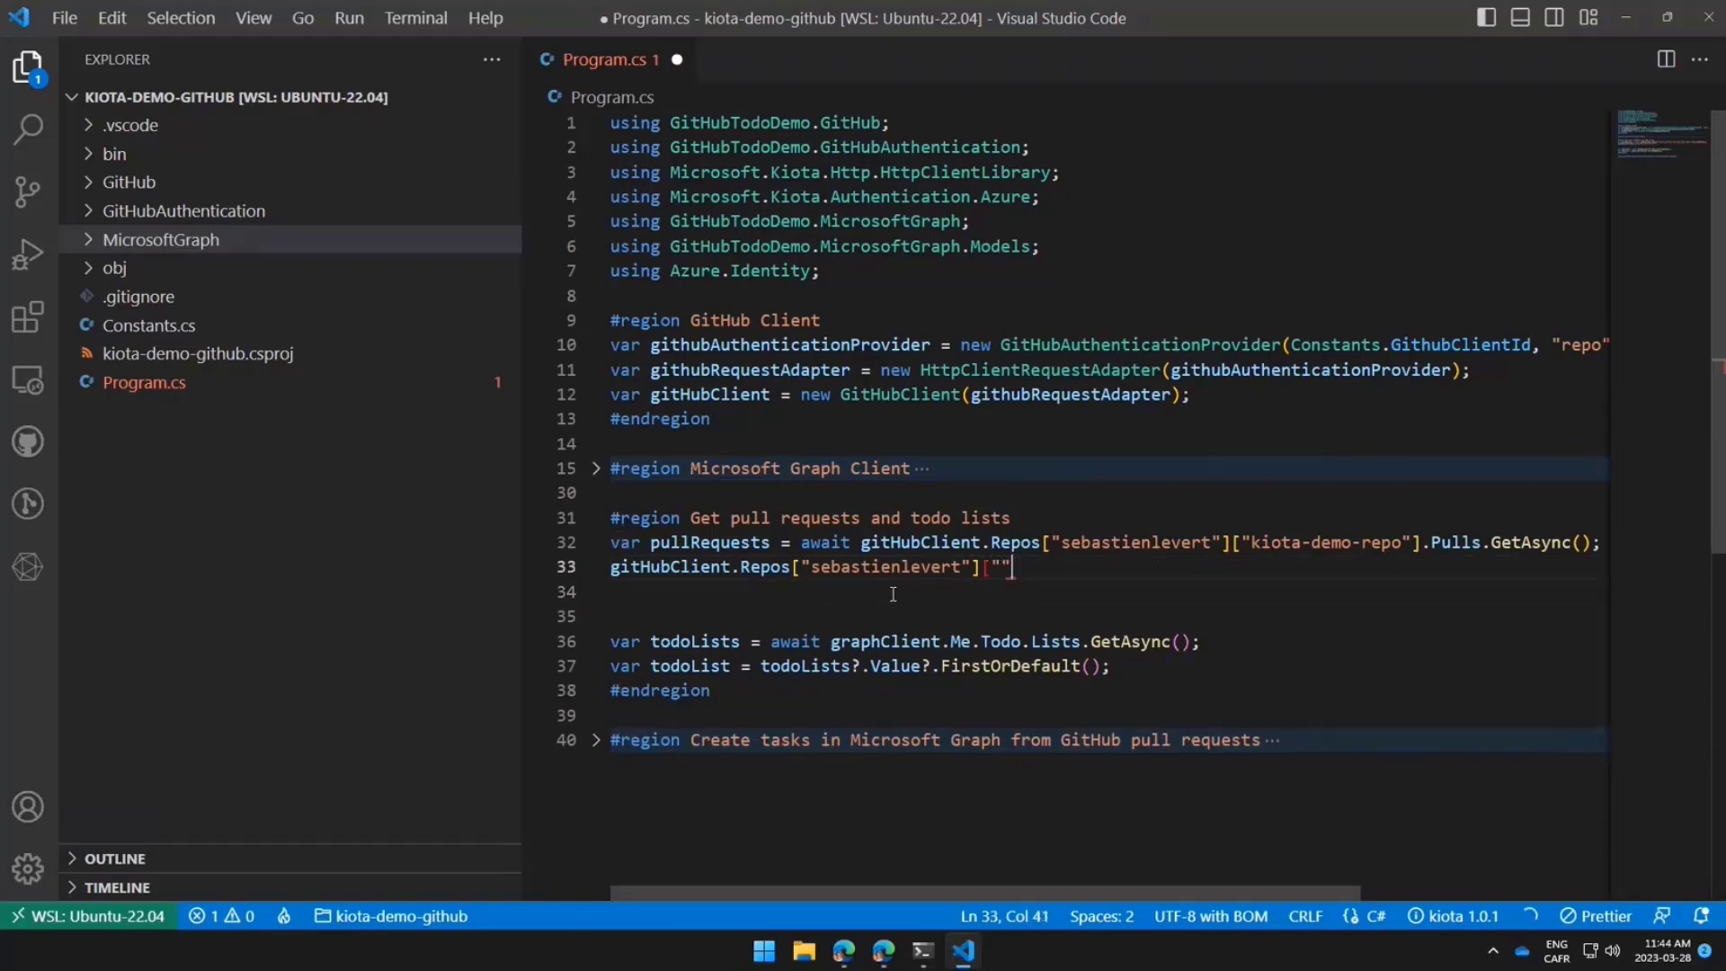
pyautogui.write('j')
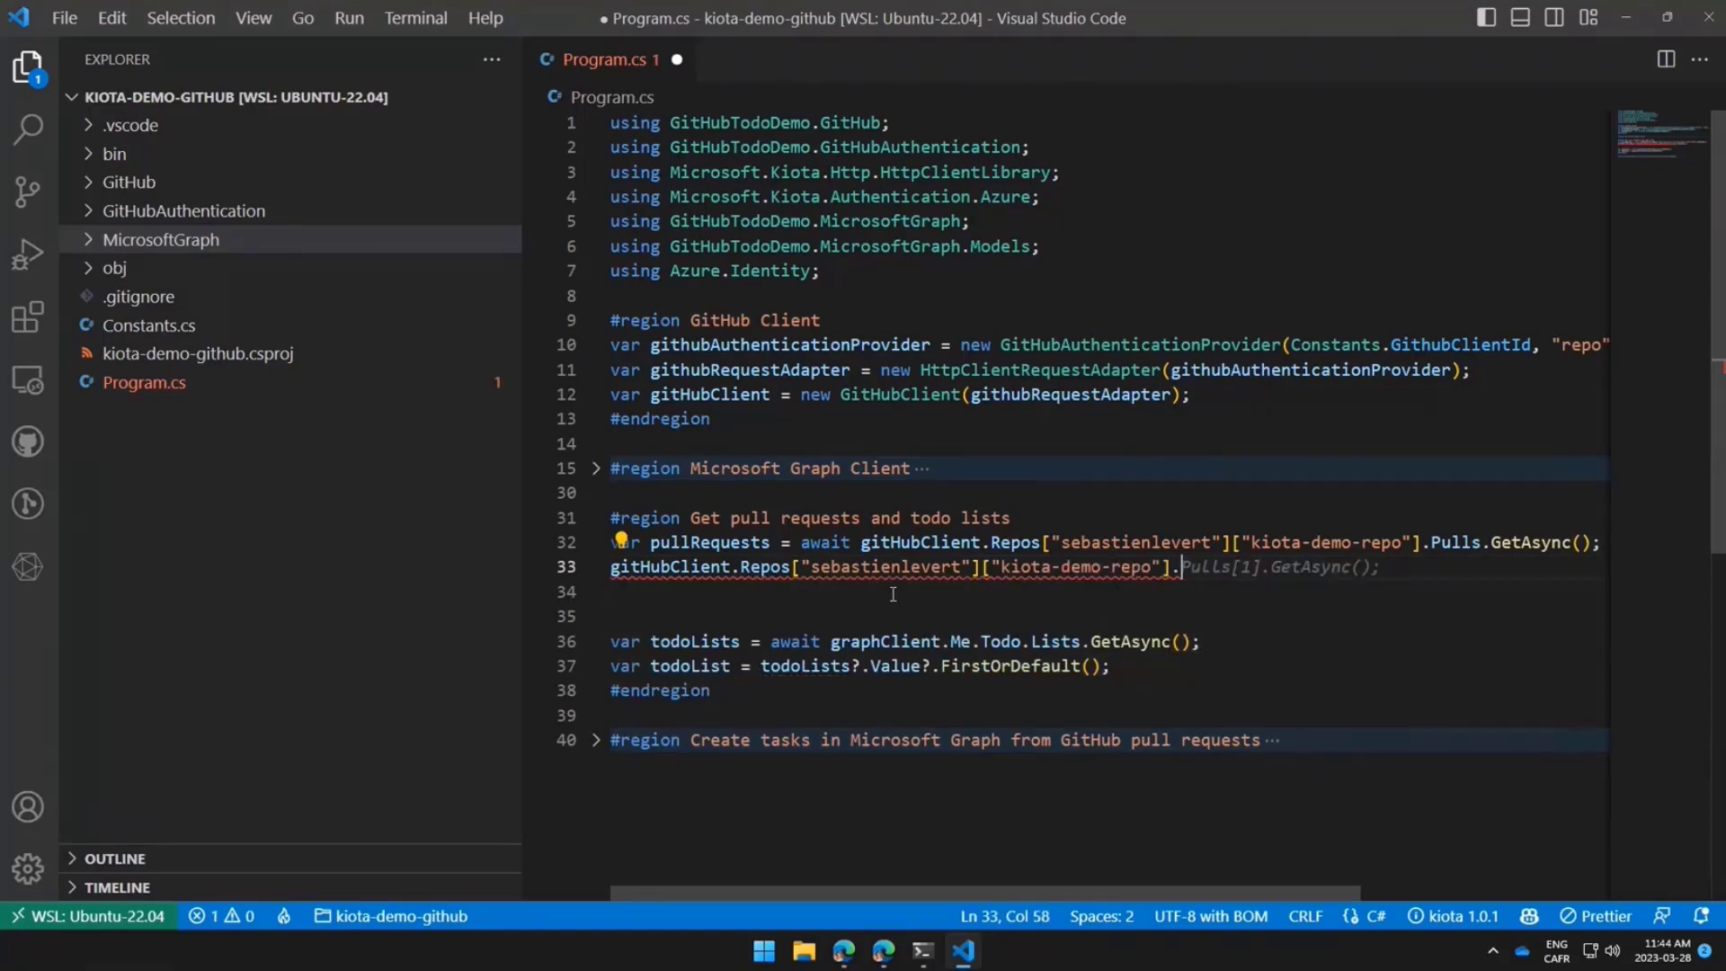
pyautogui.write('g')
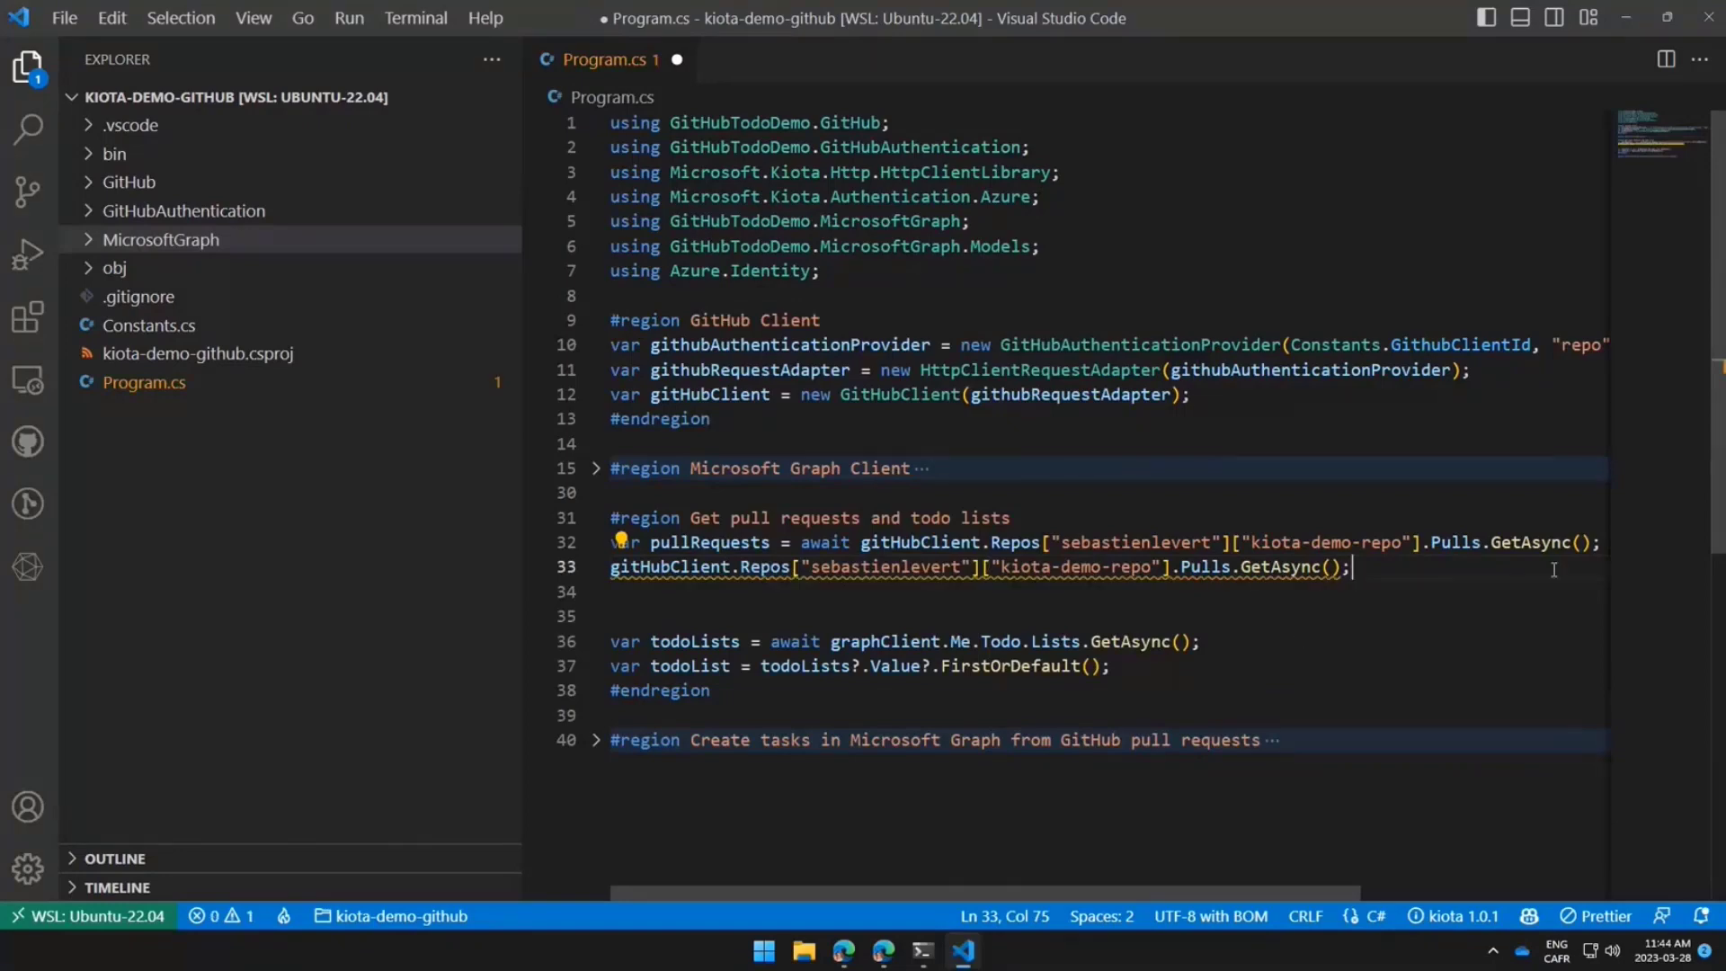
pyautogui.moveTo(1175, 759)
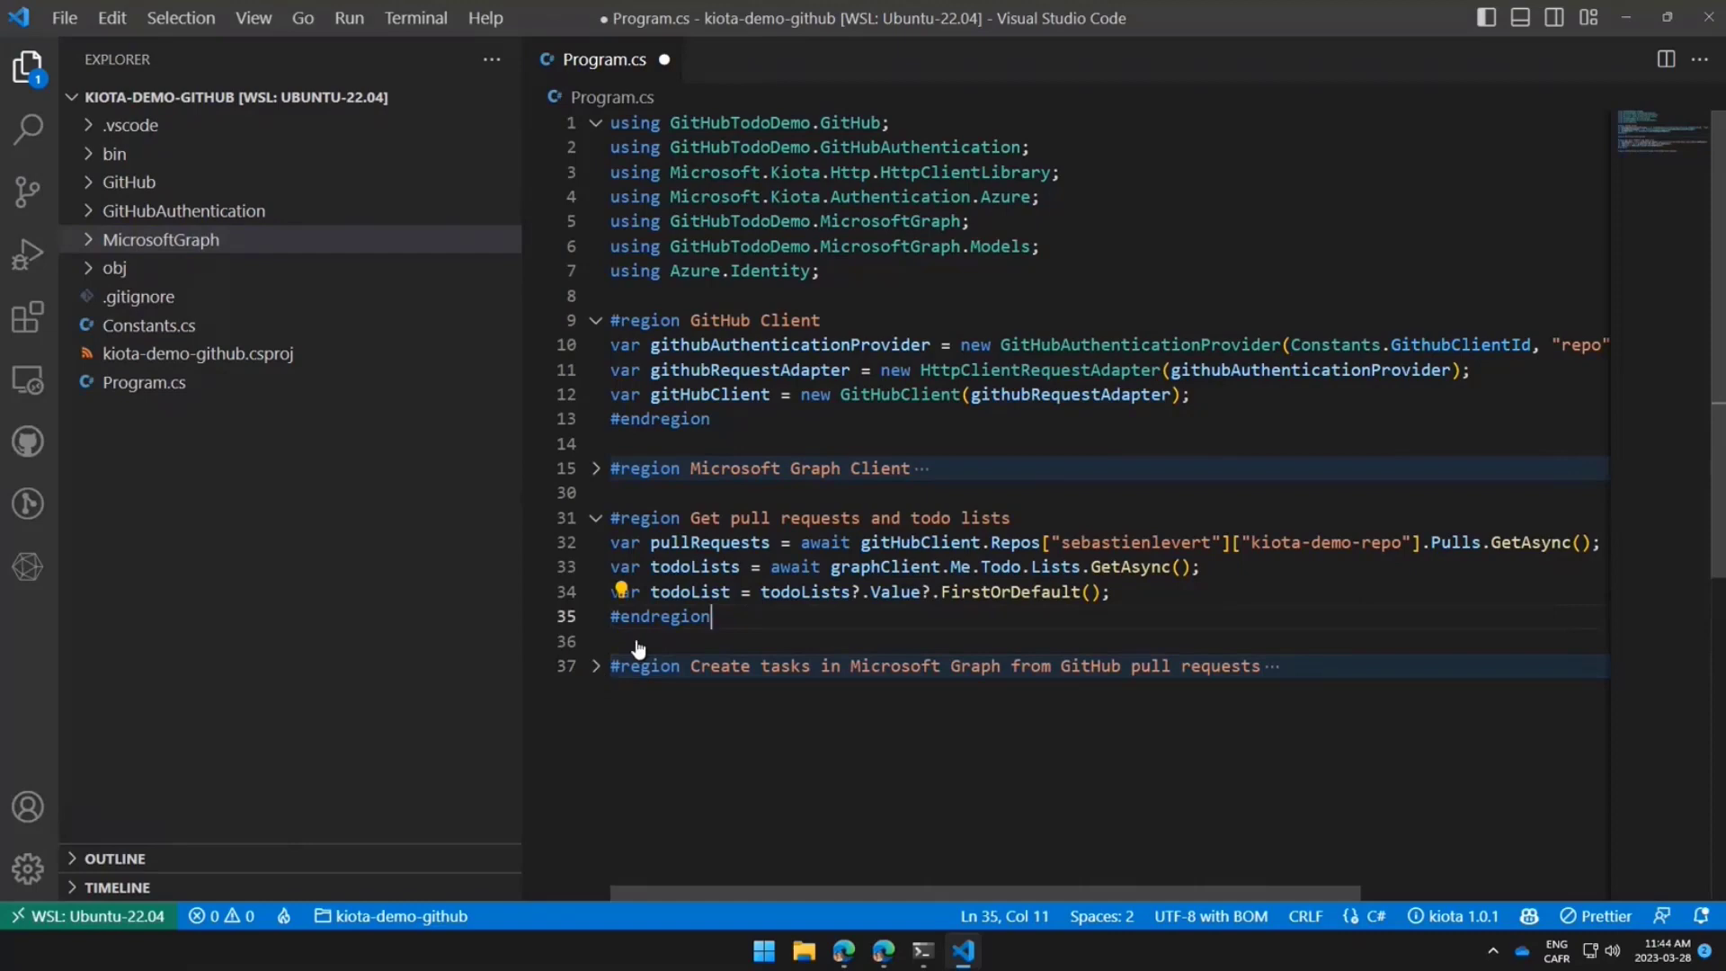
# Remove the experimental 'graph' line, restore the todoList statement, and save Program.cs
pyautogui.scroll(-3)
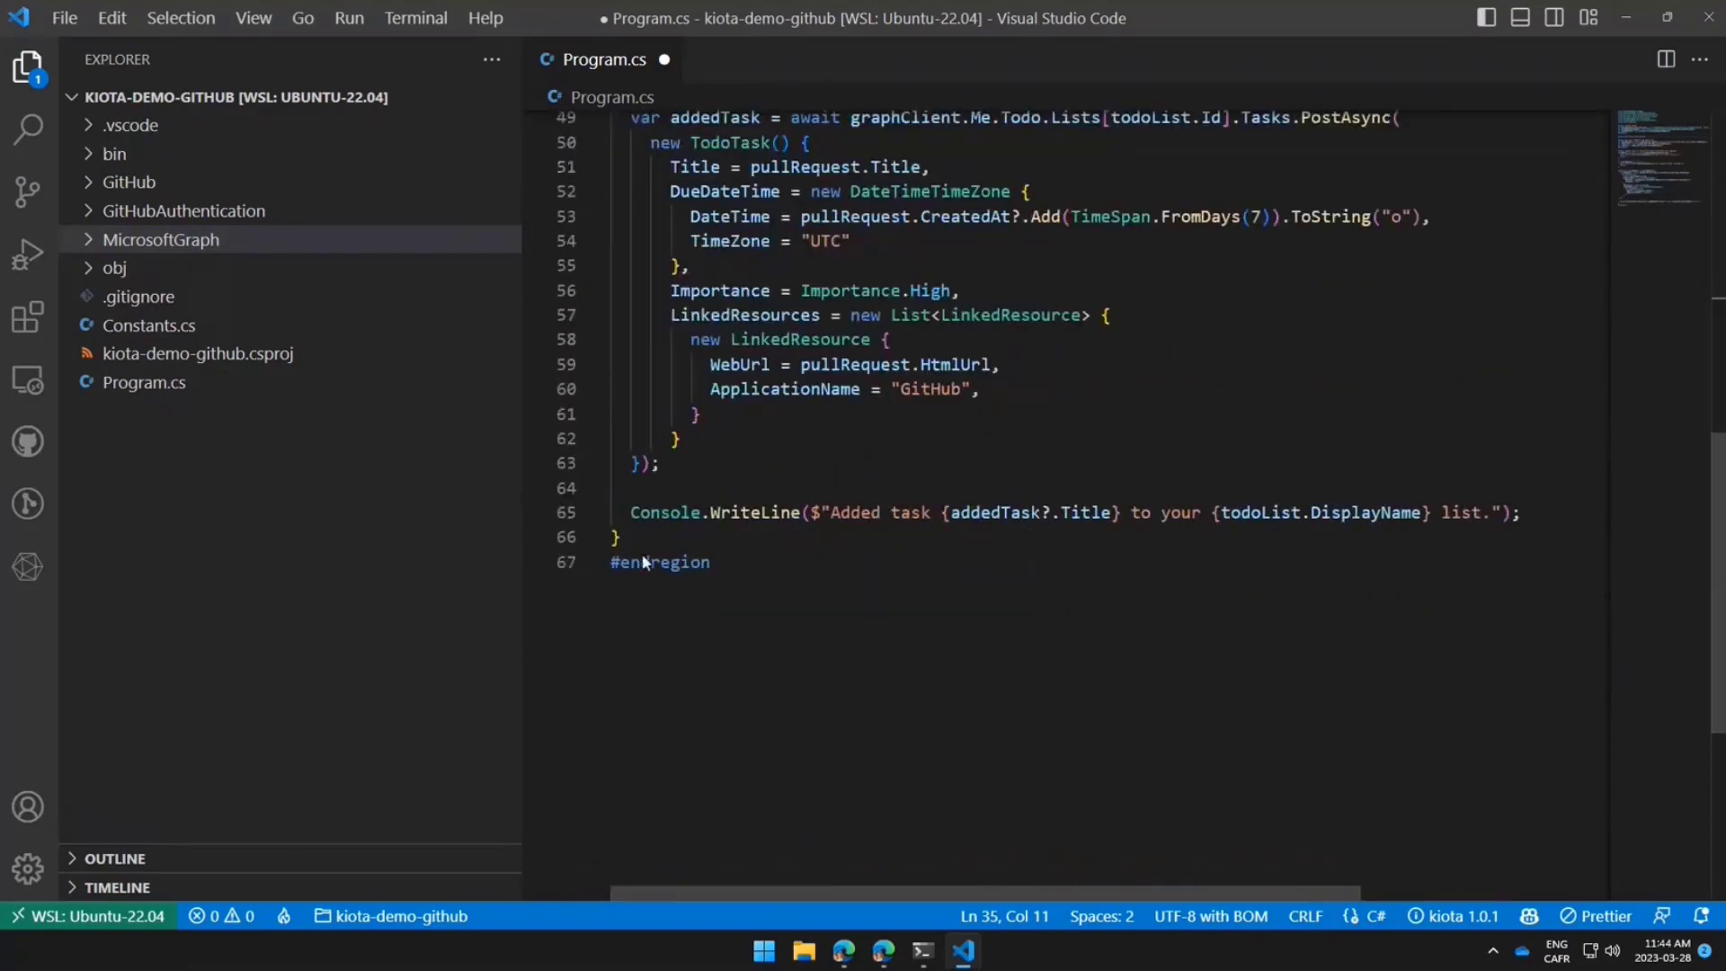
pyautogui.scroll(3)
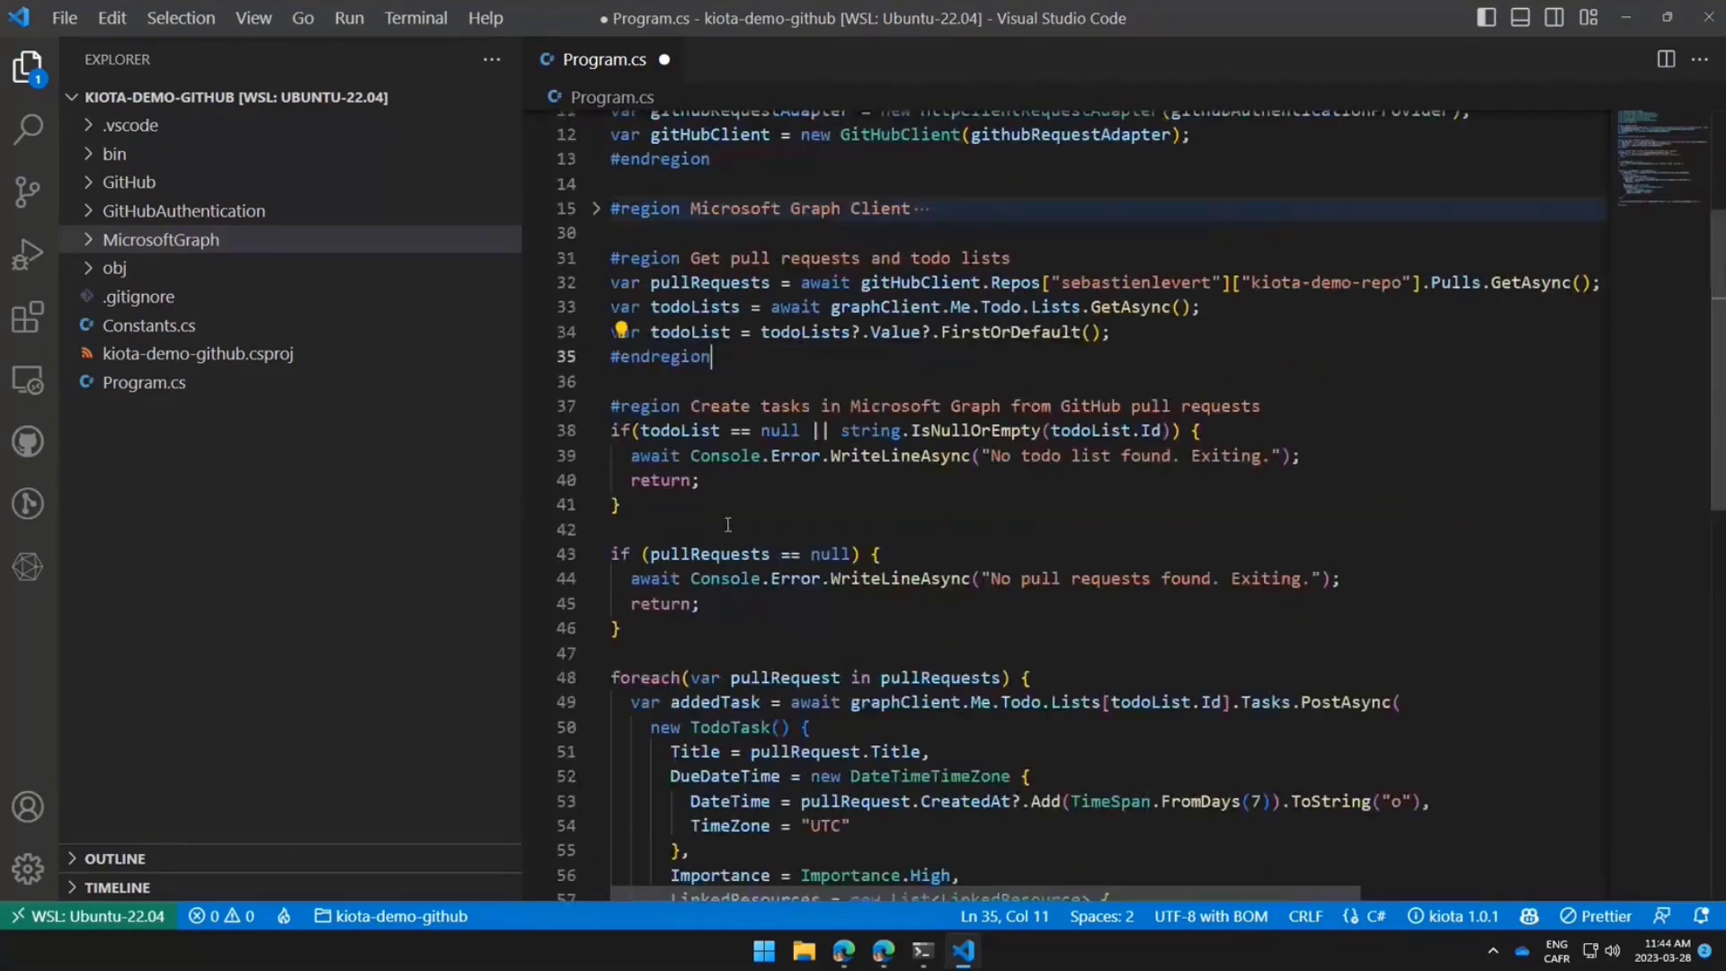
pyautogui.moveTo(600, 228)
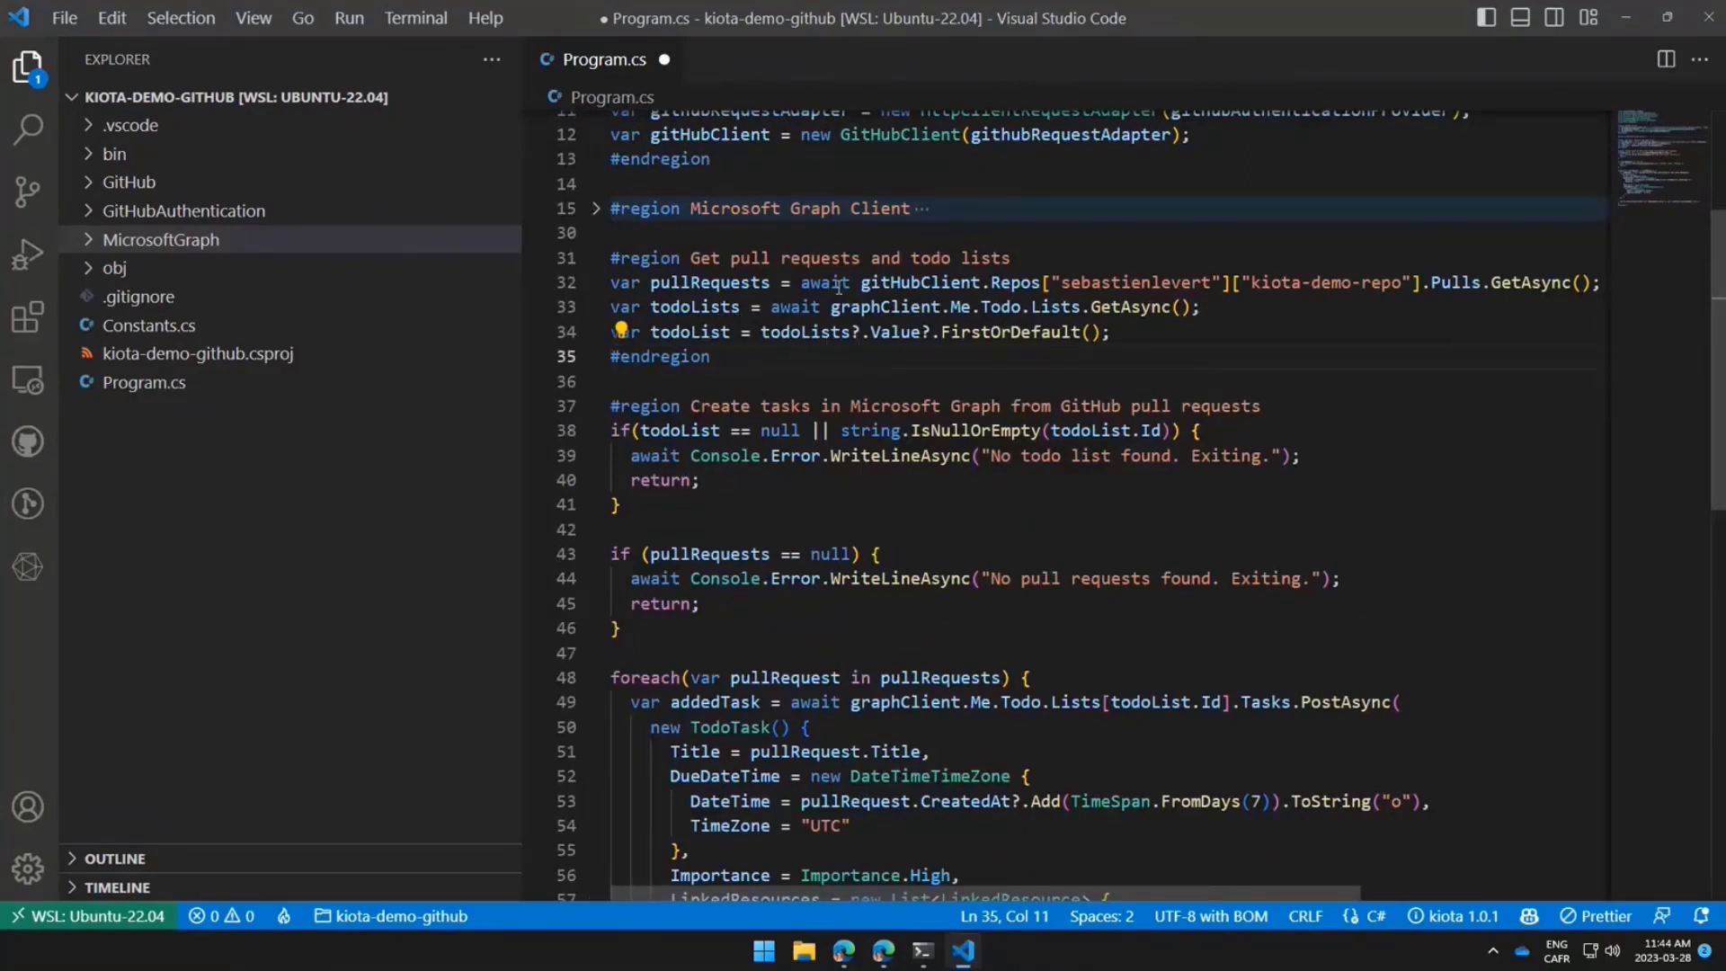
pyautogui.doubleClick(883, 306)
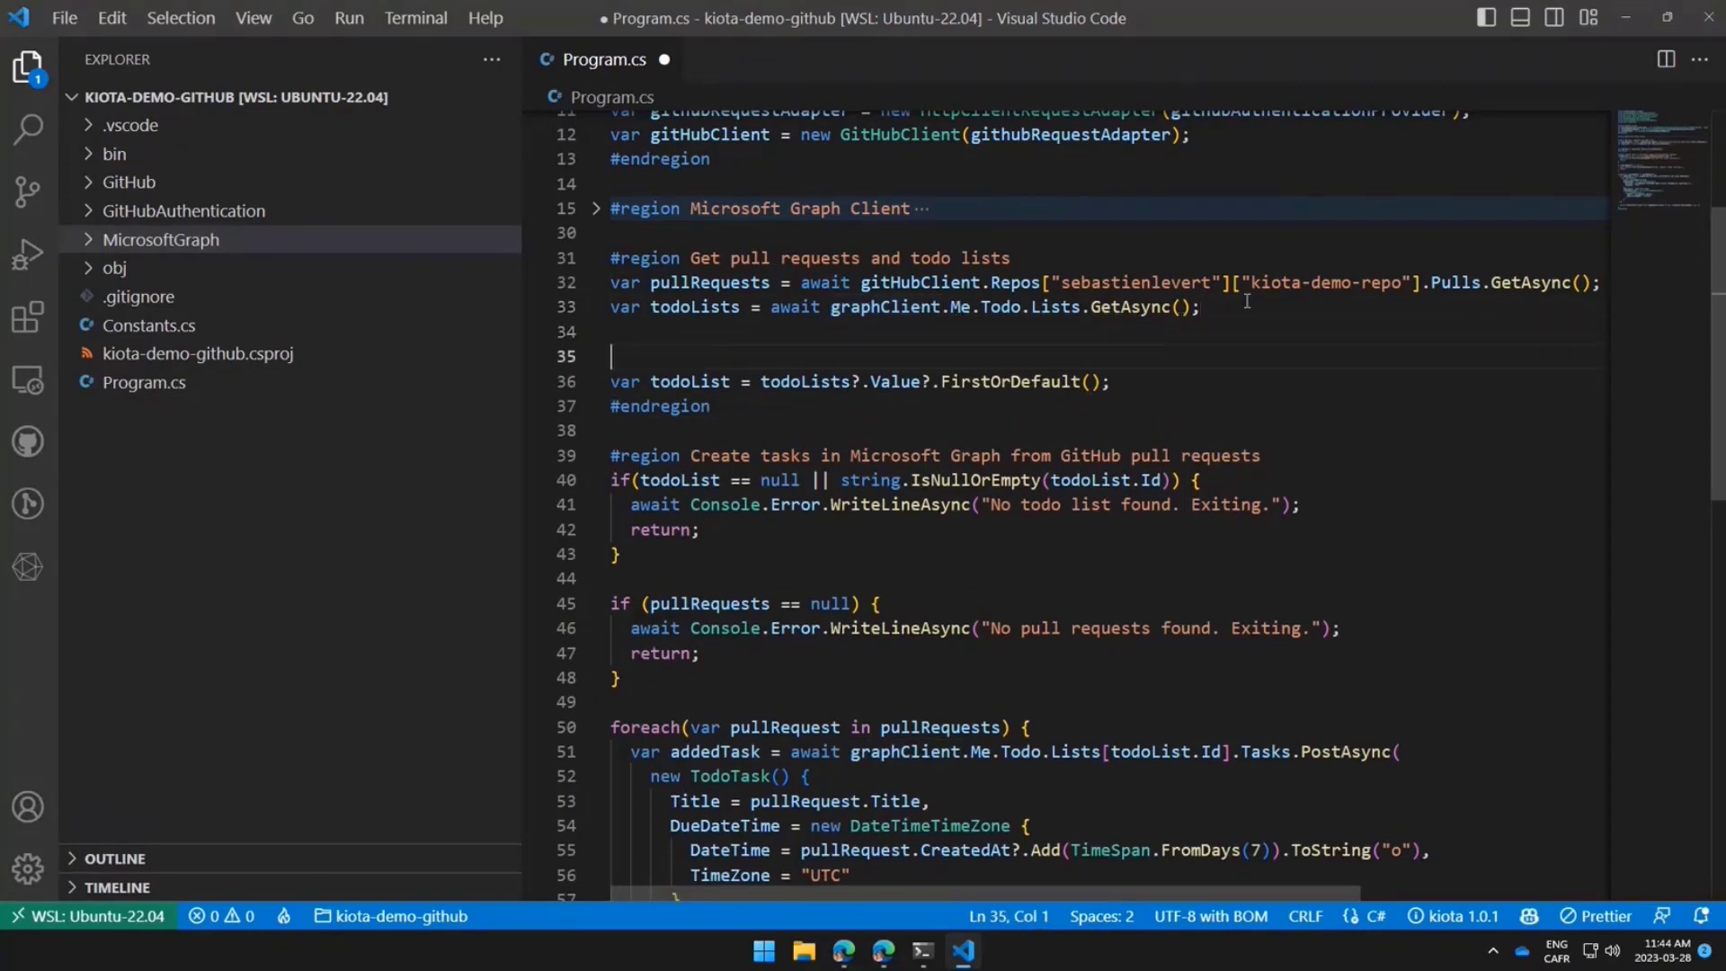
pyautogui.write('graph')
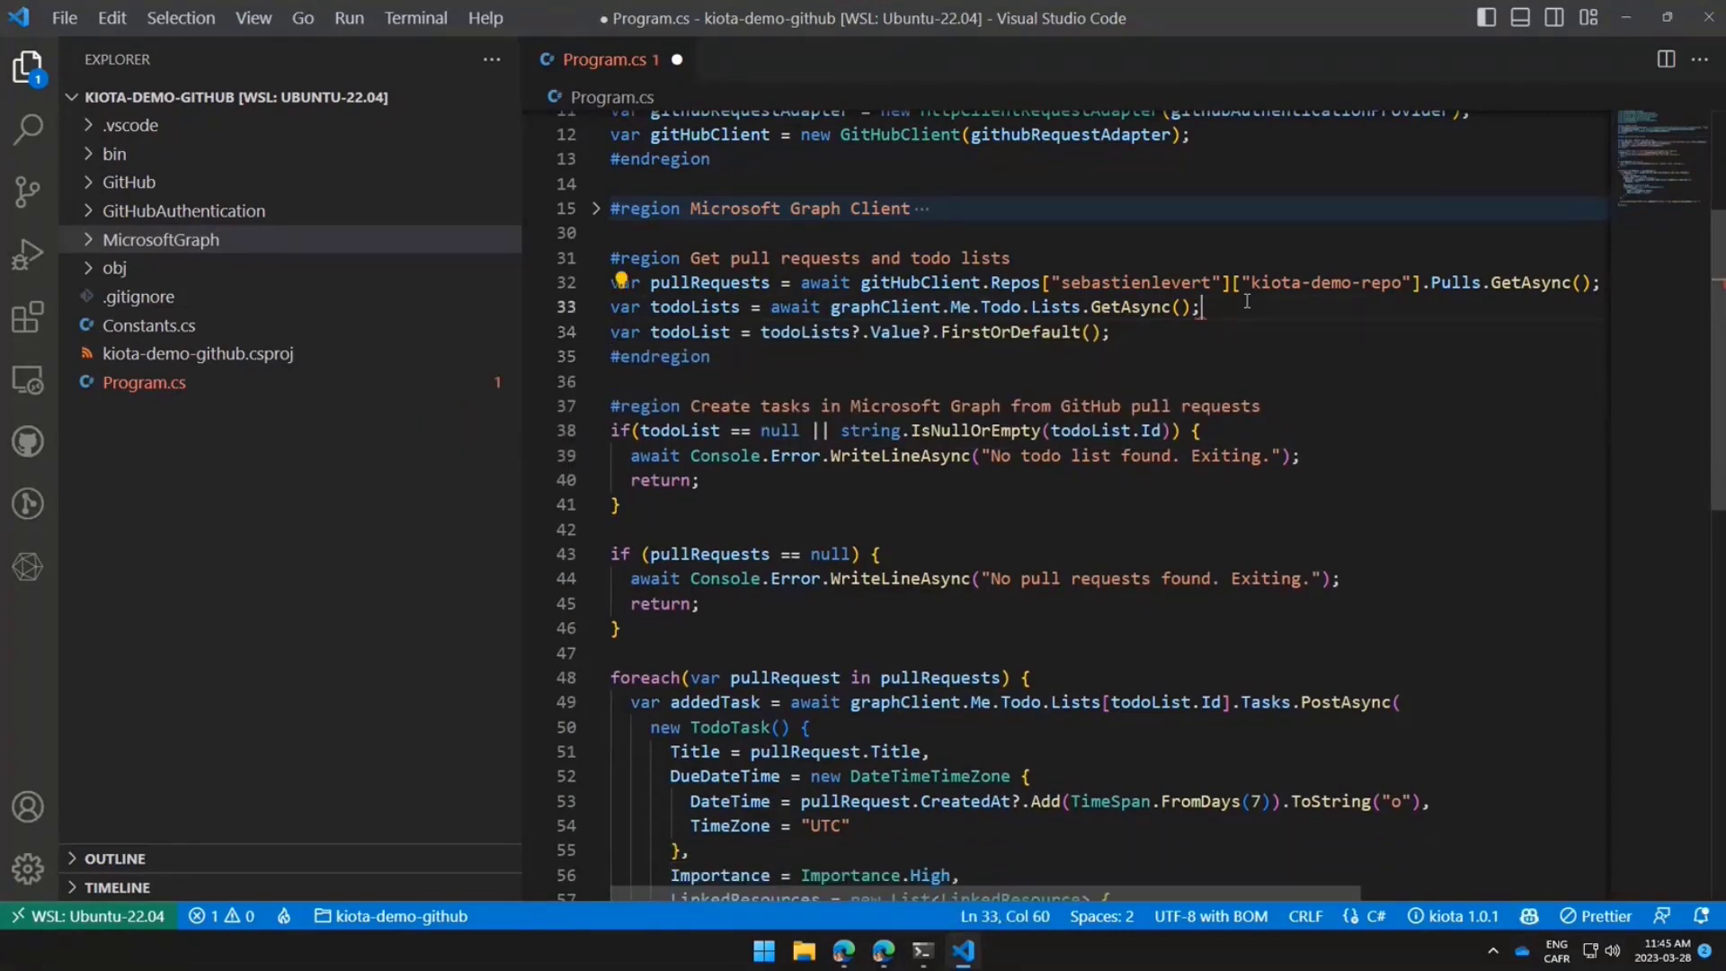
pyautogui.click(1115, 481)
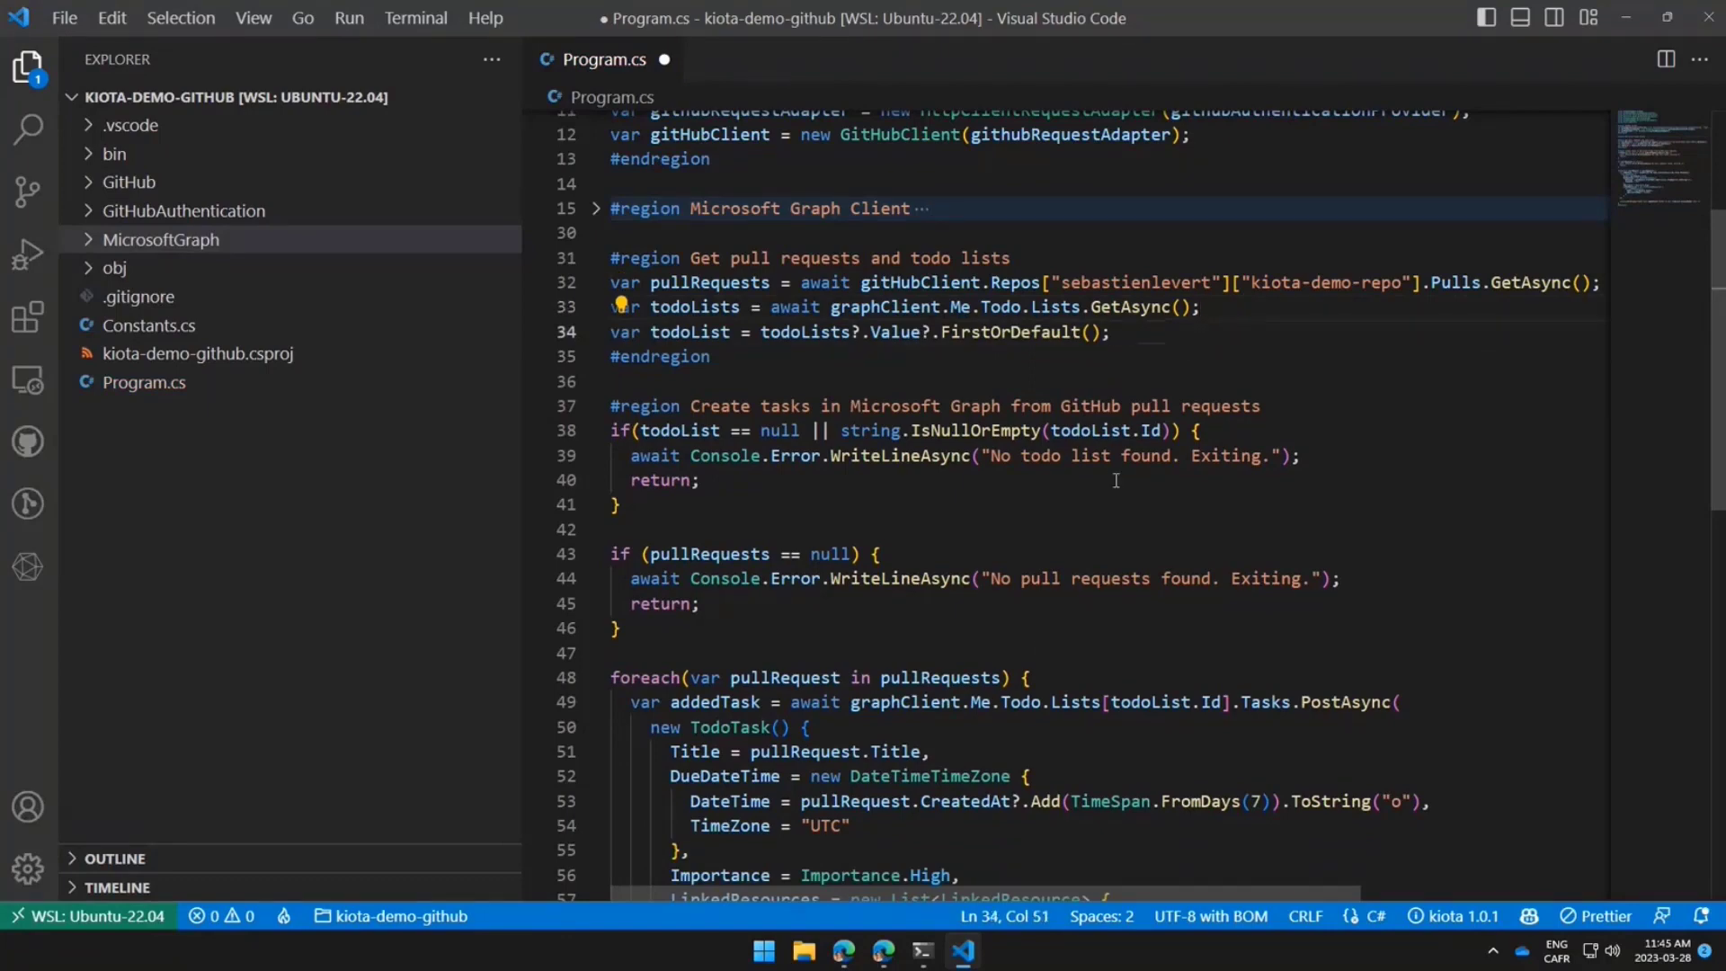
pyautogui.press('ctrl+s')
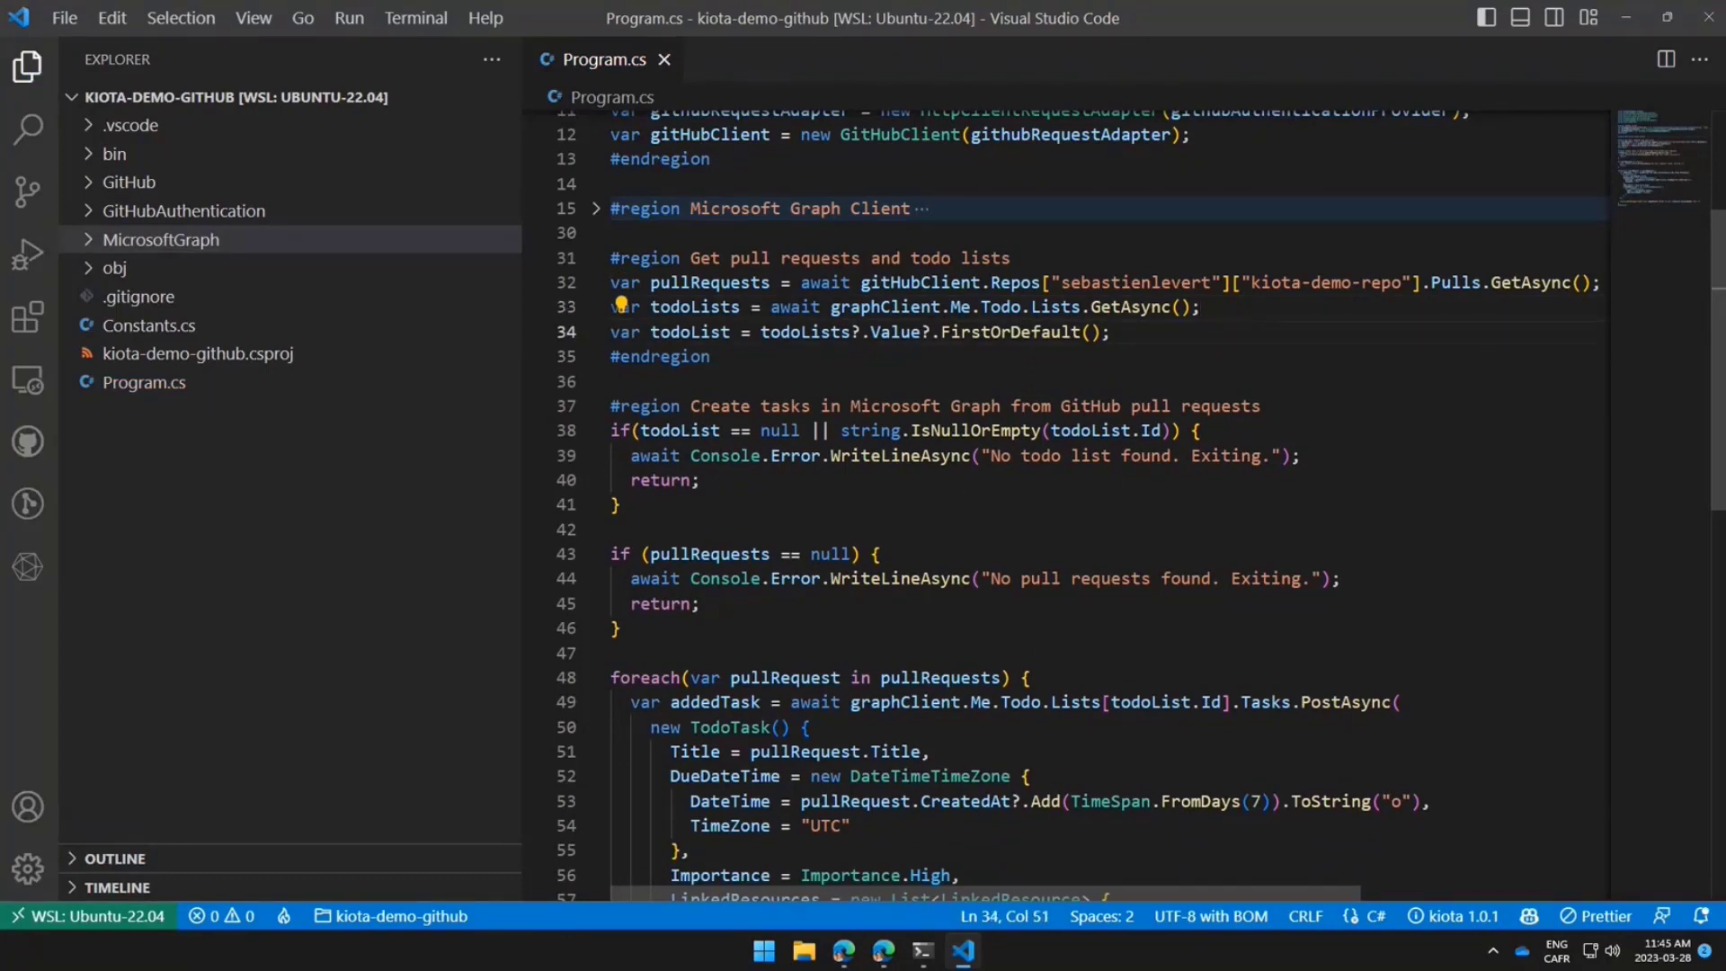
# Run the app with 'dotnet run' and select the GitHub device code it prints
pyautogui.click(921, 950)
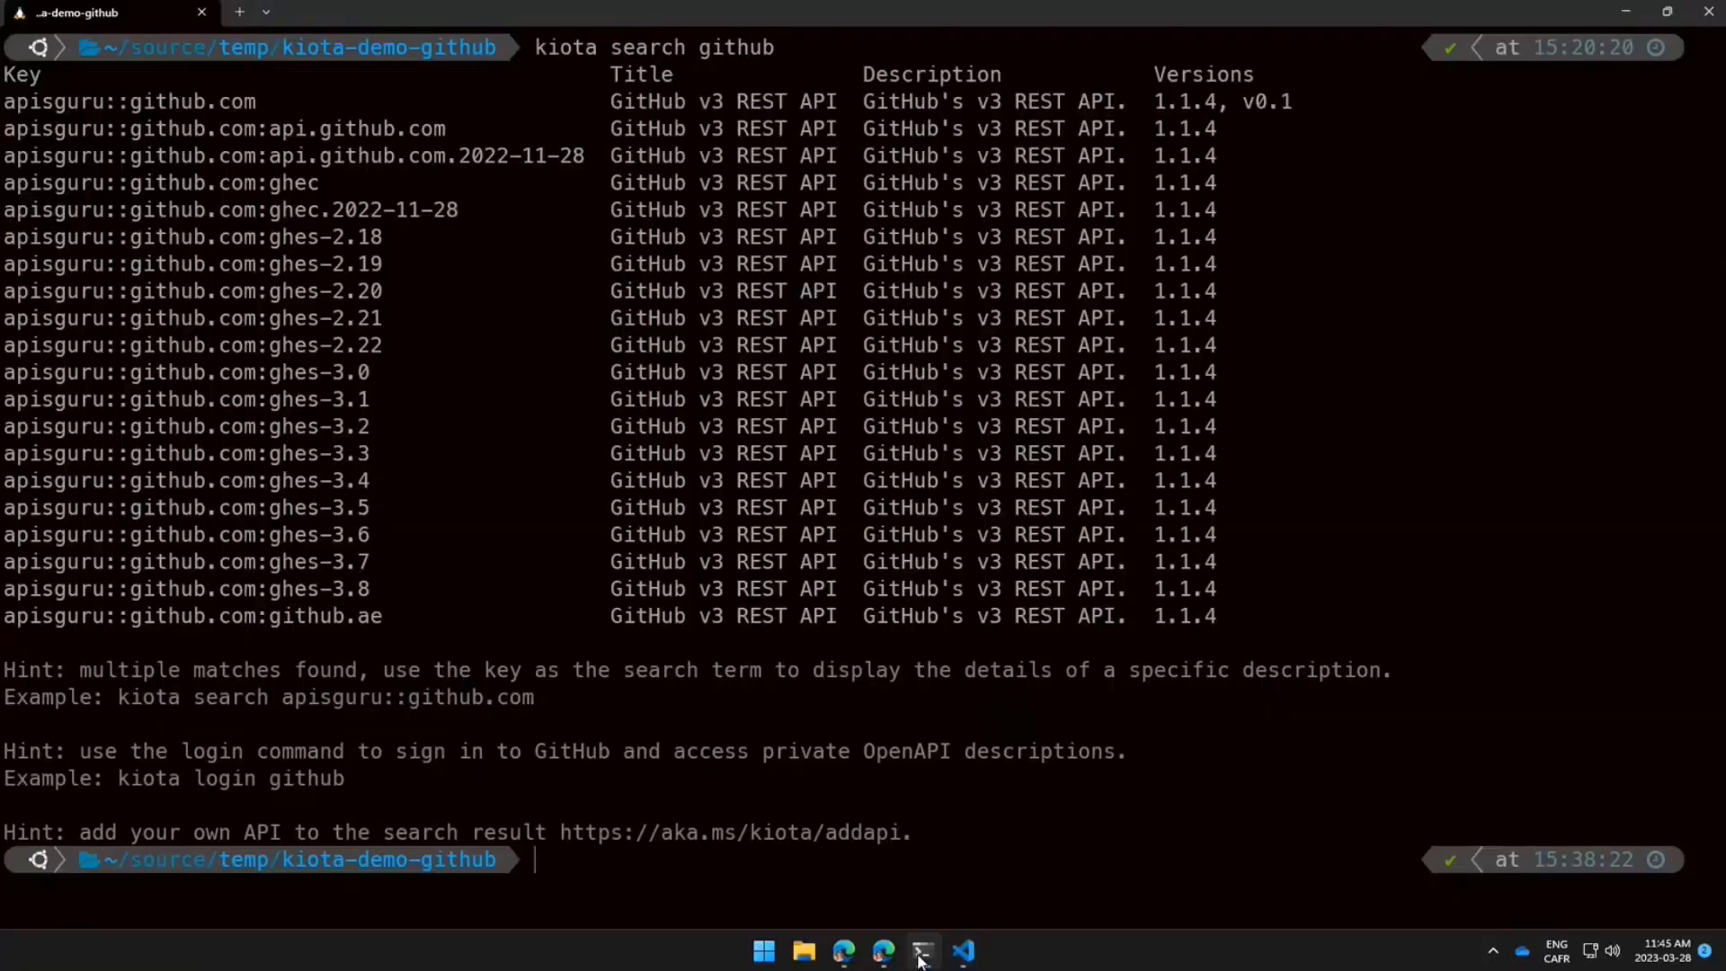
pyautogui.write('dotnet run')
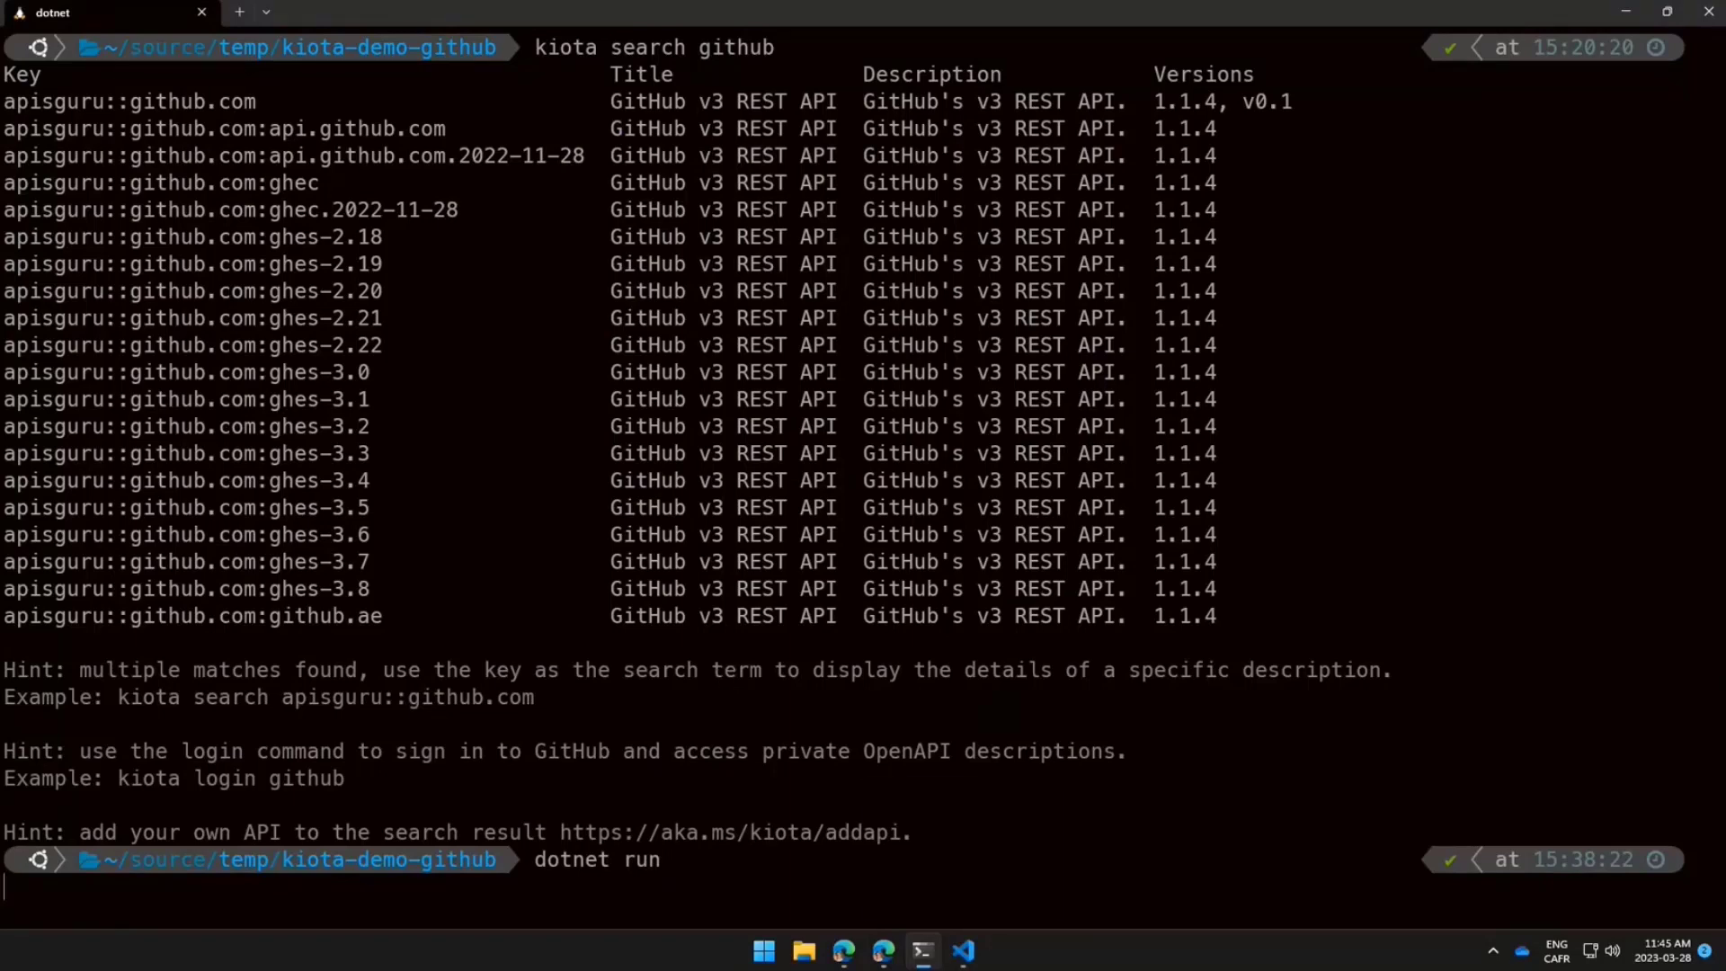
pyautogui.moveTo(765, 770)
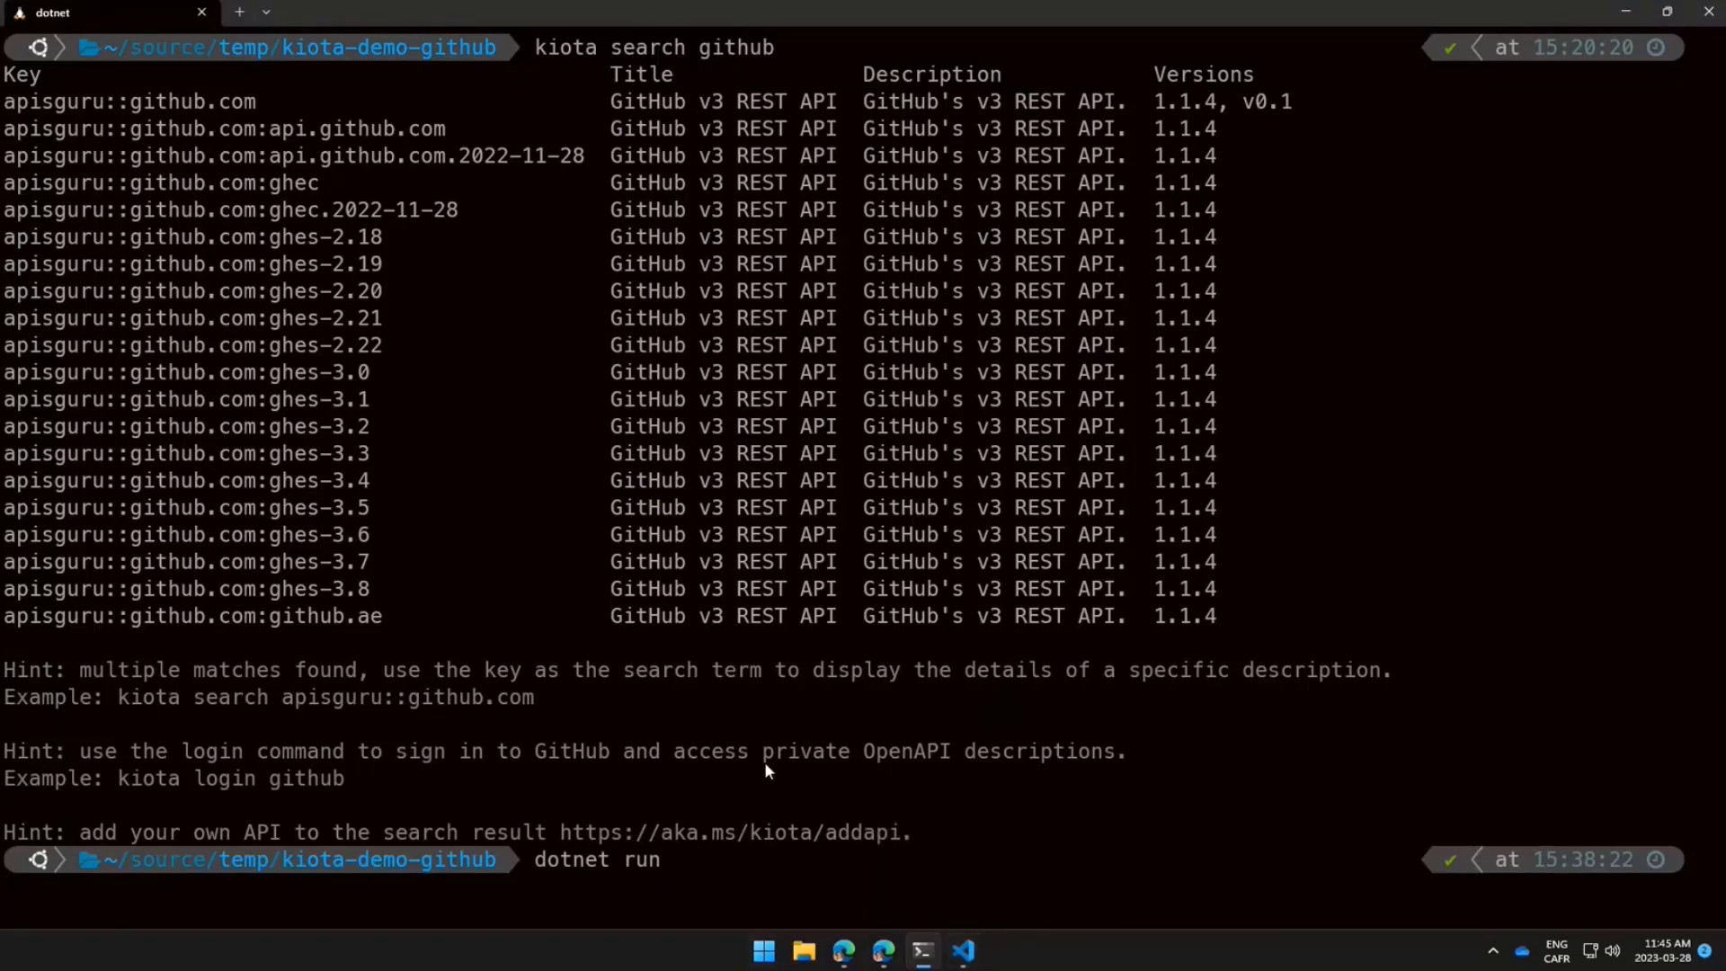
pyautogui.moveTo(818, 712)
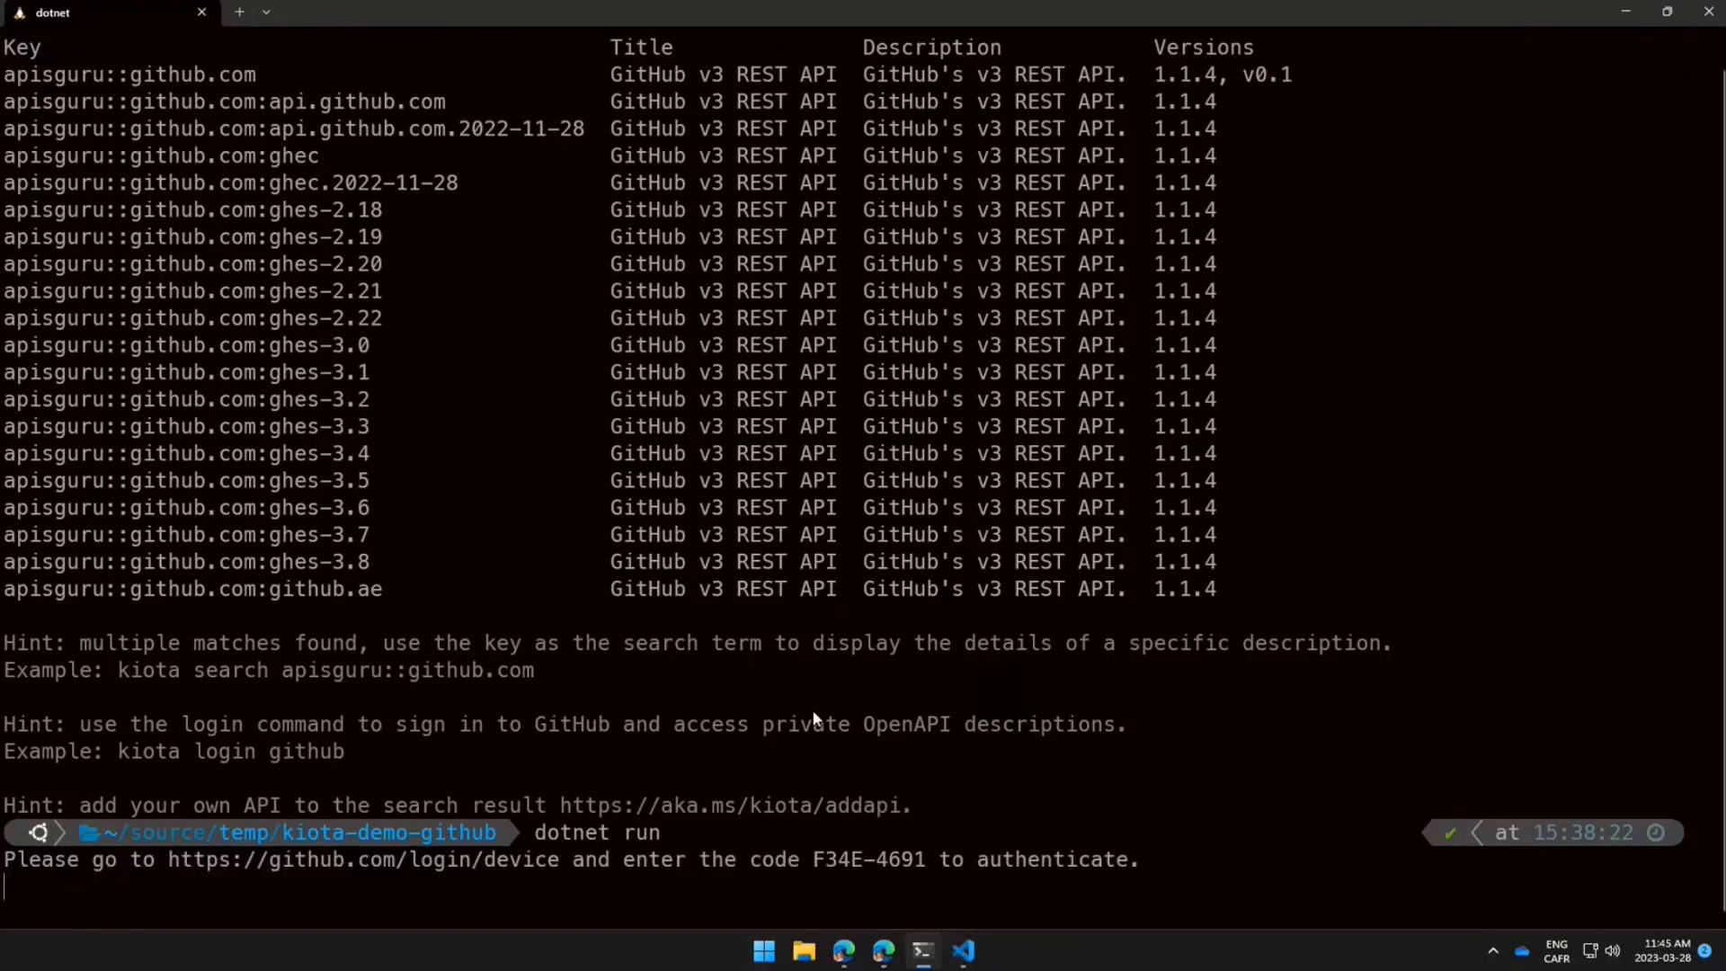
pyautogui.doubleClick(834, 858)
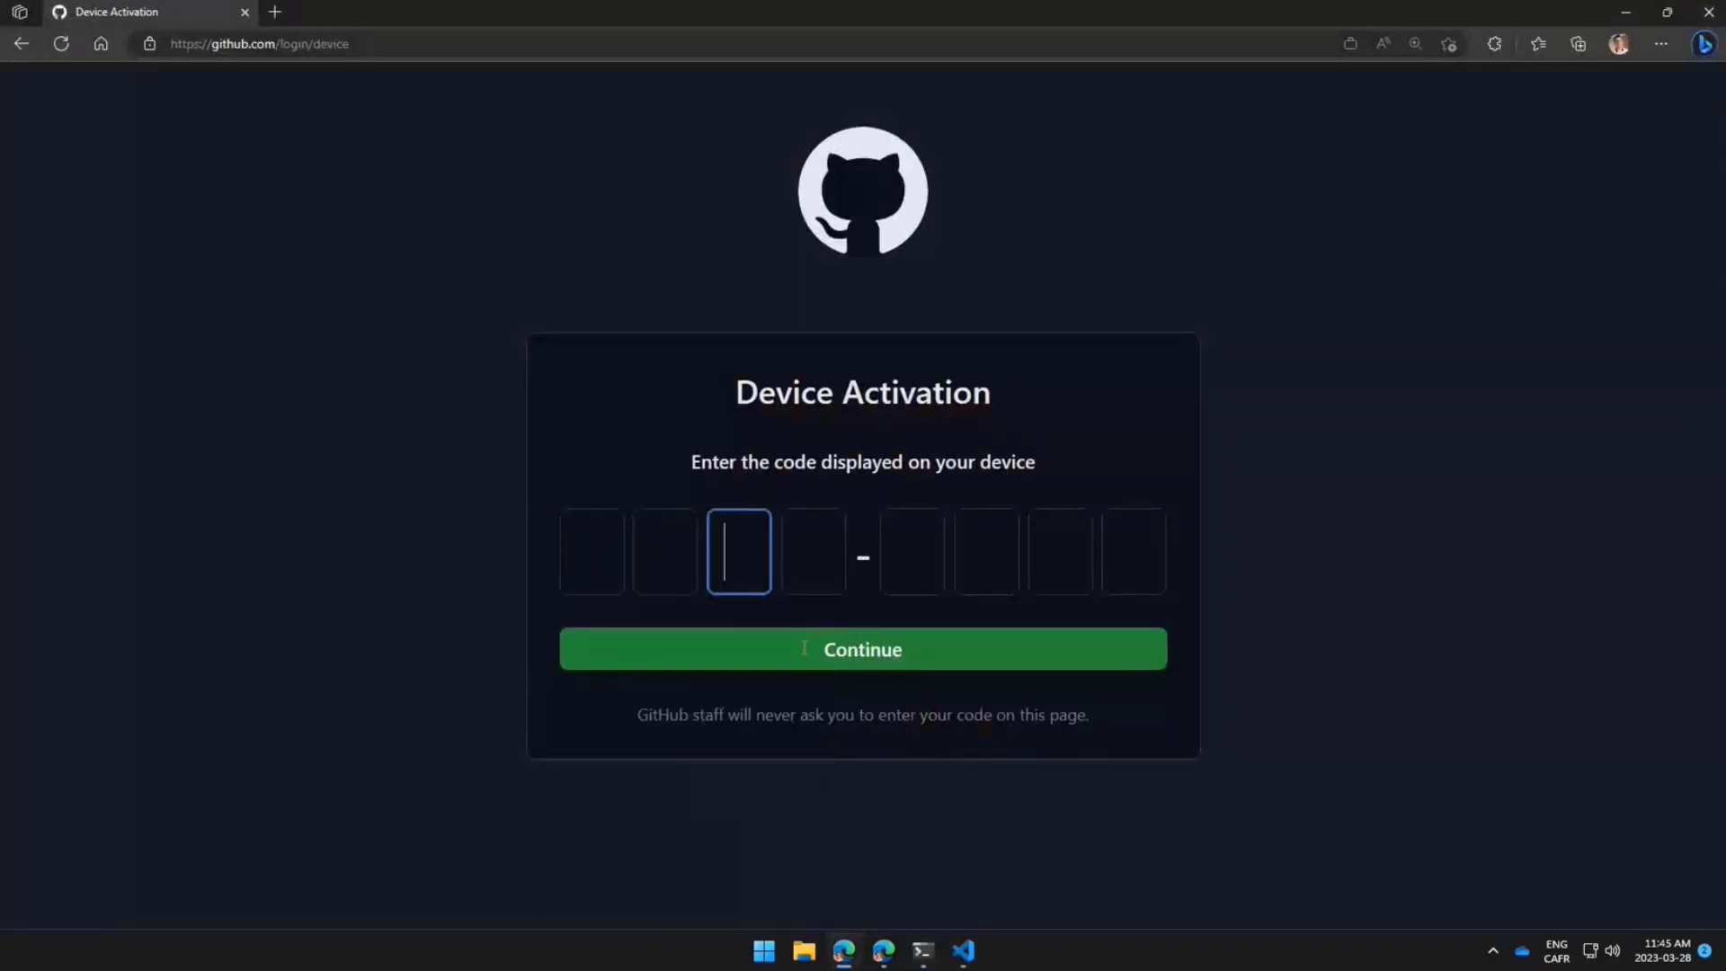
# Submit the GitHub device code and authorize the Kiota - Todo Demo app
pyautogui.click(962, 951)
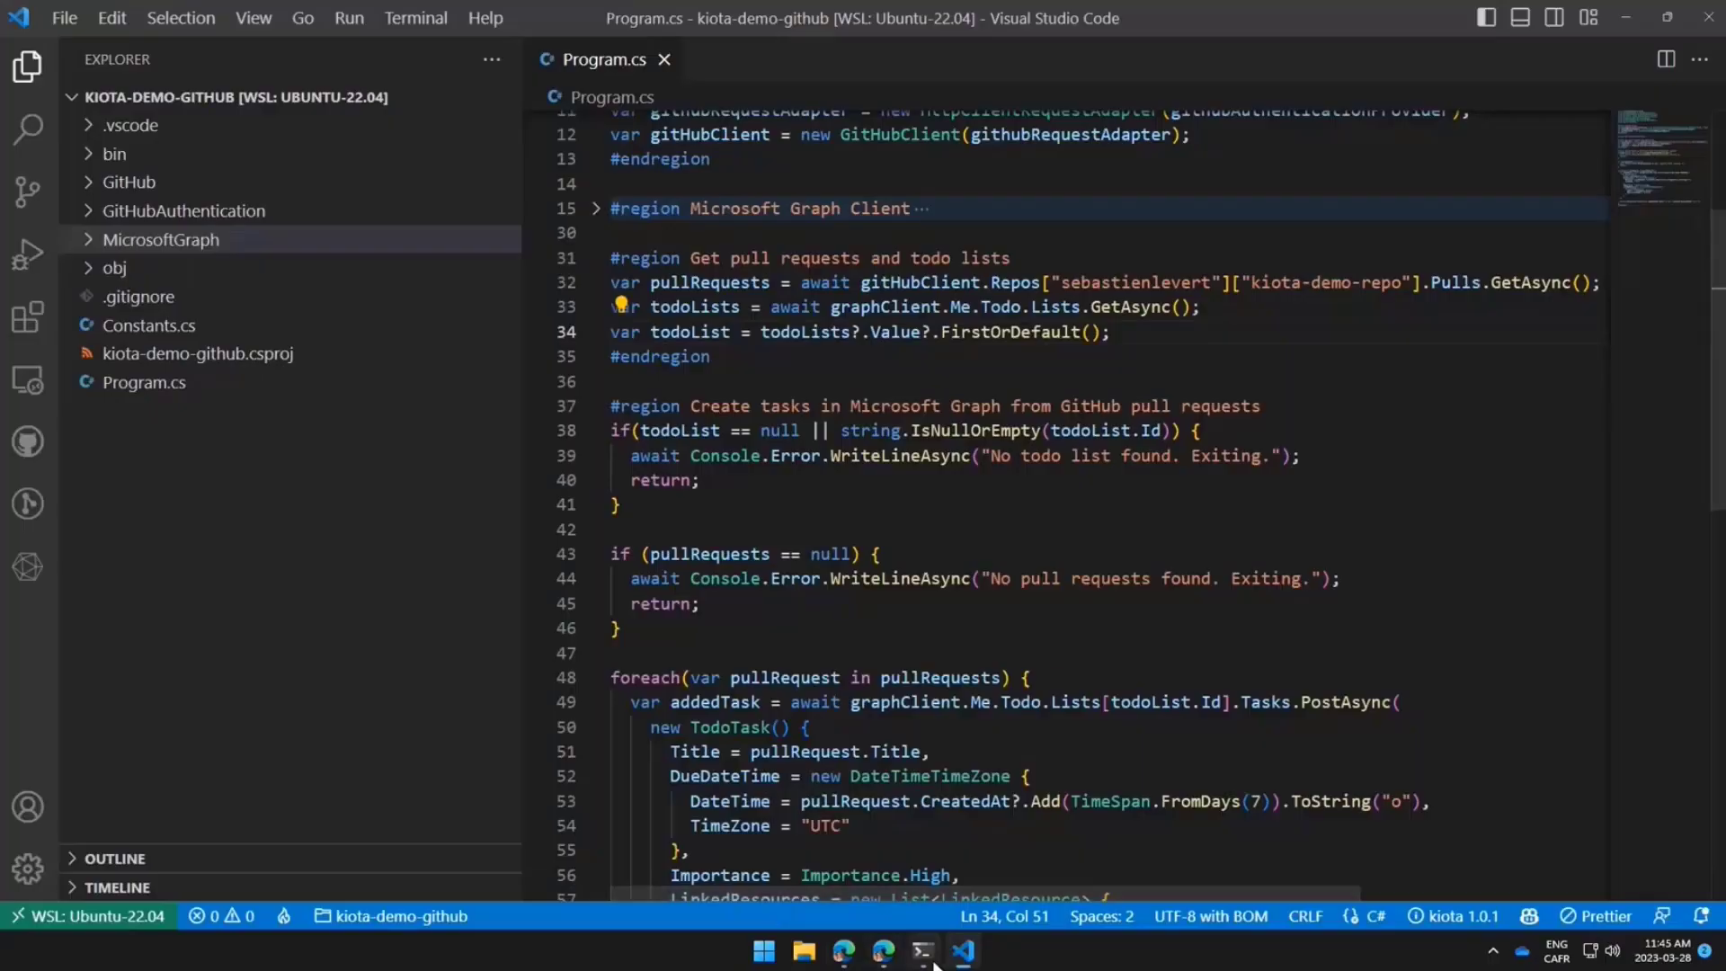
pyautogui.click(921, 950)
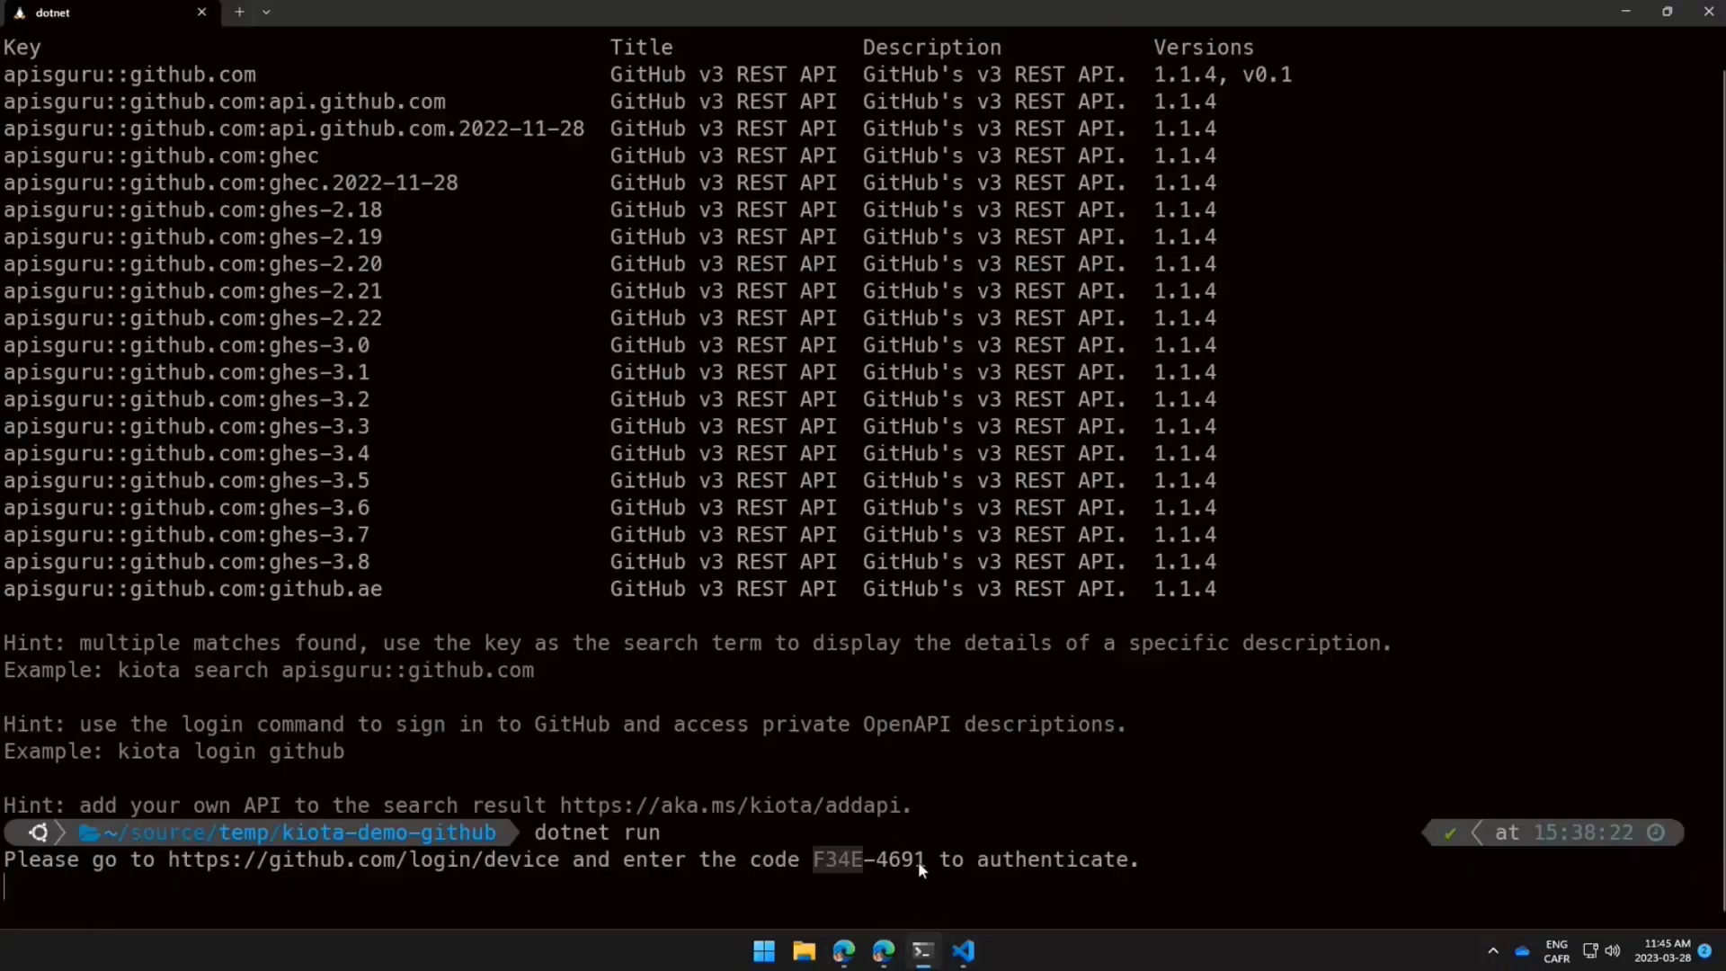
pyautogui.moveTo(843, 957)
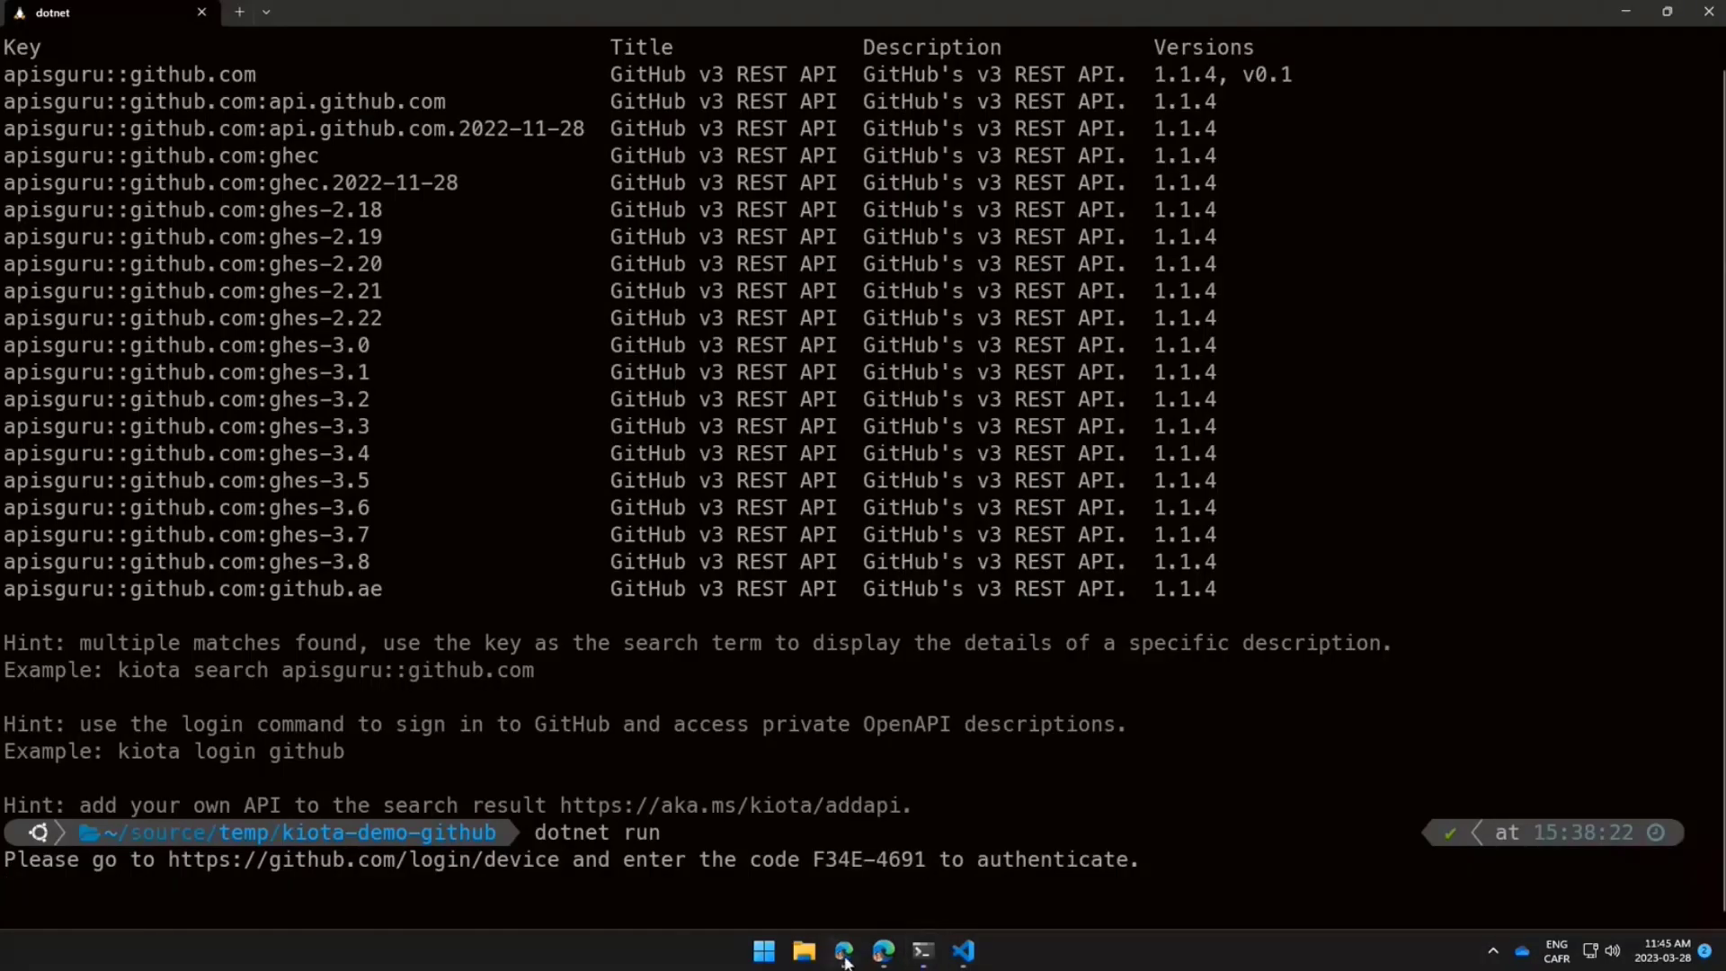
pyautogui.click(843, 950)
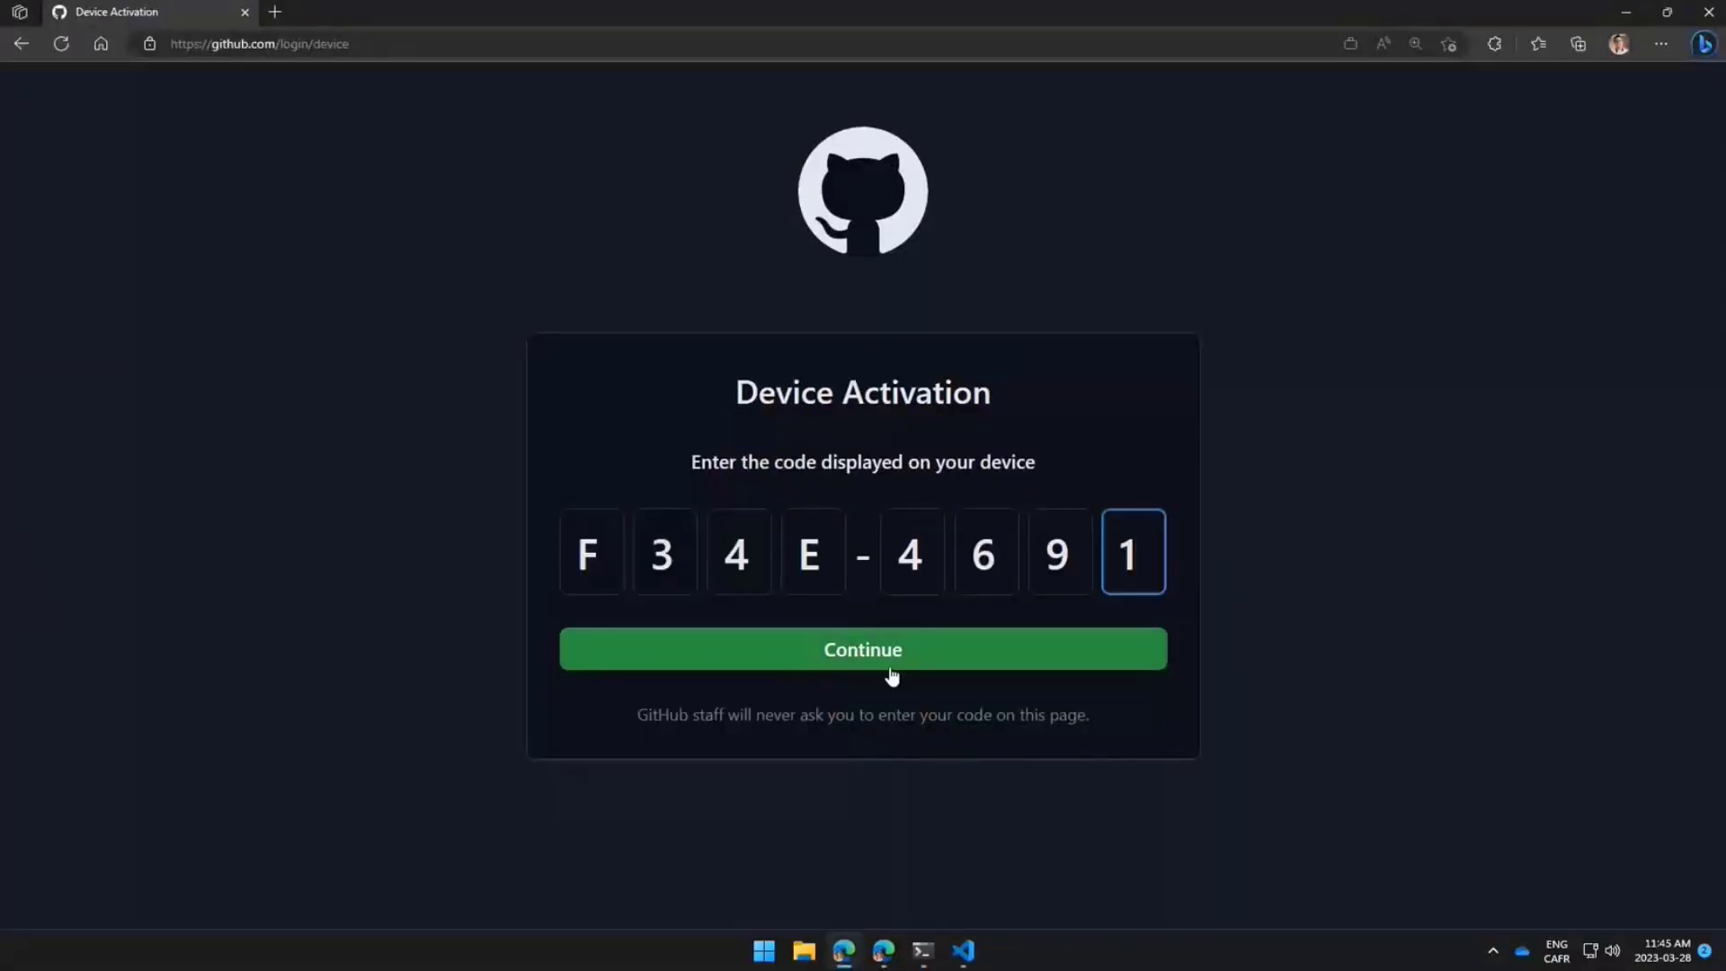
pyautogui.click(862, 649)
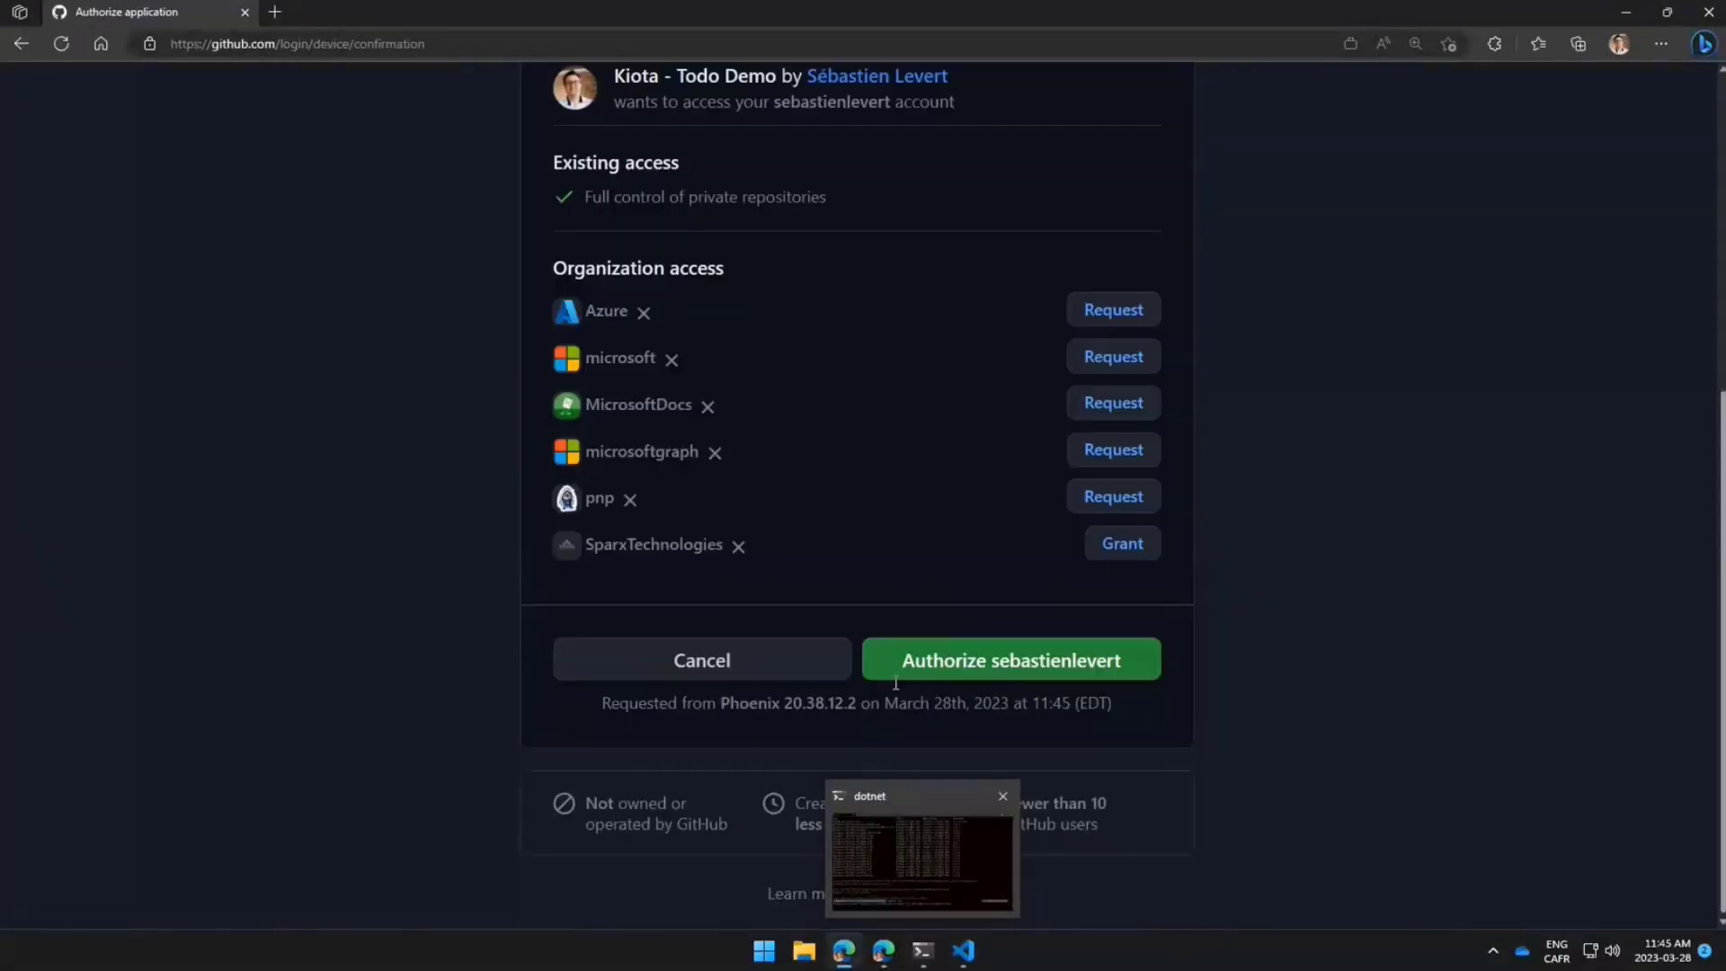
pyautogui.click(1009, 659)
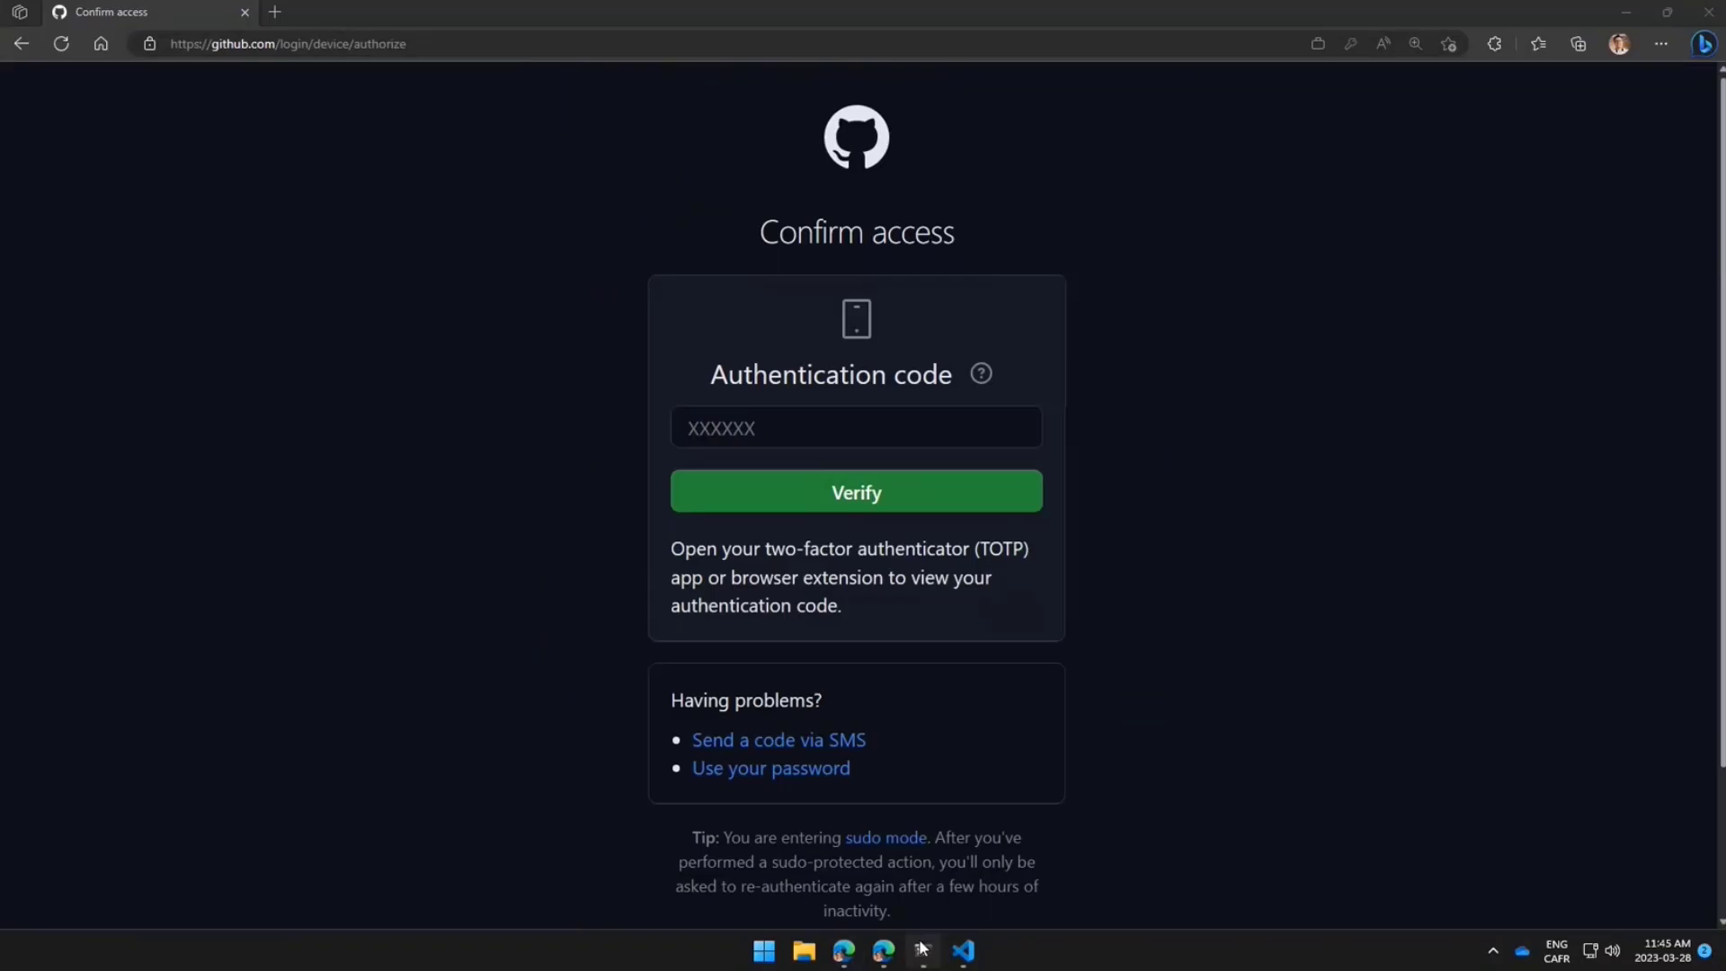
# Enter the 2FA code, then grab the Microsoft code and open the device sign-in page
pyautogui.click(855, 427)
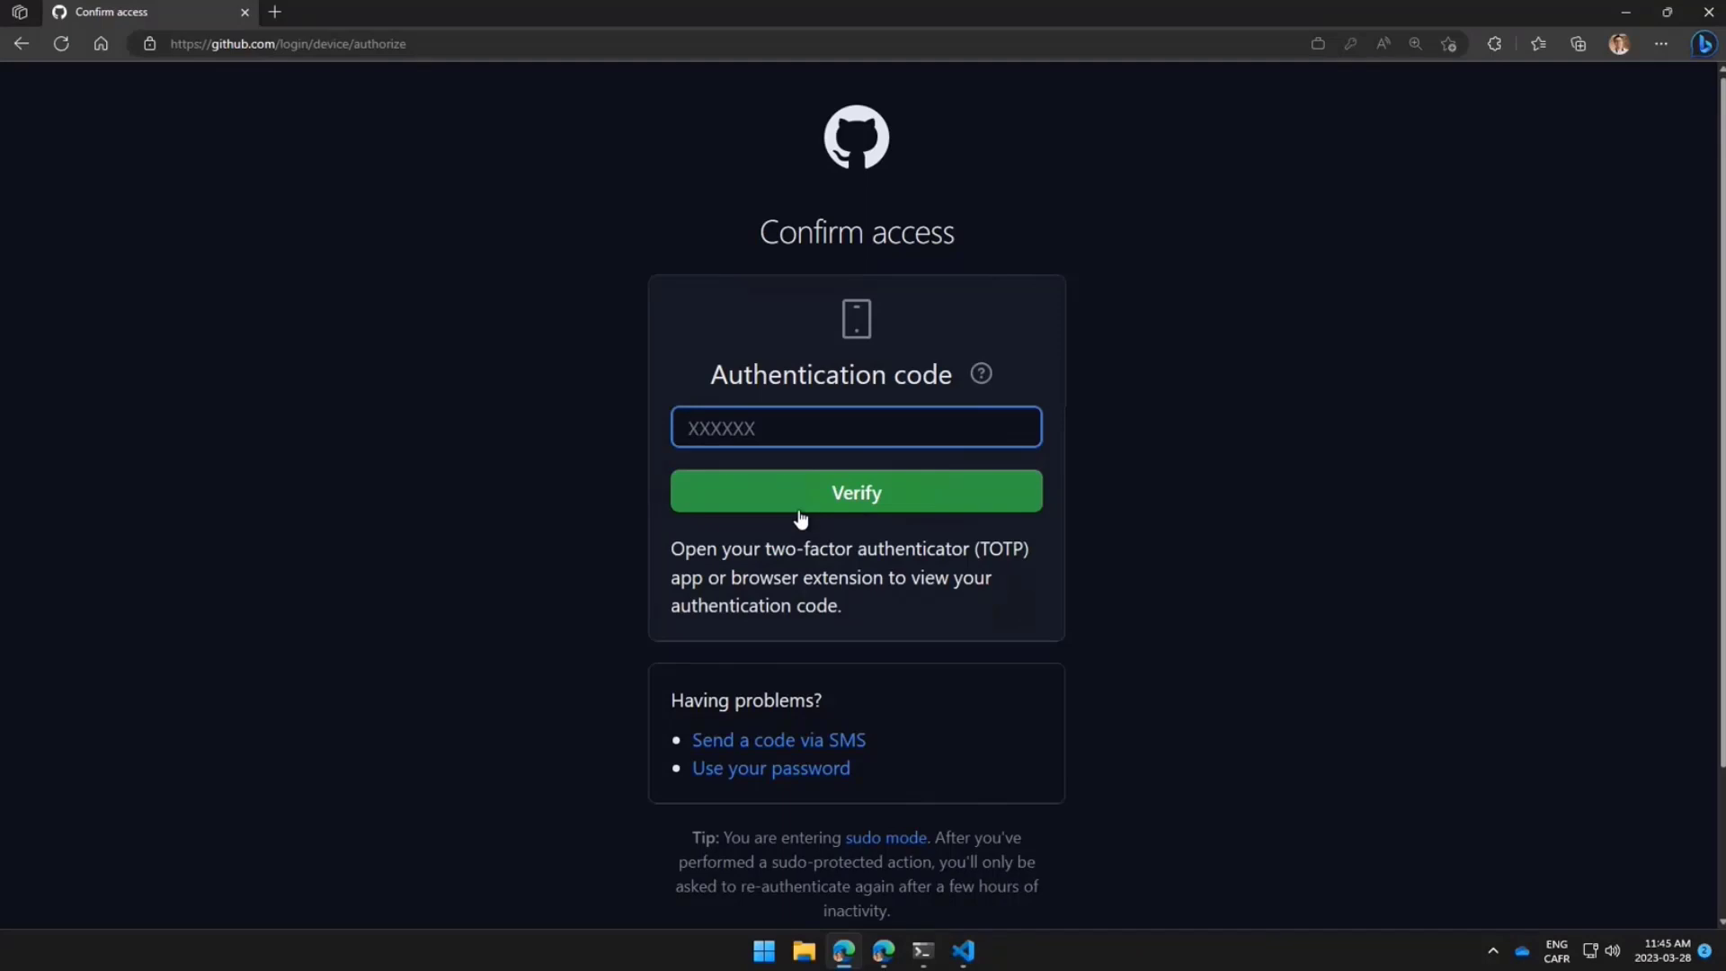
pyautogui.moveTo(771, 428)
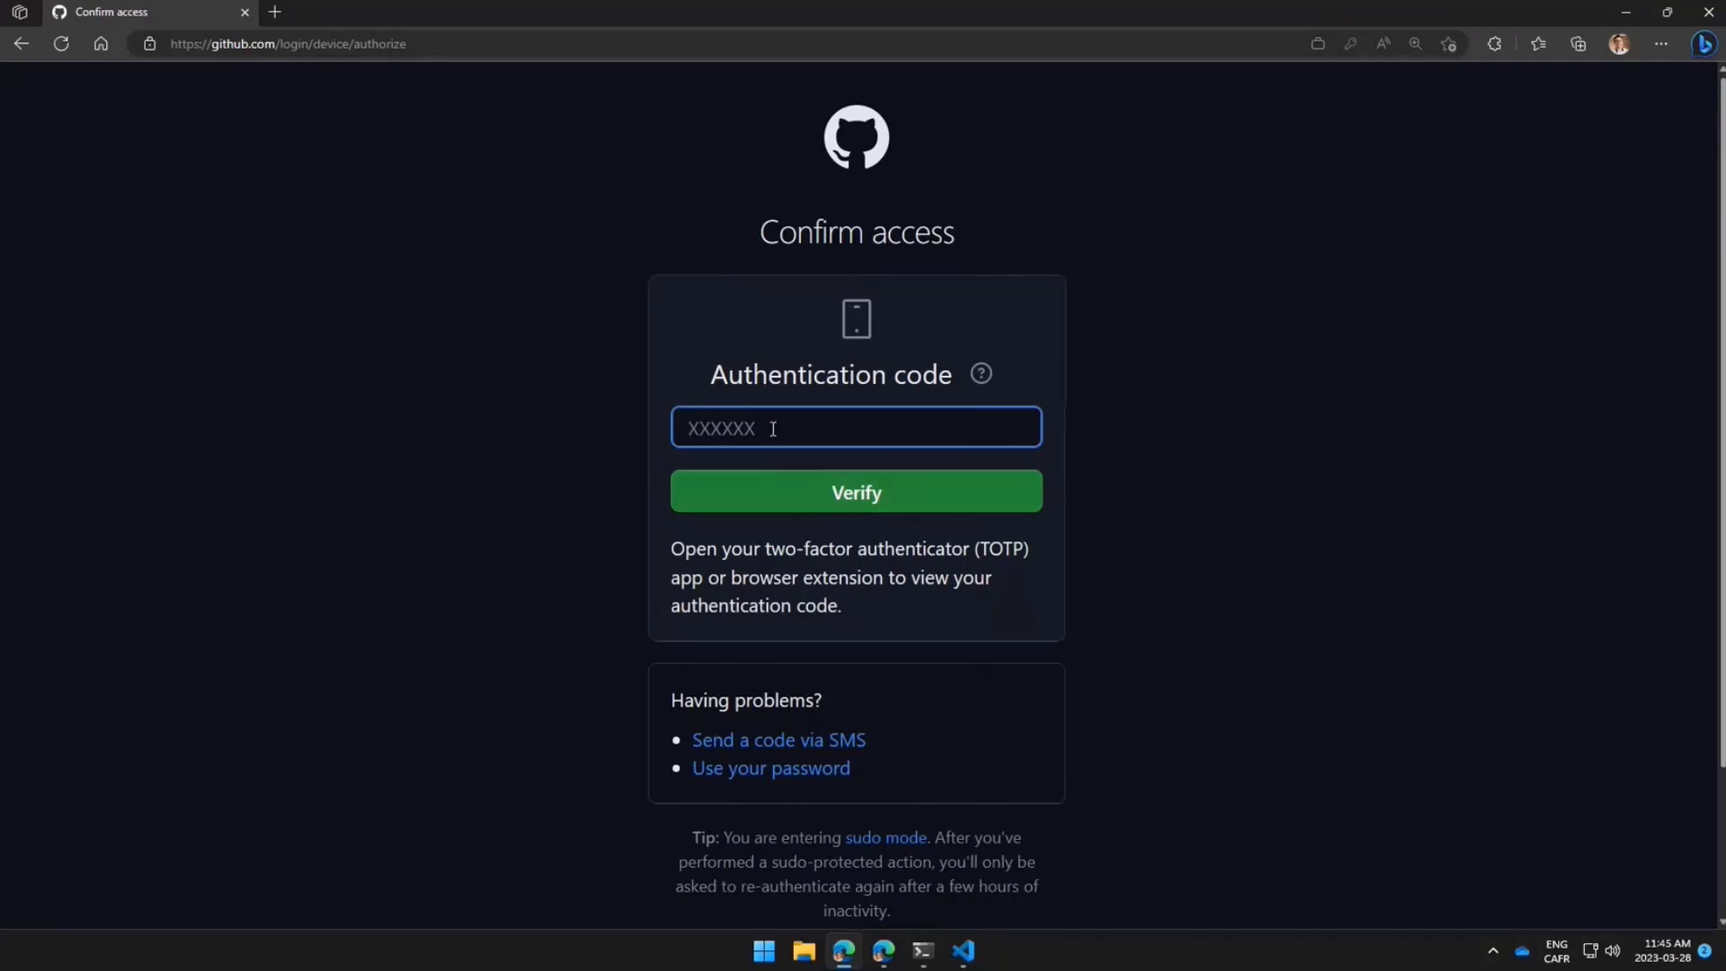
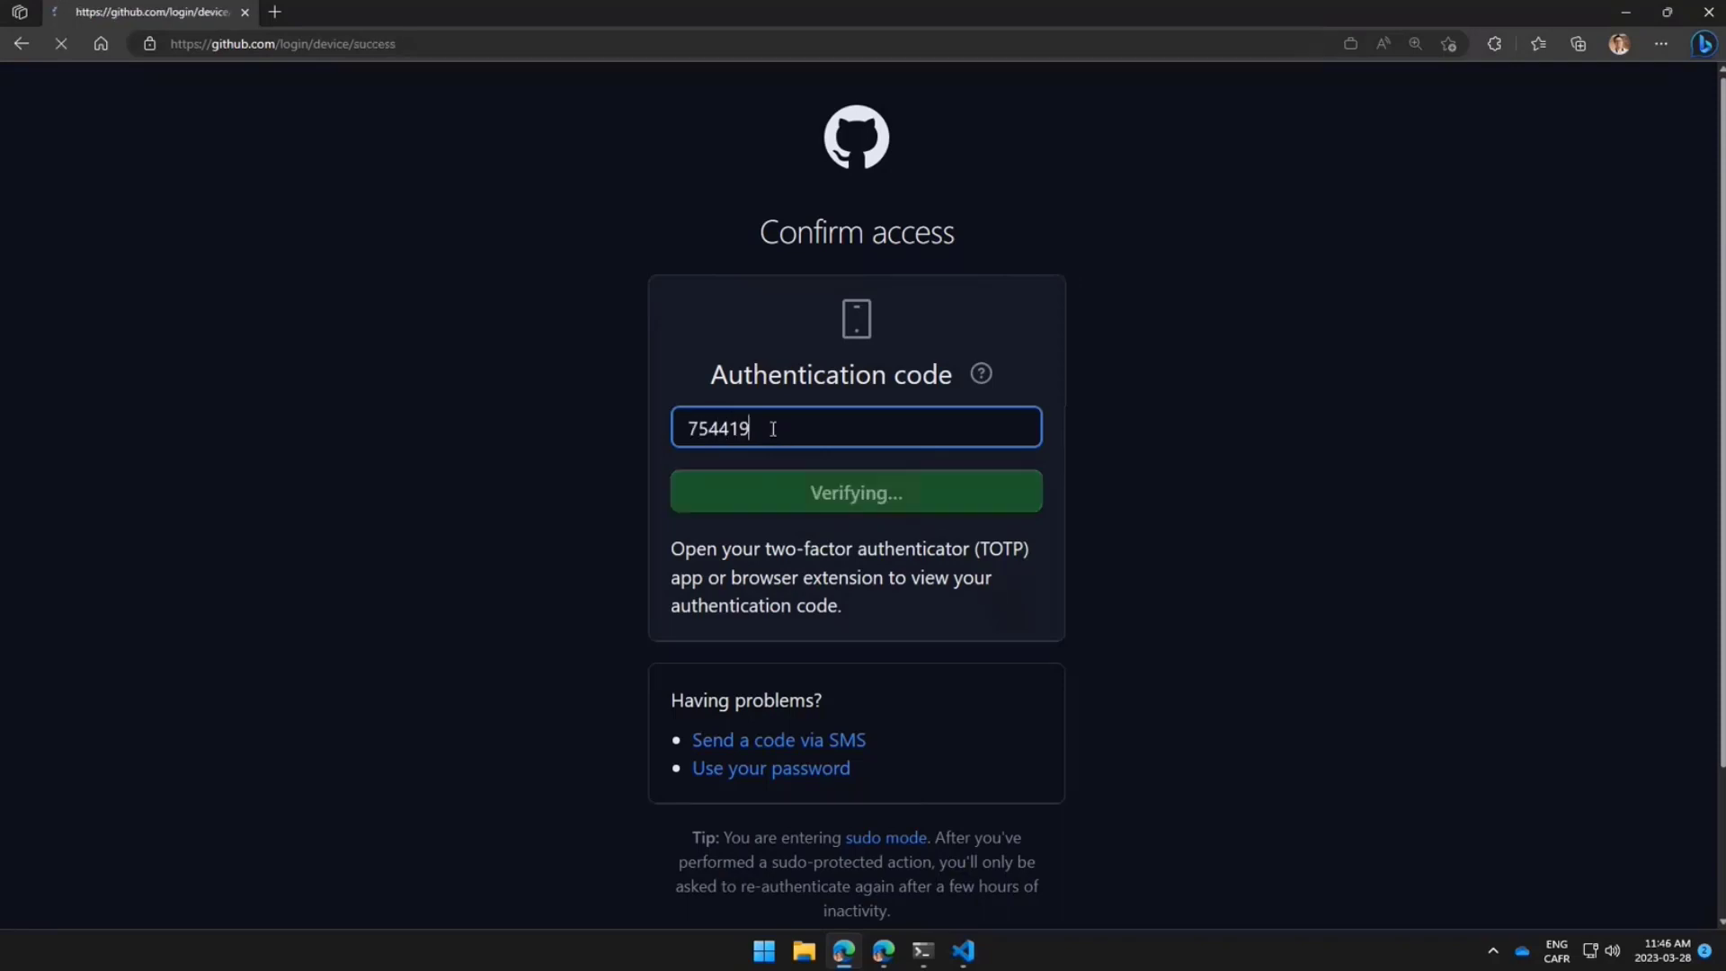
pyautogui.click(855, 491)
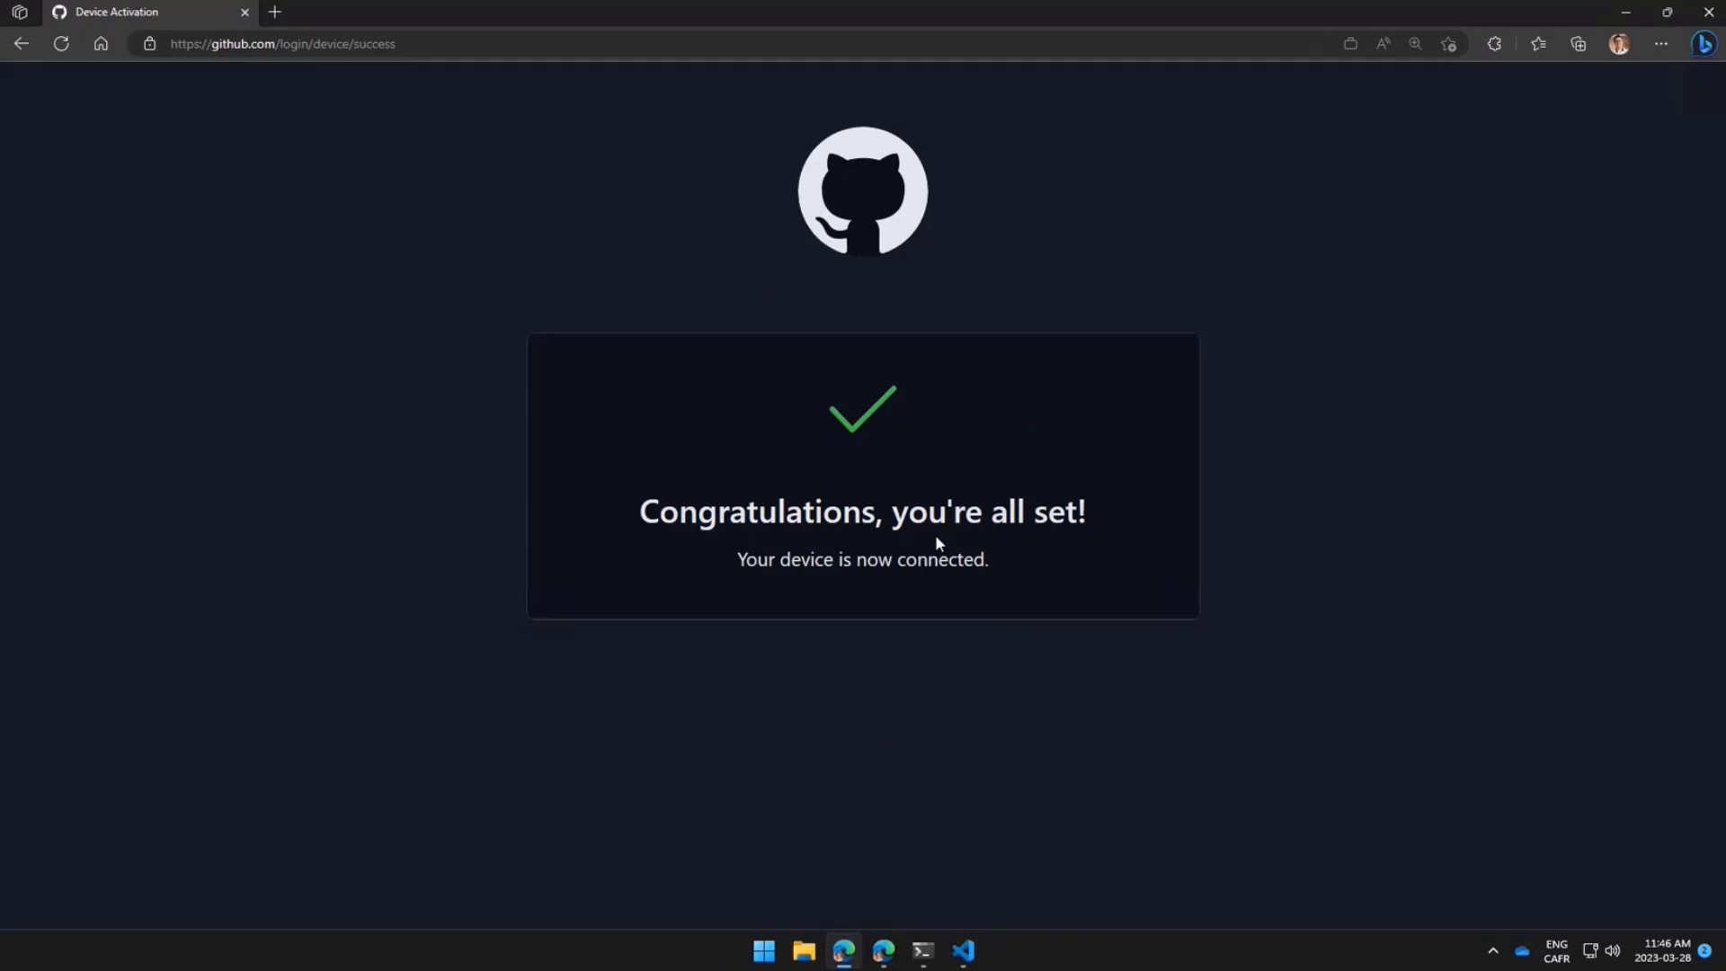
pyautogui.click(923, 951)
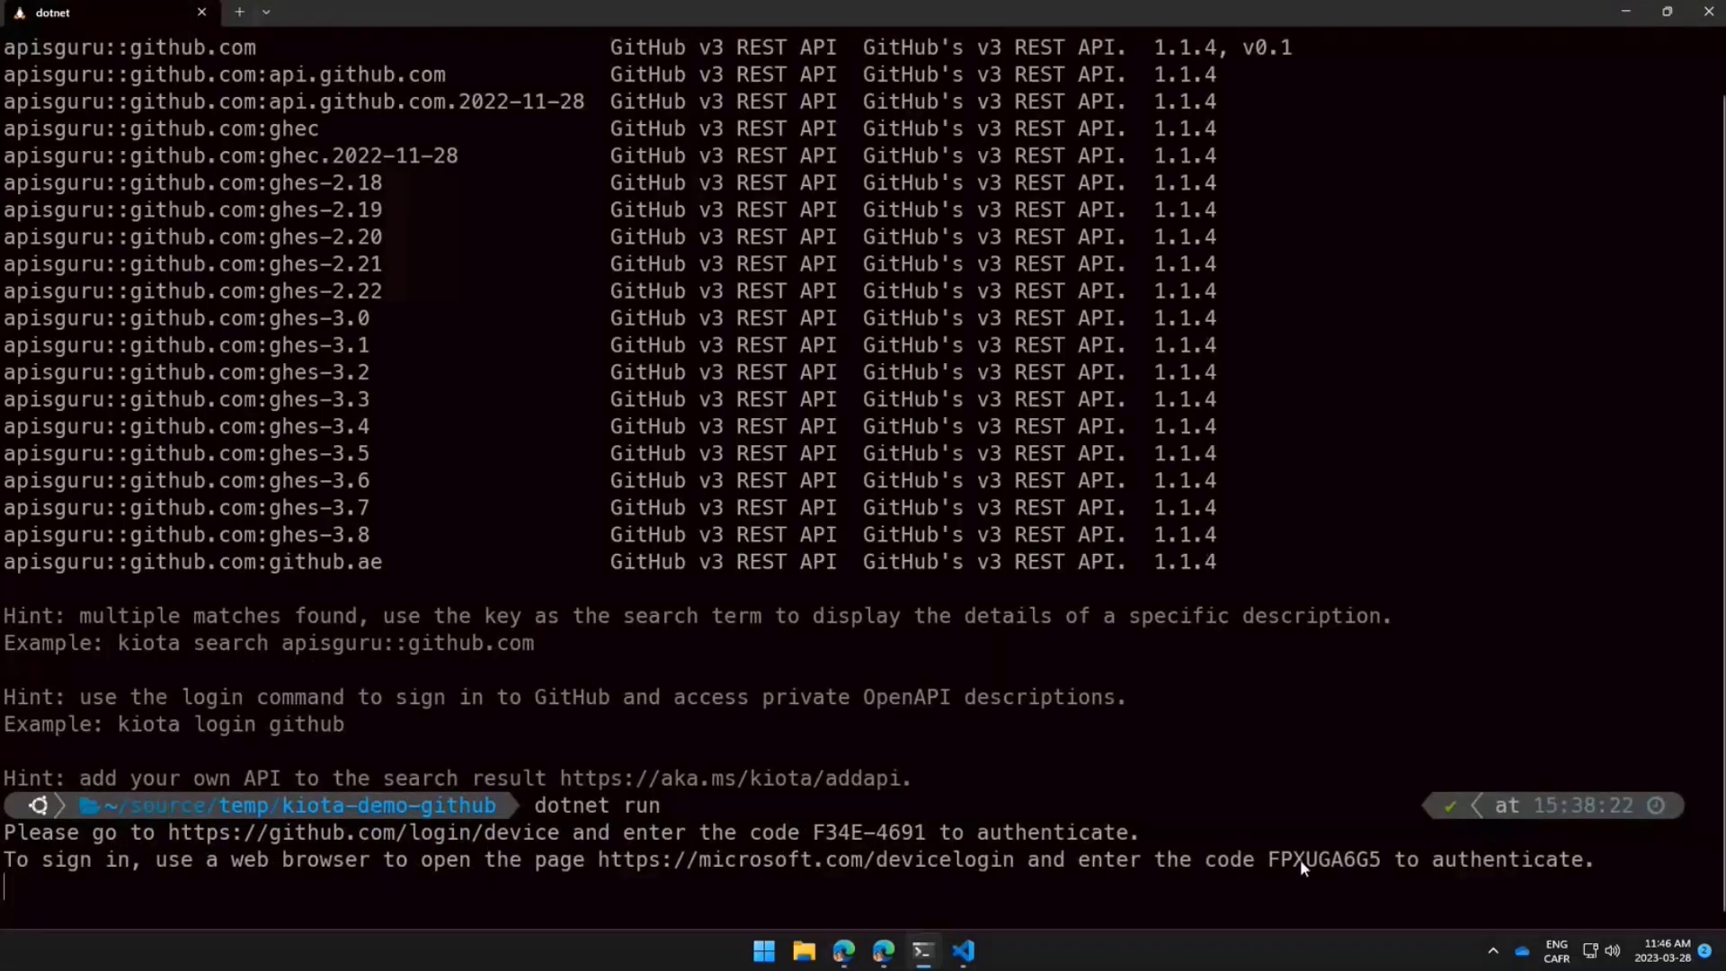
pyautogui.moveTo(1054, 930)
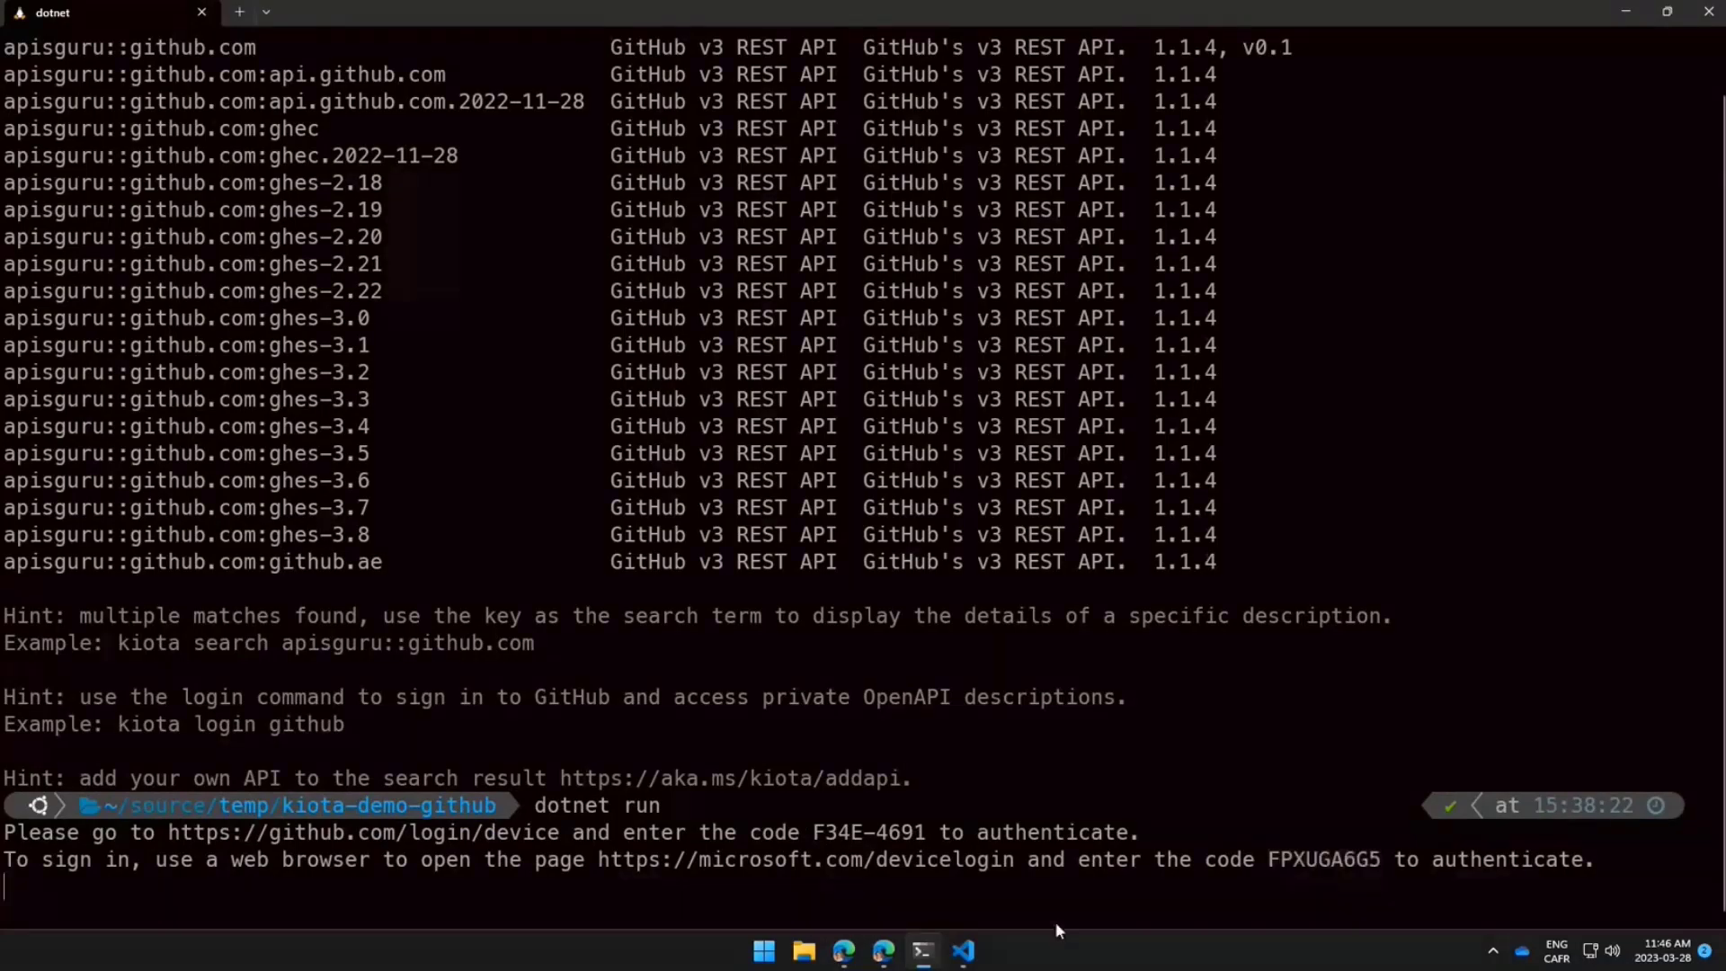
pyautogui.click(843, 950)
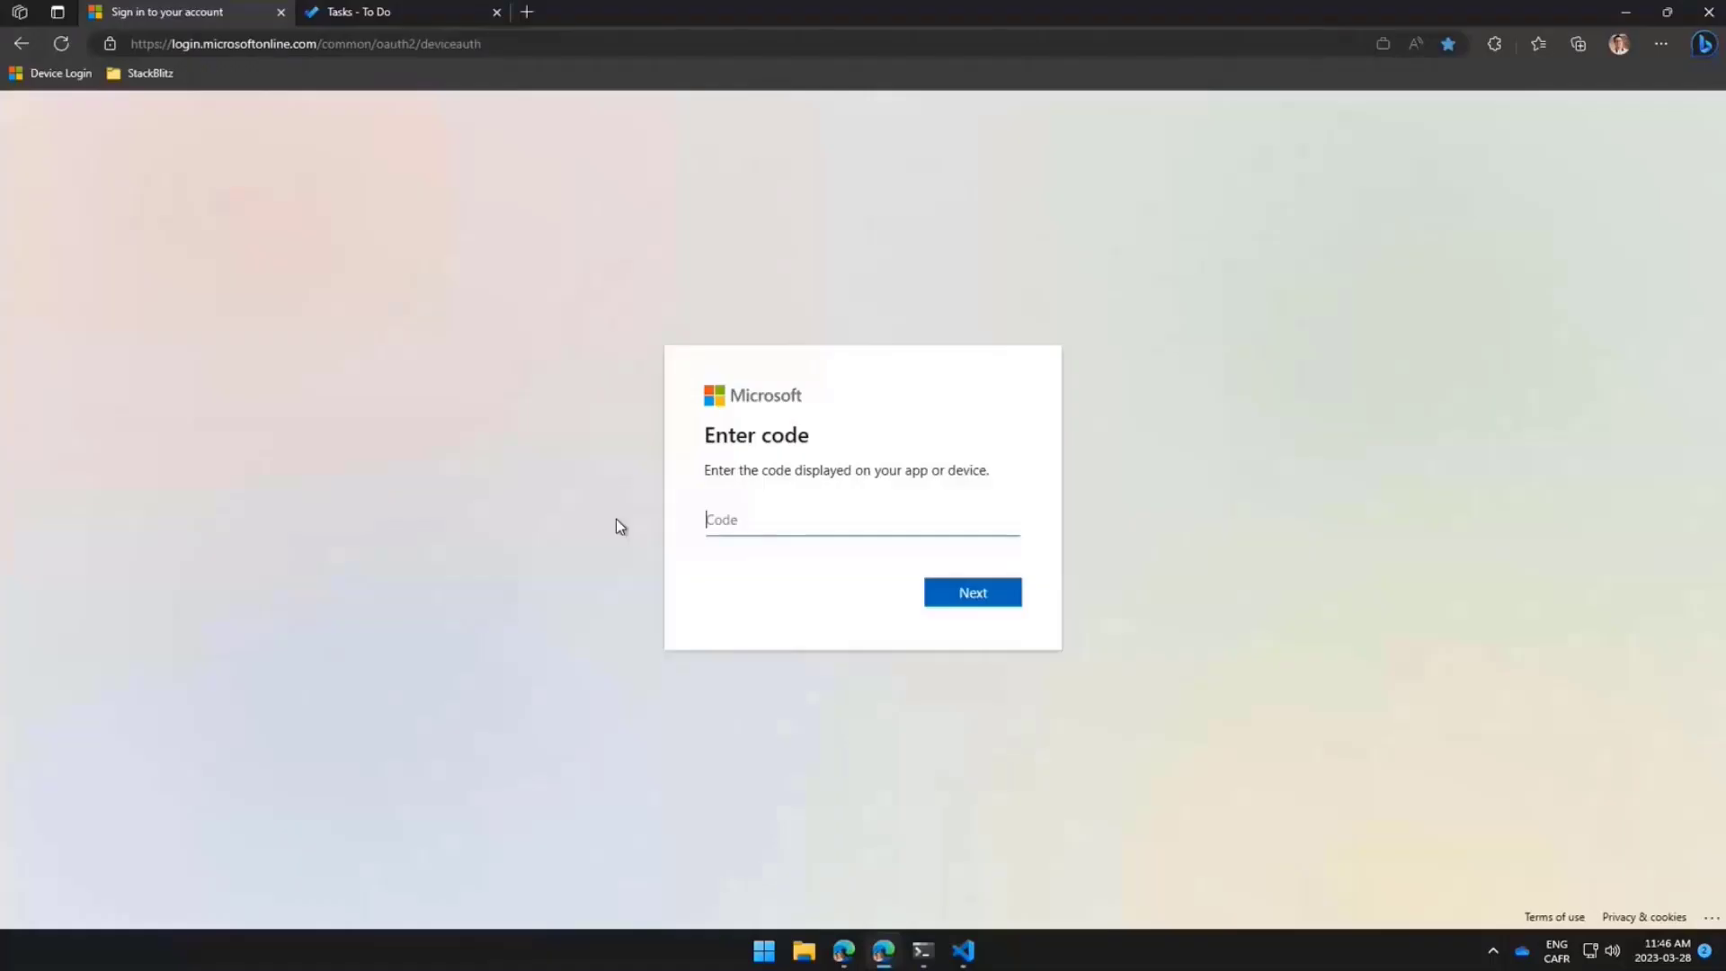
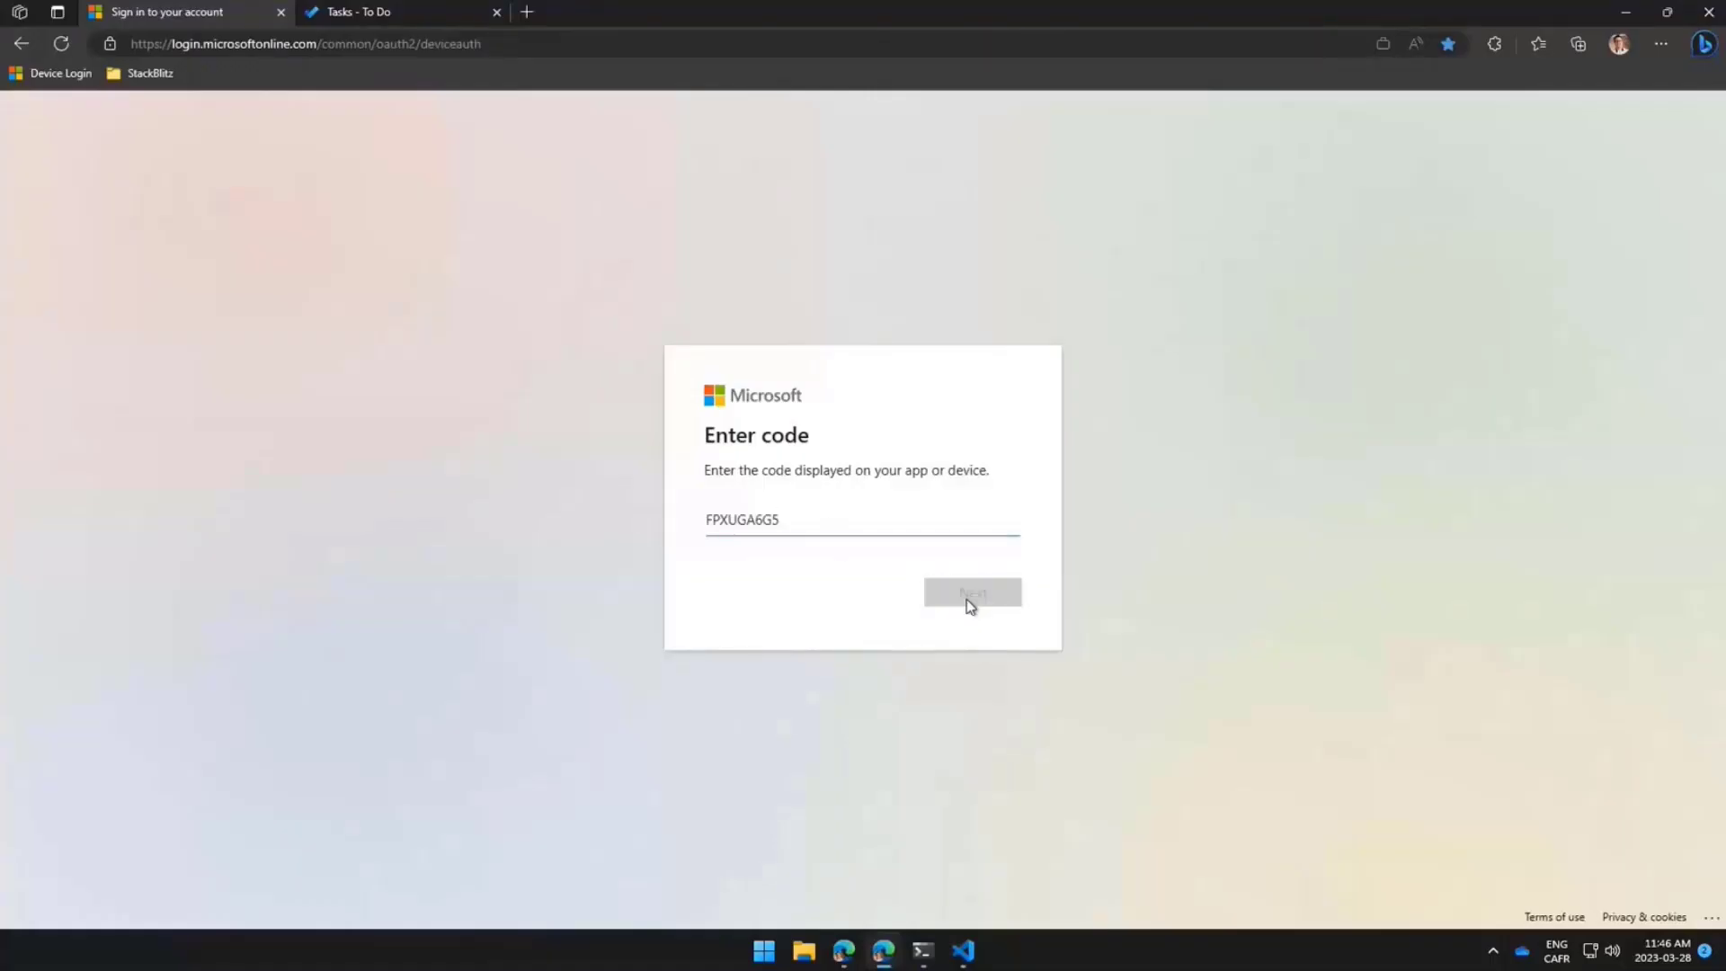
pyautogui.click(972, 592)
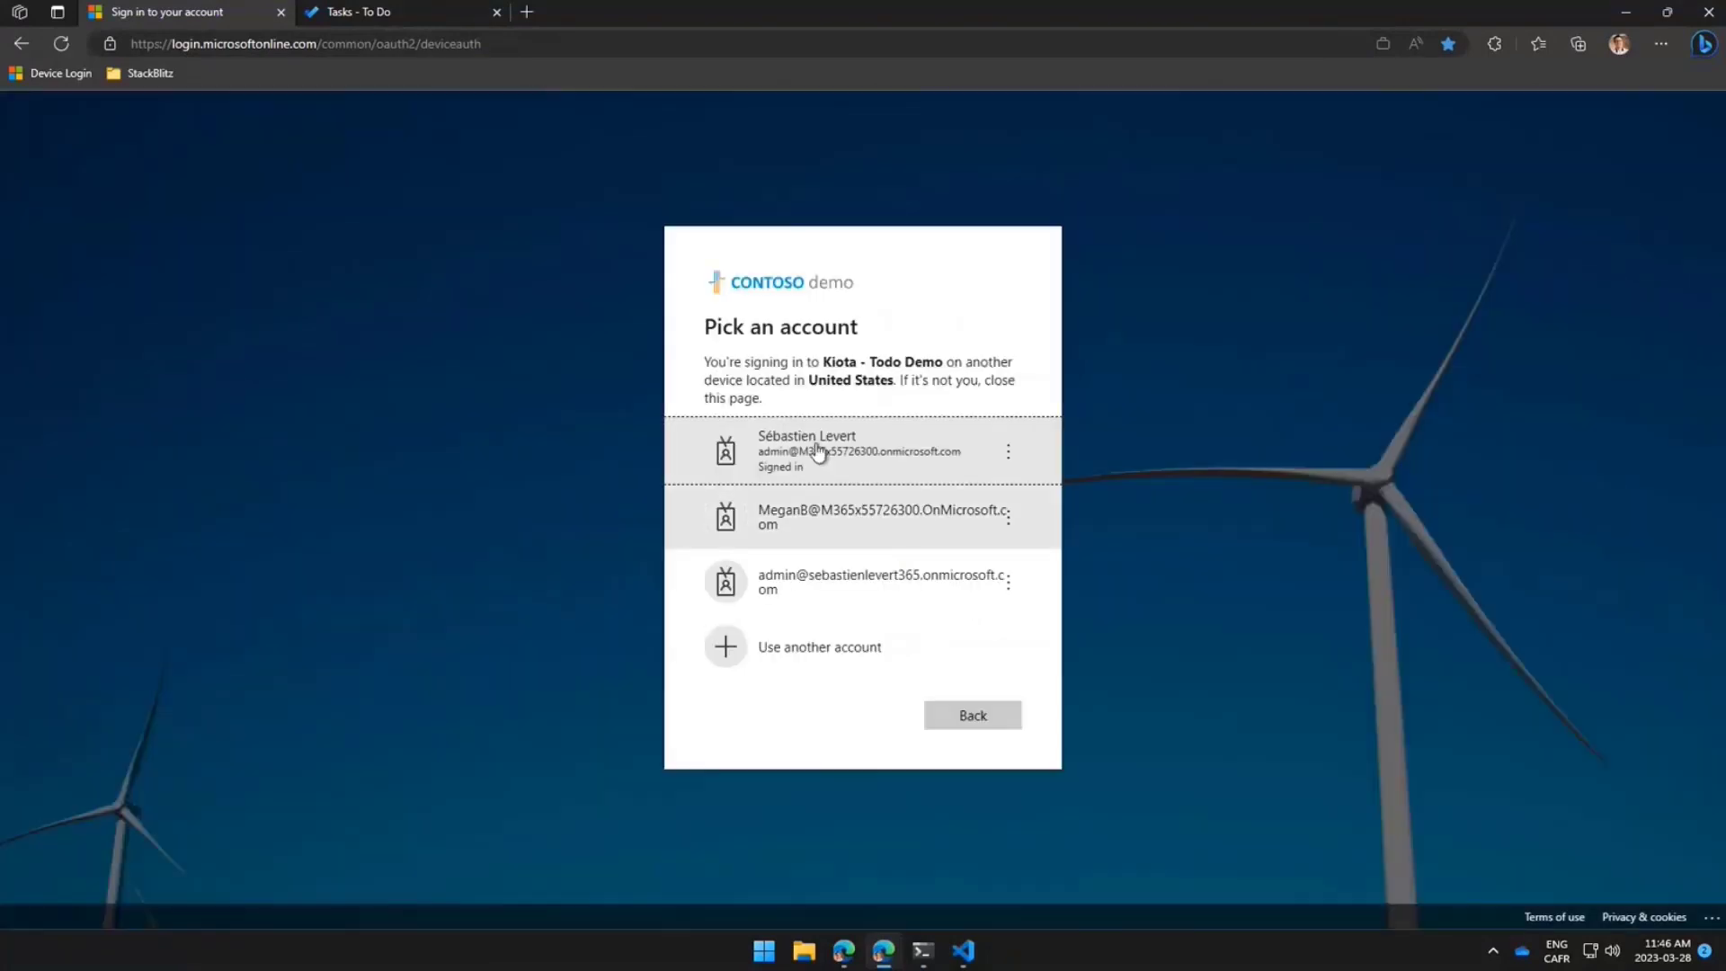
pyautogui.click(859, 451)
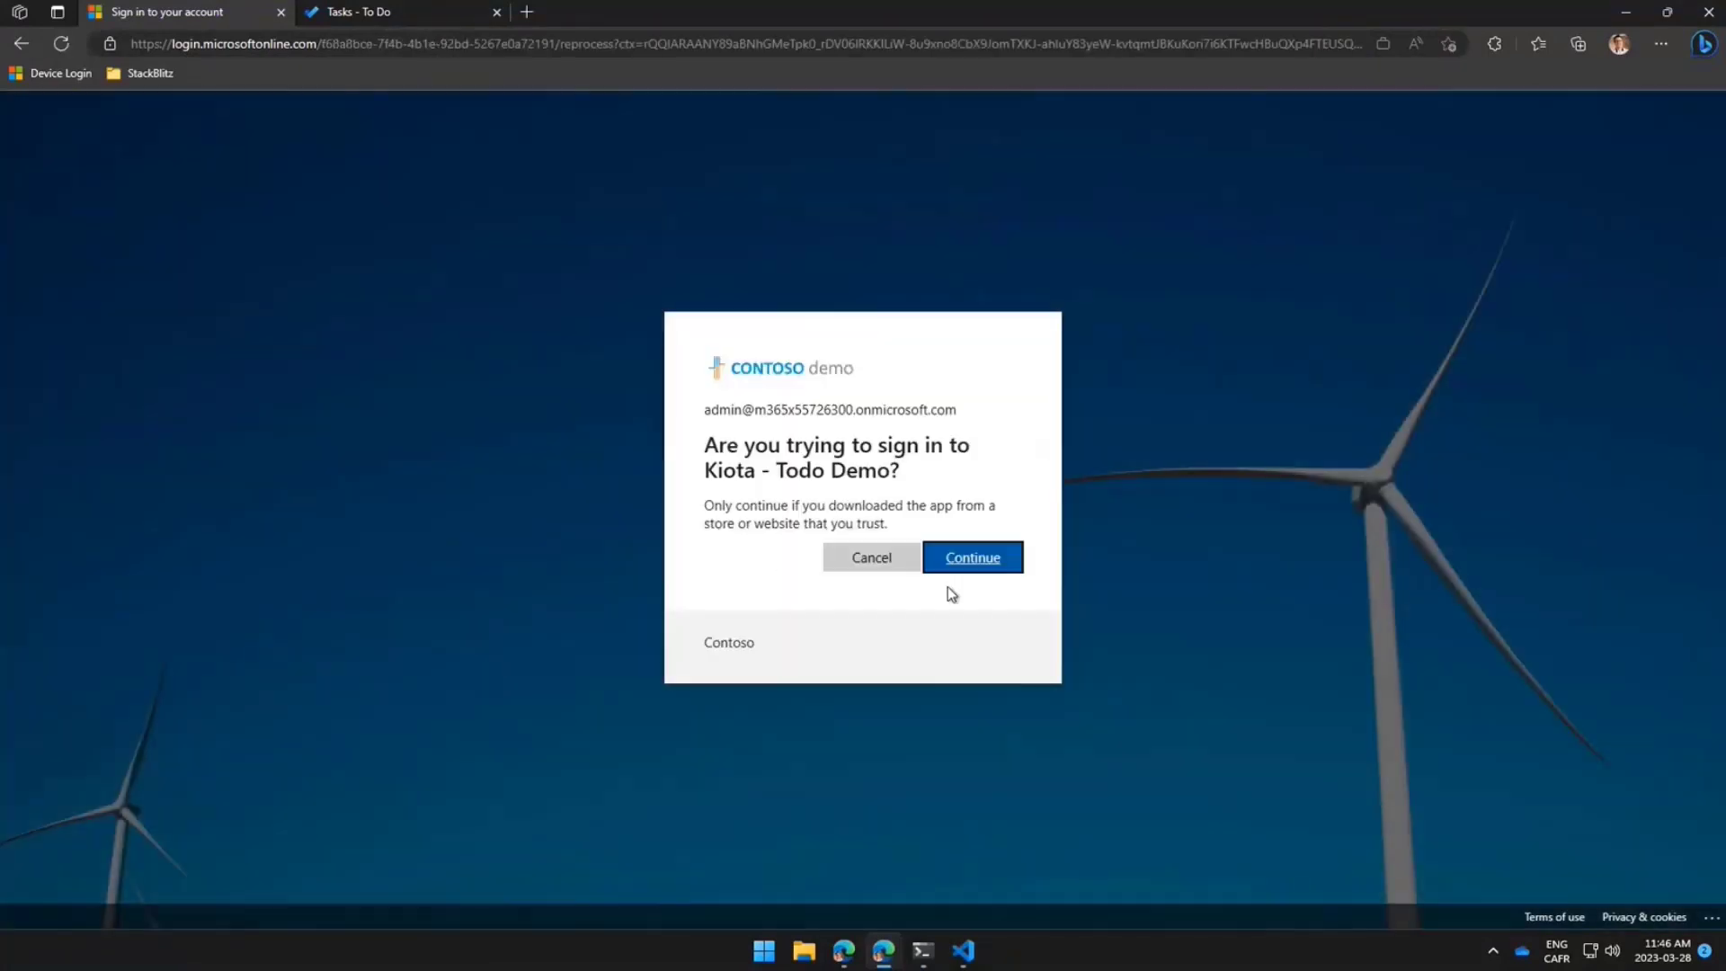
pyautogui.click(971, 557)
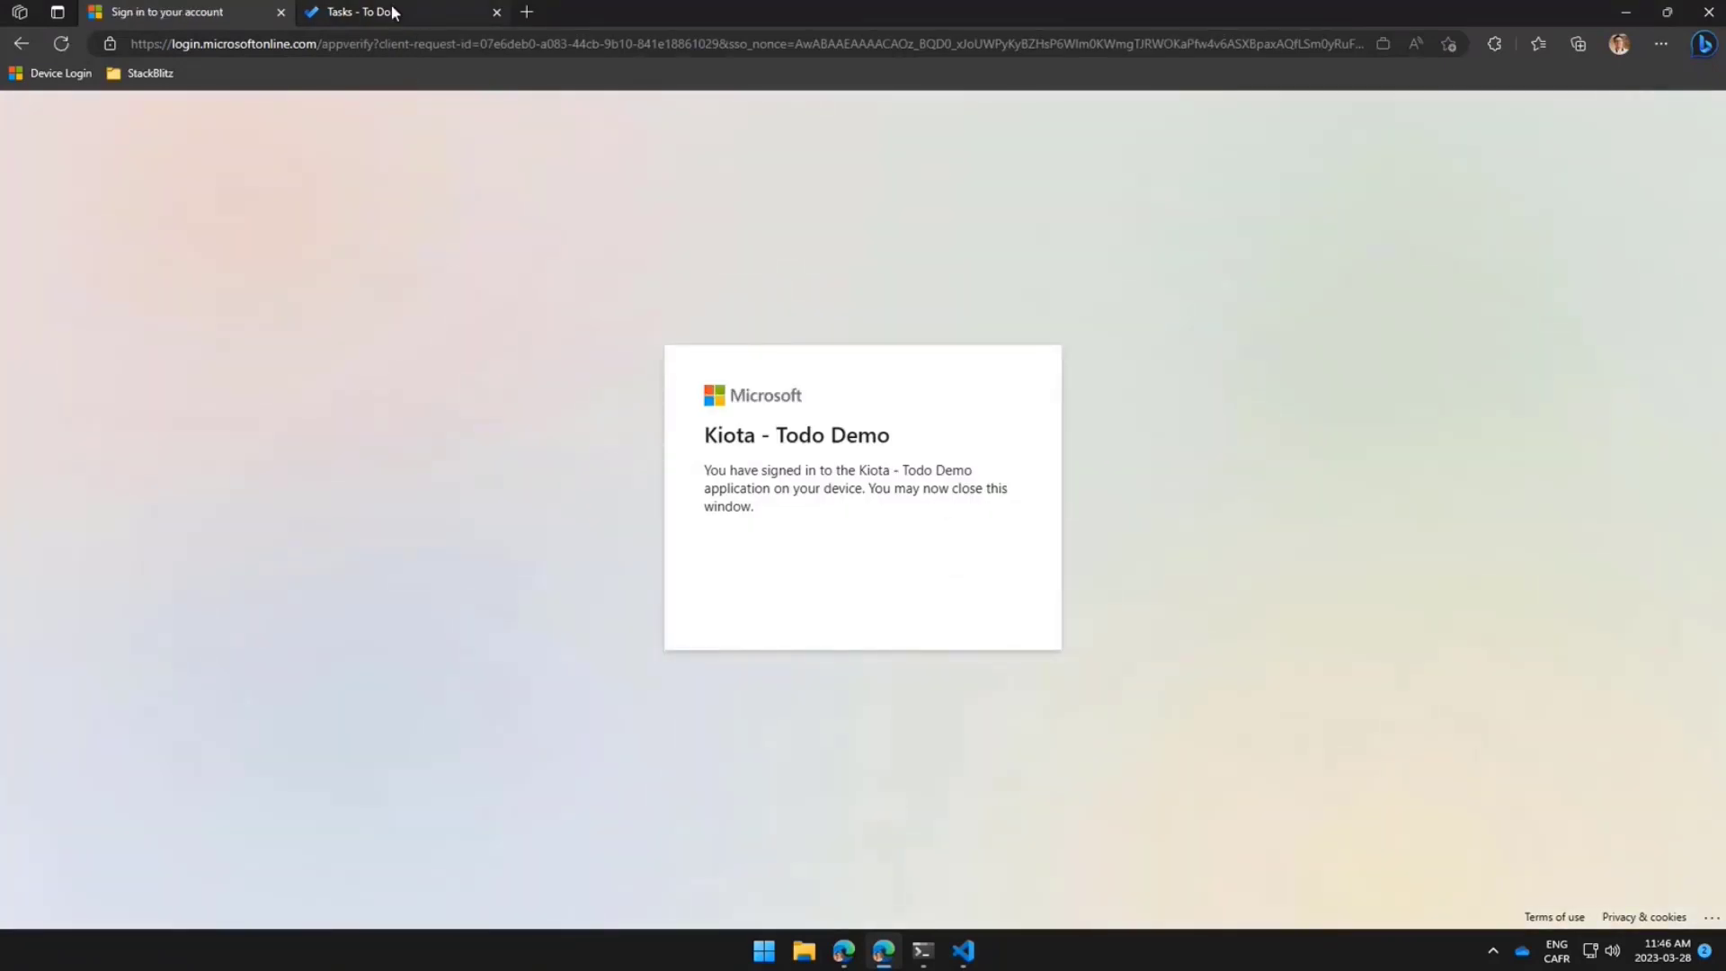
pyautogui.click(921, 950)
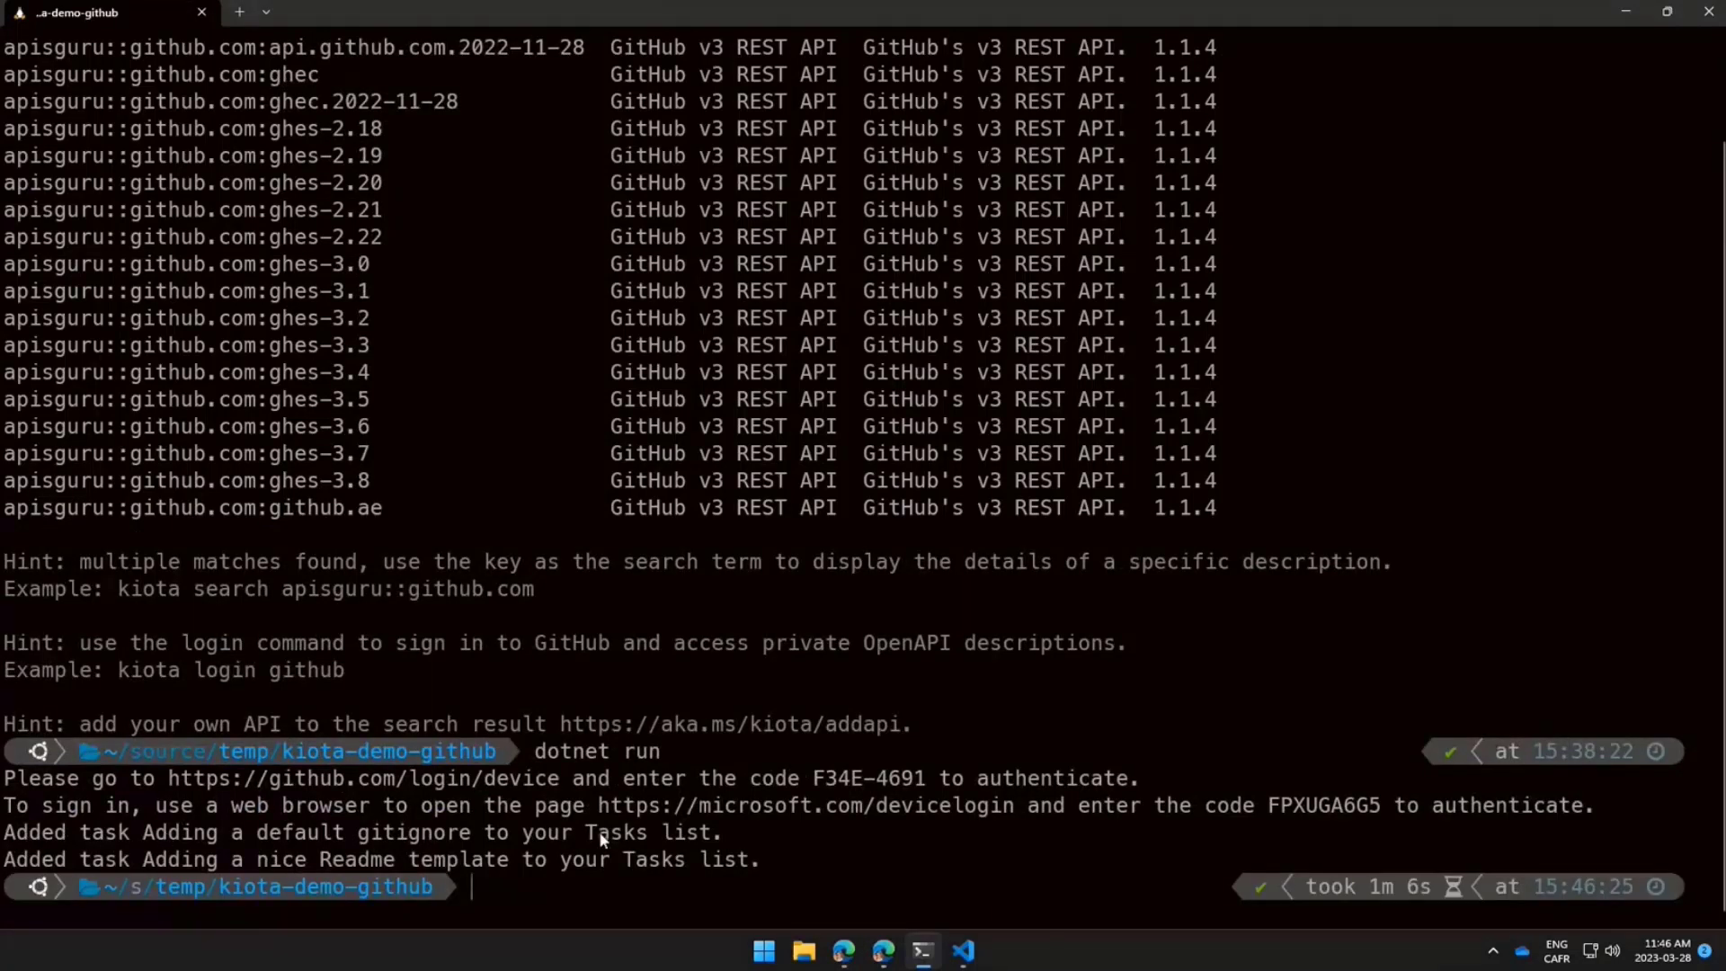
pyautogui.moveTo(996, 961)
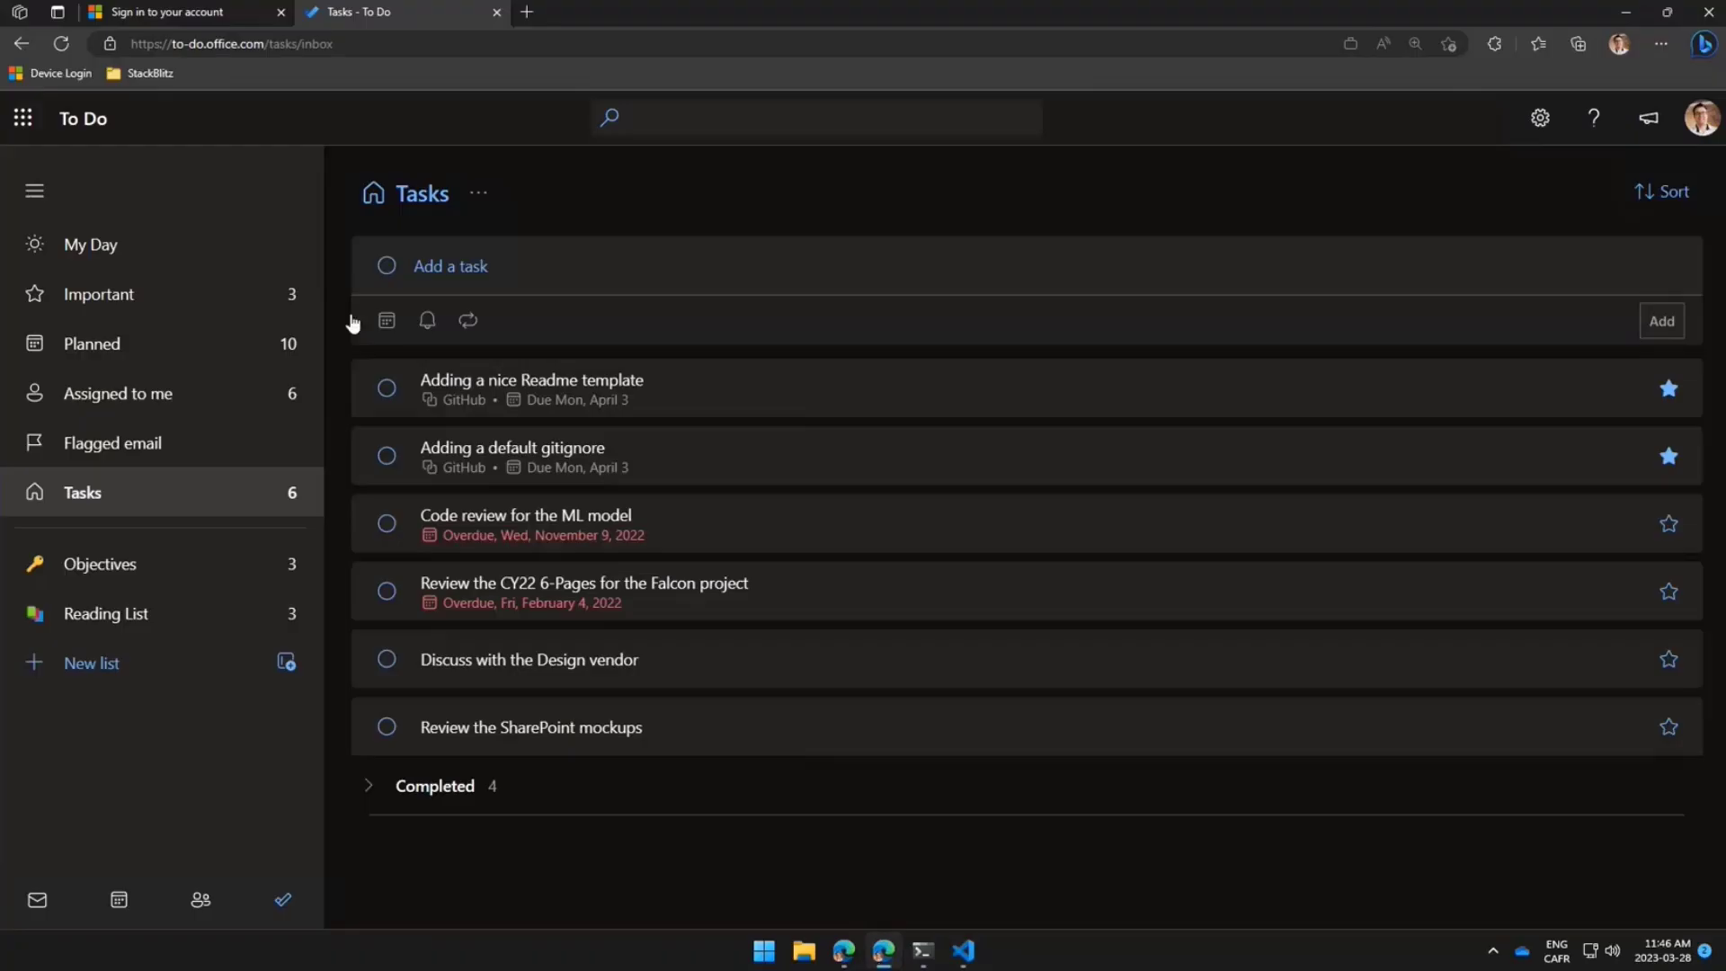
pyautogui.moveTo(661, 421)
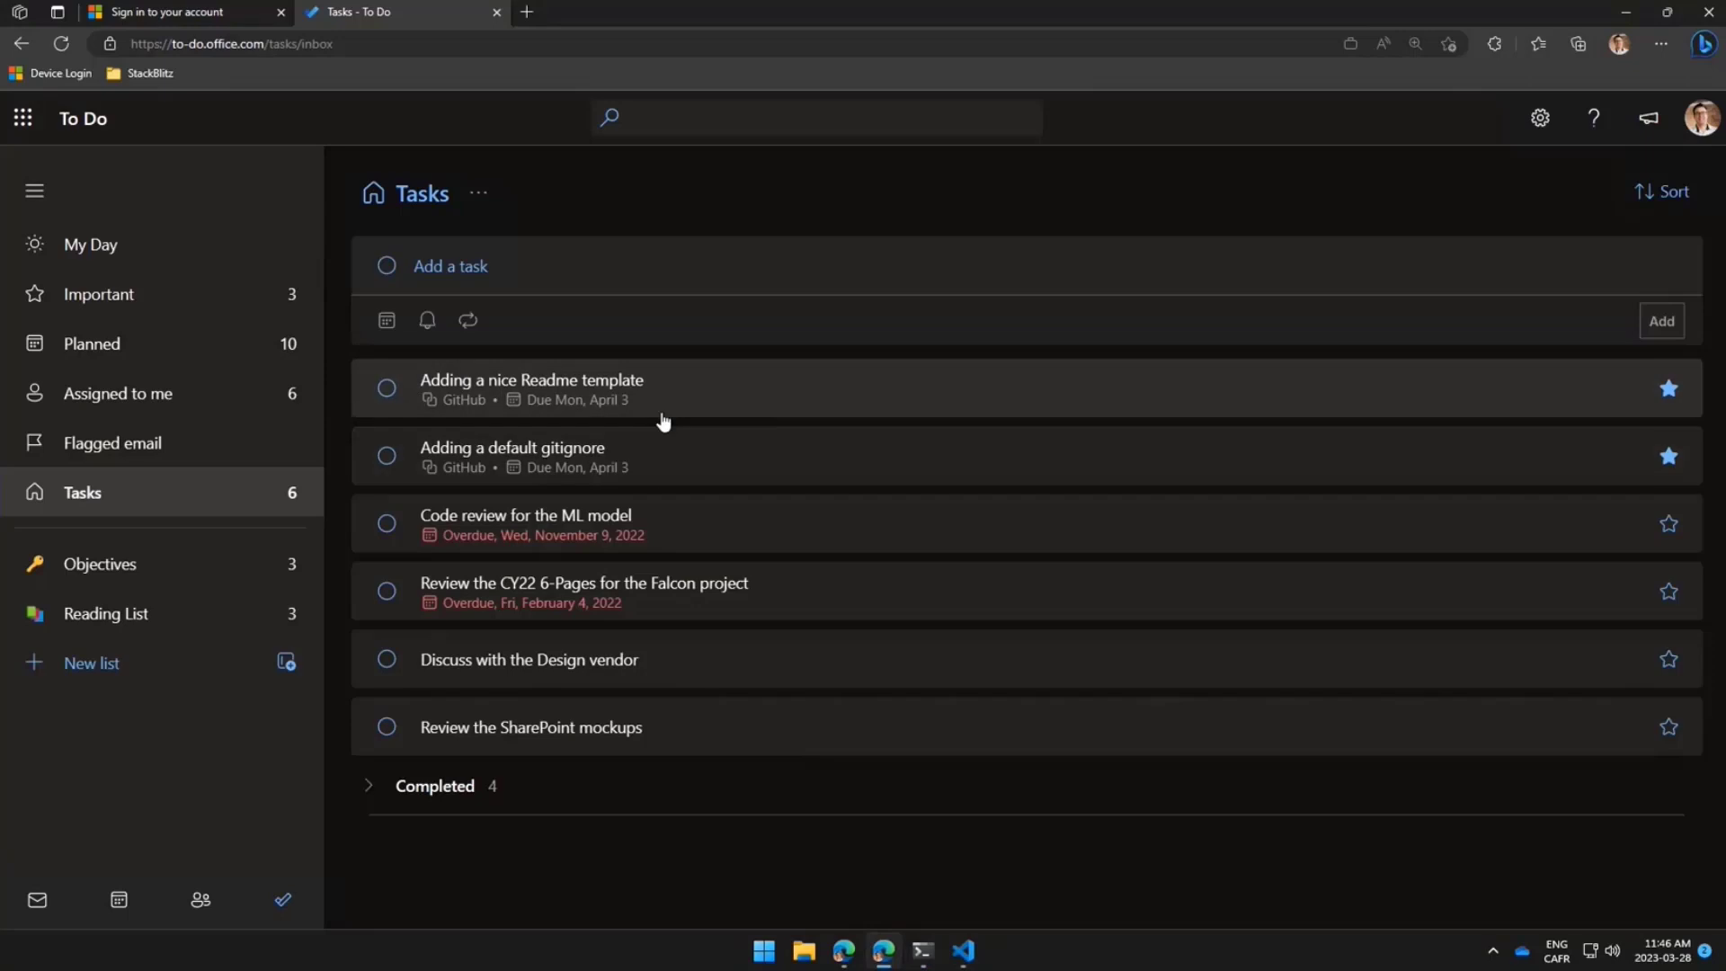
pyautogui.moveTo(901, 755)
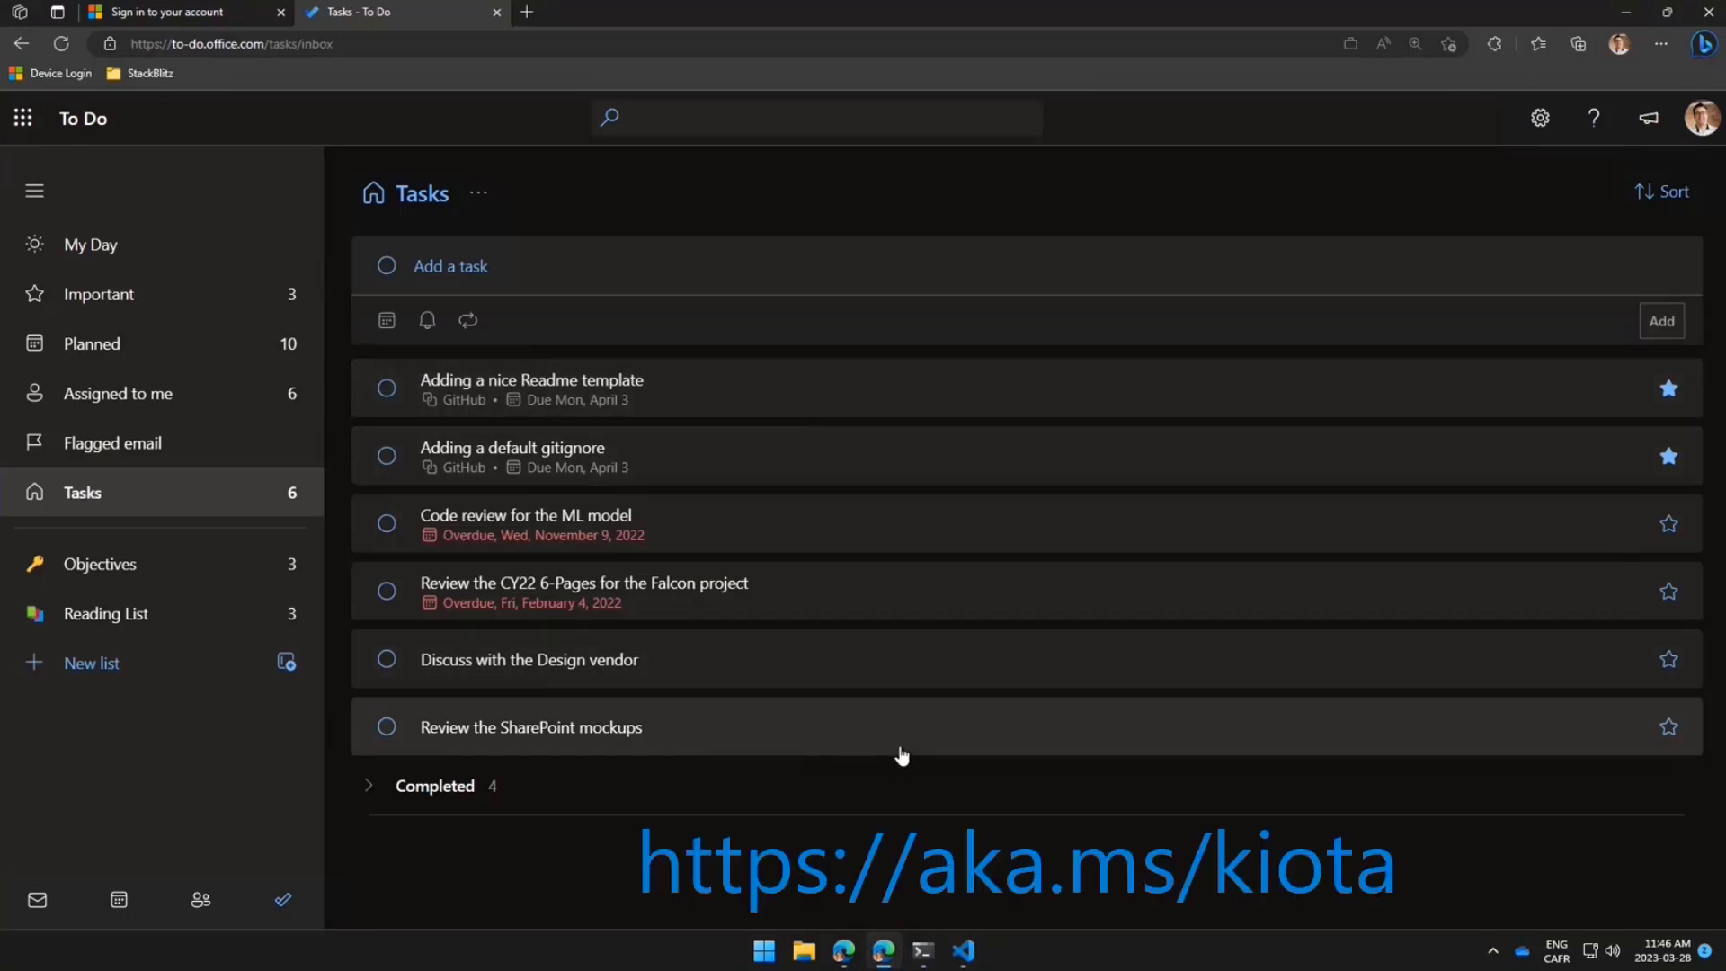
pyautogui.moveTo(539, 823)
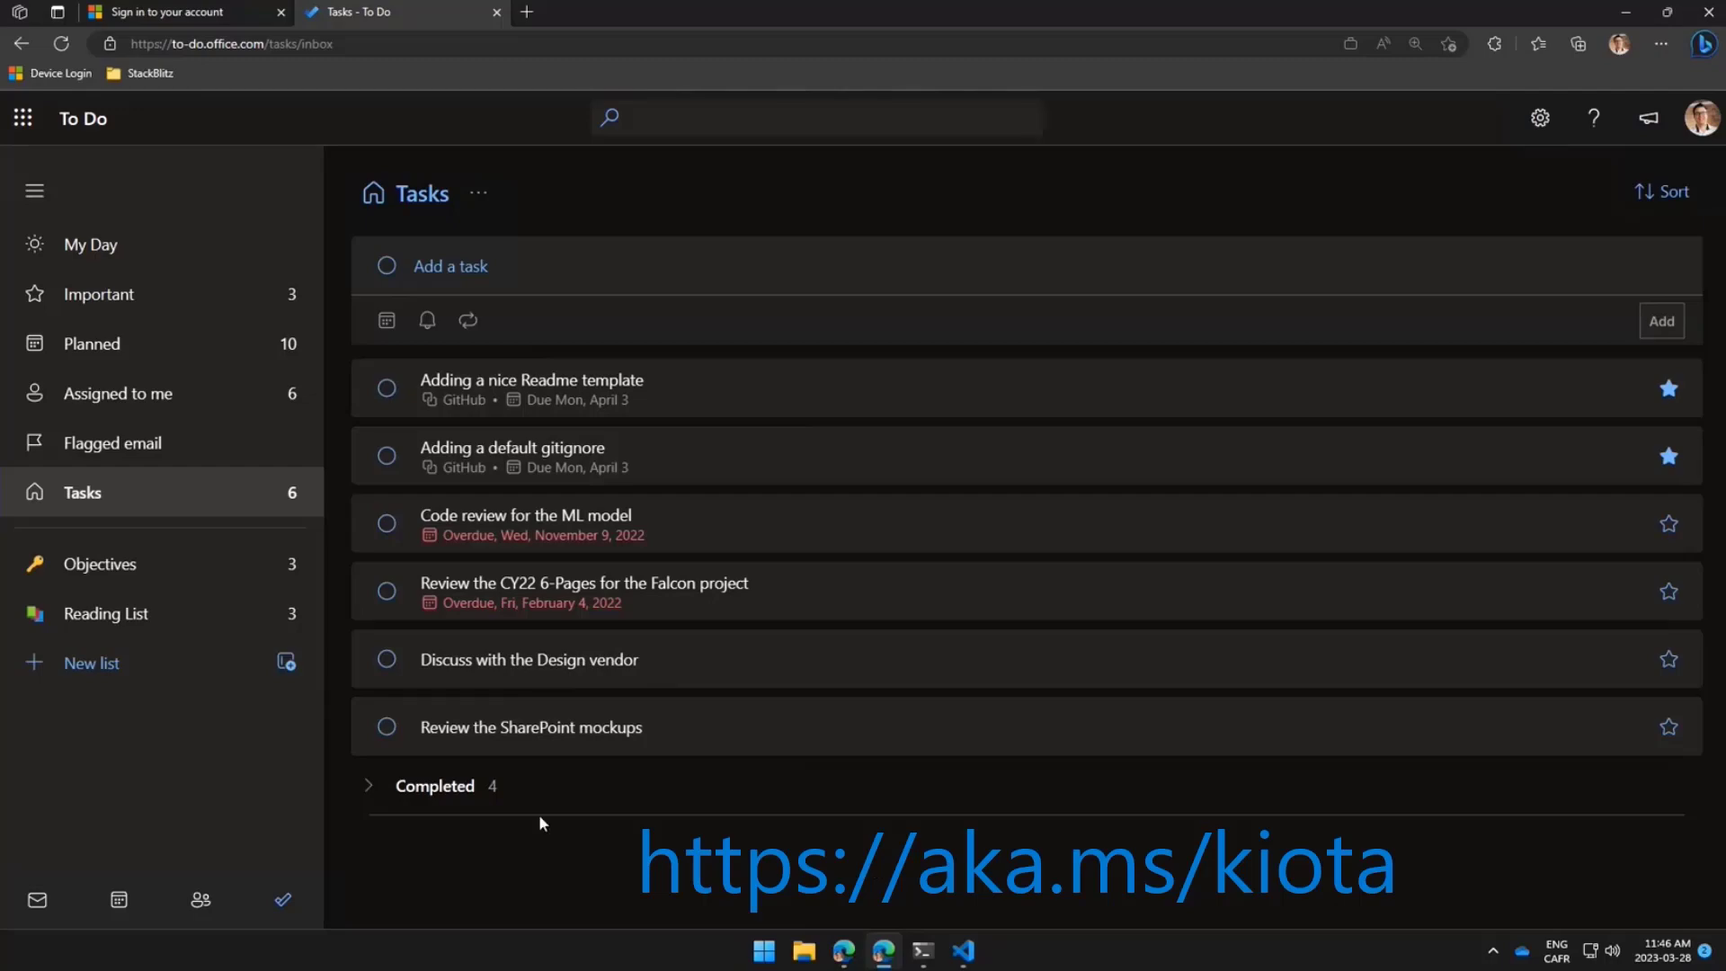